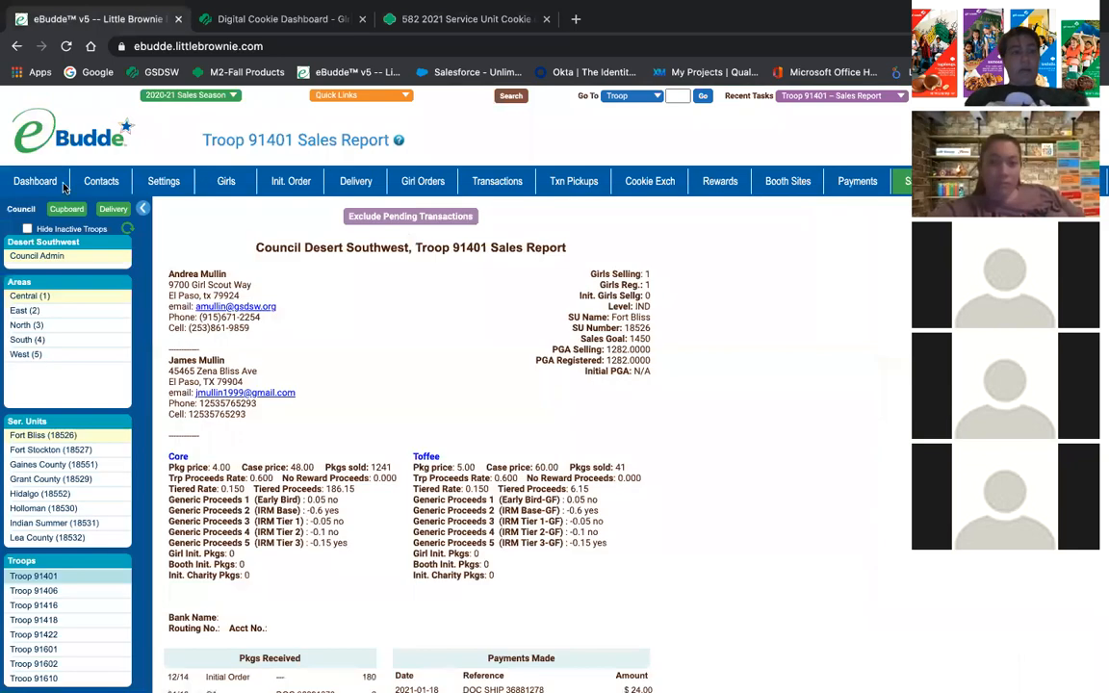
Switch from the sales report to the Troop 91401 Dashboard
{"action": "left_click", "coordinate": [35, 181]}
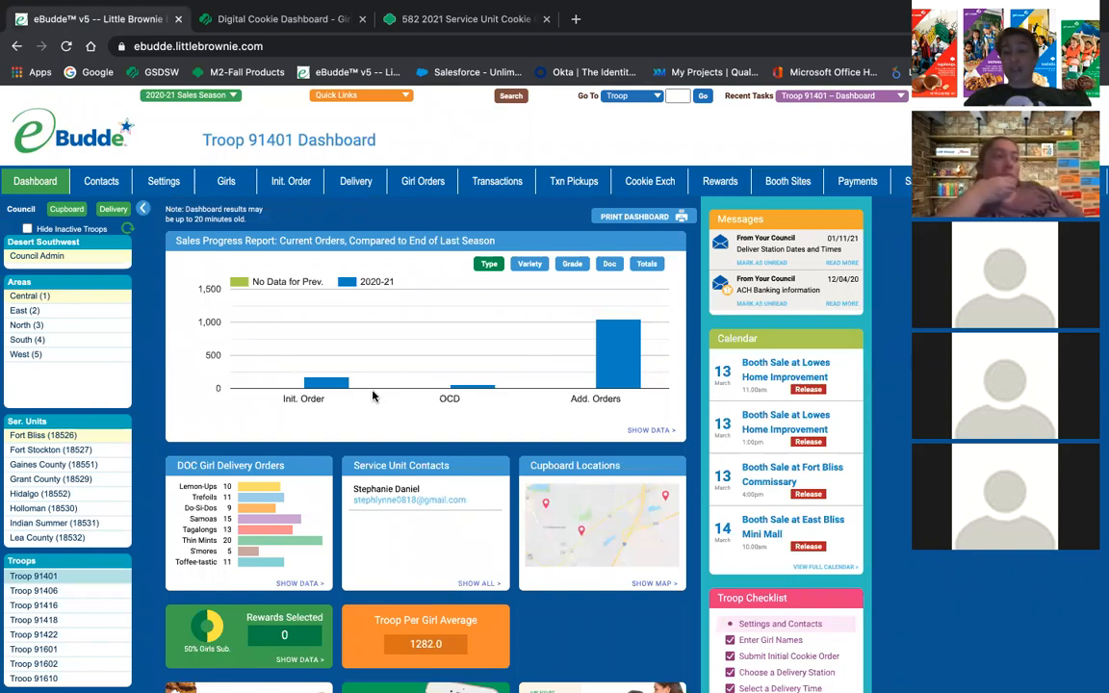
{"action": "mouse_move", "coordinate": [149, 354]}
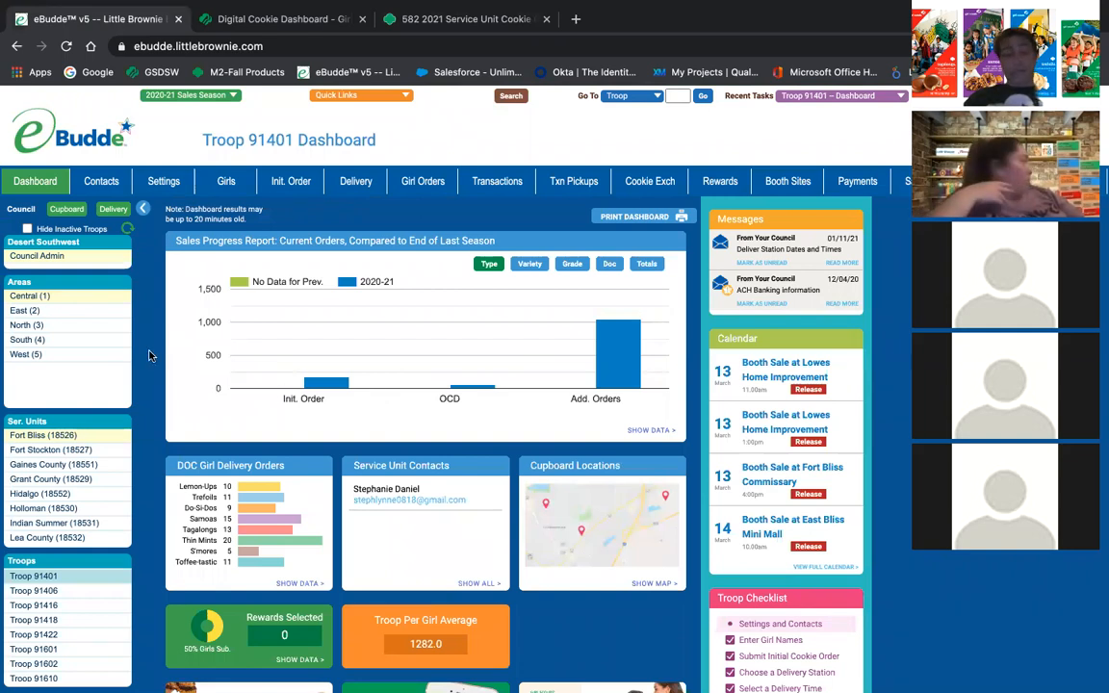
{"action": "mouse_move", "coordinate": [534, 199]}
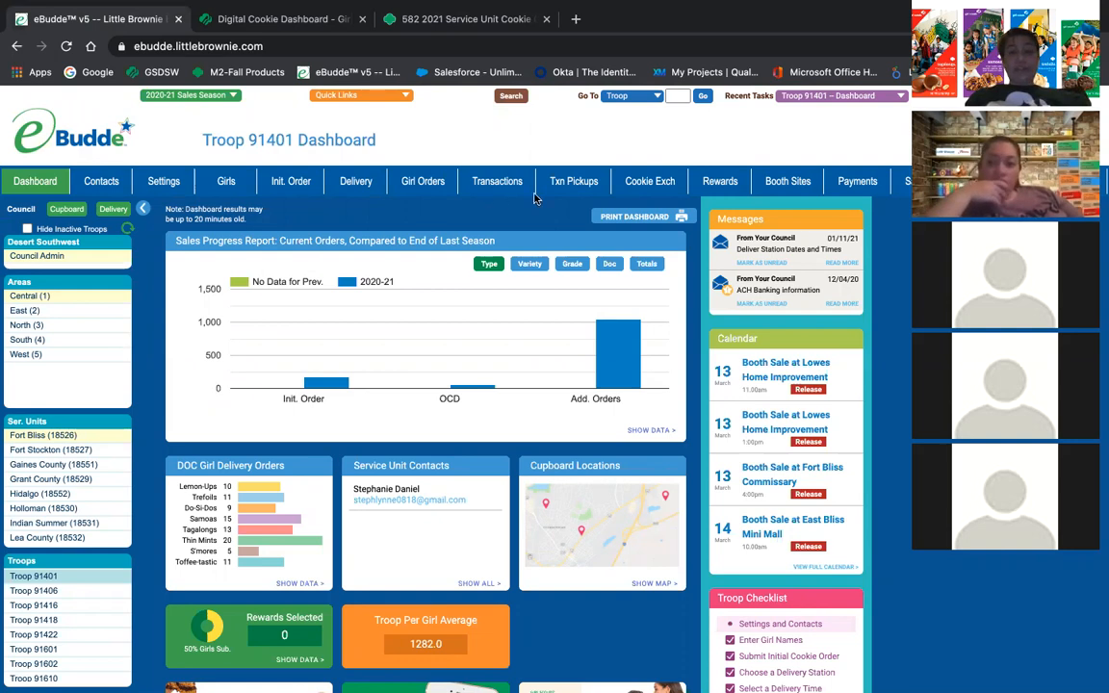
Confirm the 03/05/2021 SPL000 El Paso cupboard pickup on the Txn Pickups page
{"action": "left_click", "coordinate": [574, 181]}
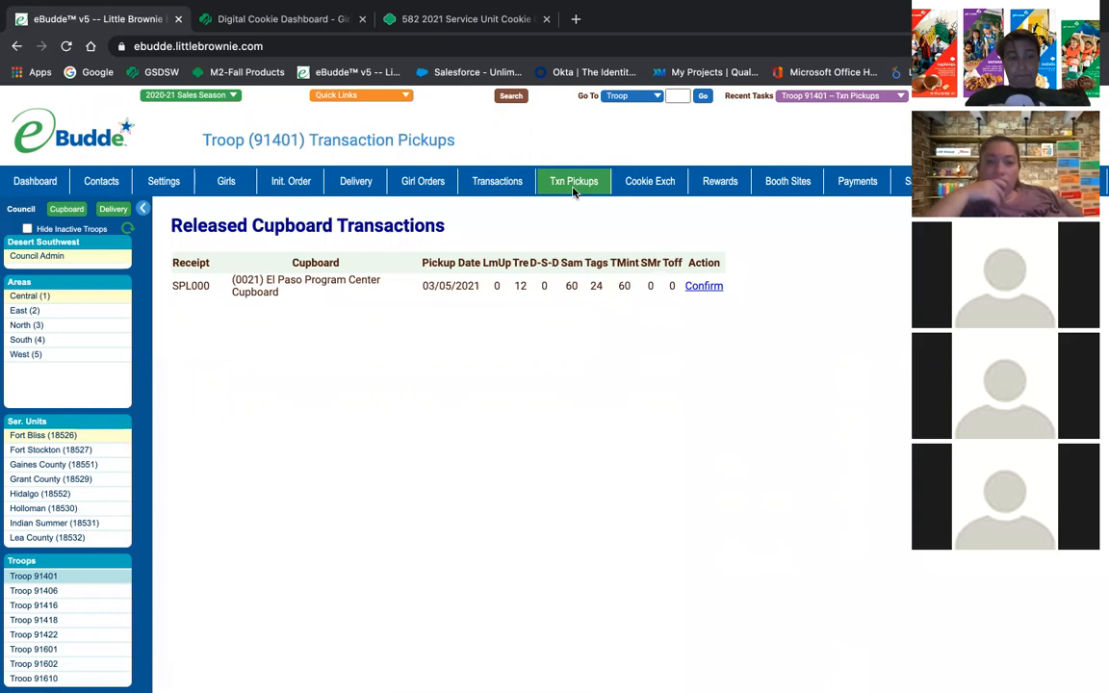
{"action": "mouse_move", "coordinate": [690, 328]}
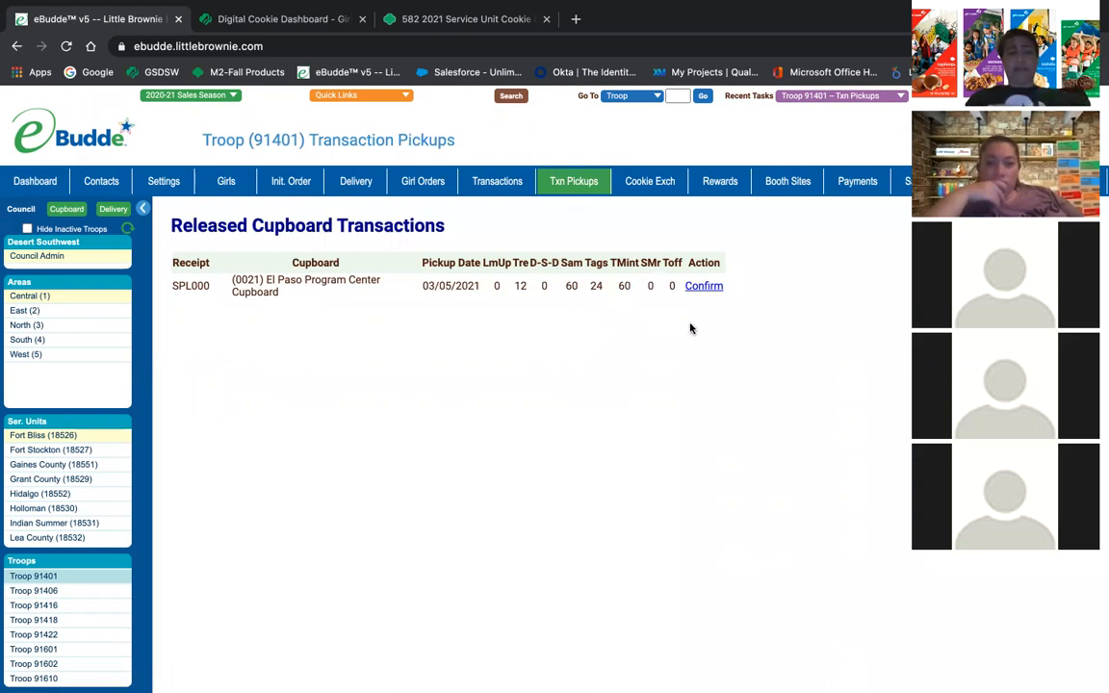
{"action": "mouse_move", "coordinate": [570, 311]}
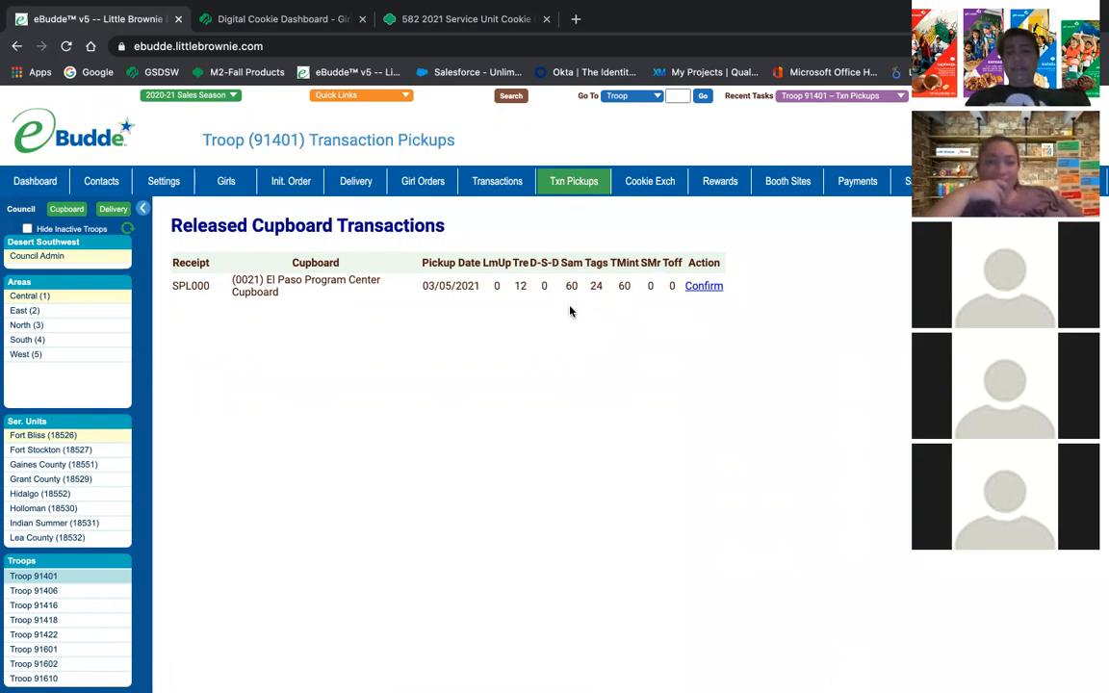
{"action": "mouse_move", "coordinate": [619, 311]}
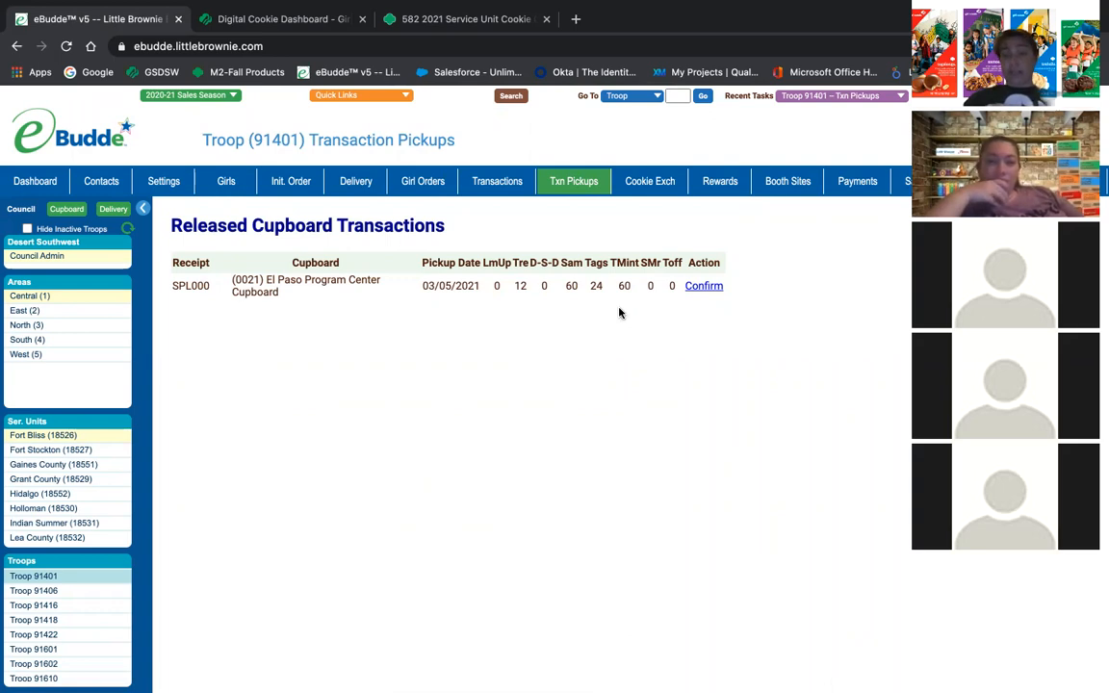
{"action": "mouse_move", "coordinate": [626, 387]}
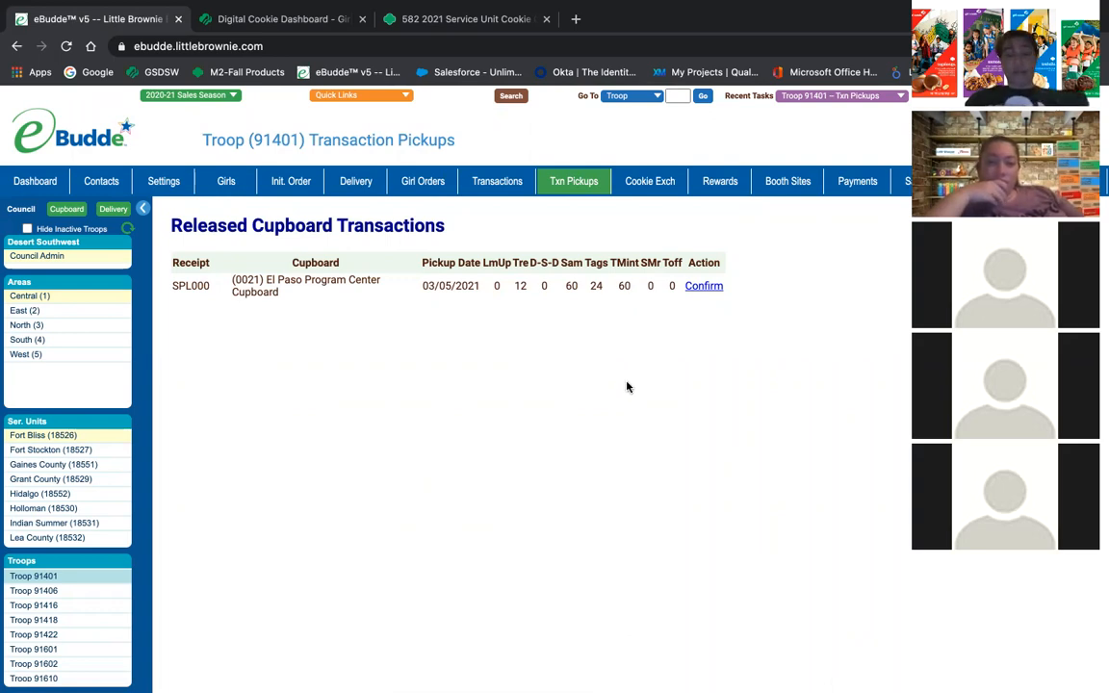
{"action": "mouse_move", "coordinate": [596, 301]}
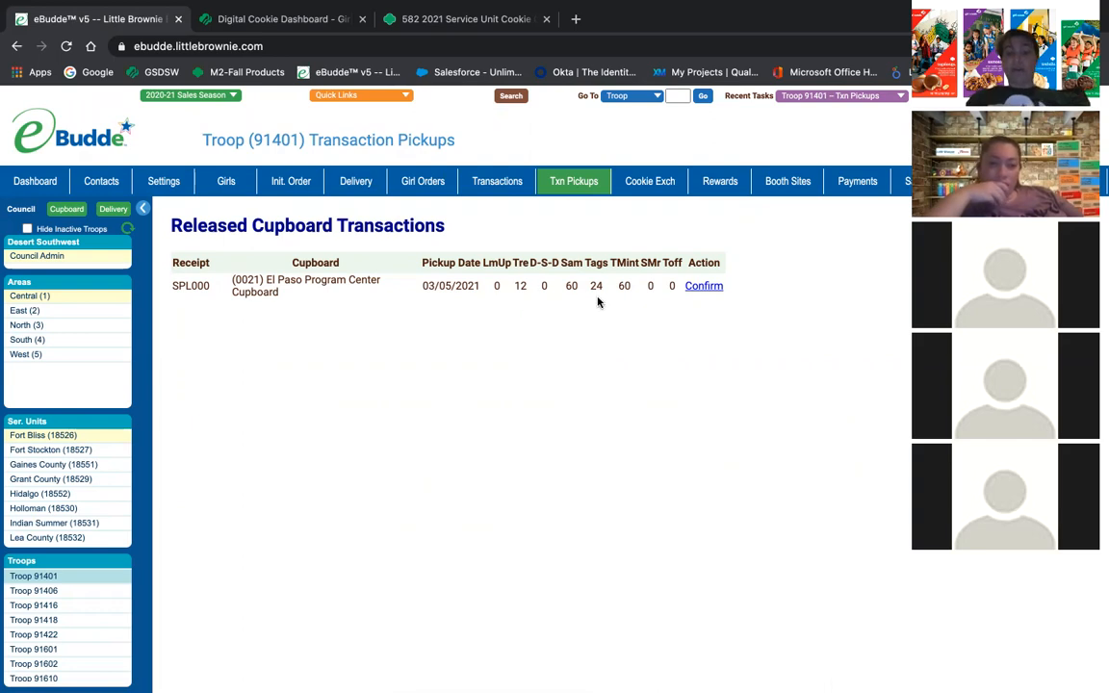
{"action": "mouse_move", "coordinate": [704, 295]}
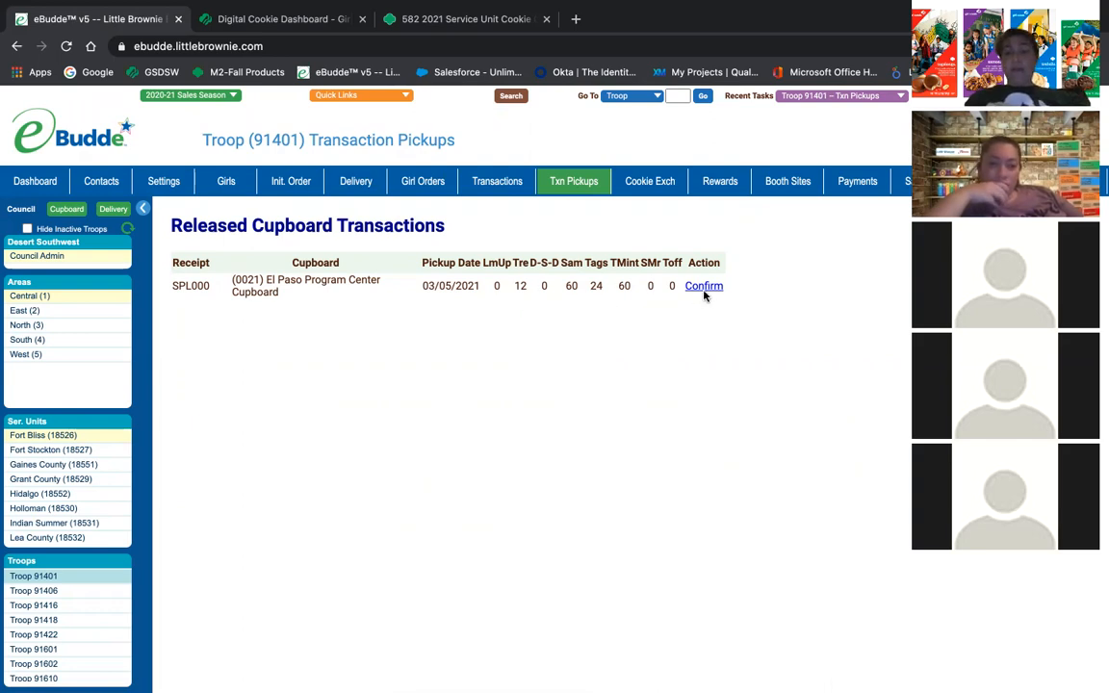
{"action": "left_click", "coordinate": [703, 286]}
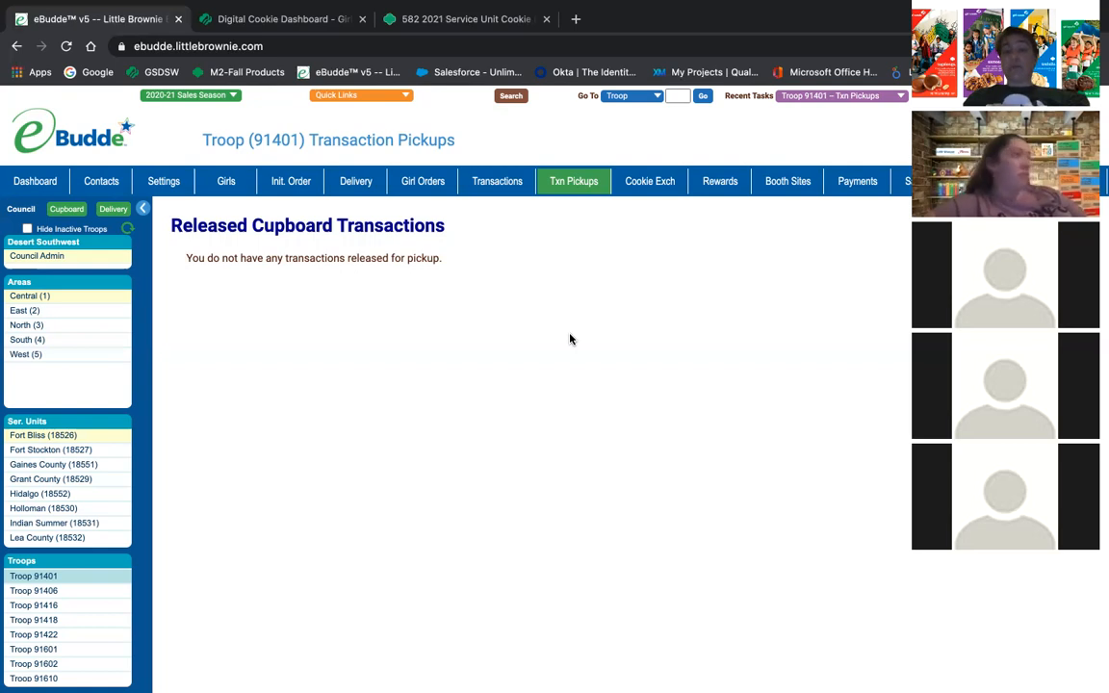
{"action": "mouse_move", "coordinate": [662, 291]}
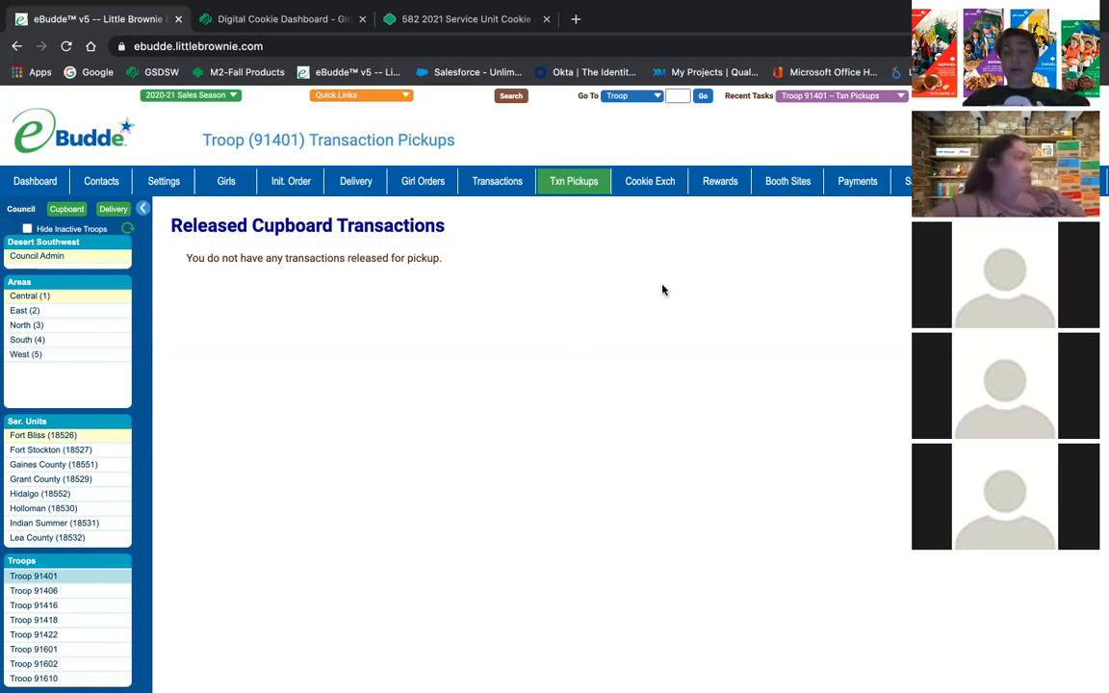
{"action": "mouse_move", "coordinate": [606, 270]}
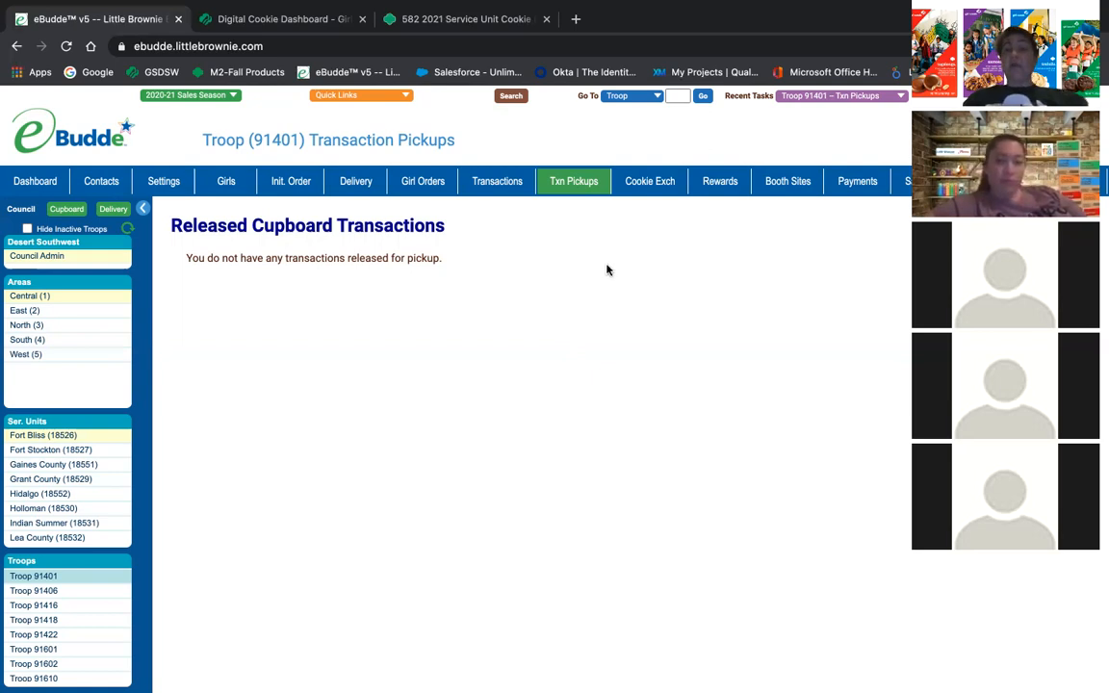
{"action": "mouse_move", "coordinate": [500, 243]}
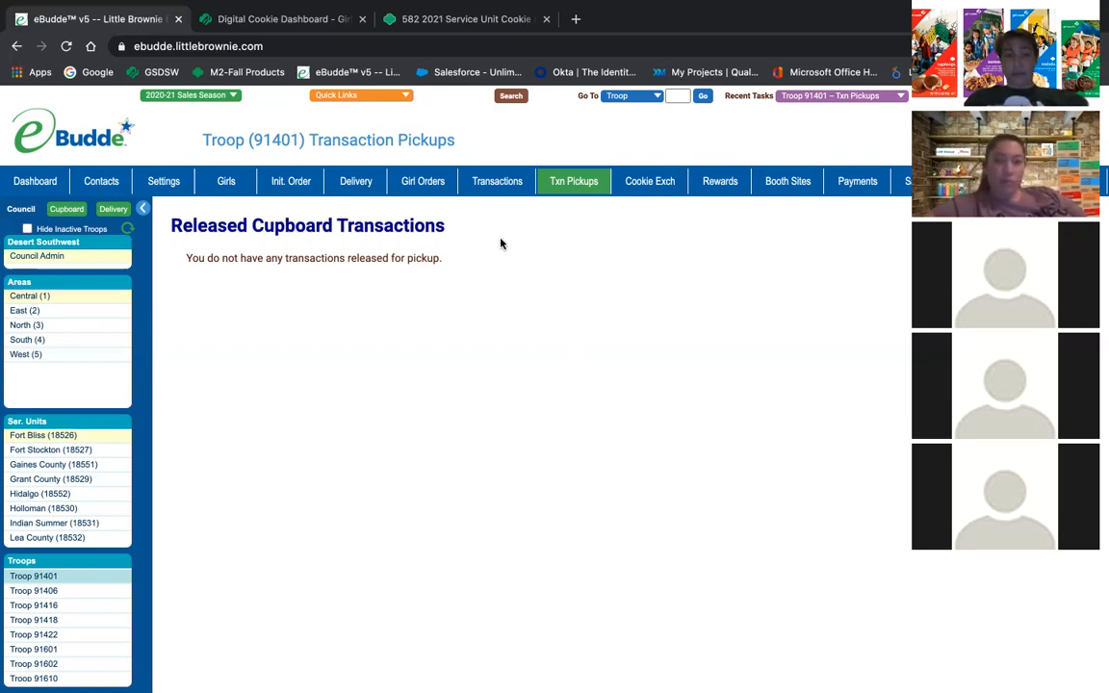
Open Troop 91401's package transactions list with on-hand totals of 1227
{"action": "left_click", "coordinate": [496, 181]}
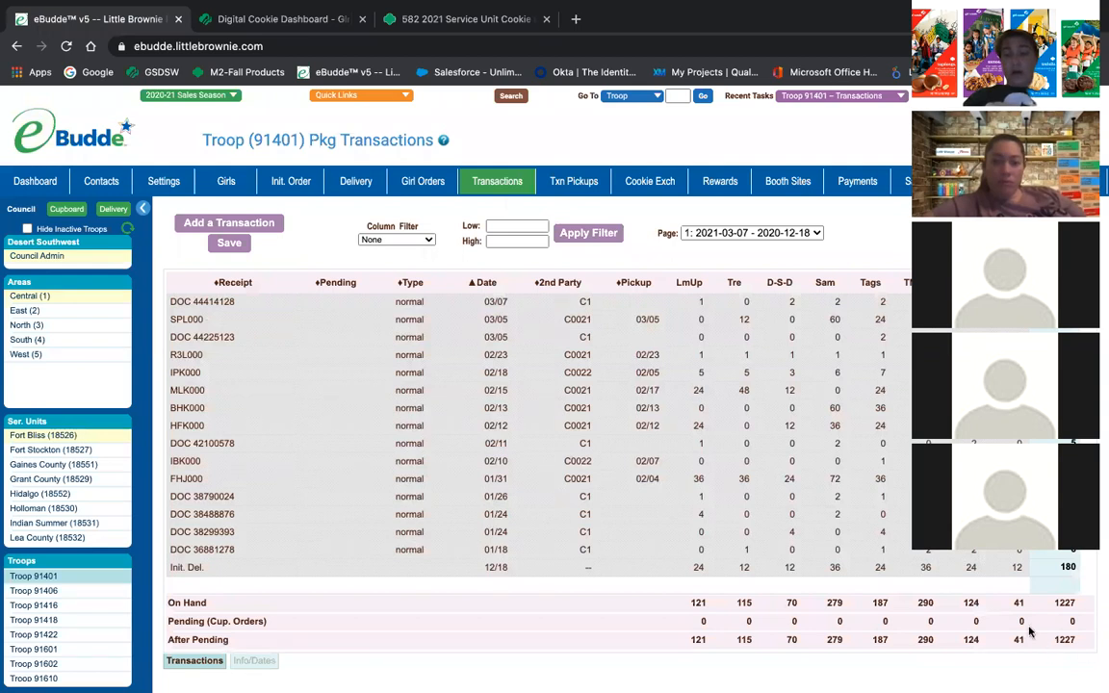
{"action": "mouse_move", "coordinate": [1071, 652]}
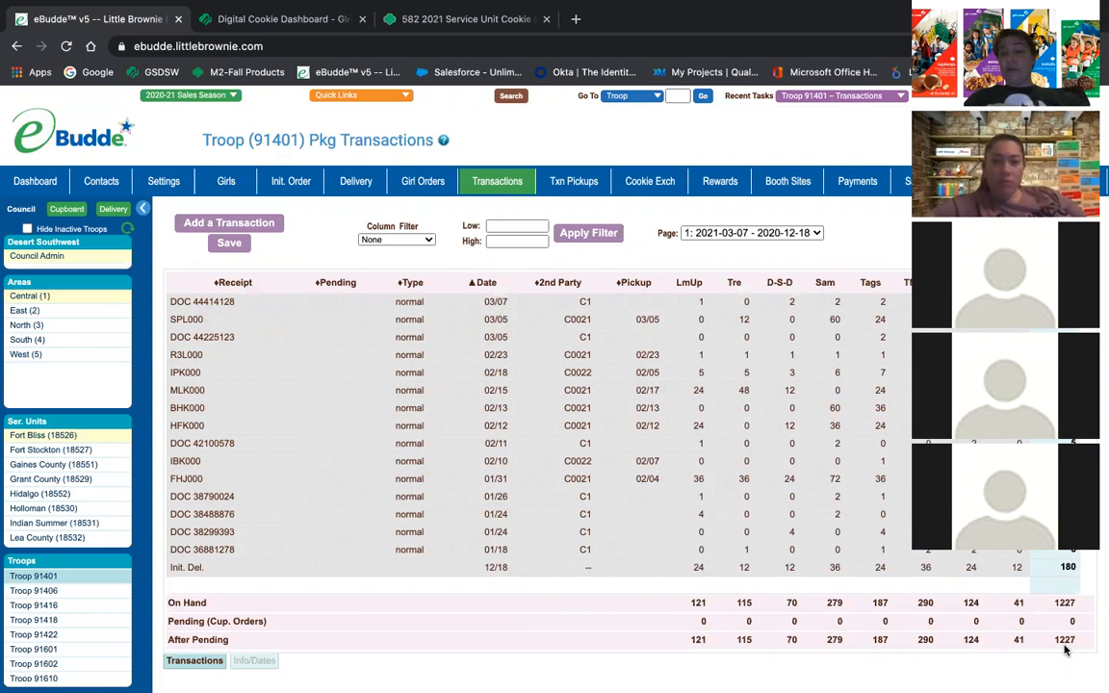
{"action": "mouse_move", "coordinate": [407, 202]}
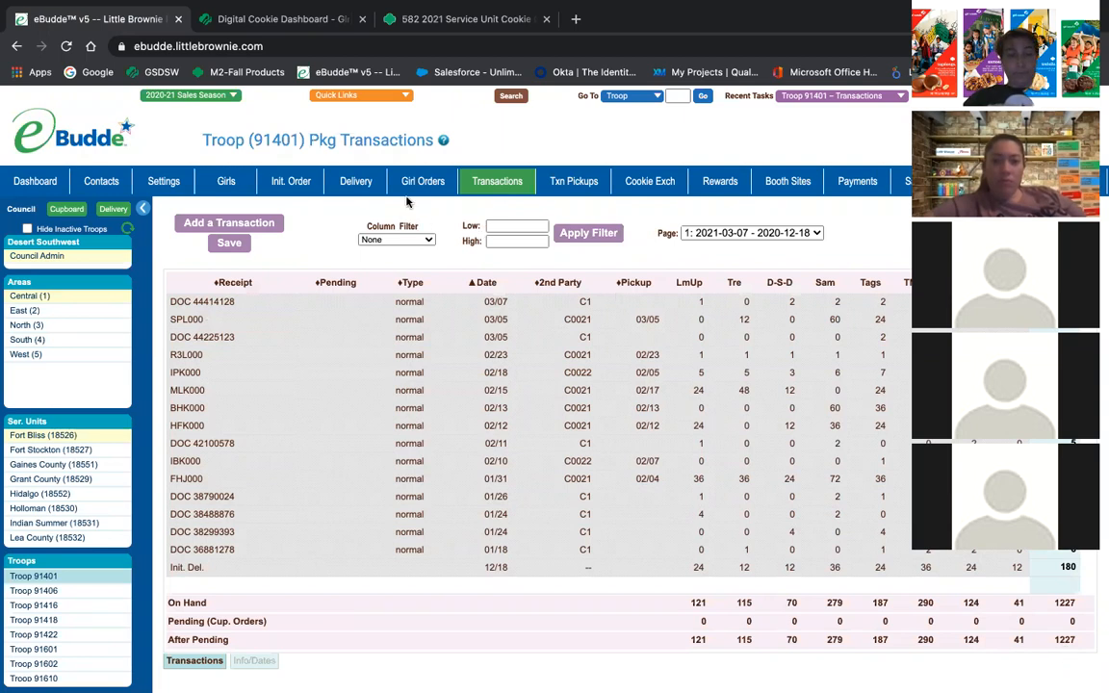
Compare girl sales totals of 795 against the 1282 troop order, glancing at transactions
{"action": "left_click", "coordinate": [422, 181]}
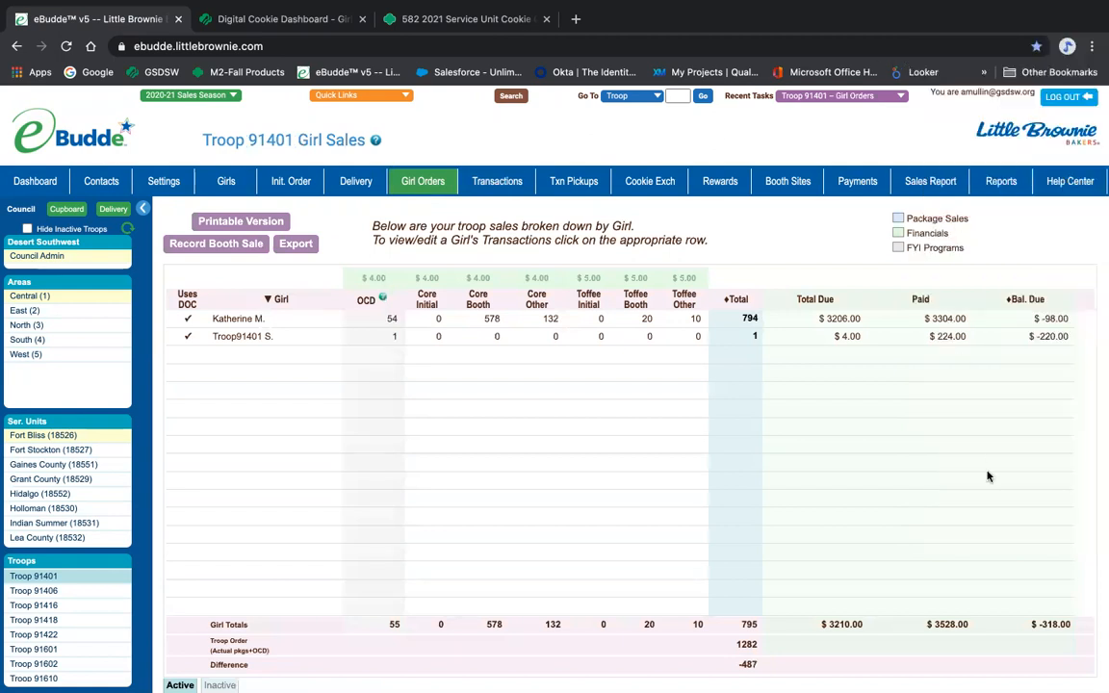
{"action": "mouse_move", "coordinate": [769, 664]}
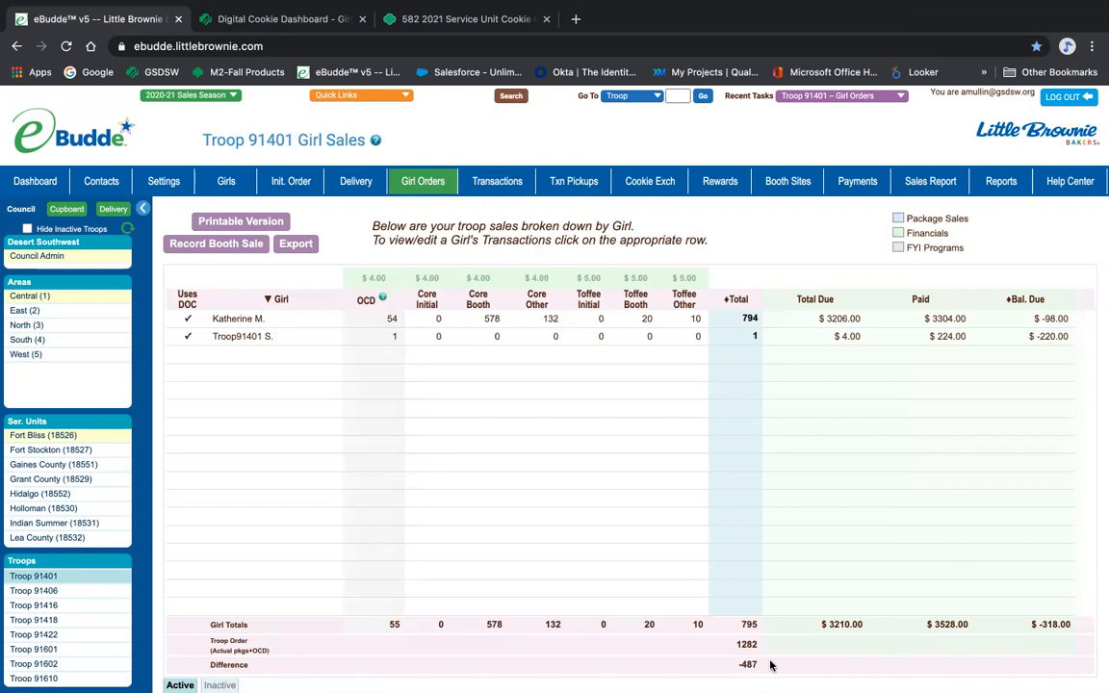
{"action": "mouse_move", "coordinate": [1063, 638]}
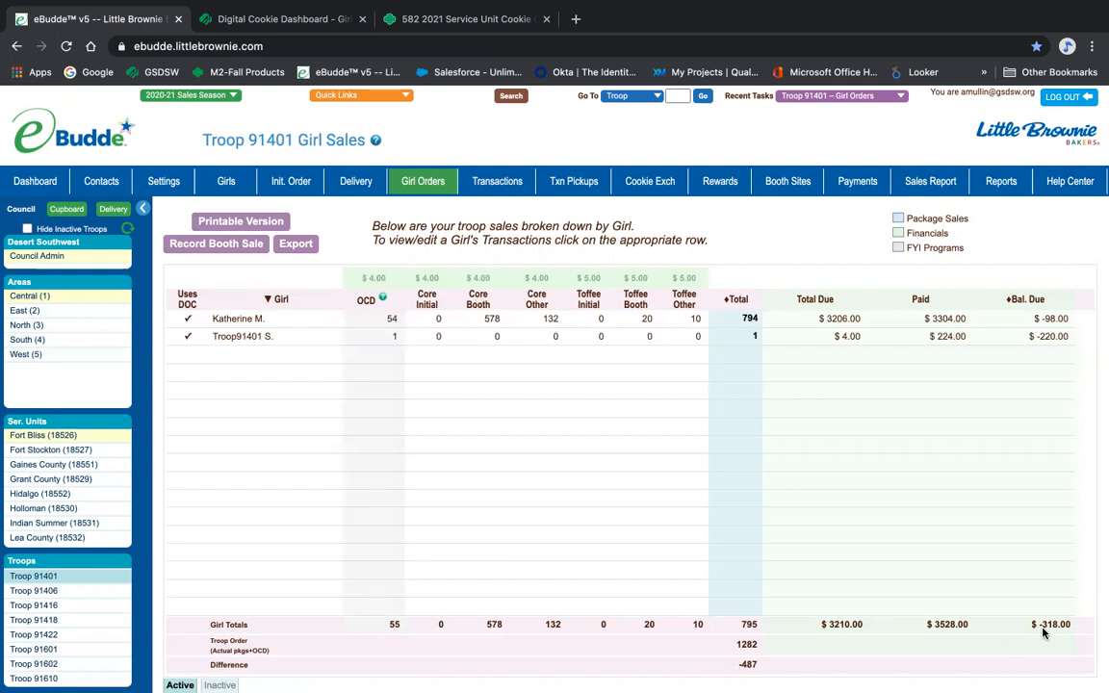
{"action": "mouse_move", "coordinate": [1046, 633]}
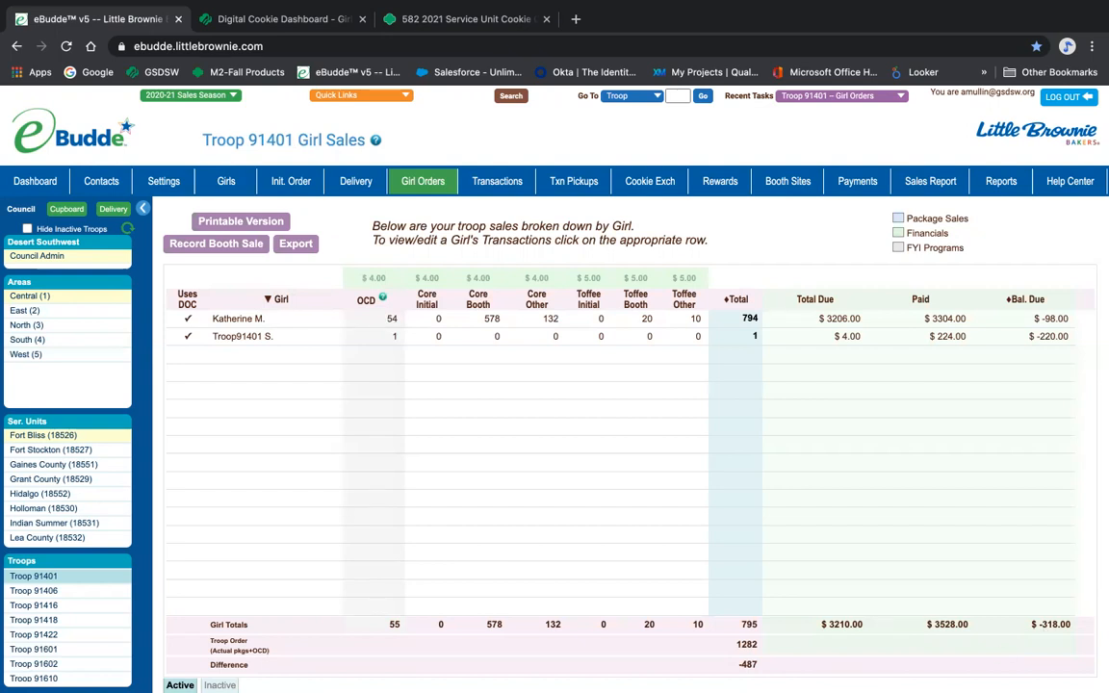
{"action": "mouse_move", "coordinate": [765, 674]}
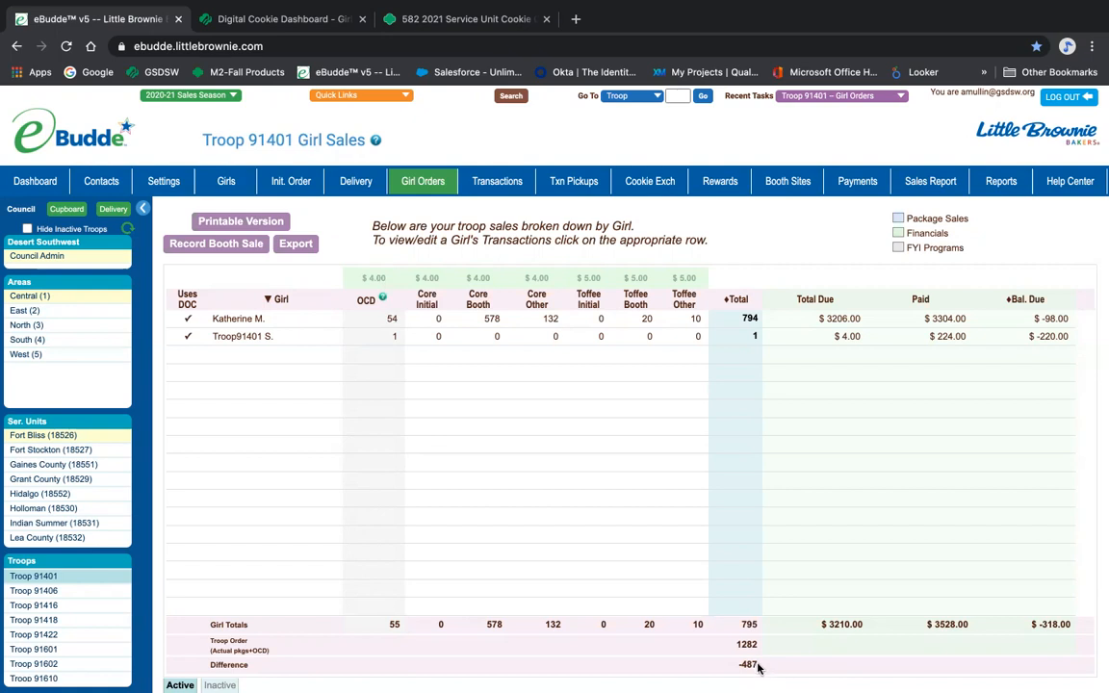
{"action": "mouse_move", "coordinate": [743, 667]}
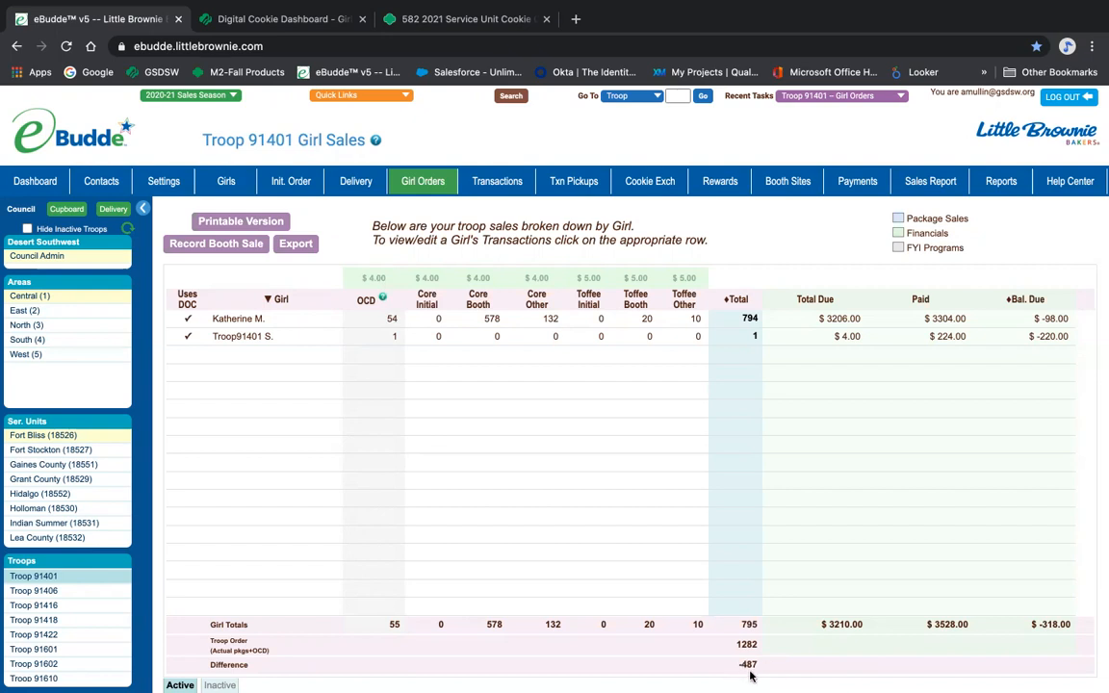
{"action": "mouse_move", "coordinate": [379, 645]}
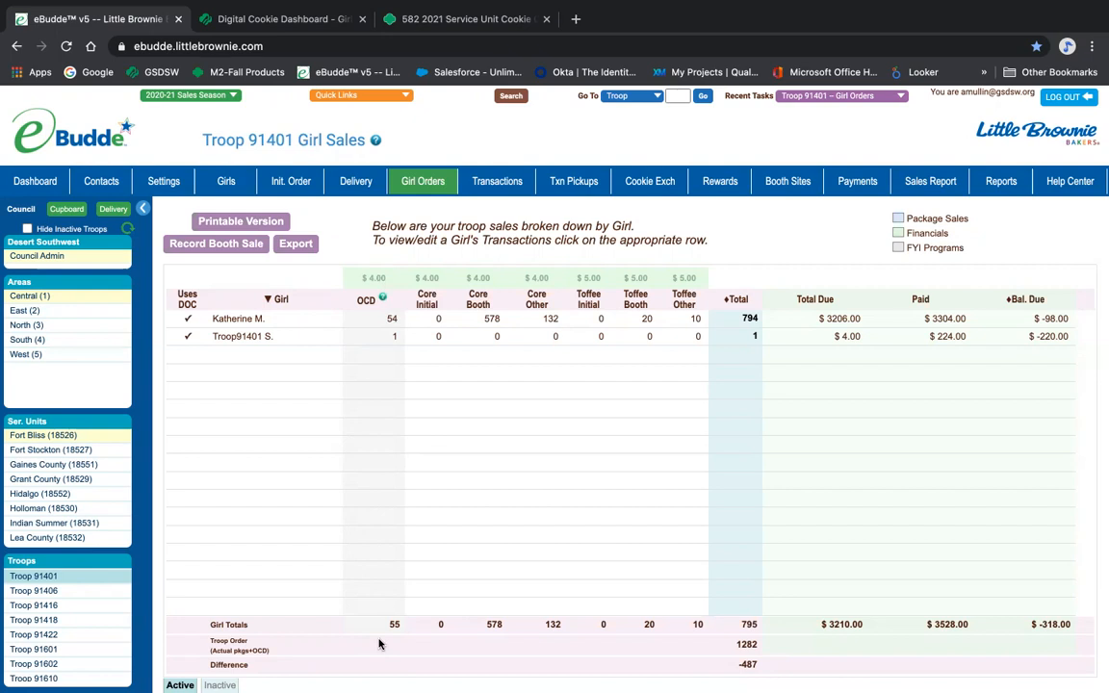
{"action": "mouse_move", "coordinate": [428, 626]}
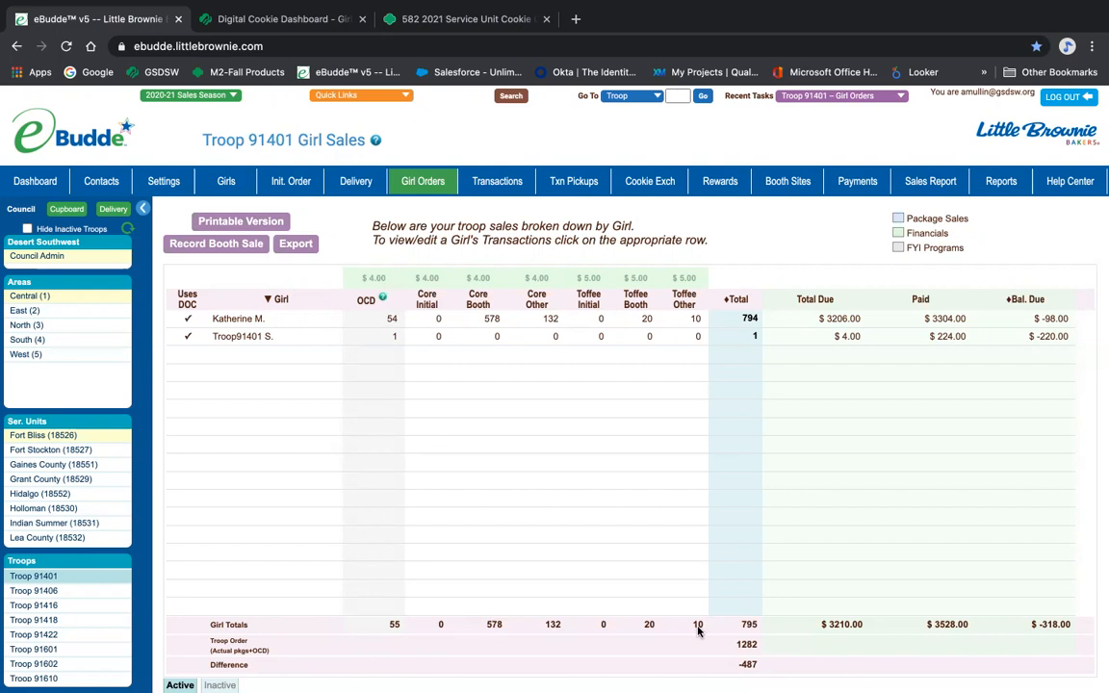
{"action": "left_click", "coordinate": [238, 319]}
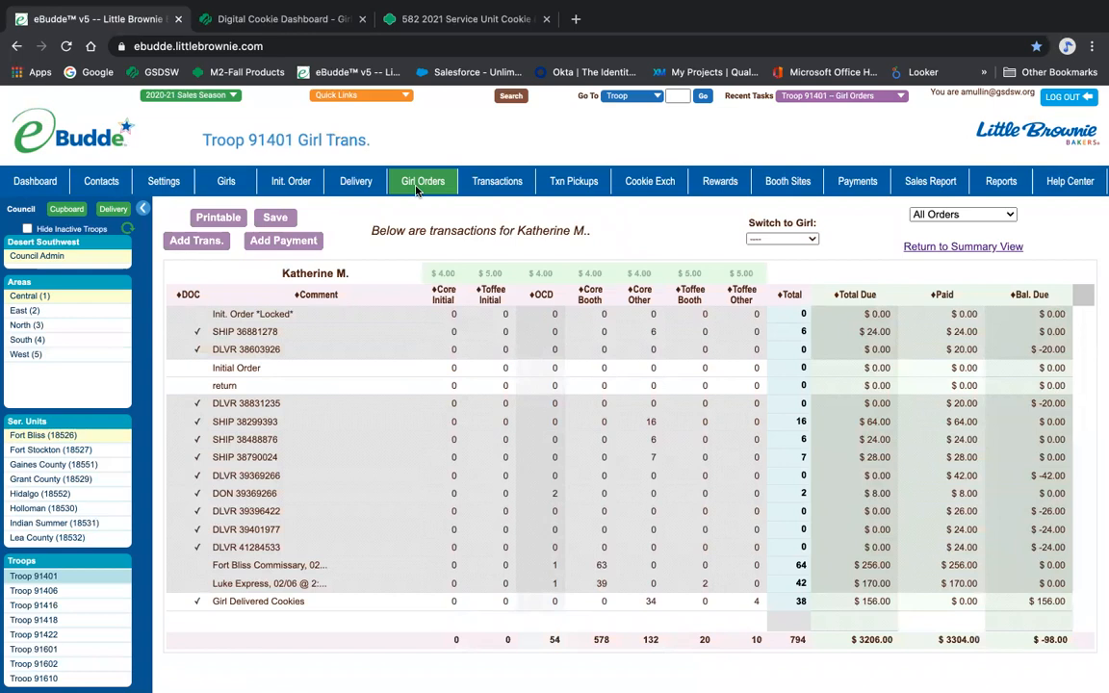
{"action": "left_click", "coordinate": [962, 246]}
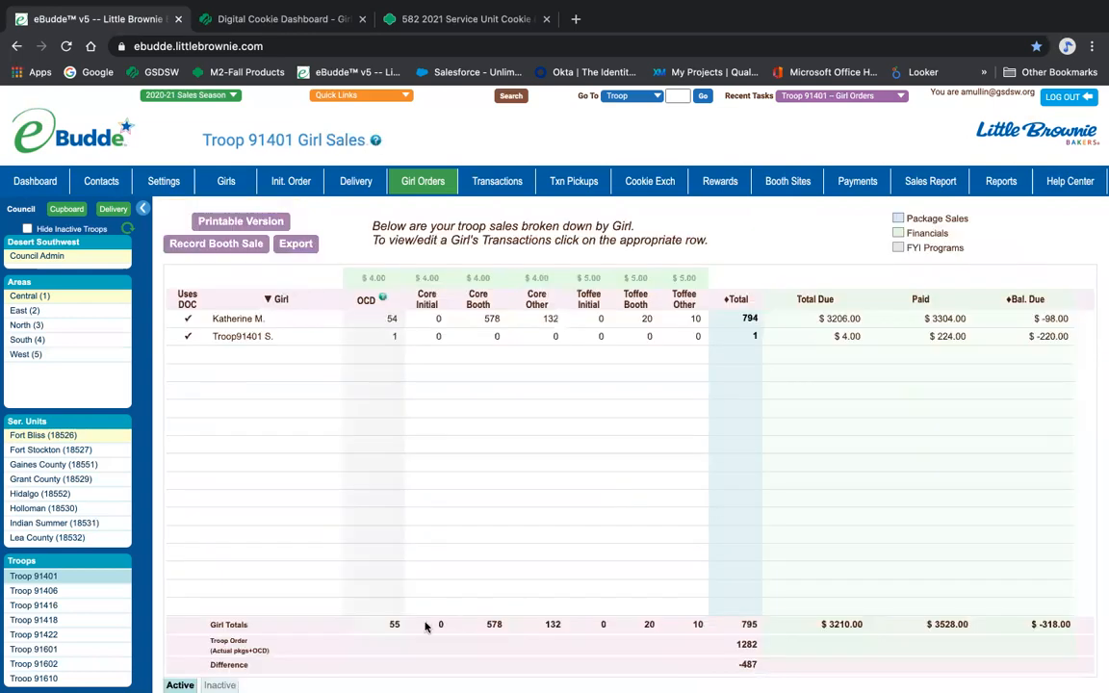
{"action": "mouse_move", "coordinate": [498, 181]}
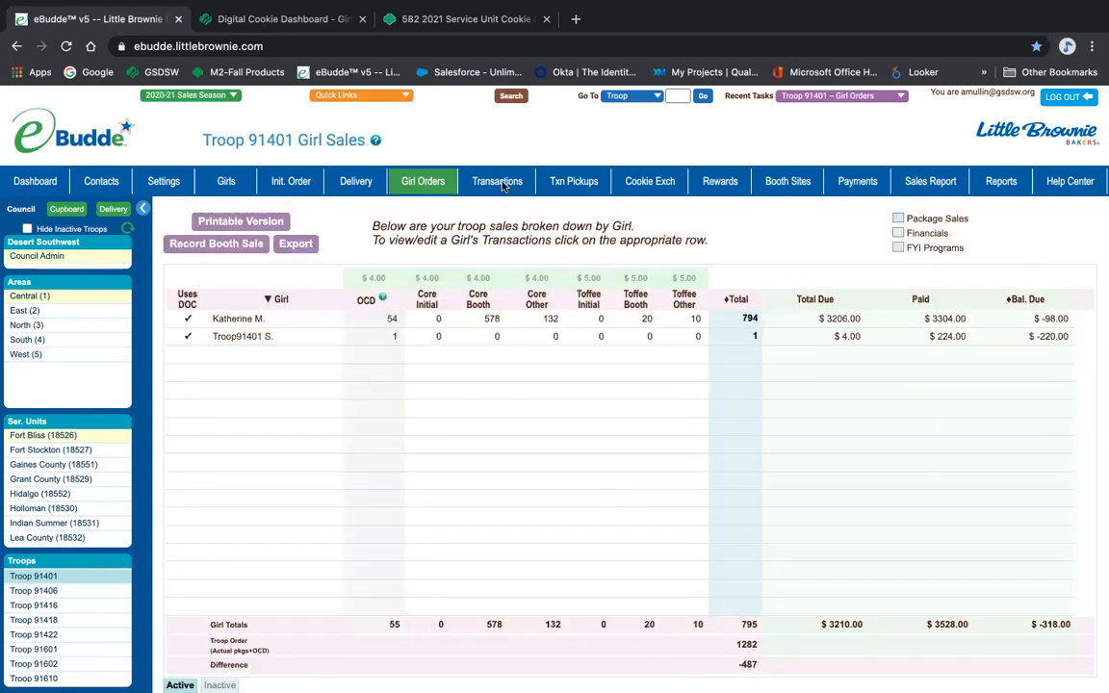
{"action": "left_click", "coordinate": [497, 181]}
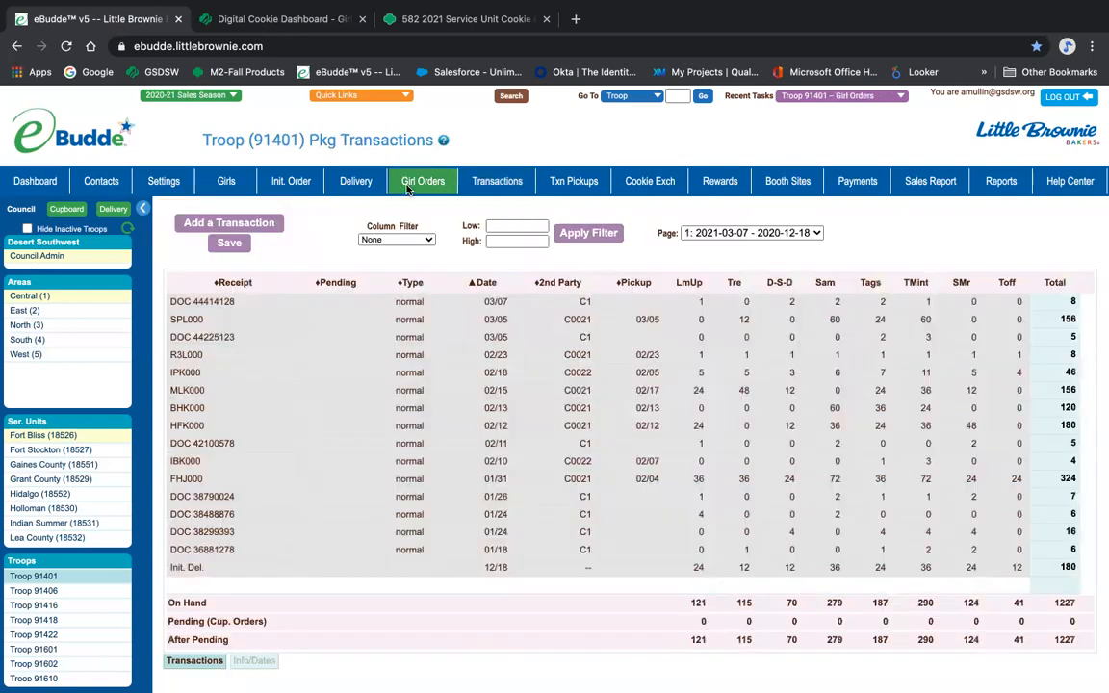
{"action": "left_click", "coordinate": [422, 181]}
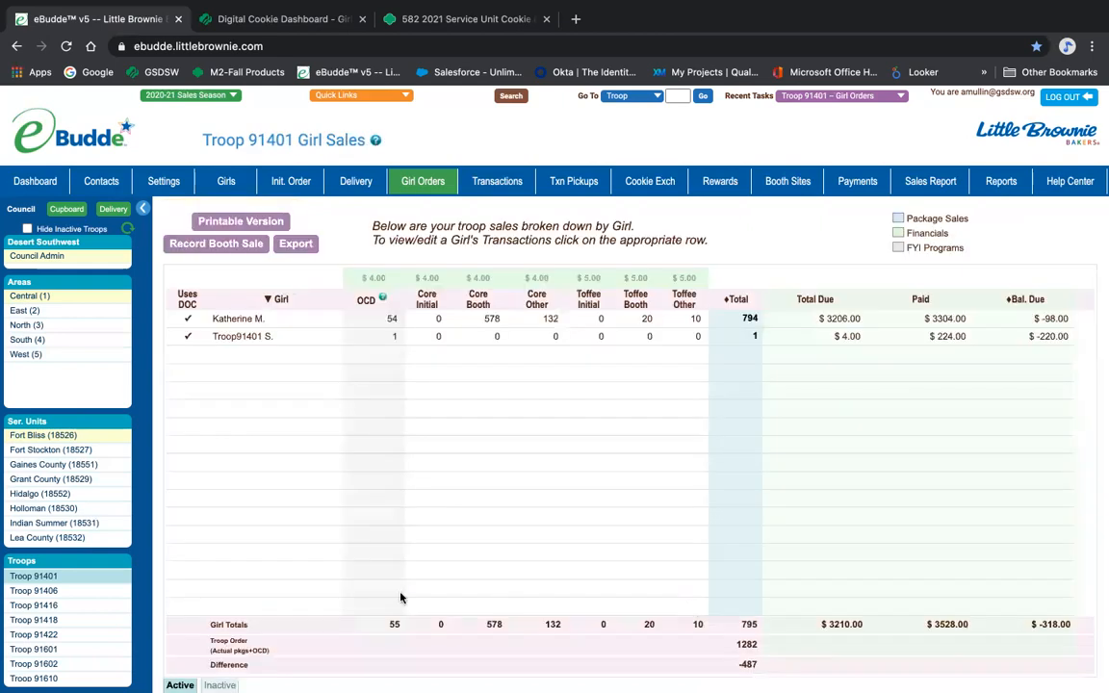
{"action": "mouse_move", "coordinate": [707, 670]}
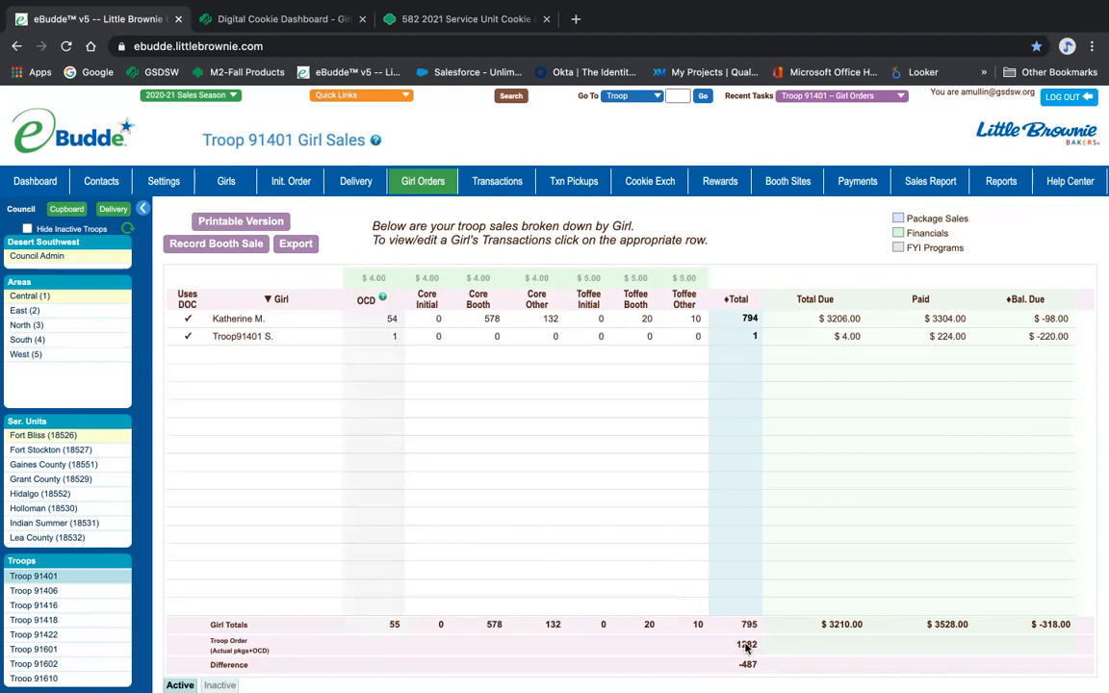
{"action": "mouse_move", "coordinate": [703, 630]}
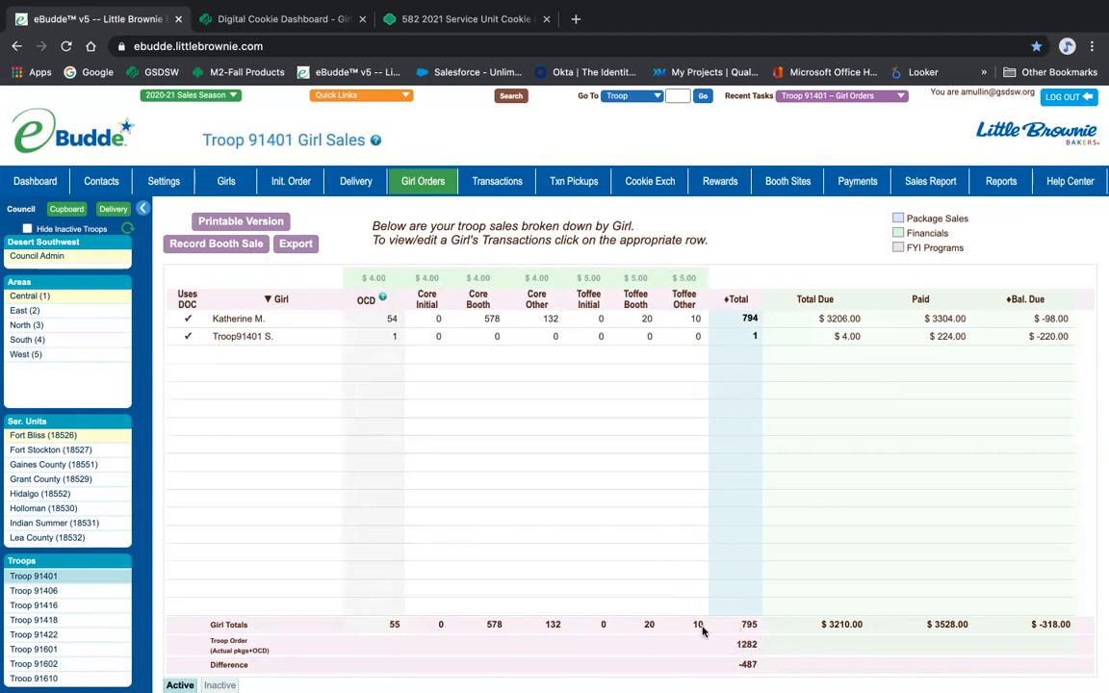
{"action": "mouse_move", "coordinate": [762, 560]}
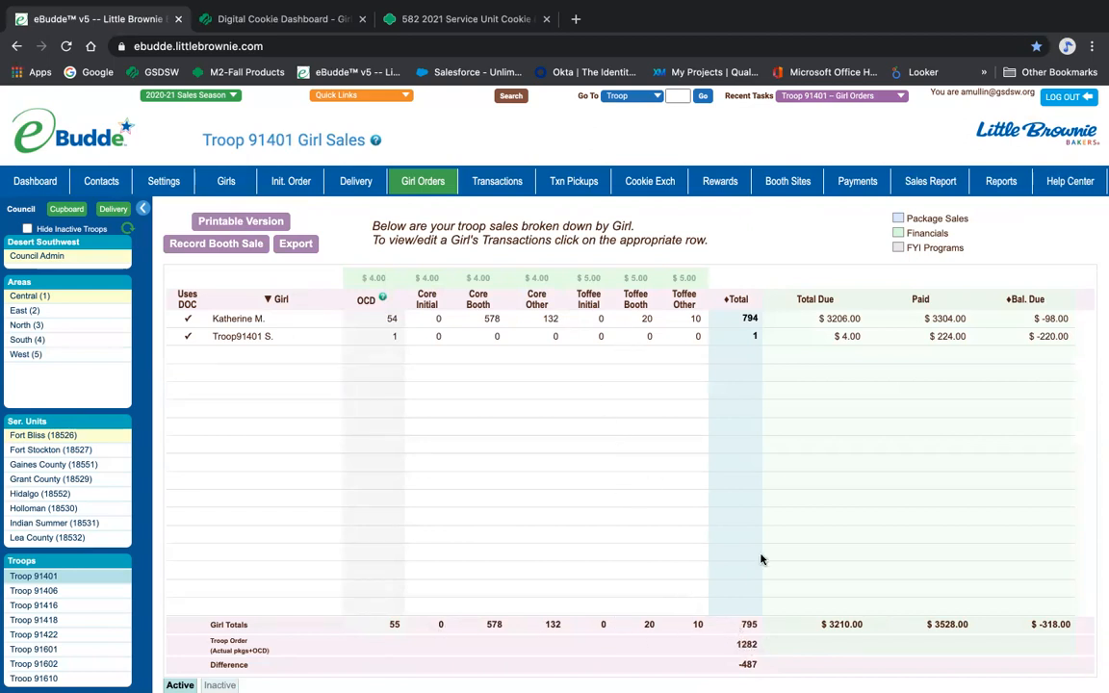
{"action": "mouse_move", "coordinate": [747, 633]}
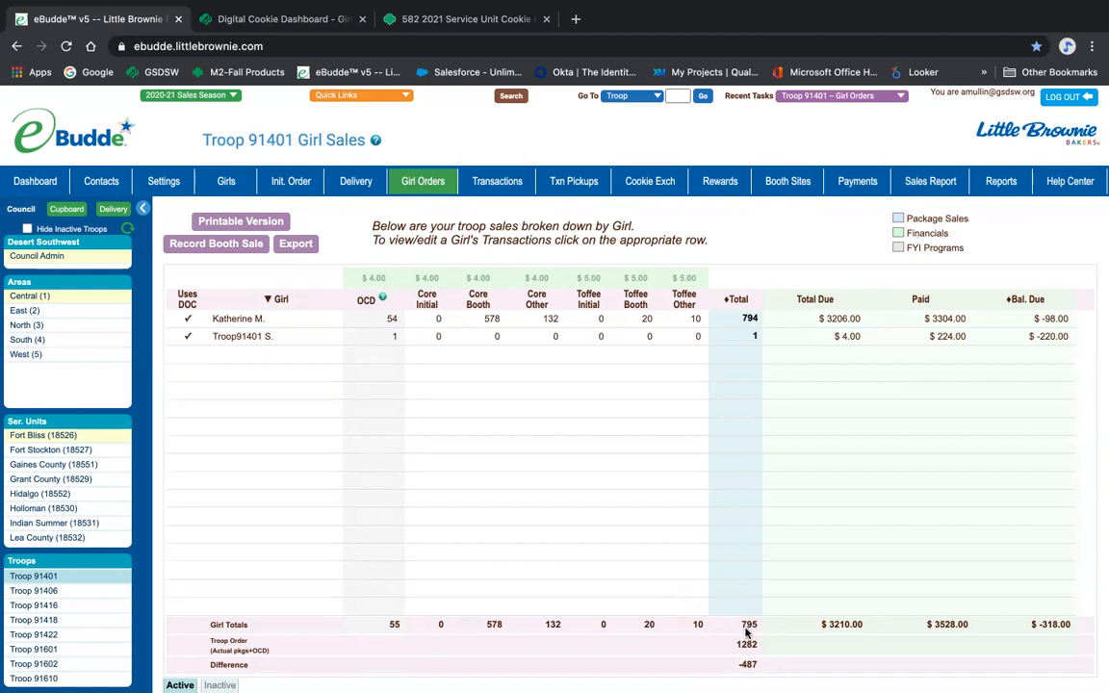
{"action": "mouse_move", "coordinate": [742, 672]}
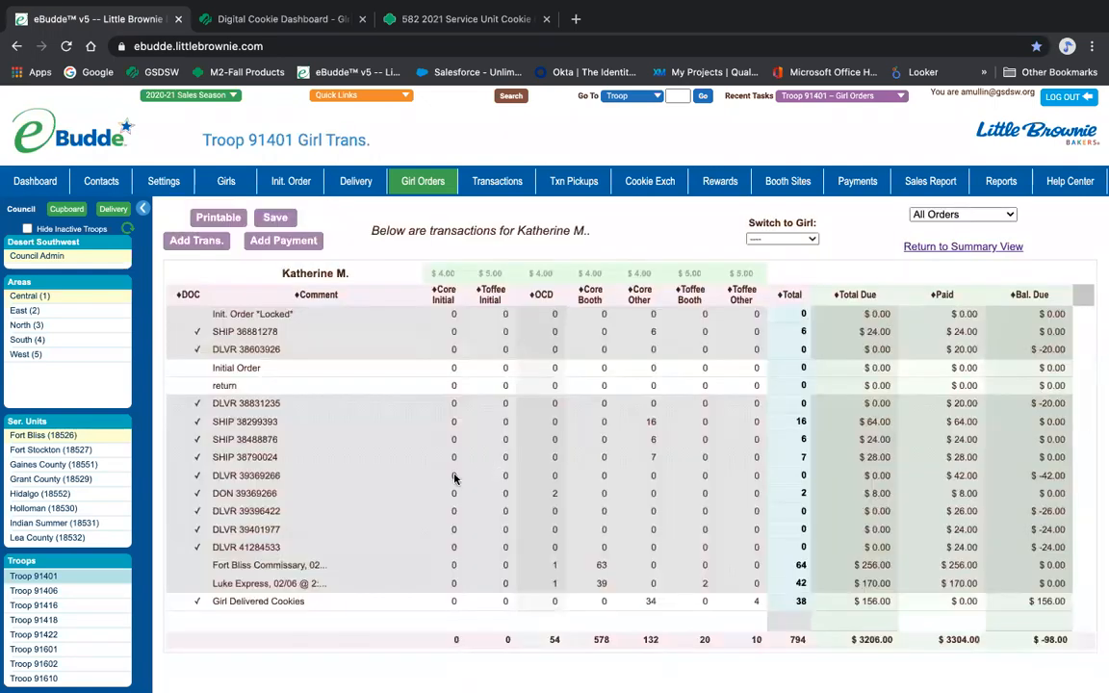
{"action": "scroll", "scroll_direction": "down", "scroll_amount": 3}
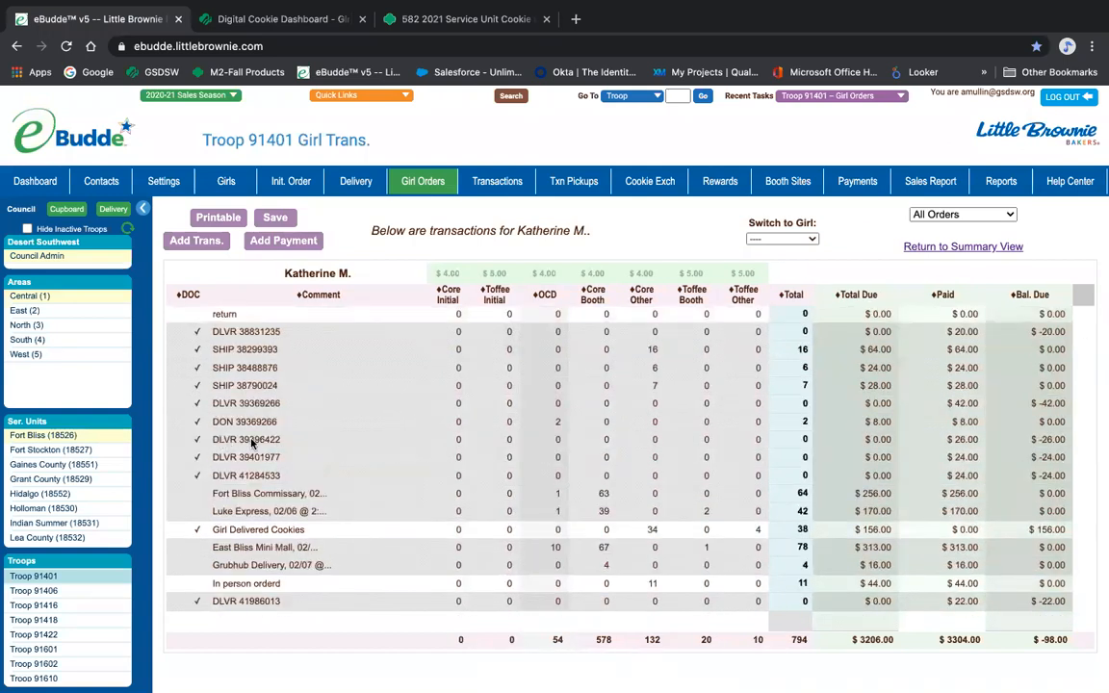
{"action": "mouse_move", "coordinate": [680, 456]}
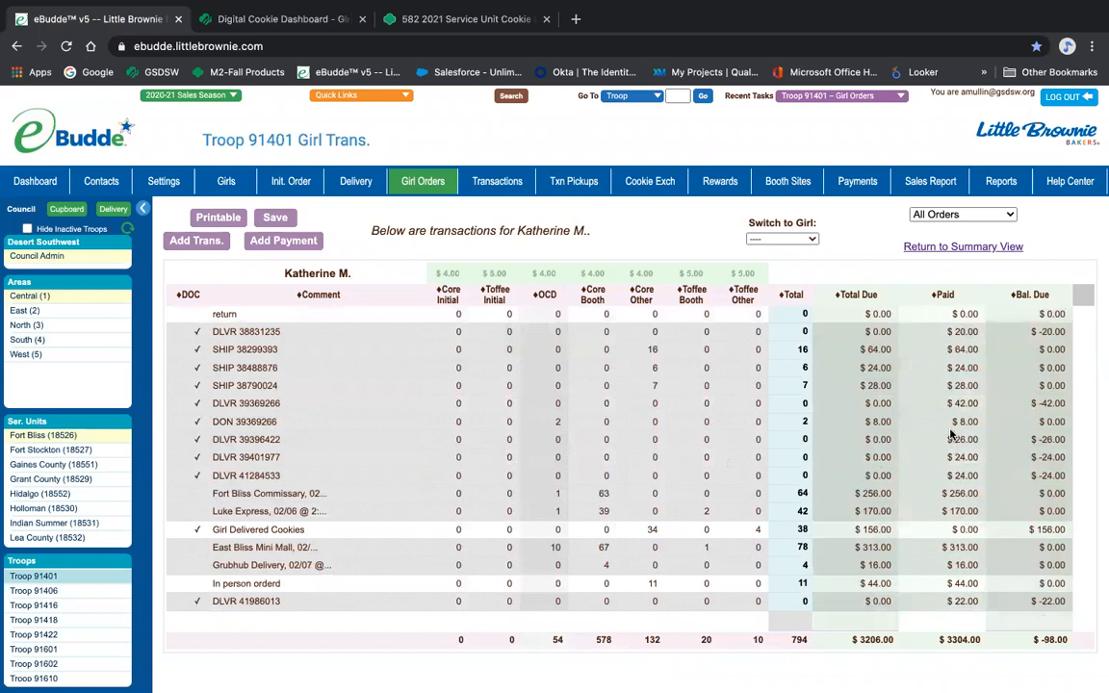
{"action": "mouse_move", "coordinate": [794, 436]}
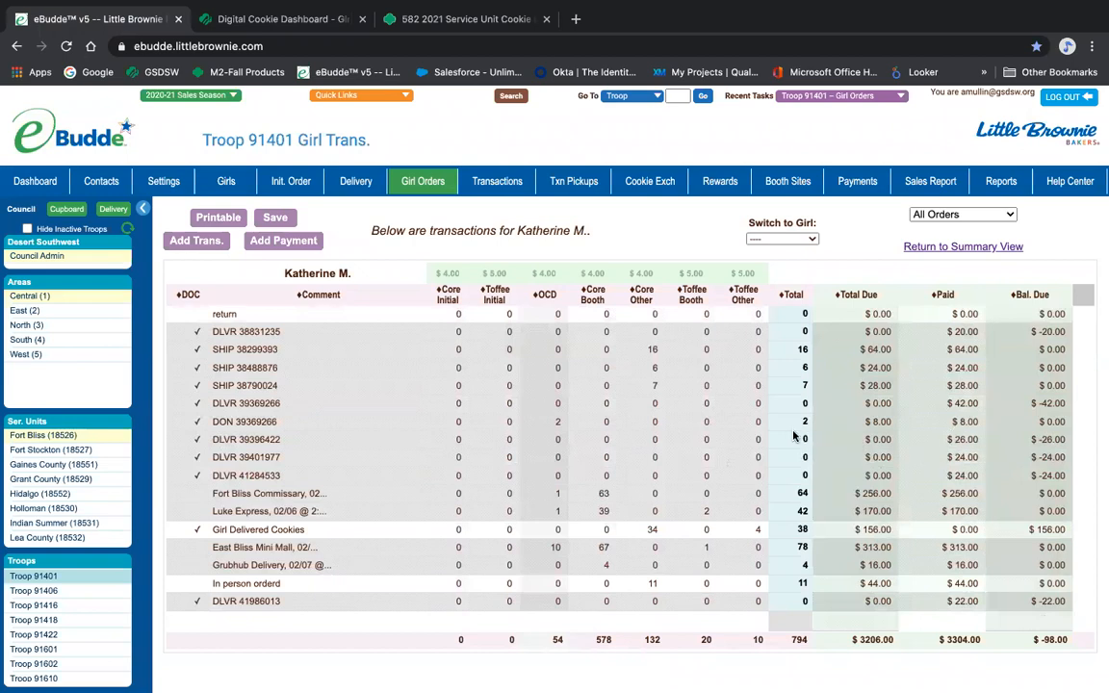
{"action": "mouse_move", "coordinate": [798, 445]}
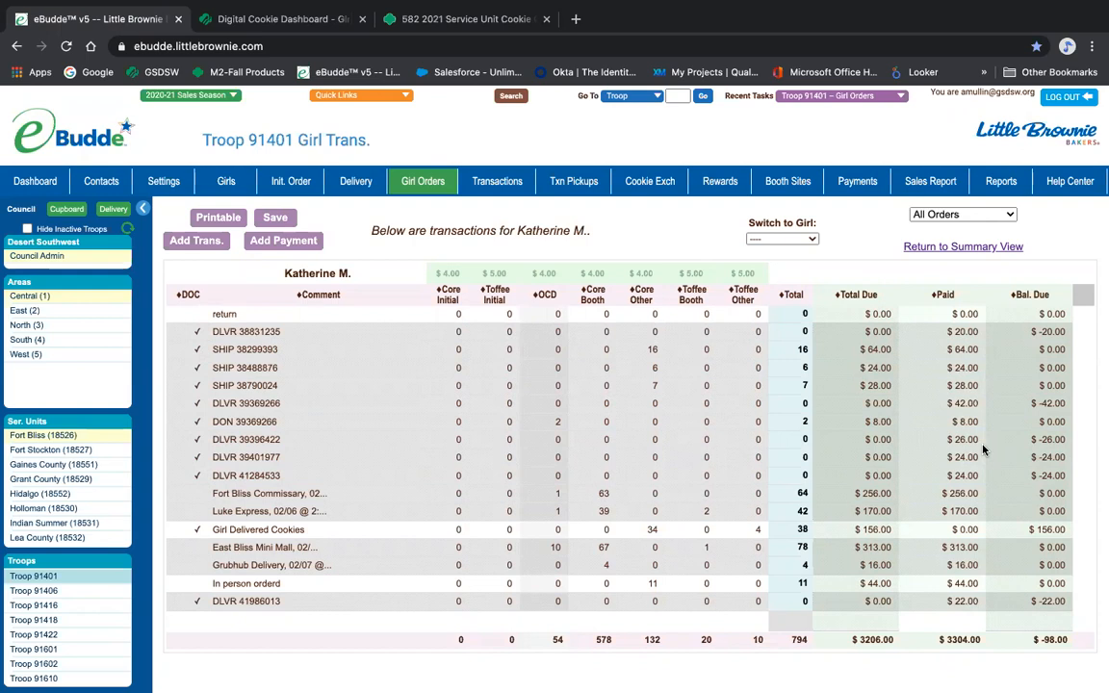
{"action": "mouse_move", "coordinate": [526, 168]}
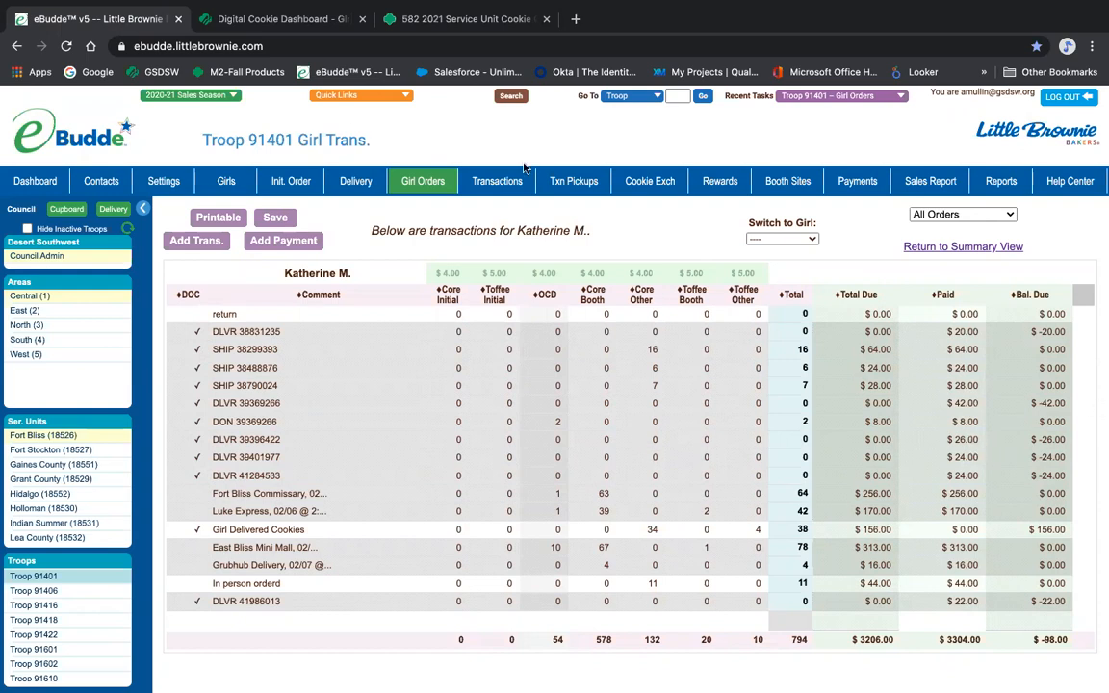
{"action": "left_click", "coordinate": [423, 181]}
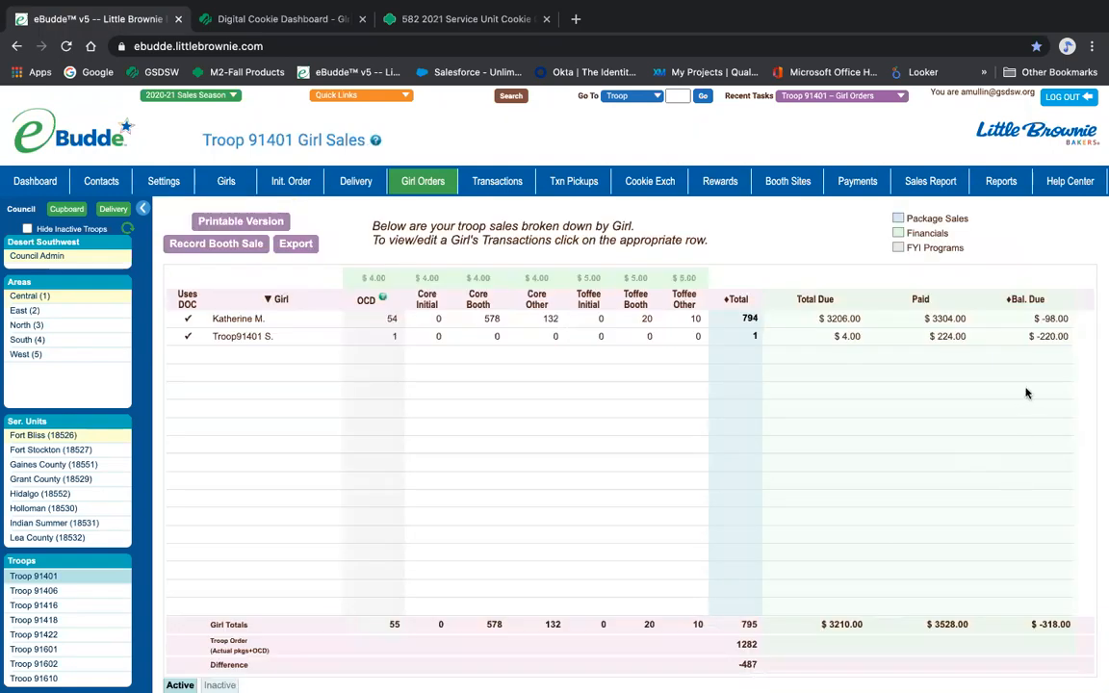
{"action": "mouse_move", "coordinate": [1053, 348]}
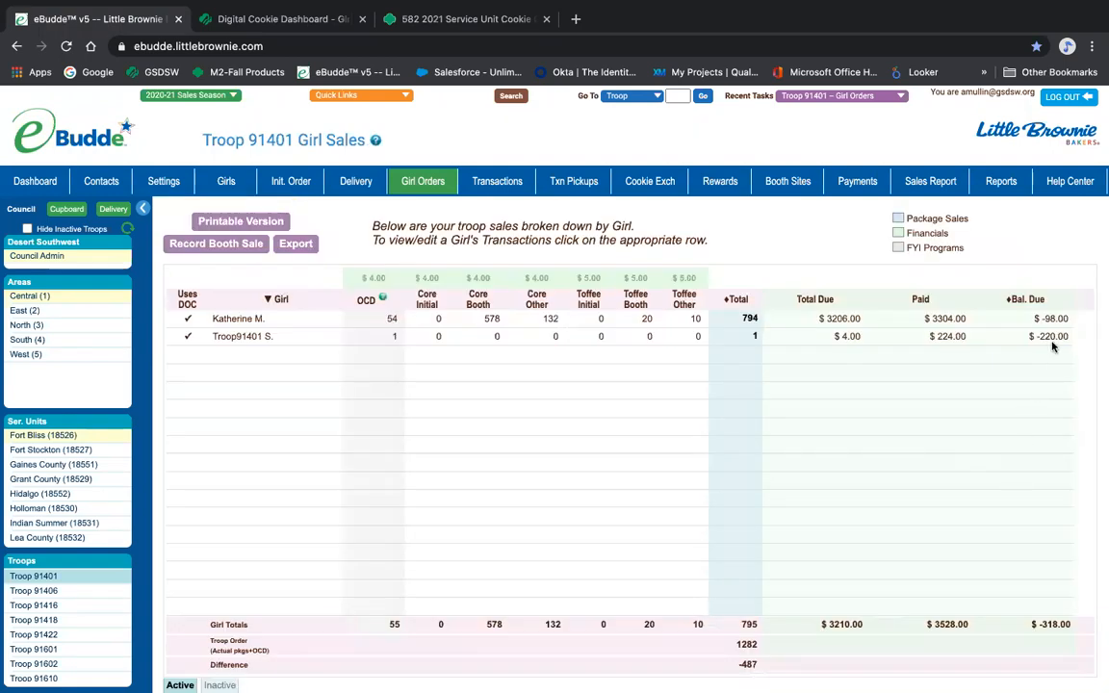
{"action": "mouse_move", "coordinate": [1049, 332]}
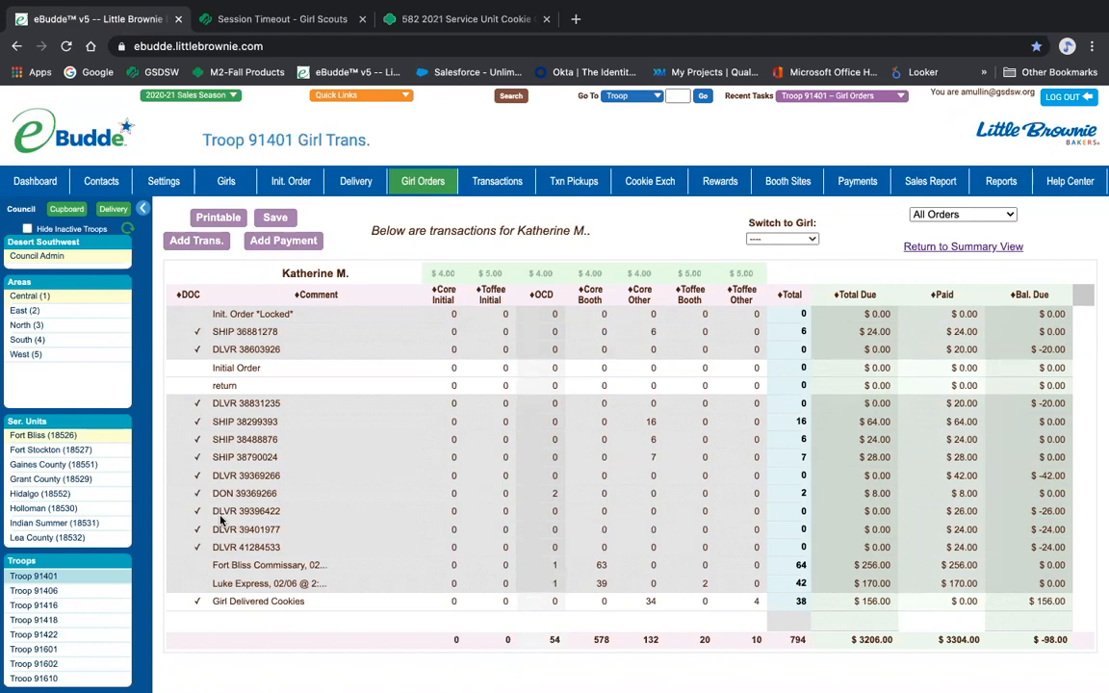
{"action": "mouse_move", "coordinate": [321, 511]}
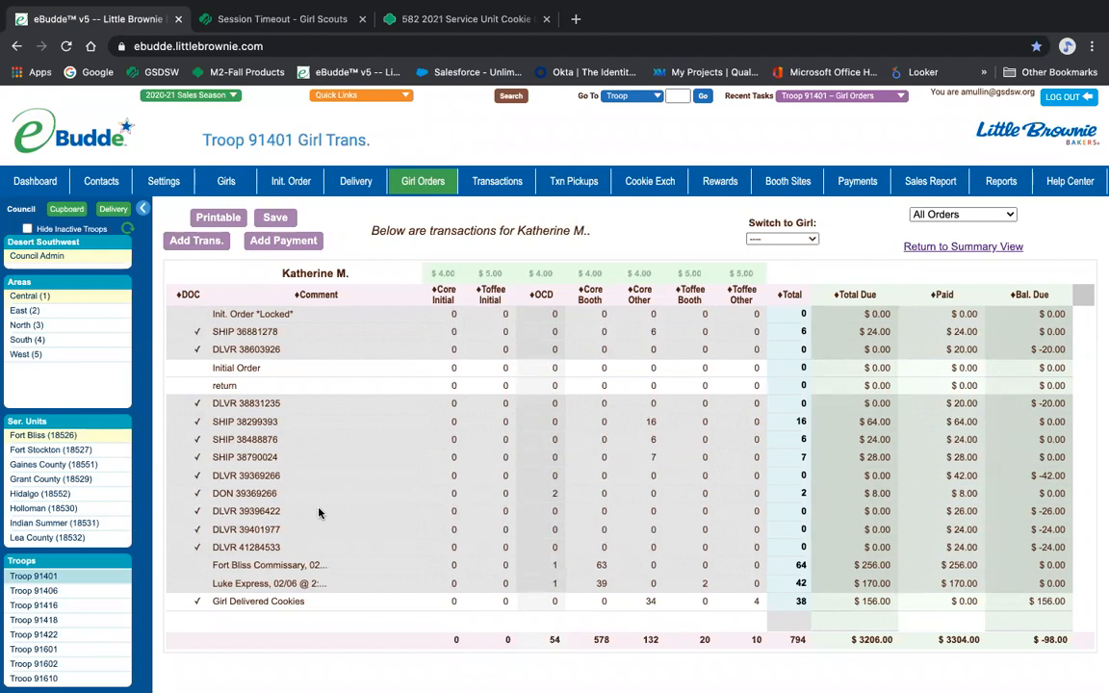
{"action": "scroll", "scroll_direction": "down", "scroll_amount": 3}
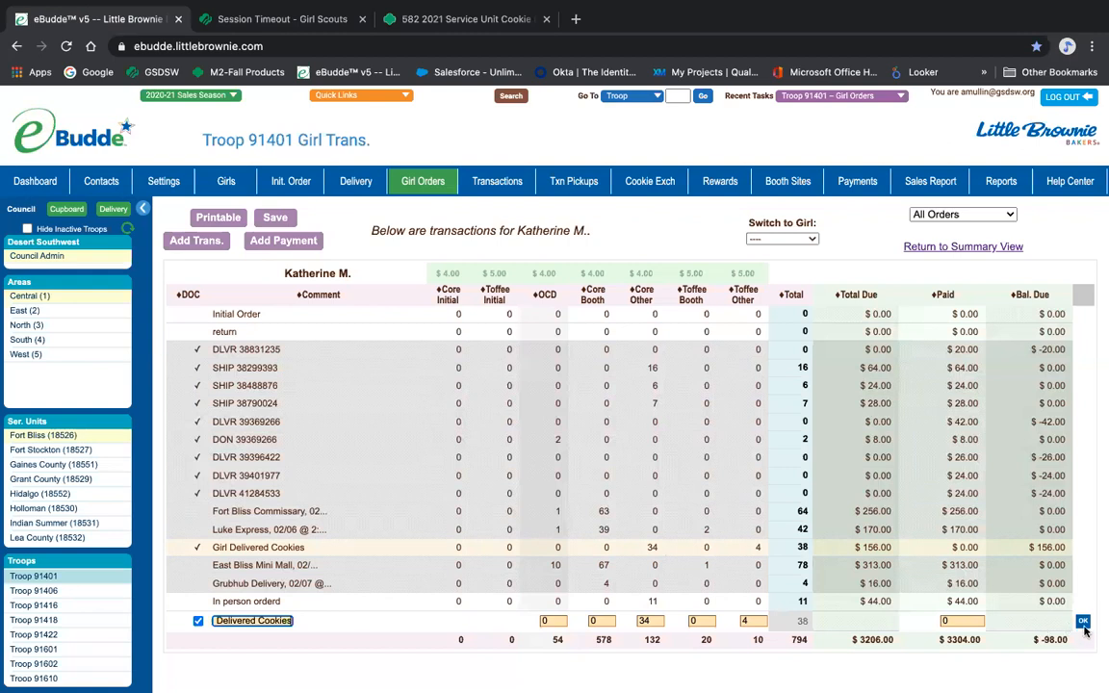
{"action": "left_click", "coordinate": [1082, 621]}
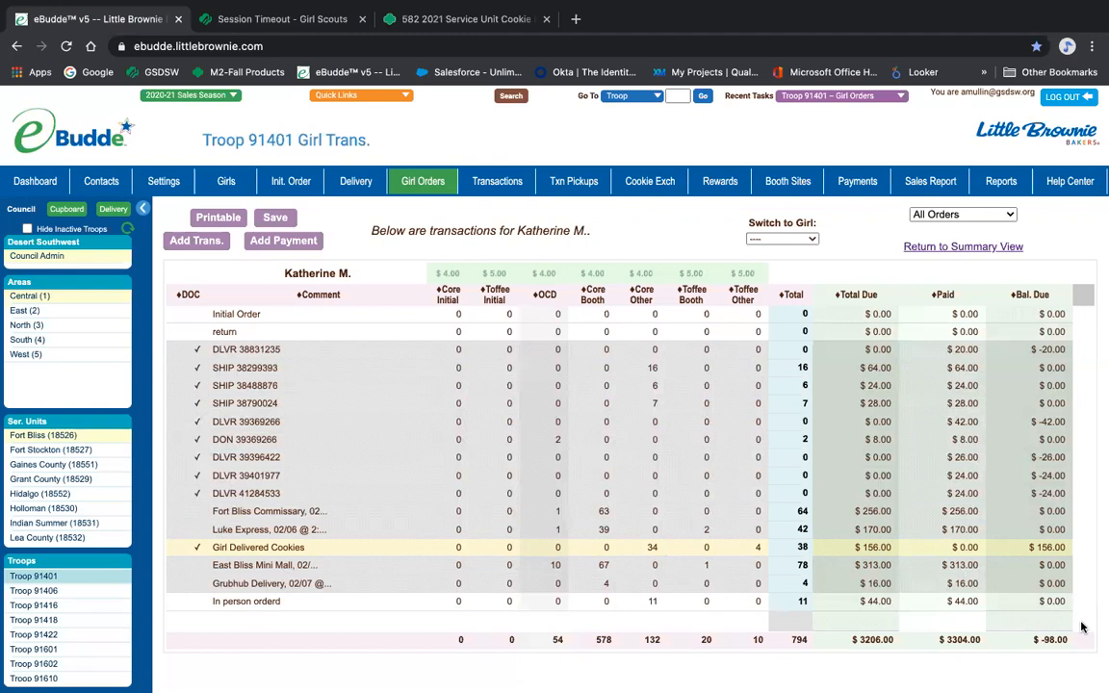
{"action": "mouse_move", "coordinate": [536, 552]}
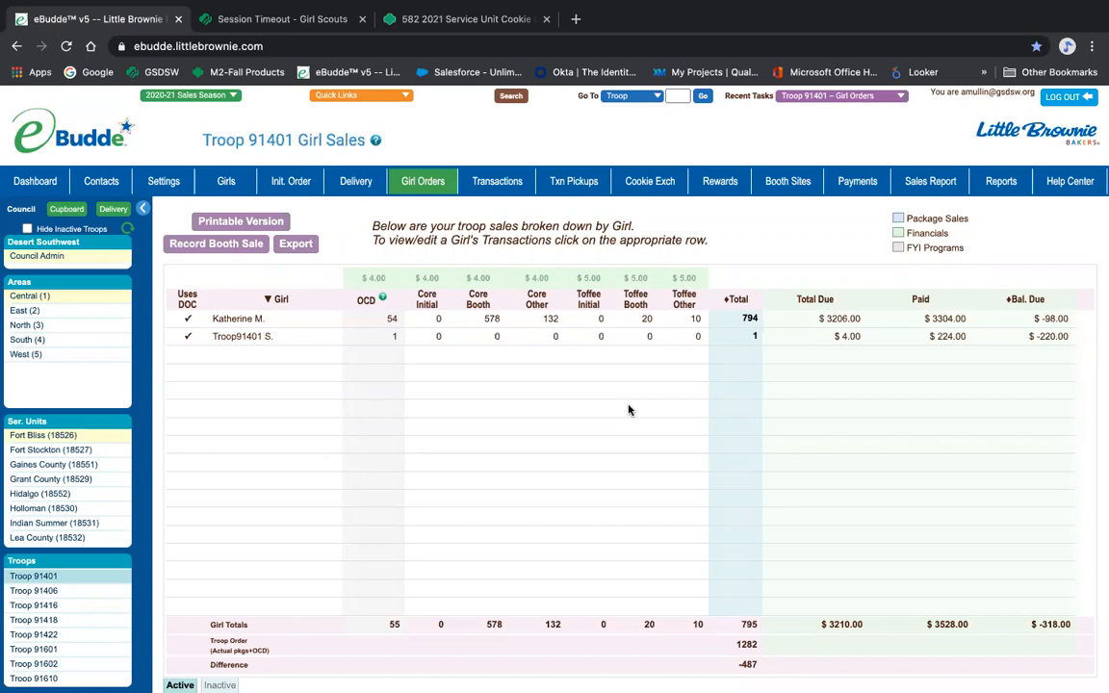
{"action": "mouse_move", "coordinate": [87, 657]}
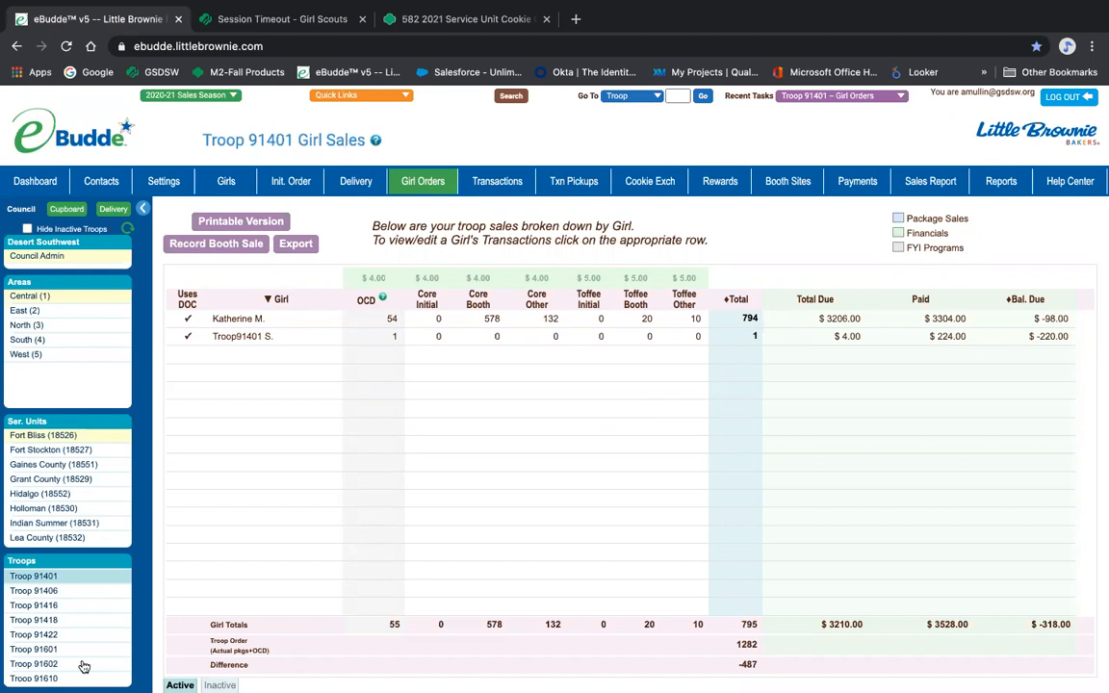
{"action": "scroll", "scroll_direction": "up", "scroll_amount": 3}
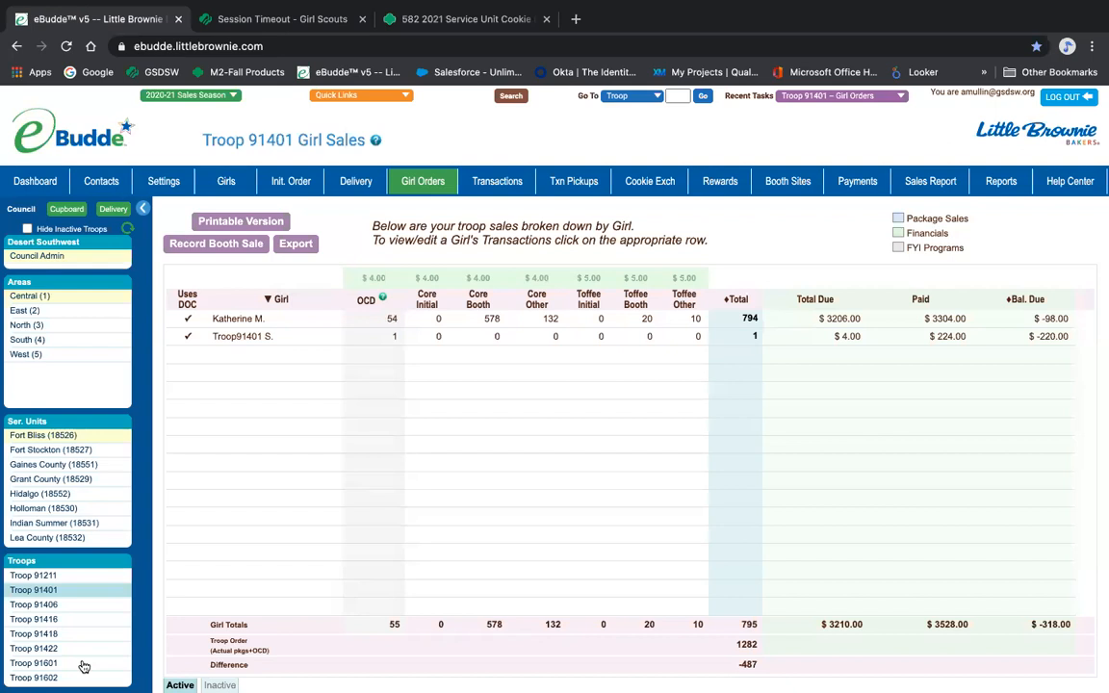
{"action": "scroll", "scroll_direction": "down", "scroll_amount": 3}
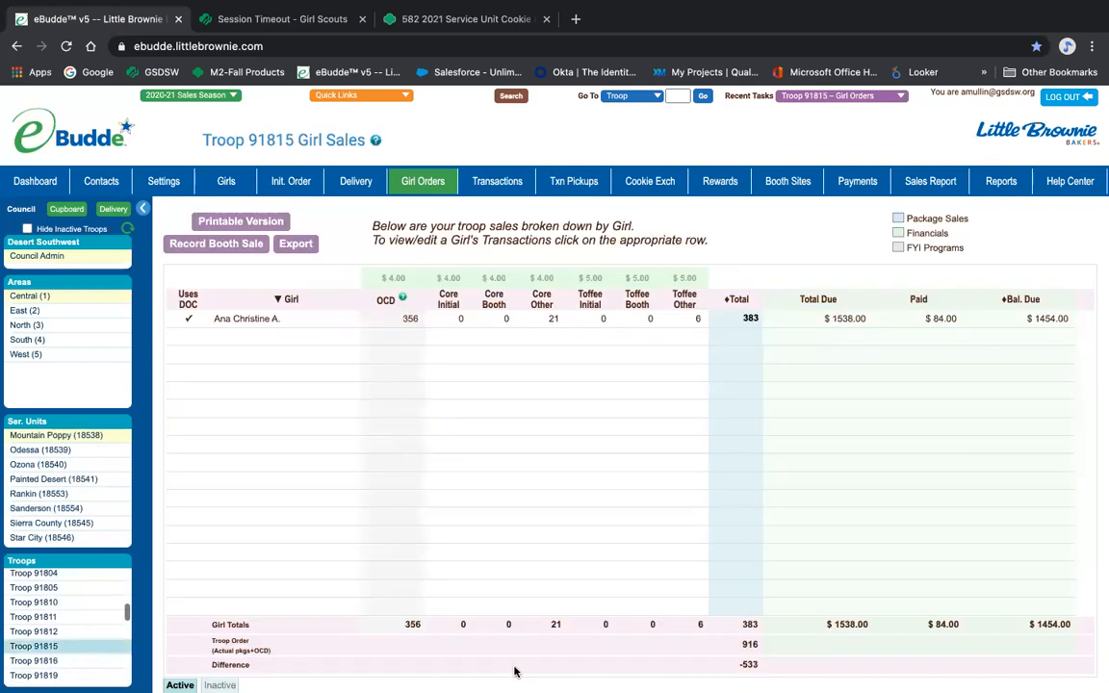
{"action": "mouse_move", "coordinate": [636, 323]}
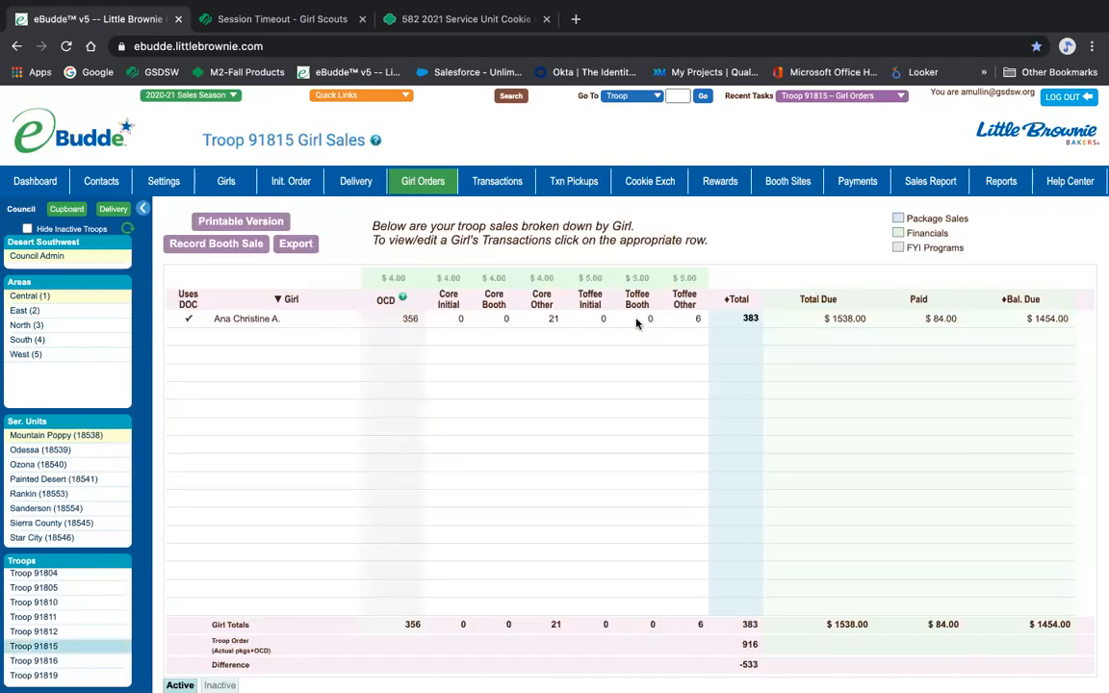
{"action": "left_click", "coordinate": [246, 318]}
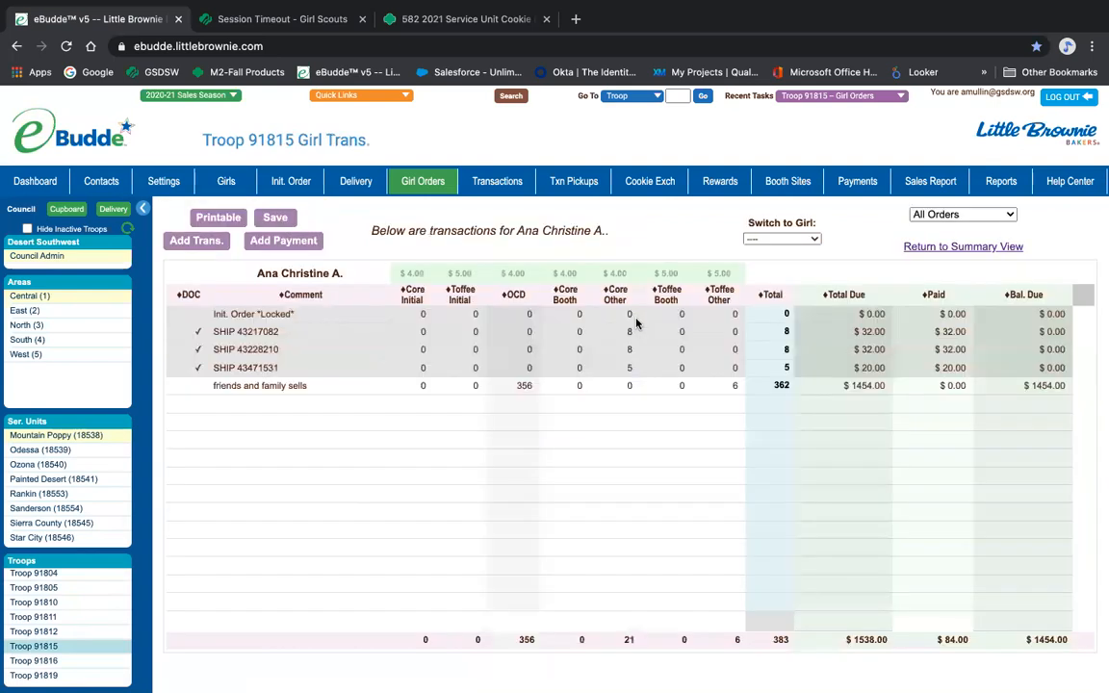
{"action": "mouse_move", "coordinate": [447, 348]}
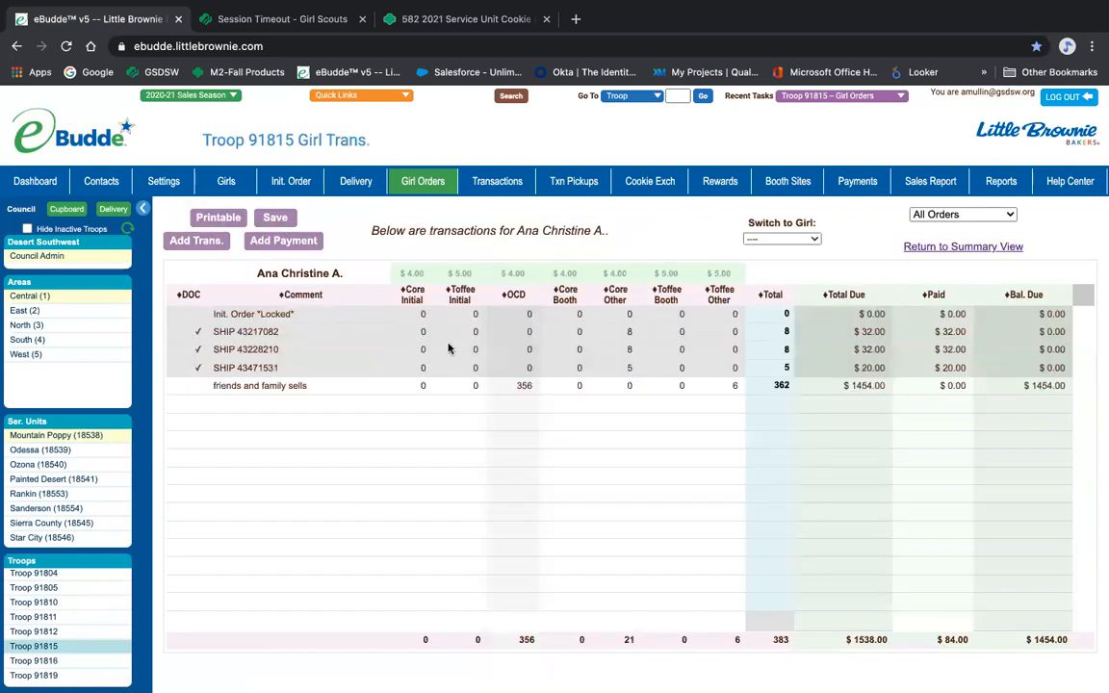
{"action": "mouse_move", "coordinate": [626, 385]}
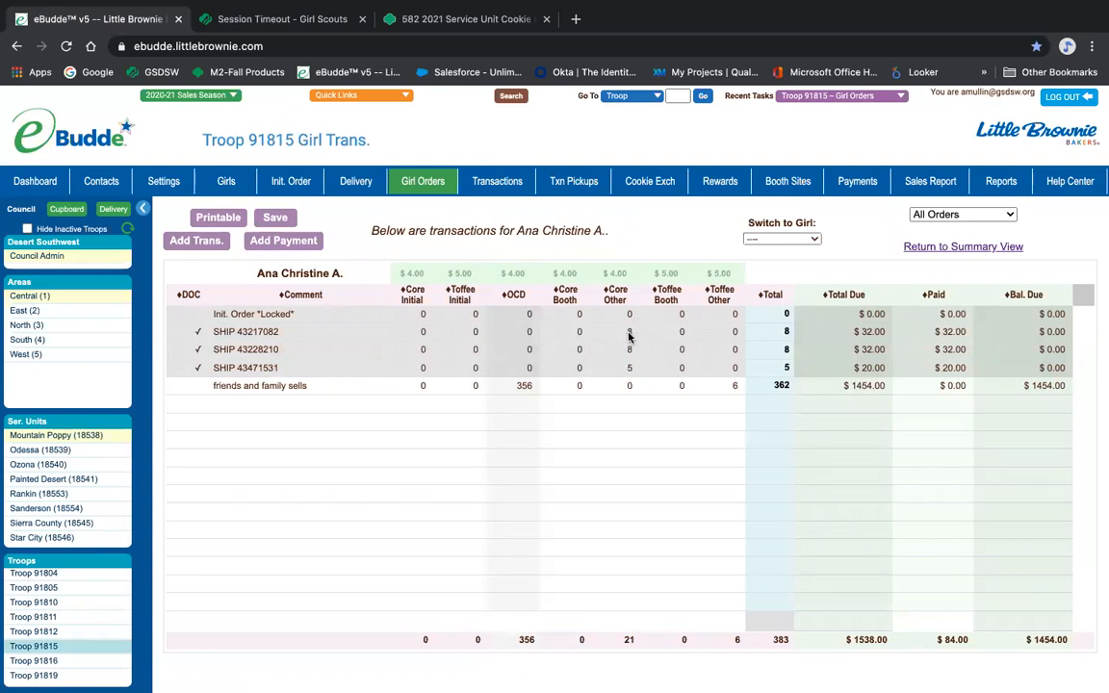
{"action": "mouse_move", "coordinate": [546, 400]}
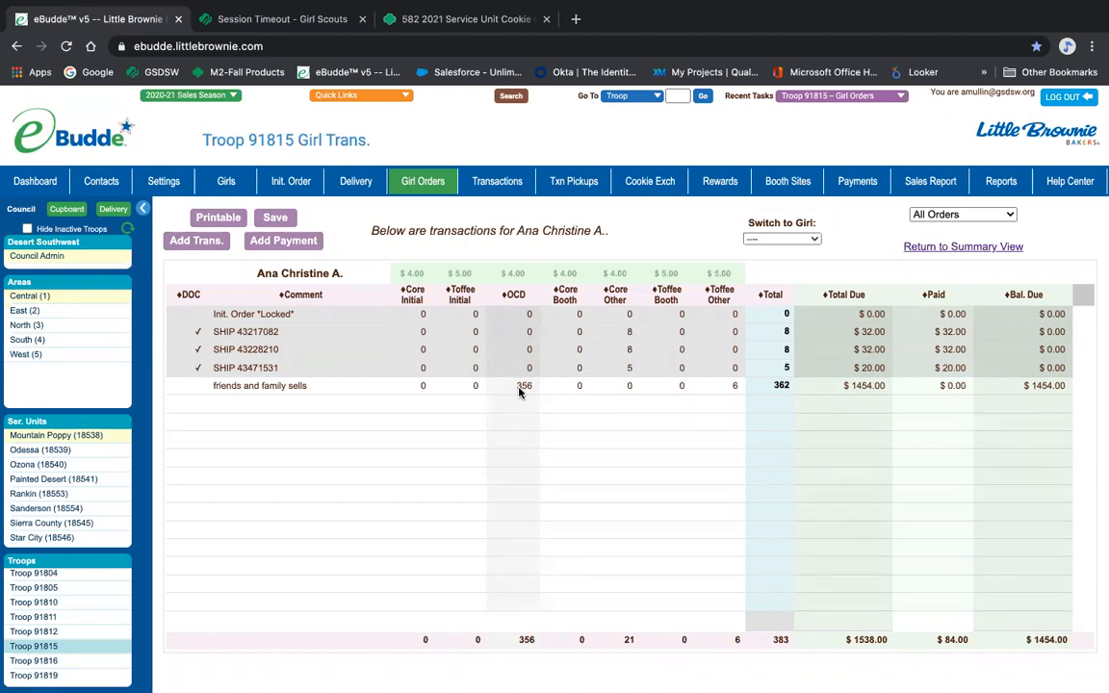
{"action": "mouse_move", "coordinate": [577, 387]}
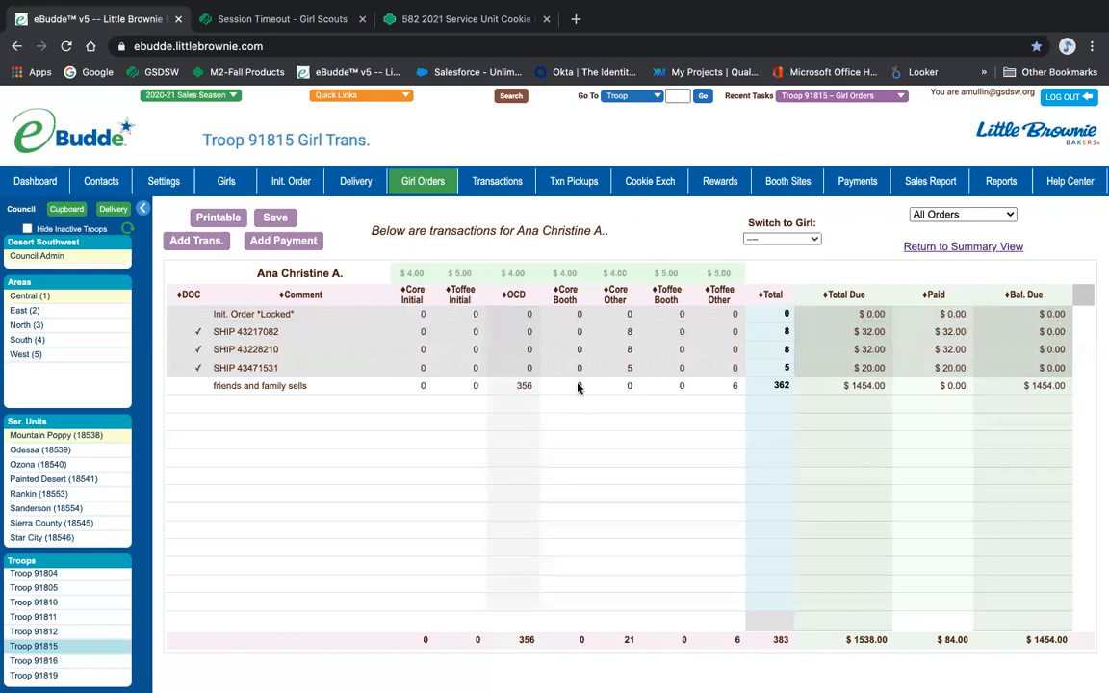
{"action": "mouse_move", "coordinate": [582, 394]}
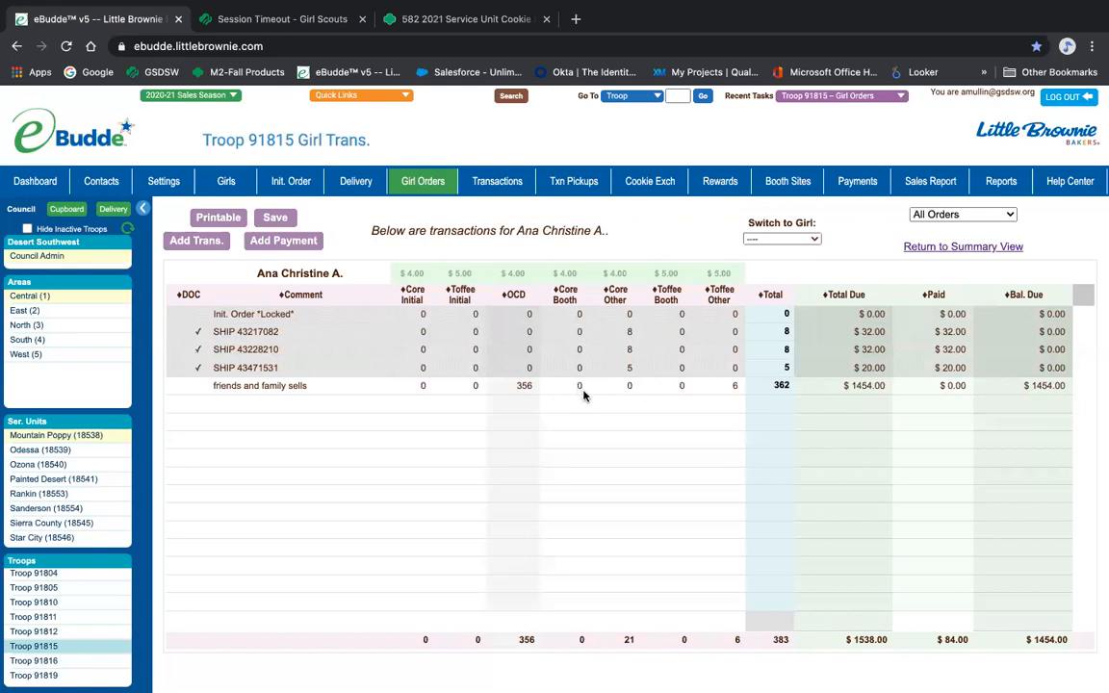
{"action": "mouse_move", "coordinate": [645, 310]}
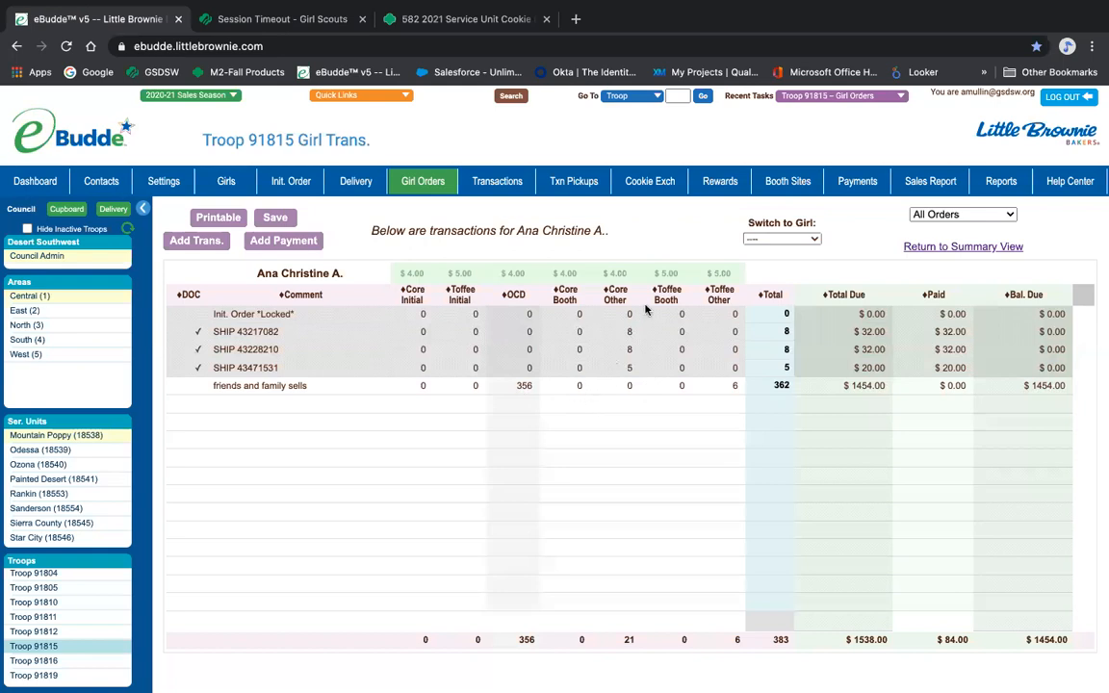
{"action": "mouse_move", "coordinate": [565, 358]}
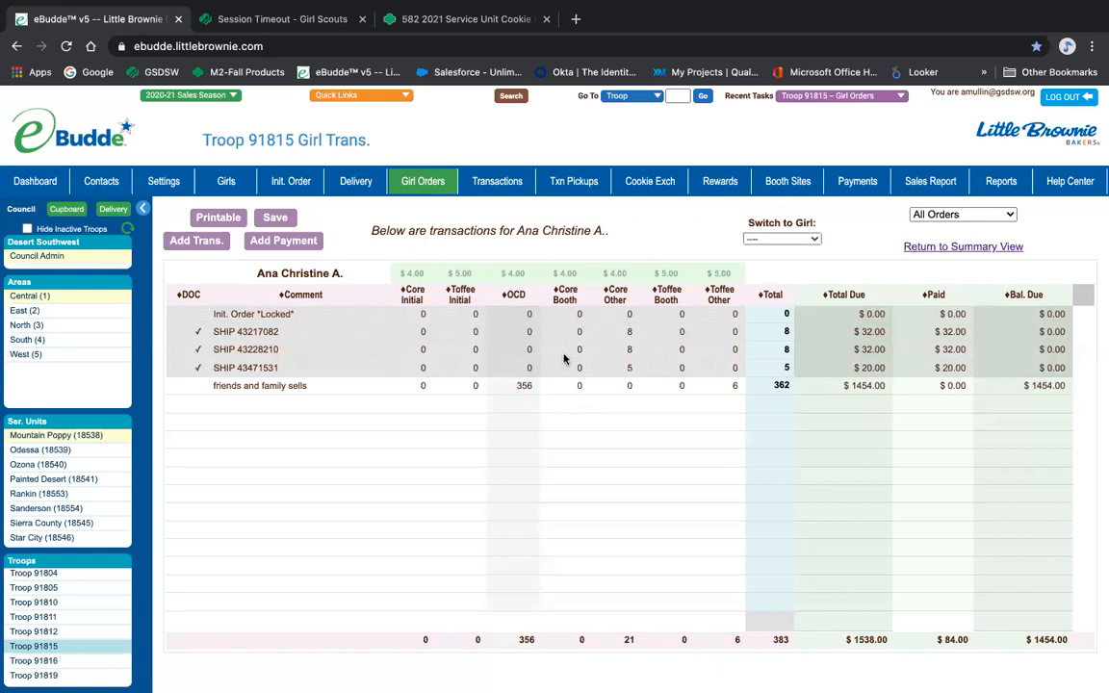
{"action": "mouse_move", "coordinate": [577, 308]}
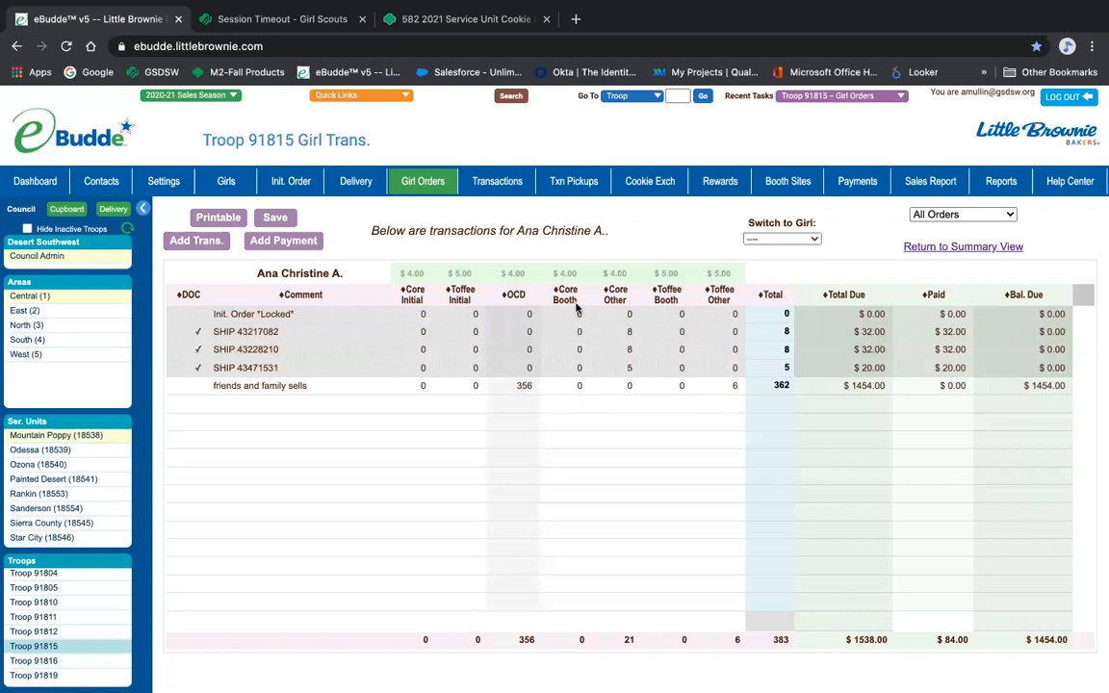
{"action": "mouse_move", "coordinate": [702, 308]}
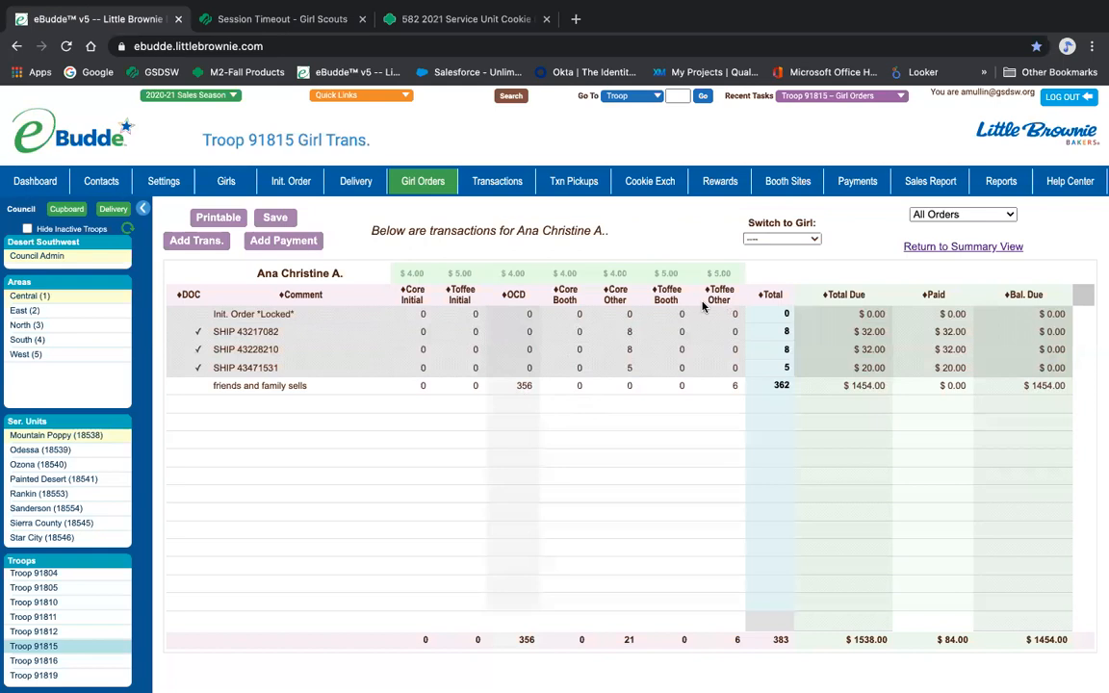
{"action": "mouse_move", "coordinate": [728, 388]}
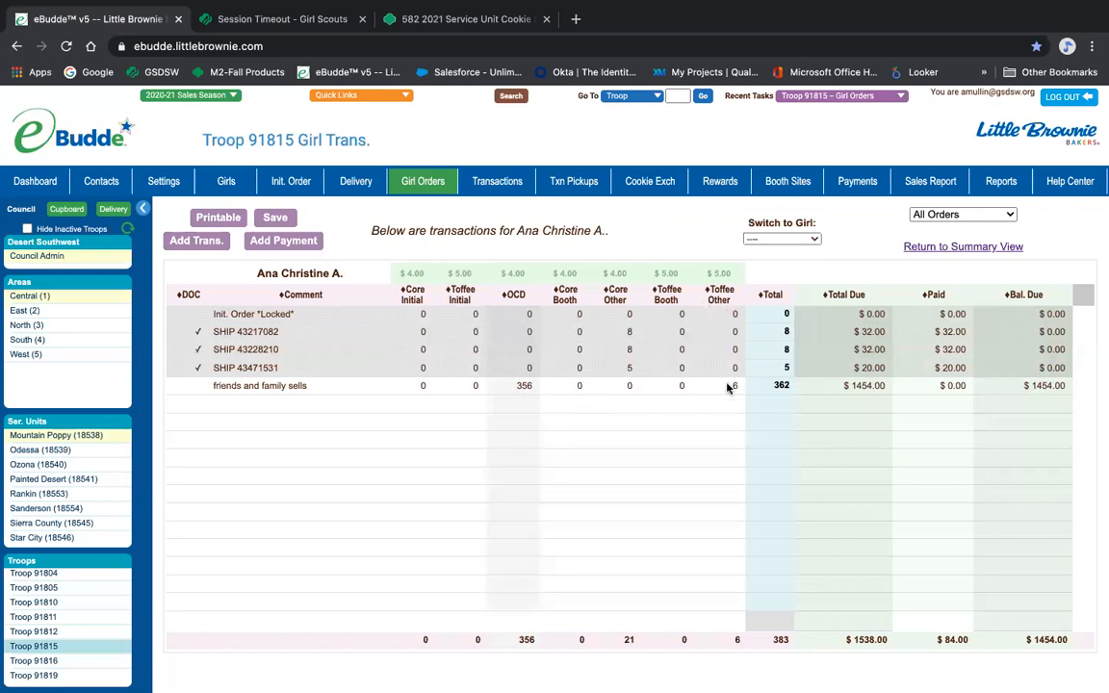
{"action": "mouse_move", "coordinate": [680, 382]}
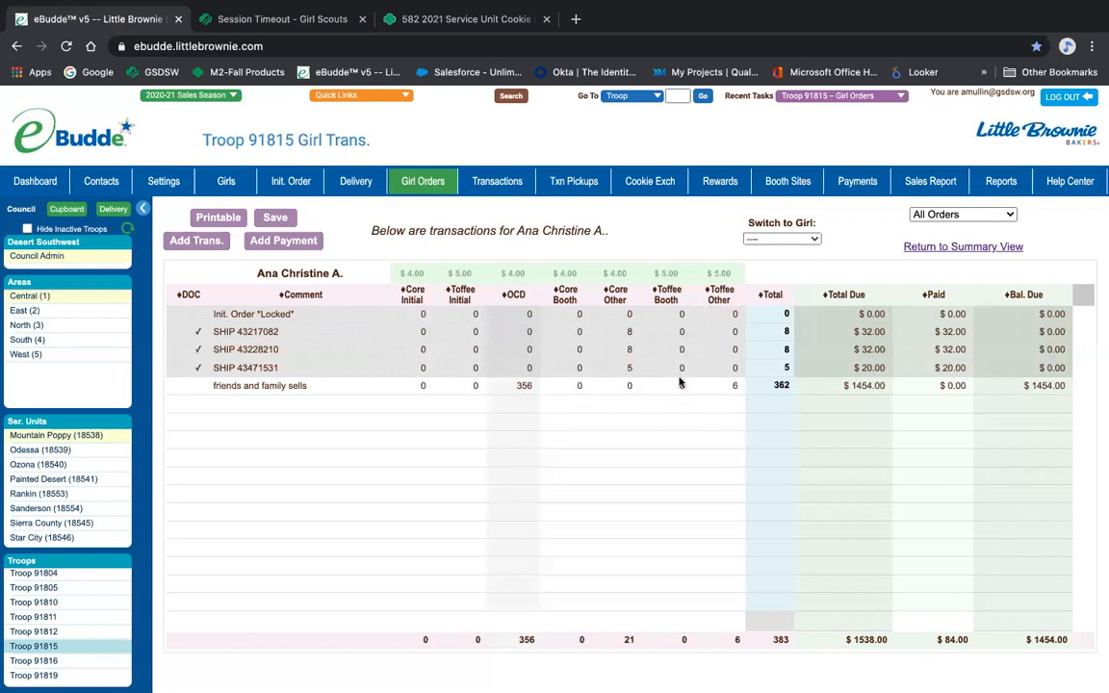
{"action": "mouse_move", "coordinate": [564, 408]}
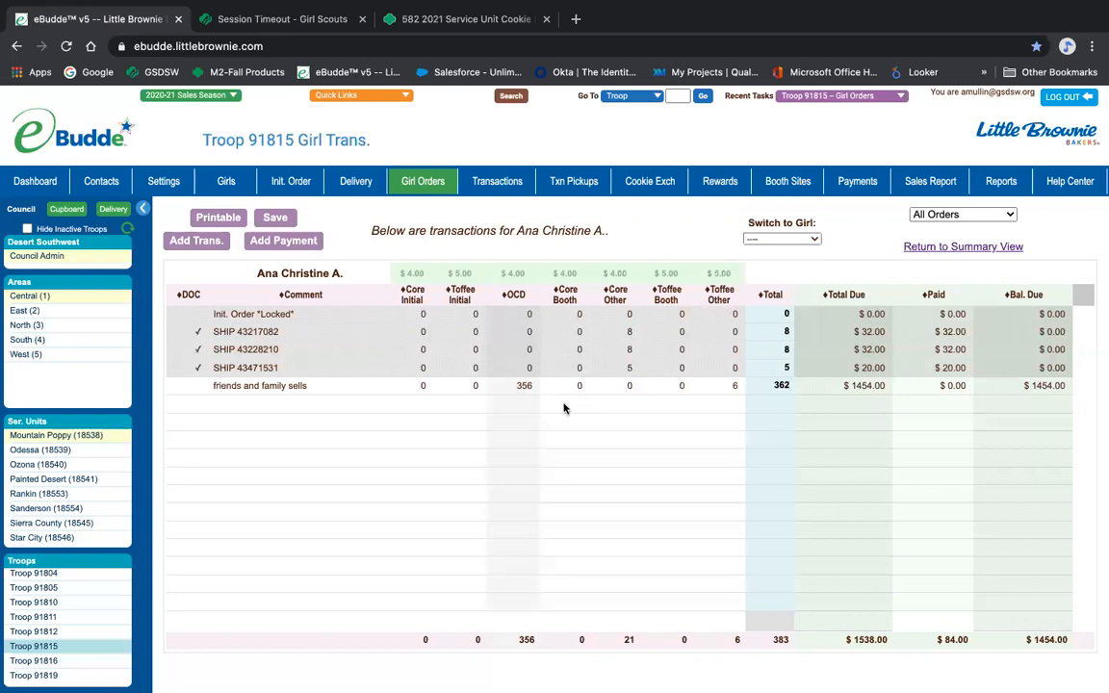
{"action": "mouse_move", "coordinate": [639, 401]}
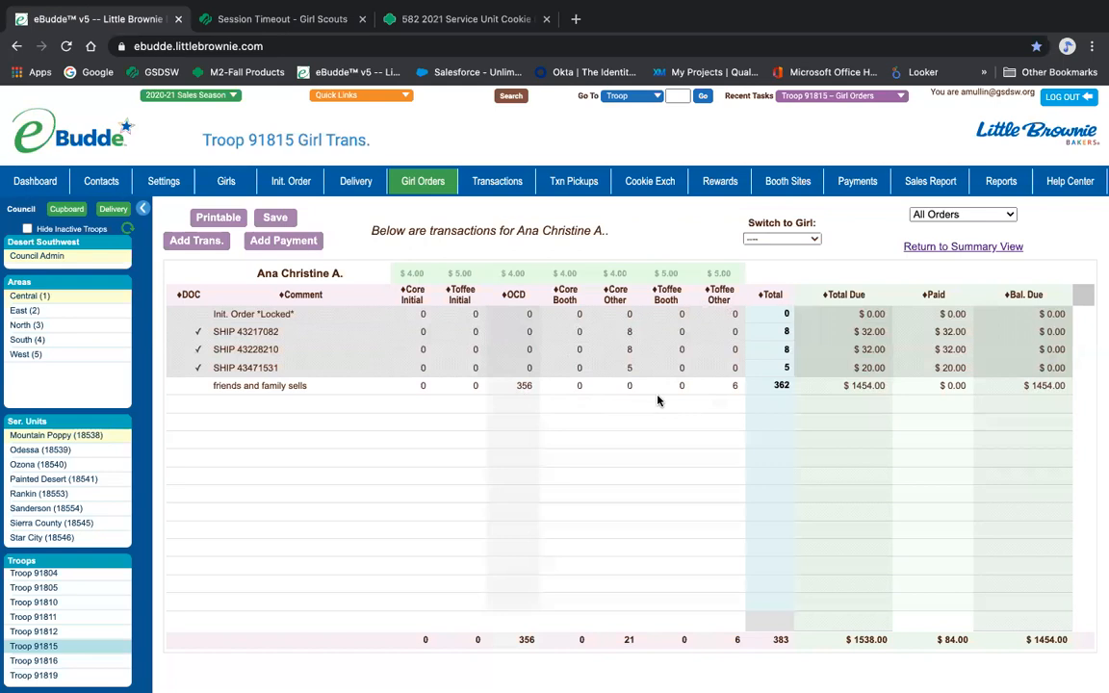
{"action": "double_click", "coordinate": [259, 385]}
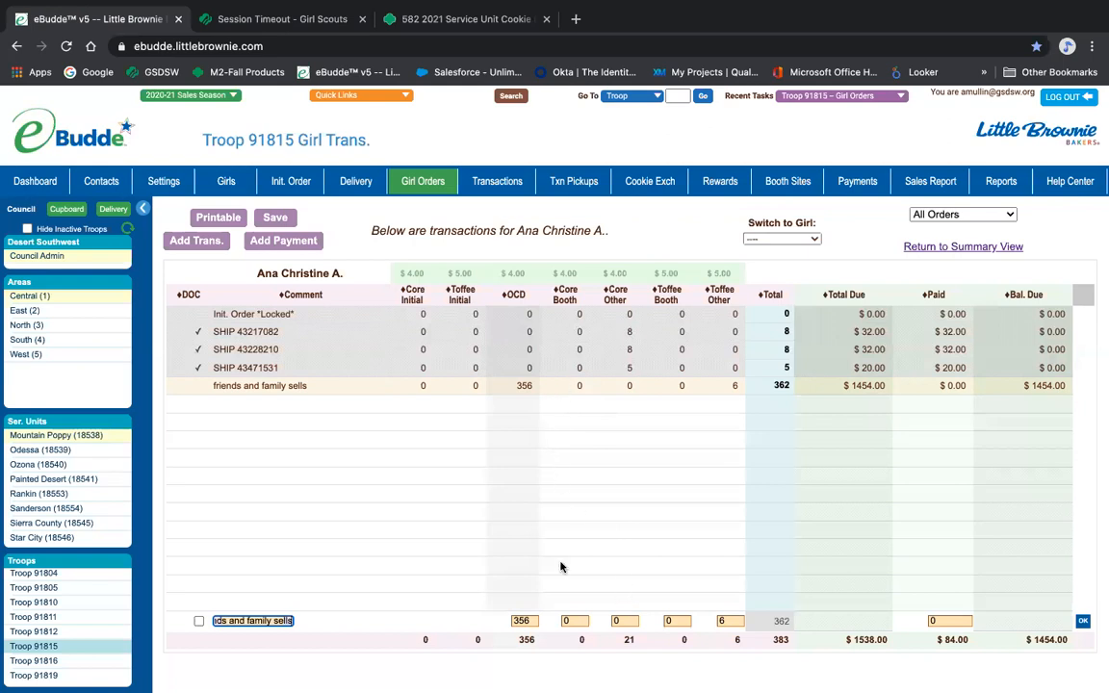
{"action": "mouse_move", "coordinate": [605, 625]}
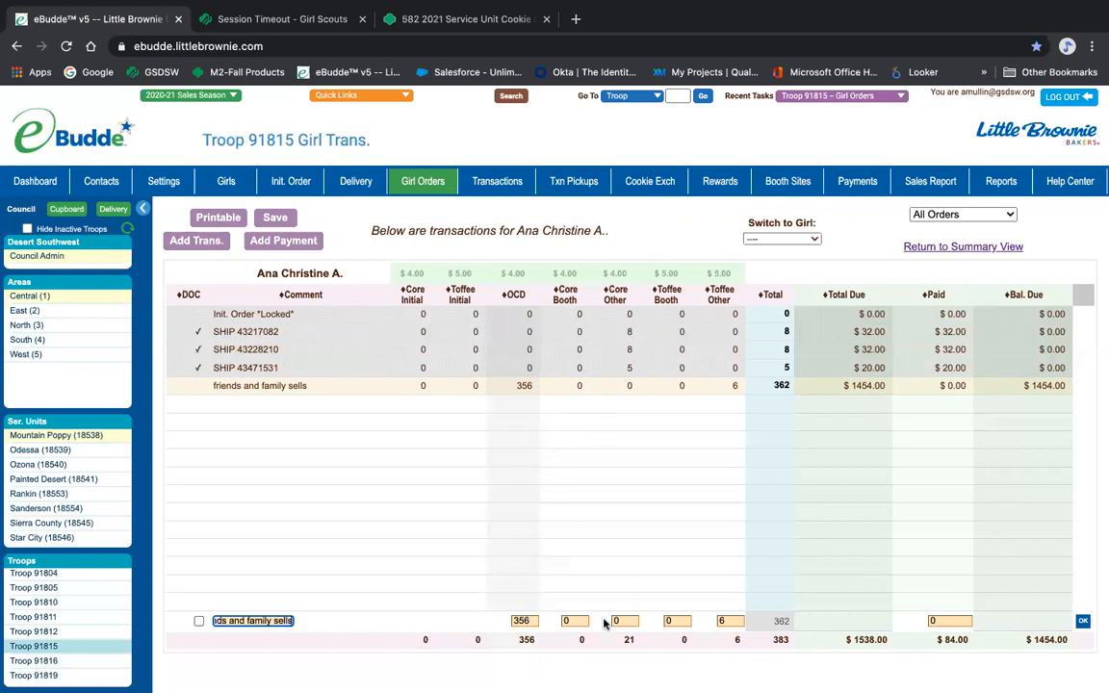
{"action": "left_click", "coordinate": [629, 620]}
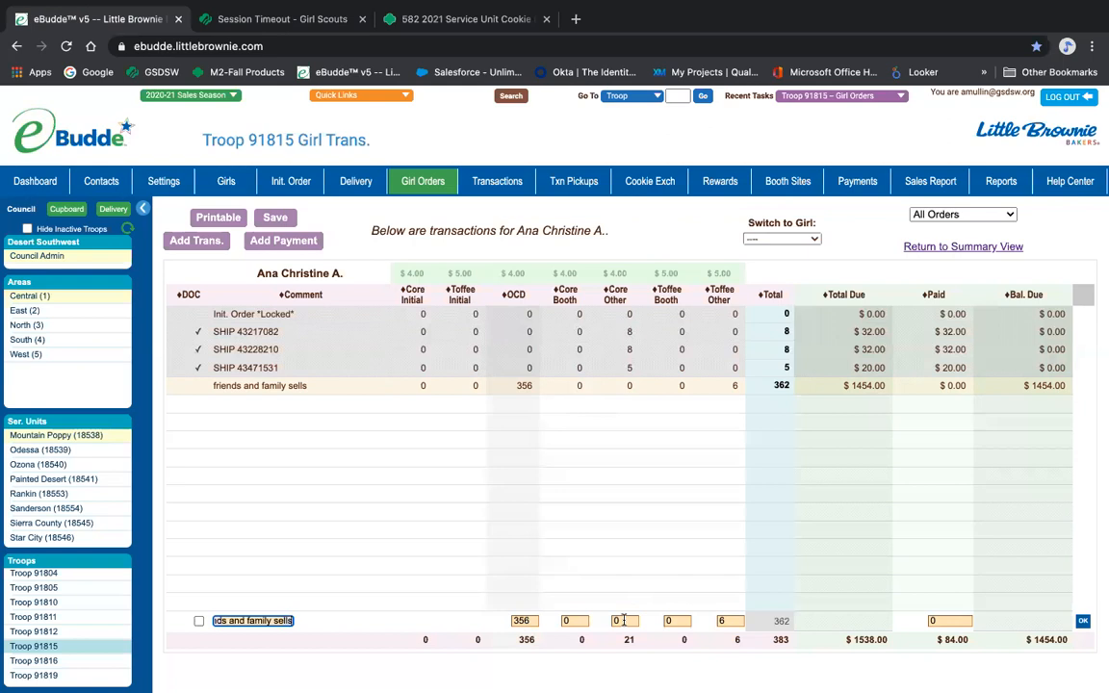
{"action": "scroll", "scroll_direction": "down", "scroll_amount": 3}
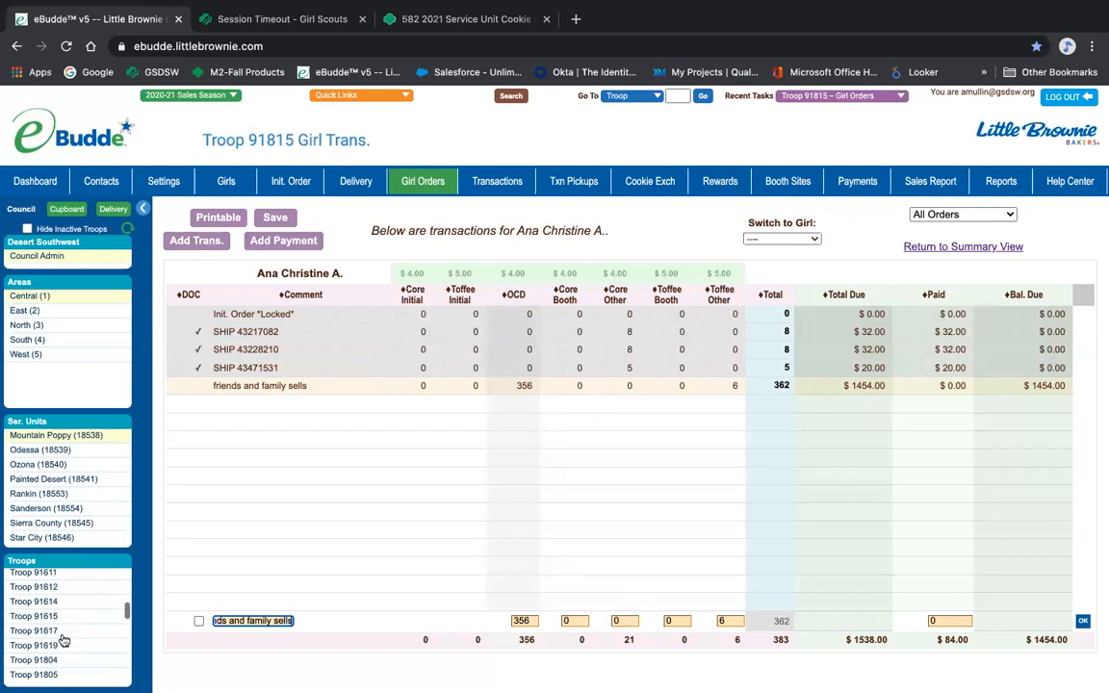
{"action": "scroll", "scroll_direction": "down", "scroll_amount": 3}
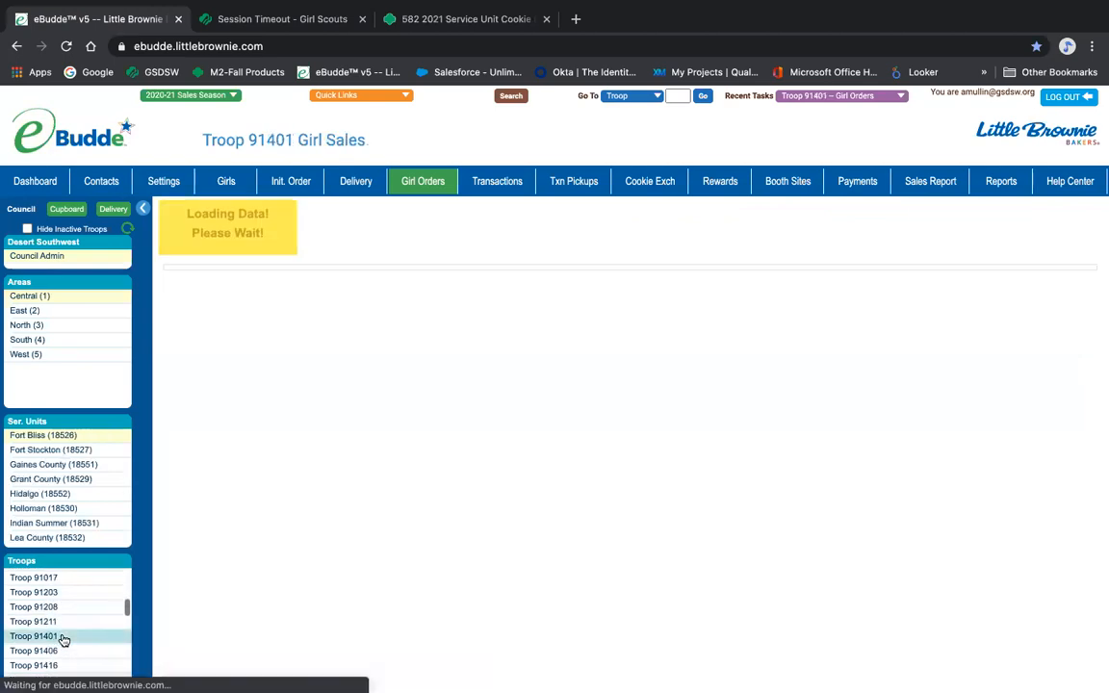
Select Troop 91401 to load per-girl sales: 795 packages, $3210.00 due
{"action": "left_click", "coordinate": [33, 636]}
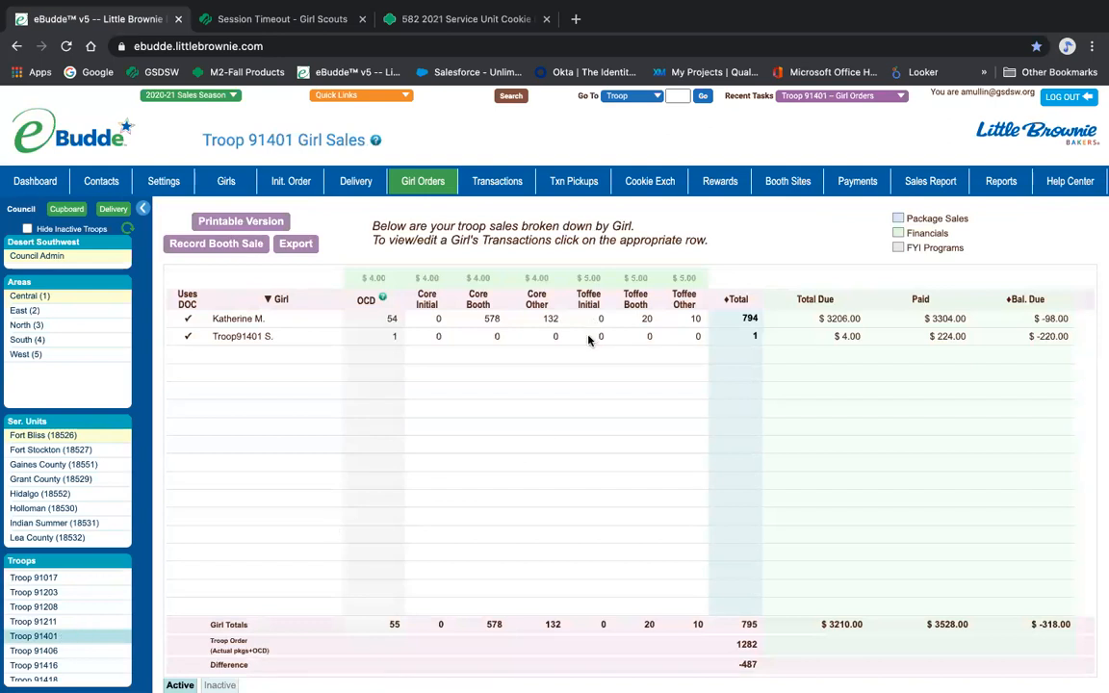
{"action": "mouse_move", "coordinate": [317, 344]}
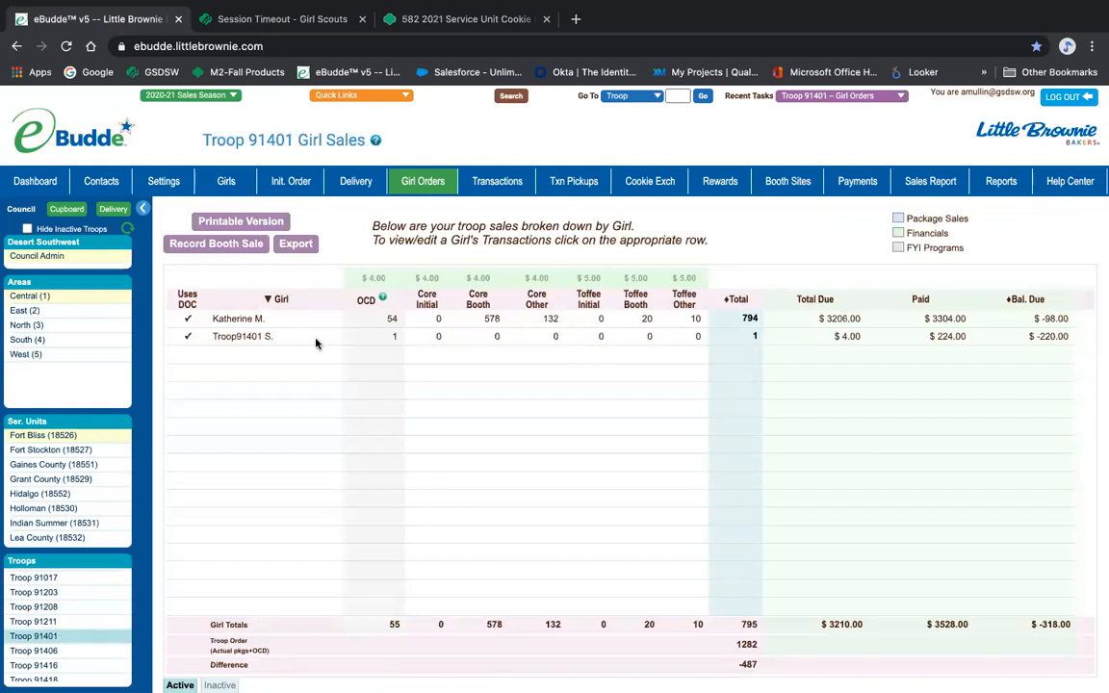
{"action": "mouse_move", "coordinate": [652, 336]}
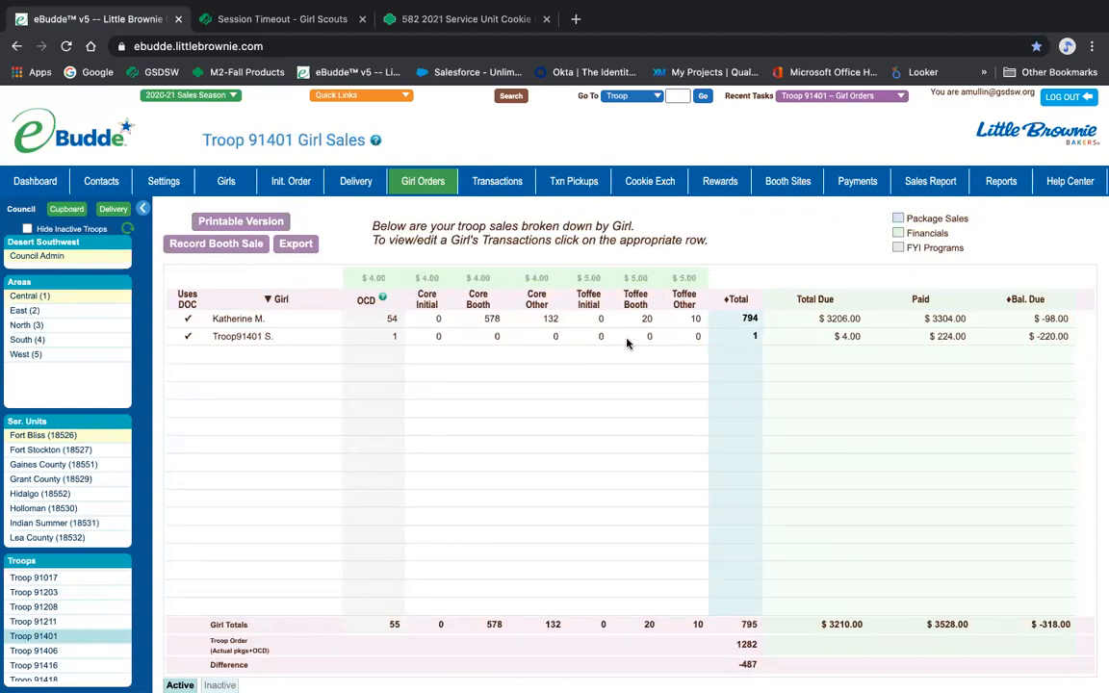
{"action": "left_click", "coordinate": [238, 318]}
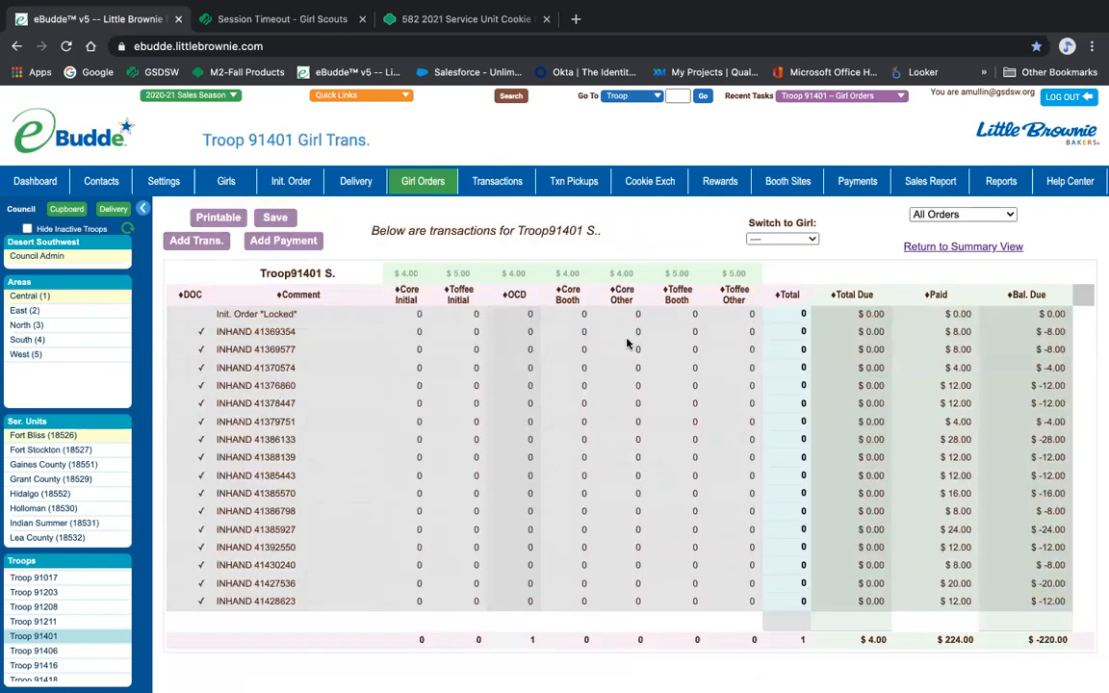
{"action": "mouse_move", "coordinate": [546, 633]}
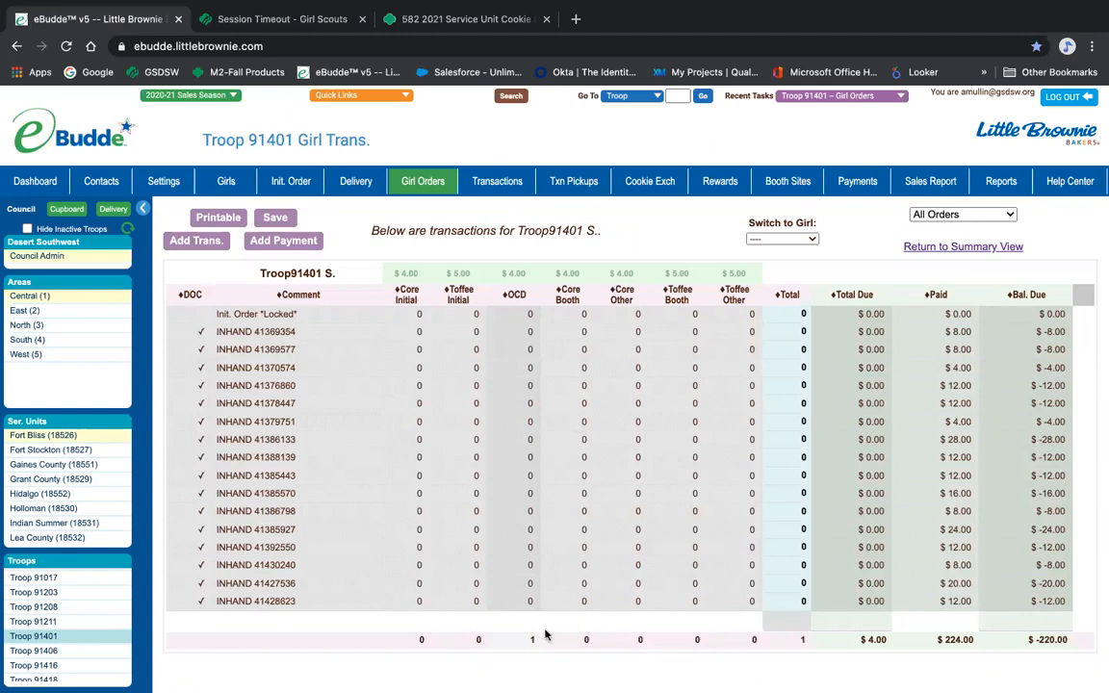
{"action": "mouse_move", "coordinate": [444, 600]}
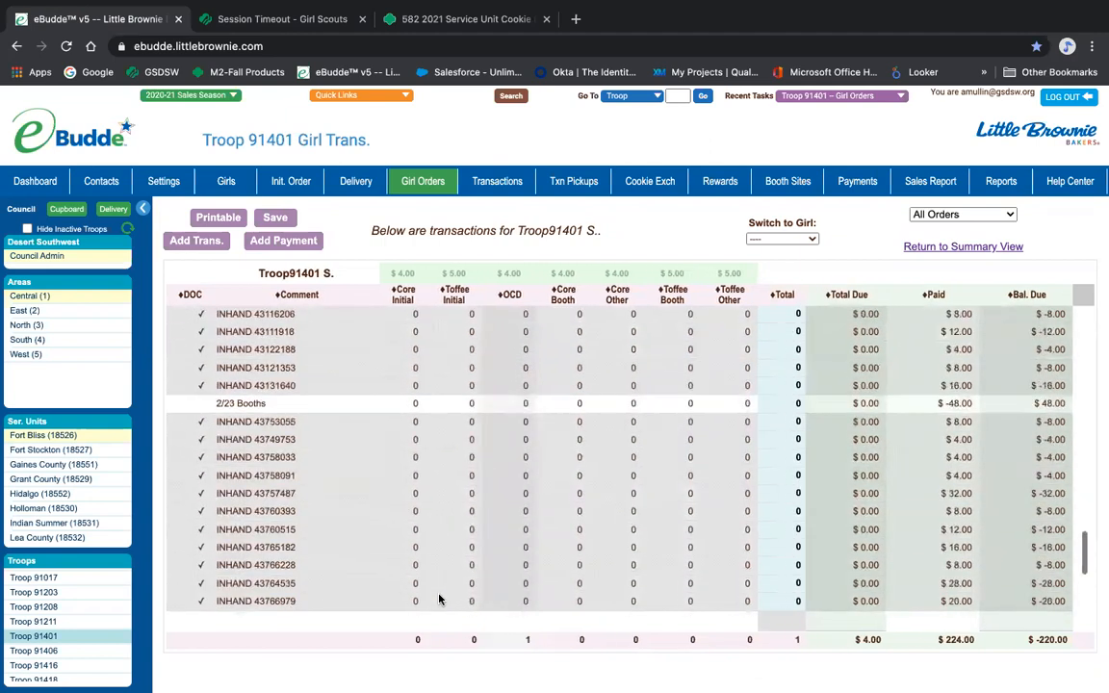
{"action": "scroll", "scroll_direction": "down", "scroll_amount": 3}
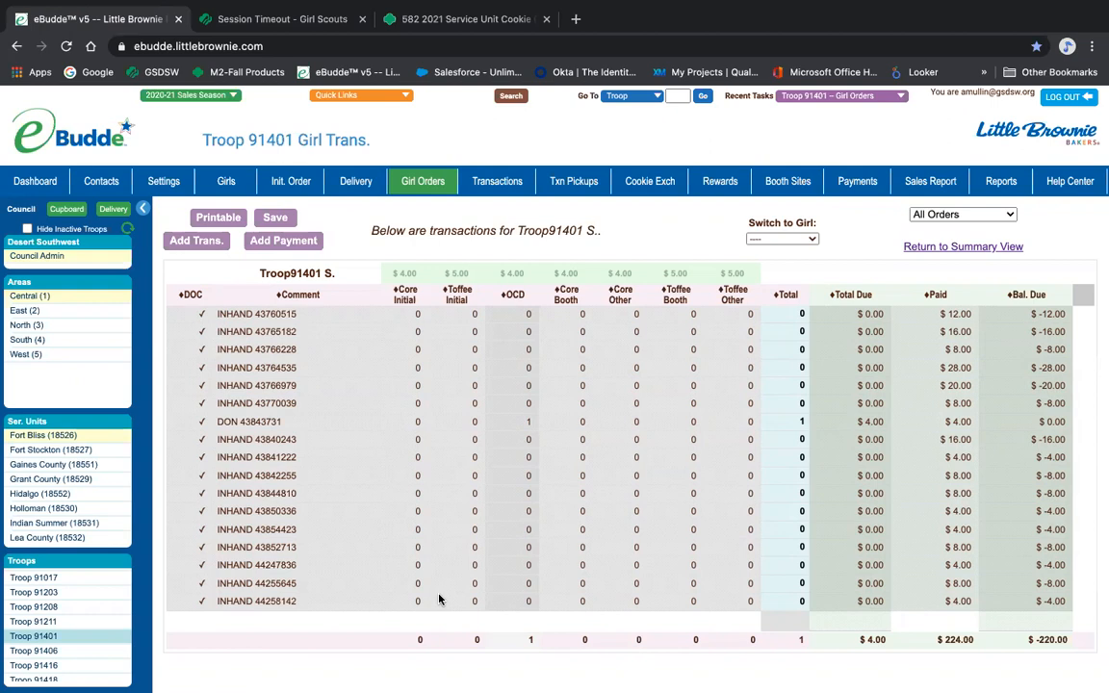
{"action": "mouse_move", "coordinate": [773, 612]}
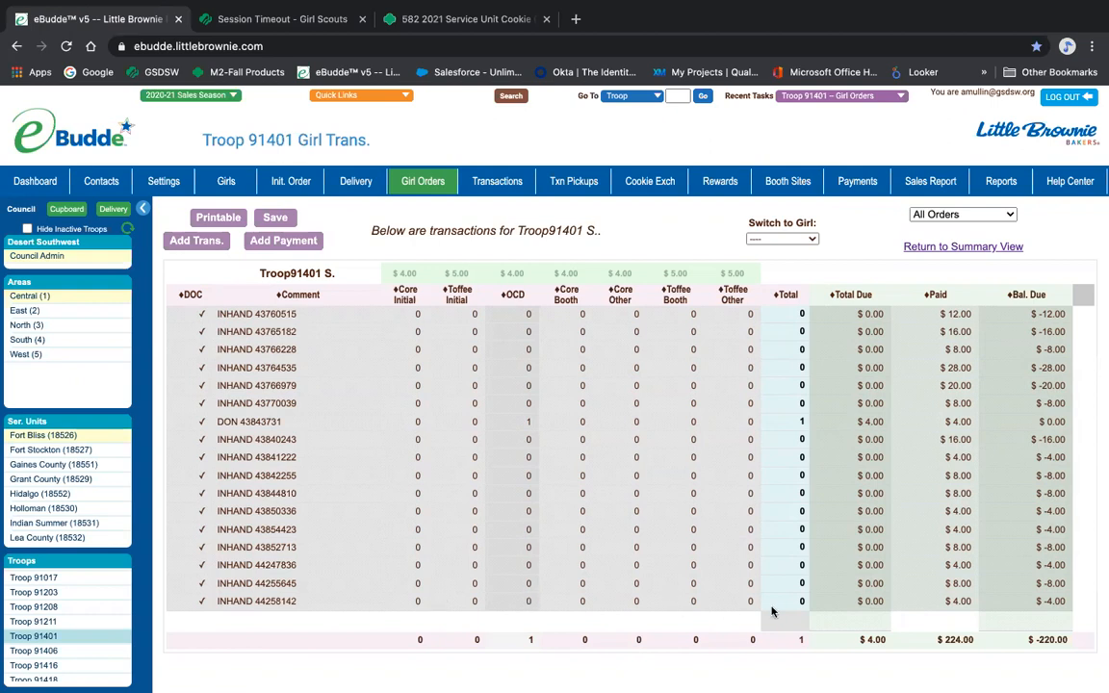
{"action": "mouse_move", "coordinate": [1059, 655]}
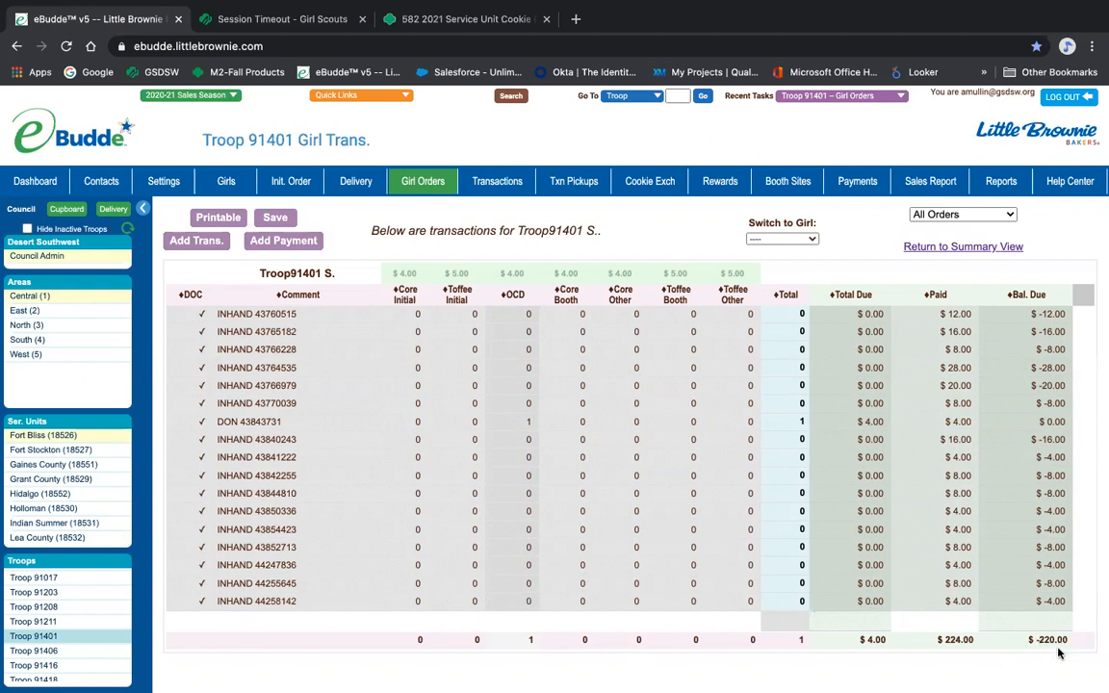
{"action": "mouse_move", "coordinate": [986, 619]}
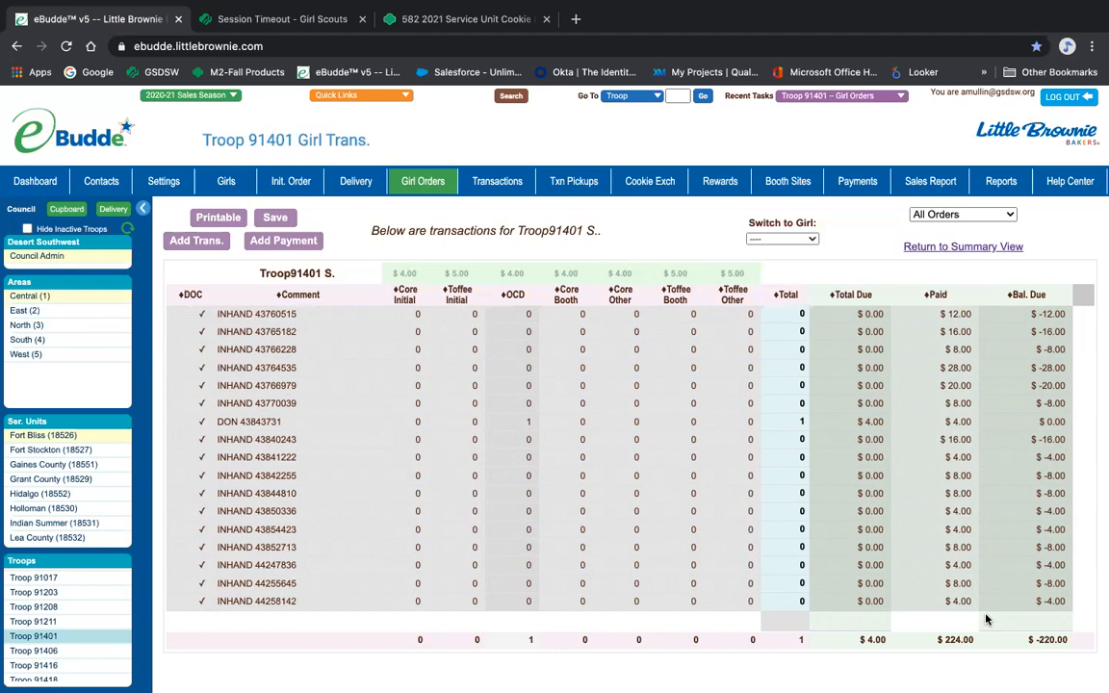
{"action": "mouse_move", "coordinate": [493, 478]}
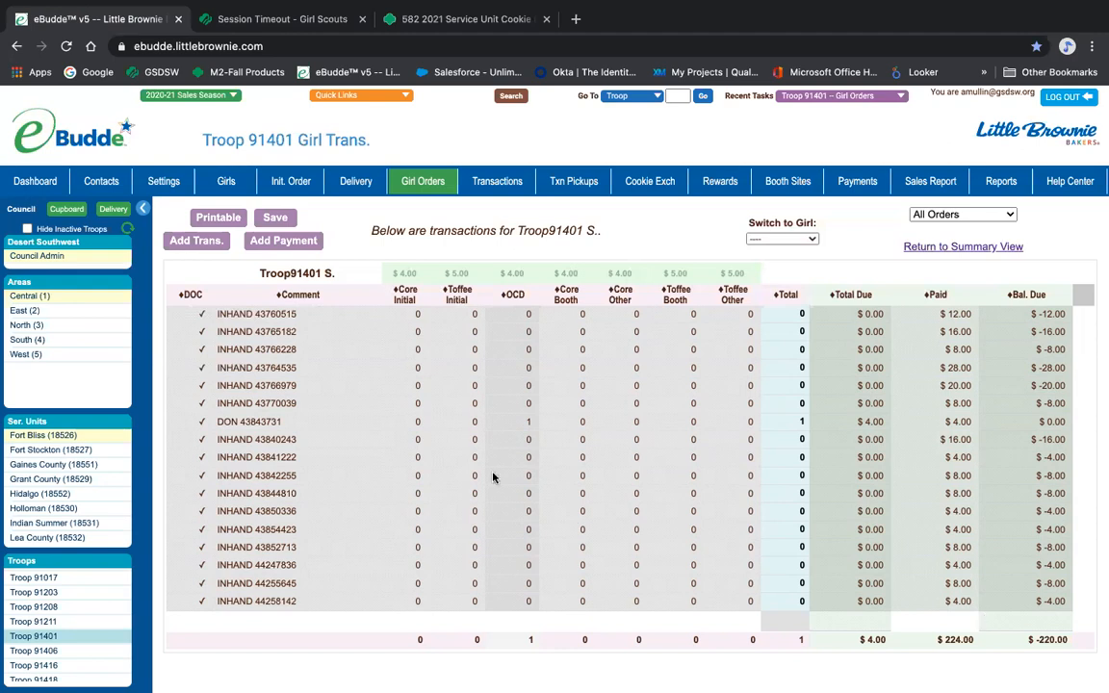
{"action": "left_click", "coordinate": [422, 181]}
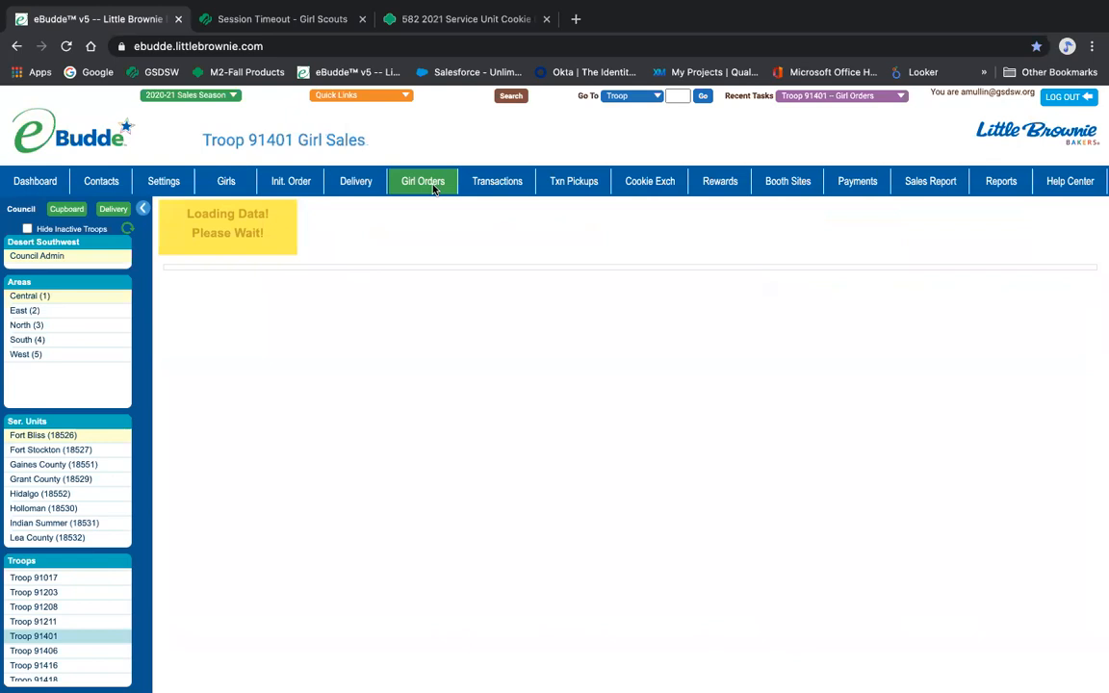
{"action": "left_click", "coordinate": [423, 181]}
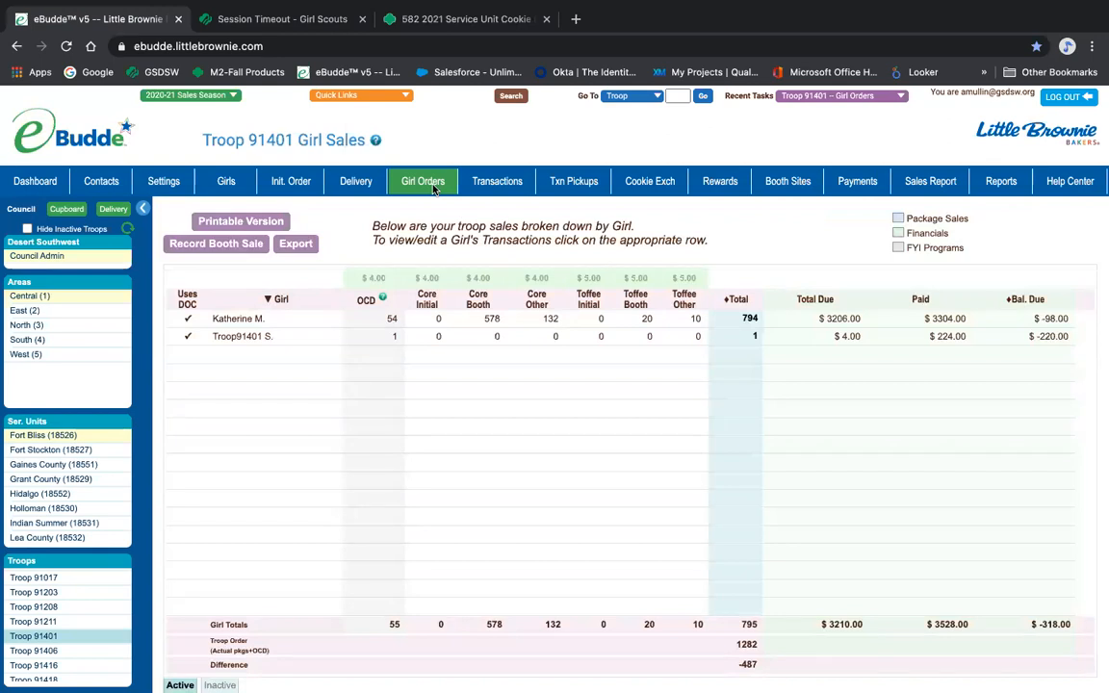
{"action": "mouse_move", "coordinate": [465, 199]}
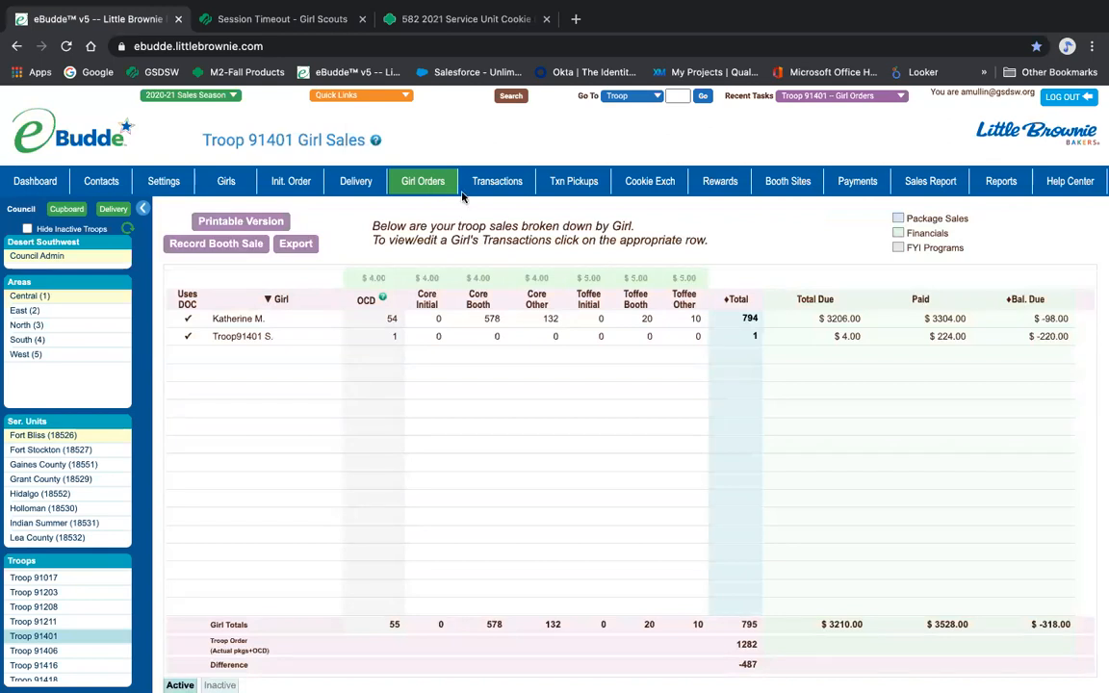
{"action": "mouse_move", "coordinate": [755, 215]}
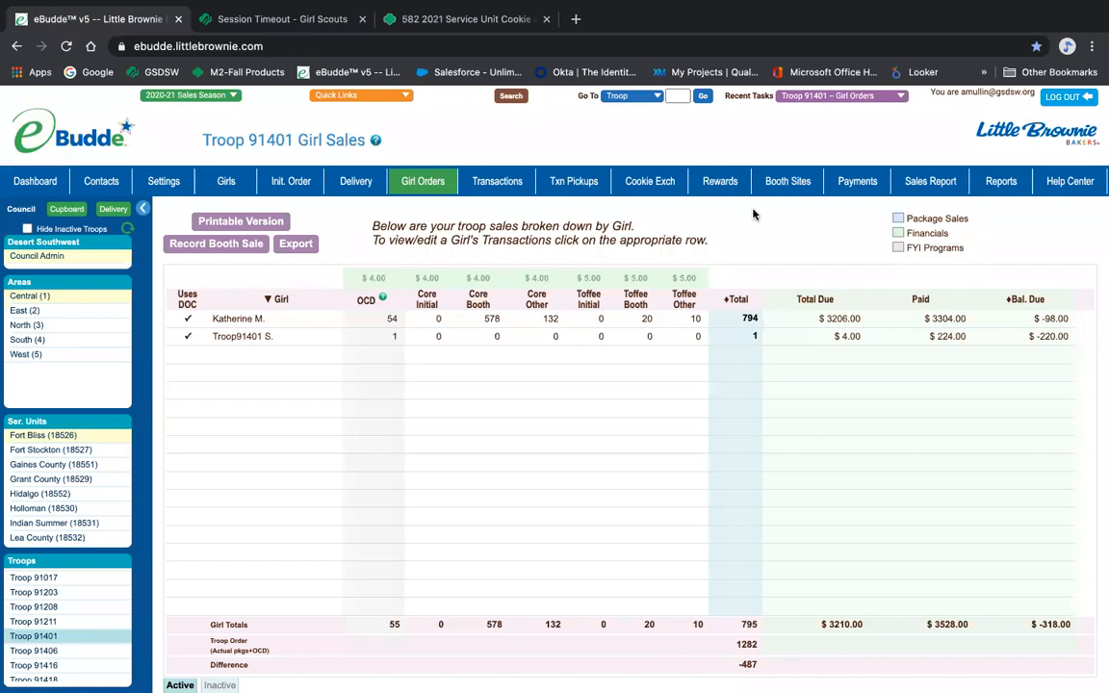
{"action": "mouse_move", "coordinate": [864, 185]}
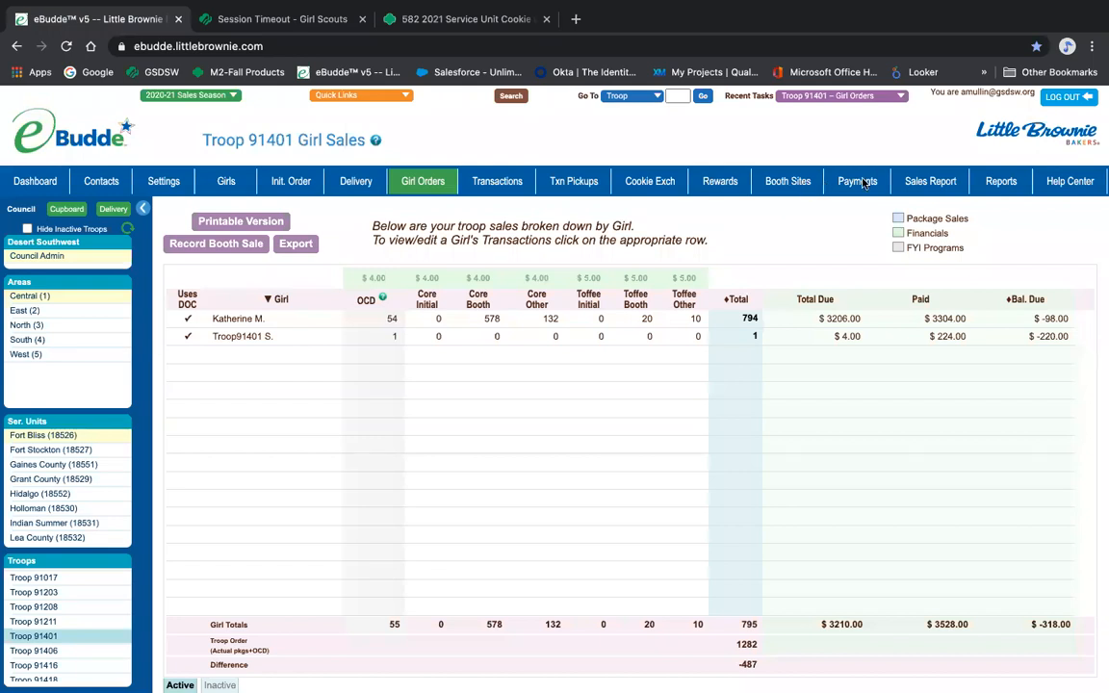
Show Troop 91401's Payments list ($3781.00 DOC Bank) at 2500 items per page
{"action": "left_click", "coordinate": [857, 181]}
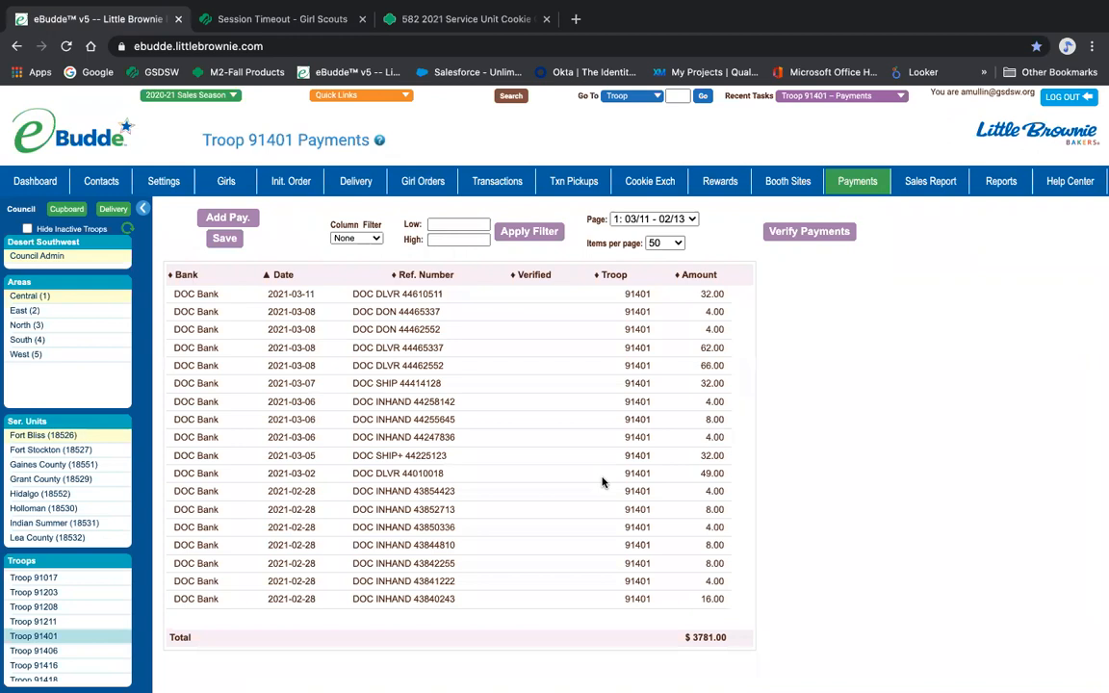
{"action": "mouse_move", "coordinate": [593, 539]}
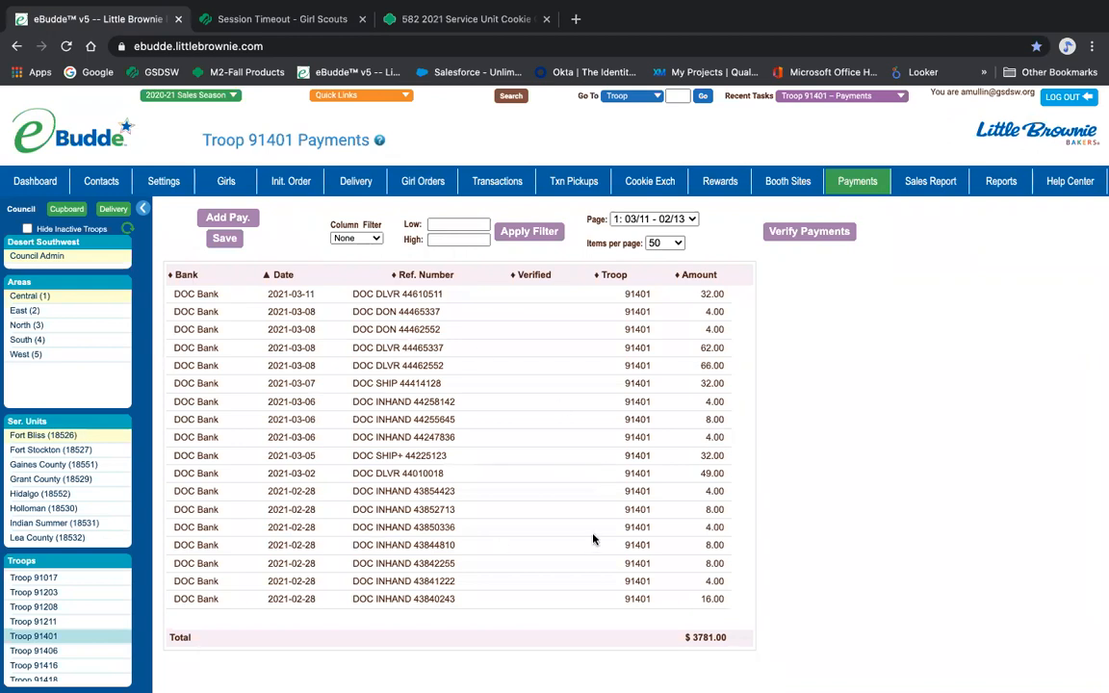
{"action": "mouse_move", "coordinate": [542, 355]}
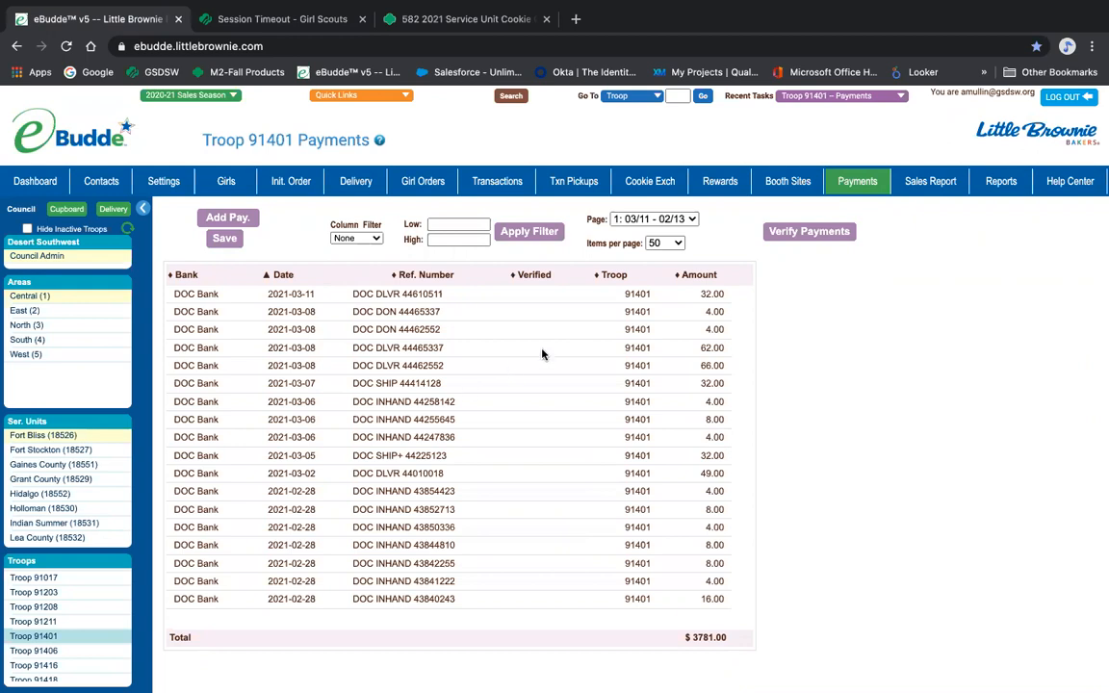
{"action": "mouse_move", "coordinate": [664, 242]}
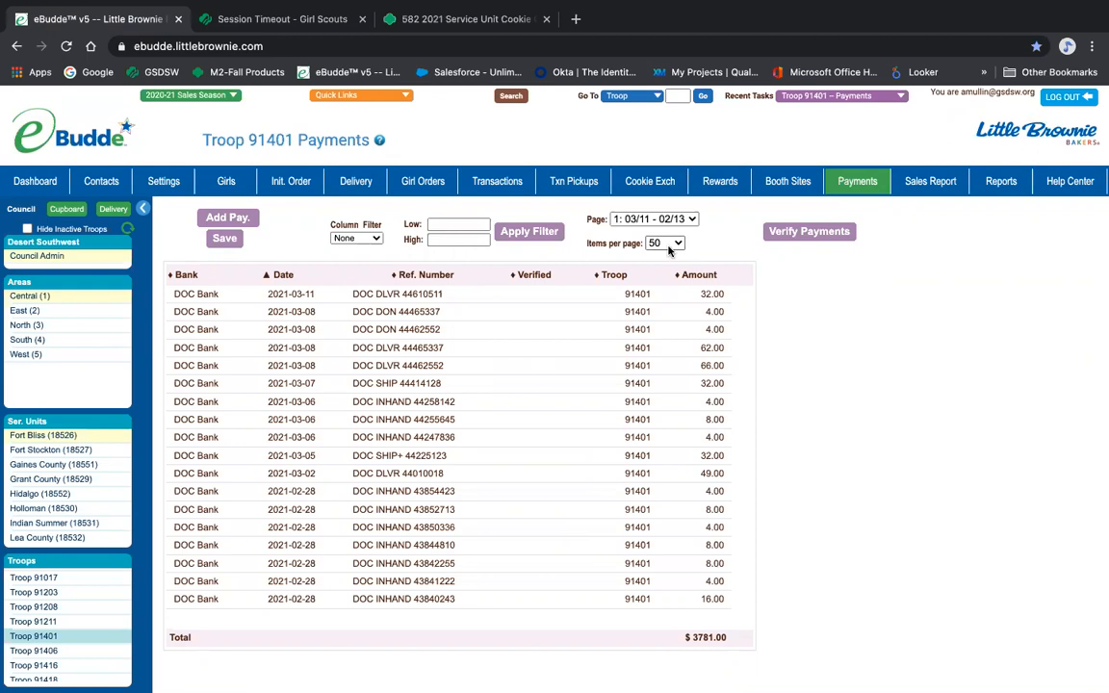
{"action": "left_click", "coordinate": [664, 242]}
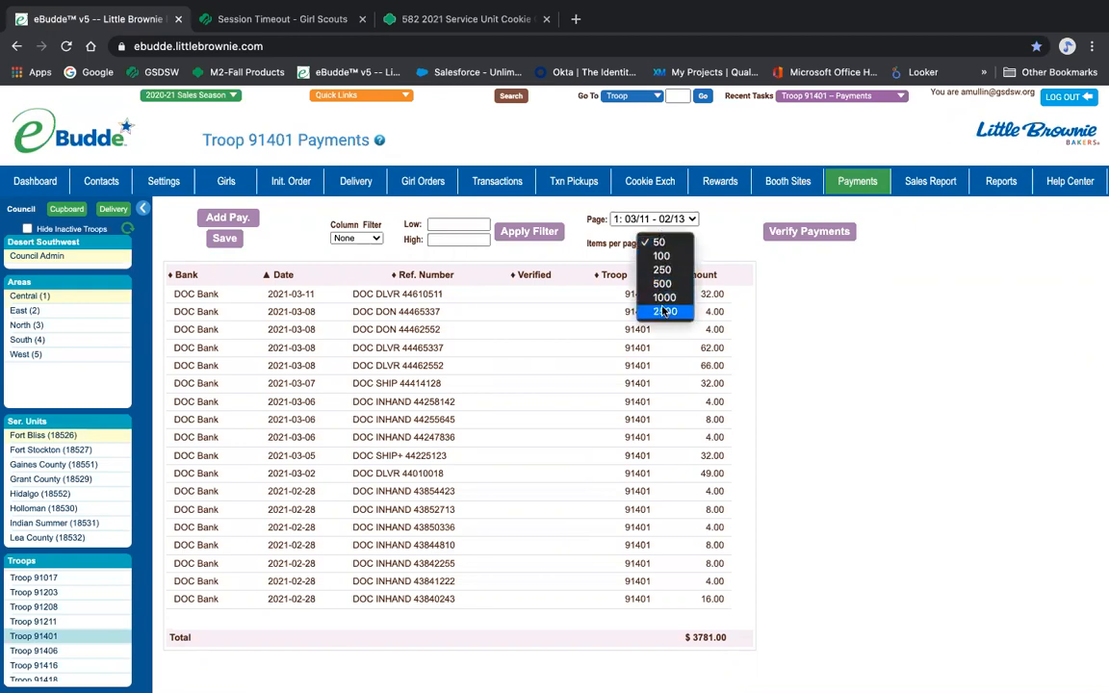
{"action": "left_click", "coordinate": [665, 310]}
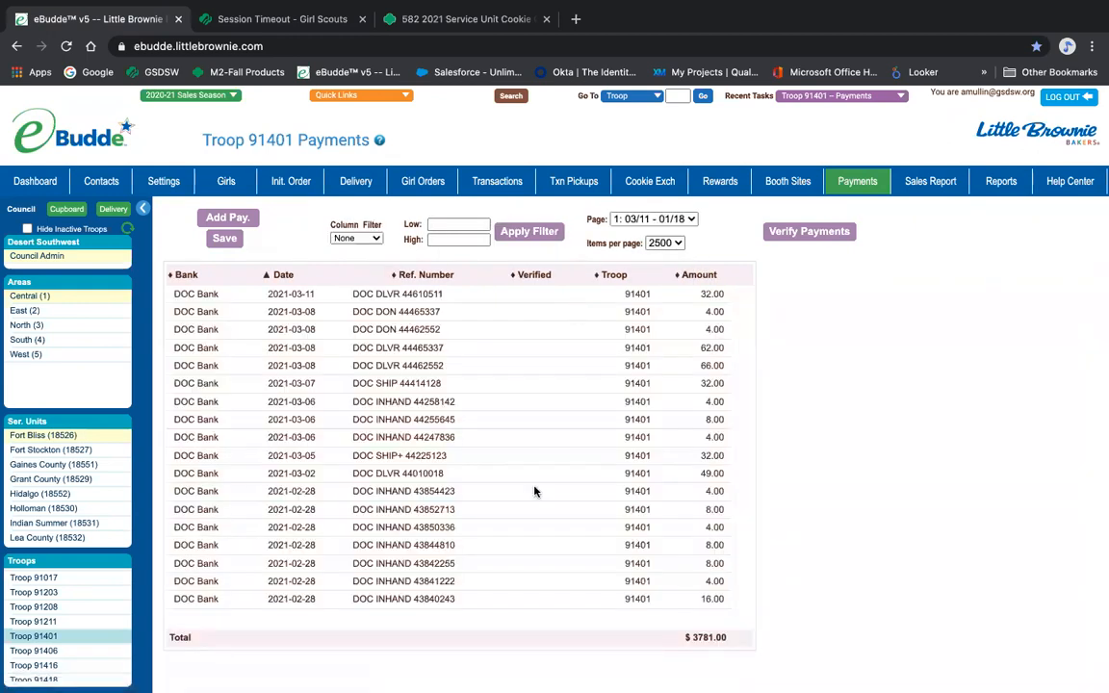
{"action": "mouse_move", "coordinate": [460, 408]}
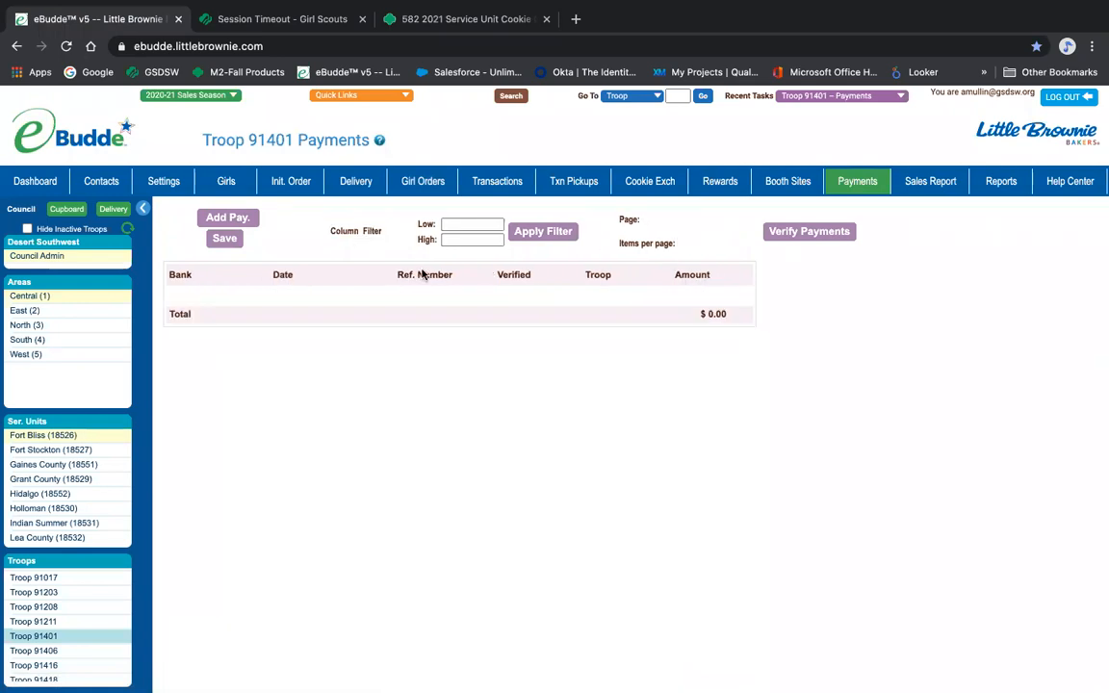
Sort payments by reference number, then view the Initial and Final Rewards Order forms
{"action": "left_click", "coordinate": [542, 231]}
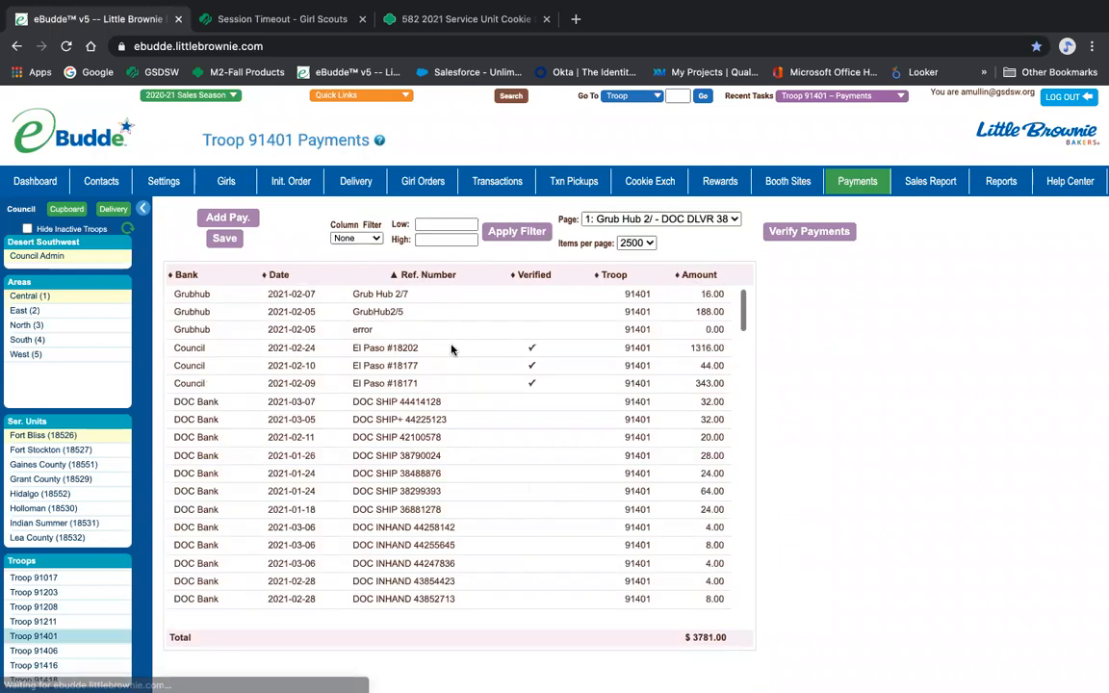
{"action": "mouse_move", "coordinate": [375, 356]}
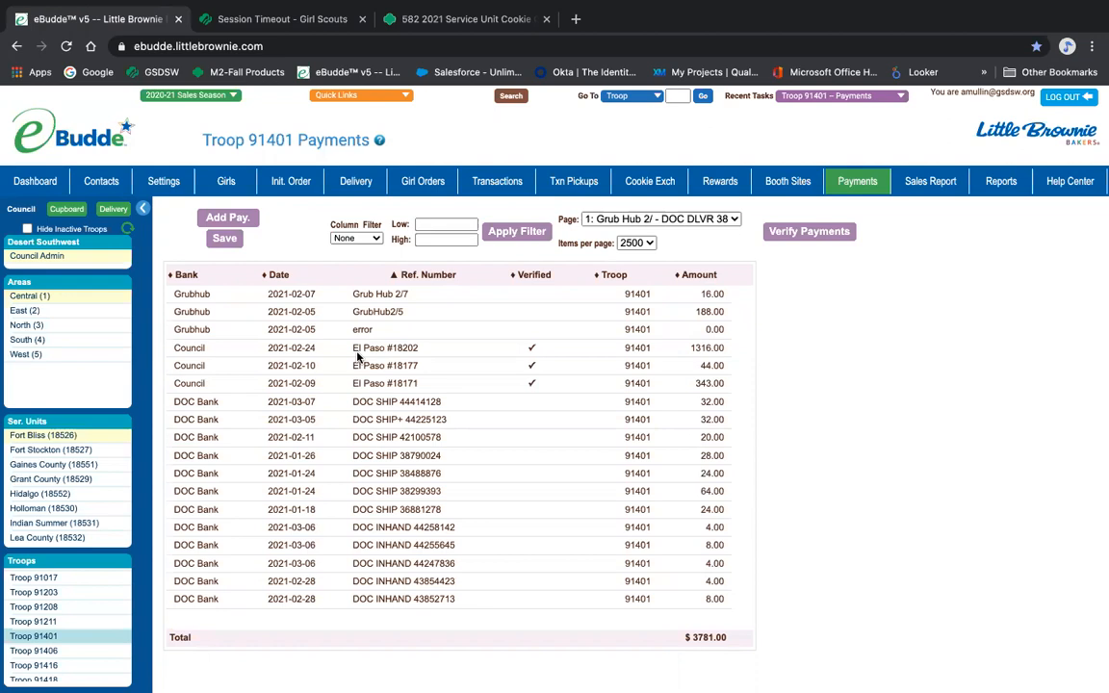
{"action": "mouse_move", "coordinate": [412, 355]}
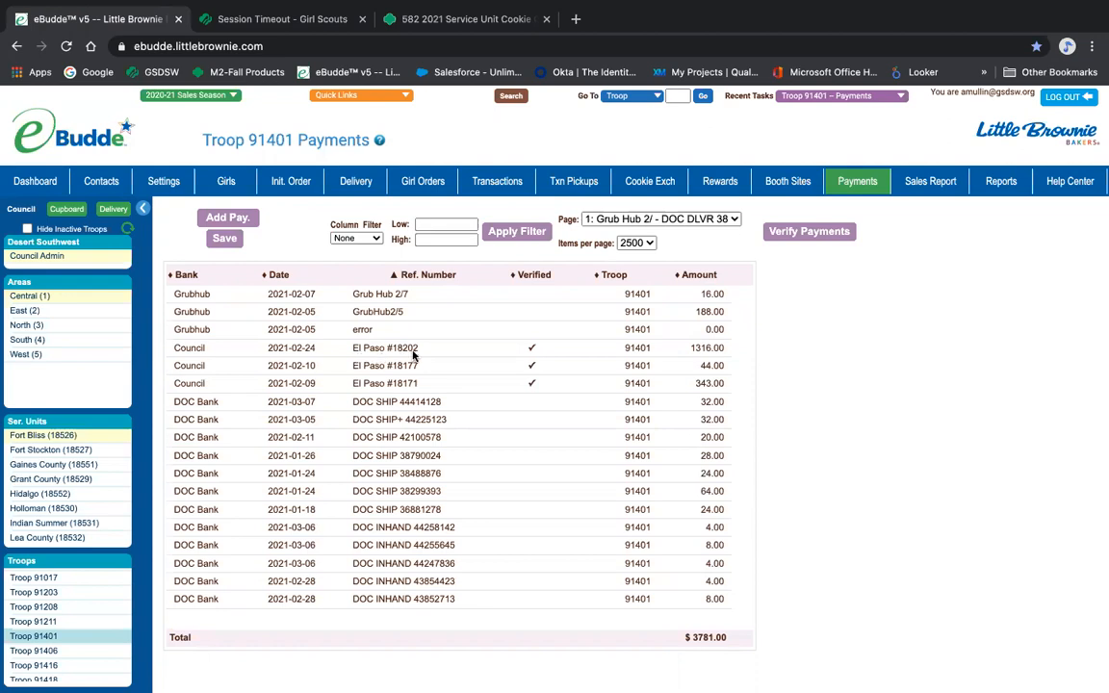
{"action": "mouse_move", "coordinate": [690, 358]}
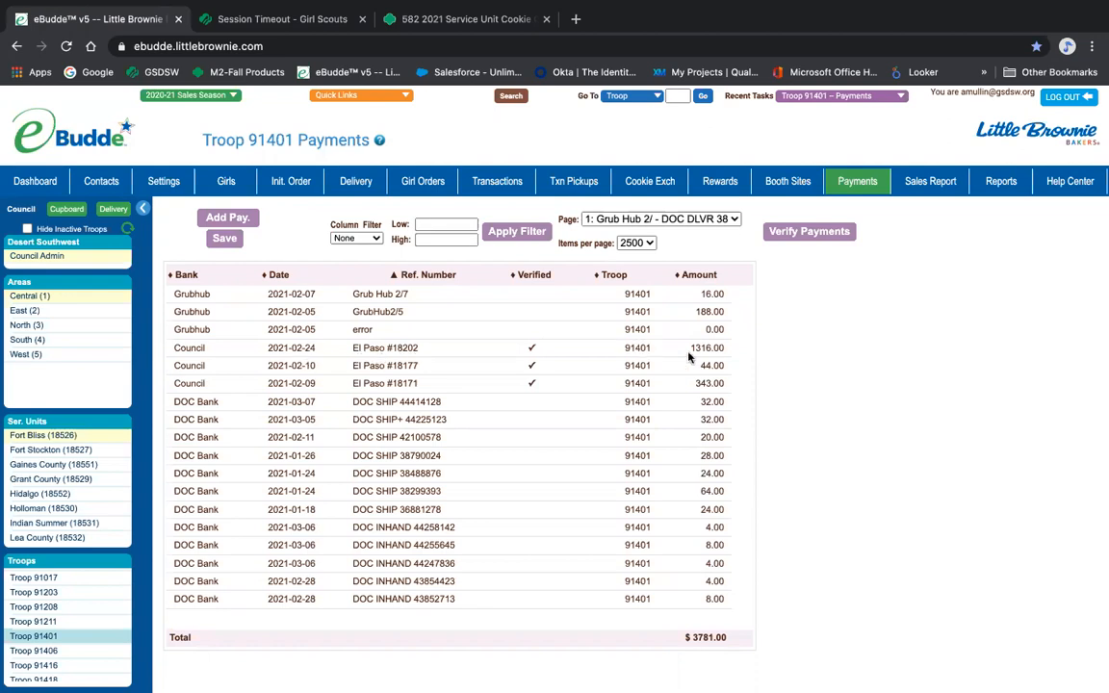
{"action": "mouse_move", "coordinate": [392, 314]}
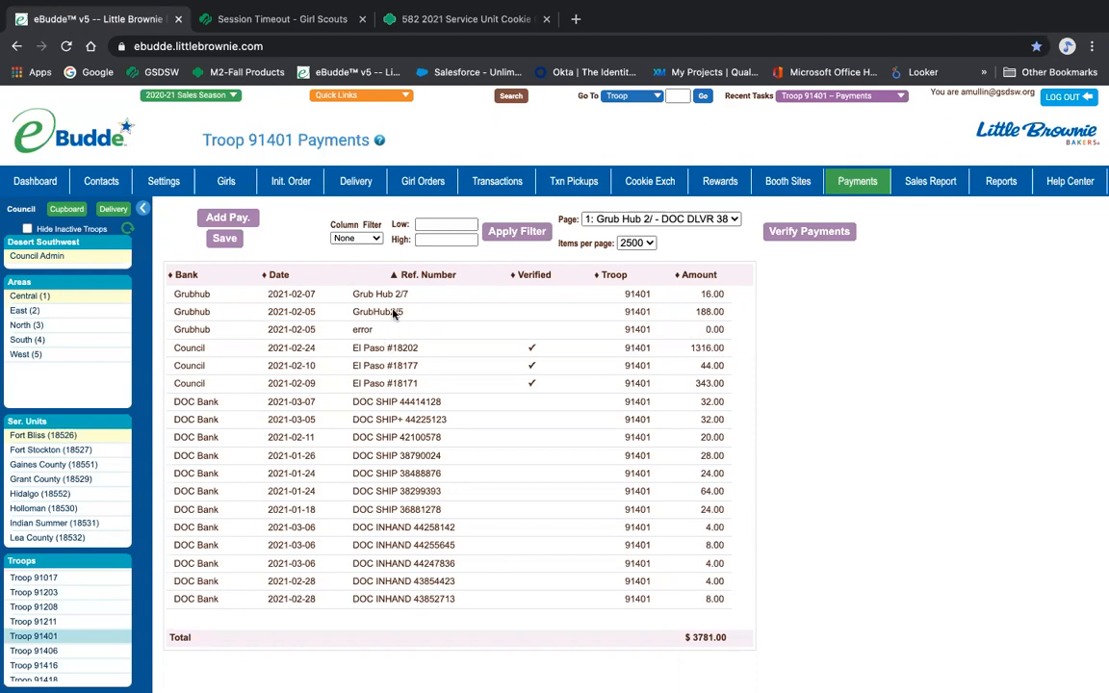
{"action": "mouse_move", "coordinate": [438, 315]}
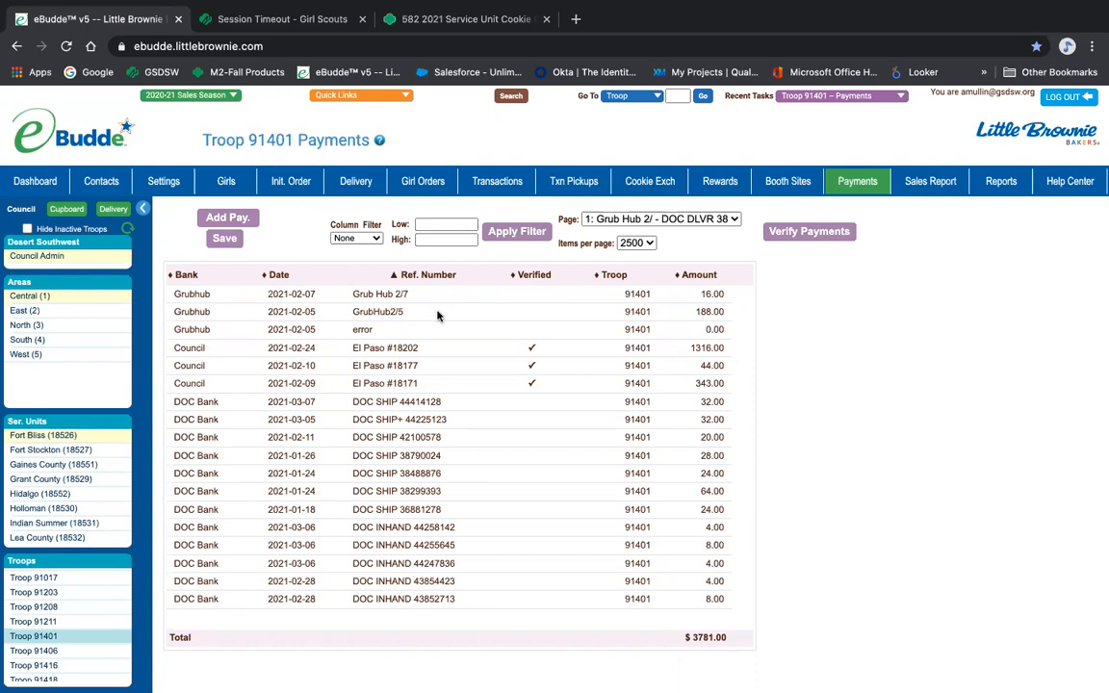
{"action": "mouse_move", "coordinate": [624, 311]}
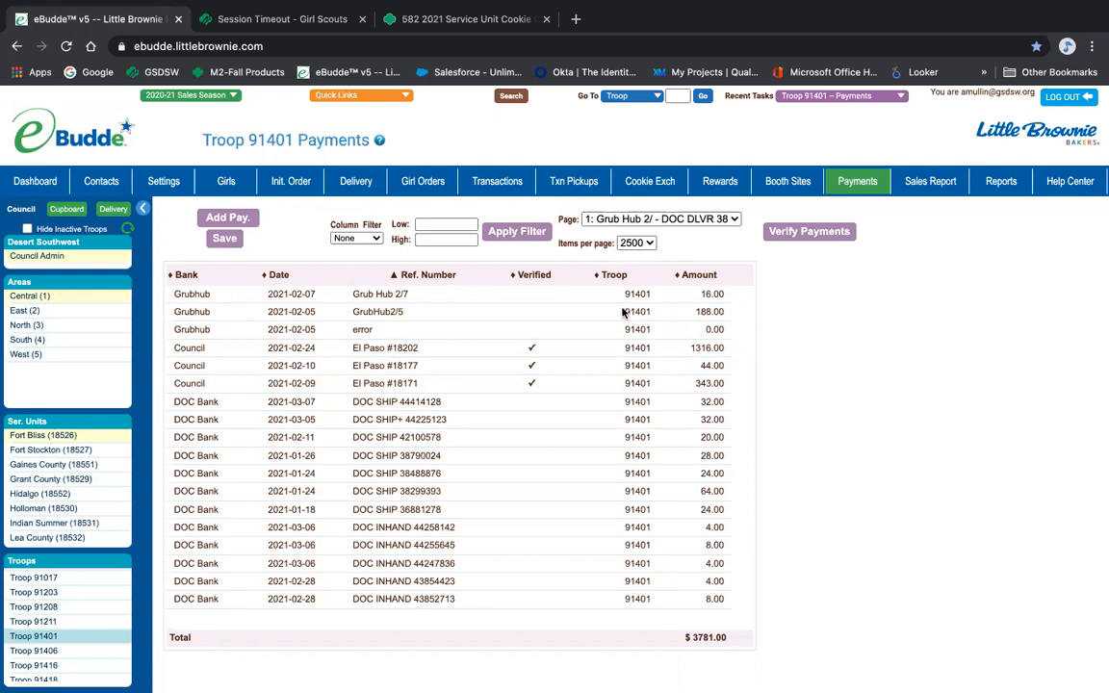
{"action": "mouse_move", "coordinate": [385, 329]}
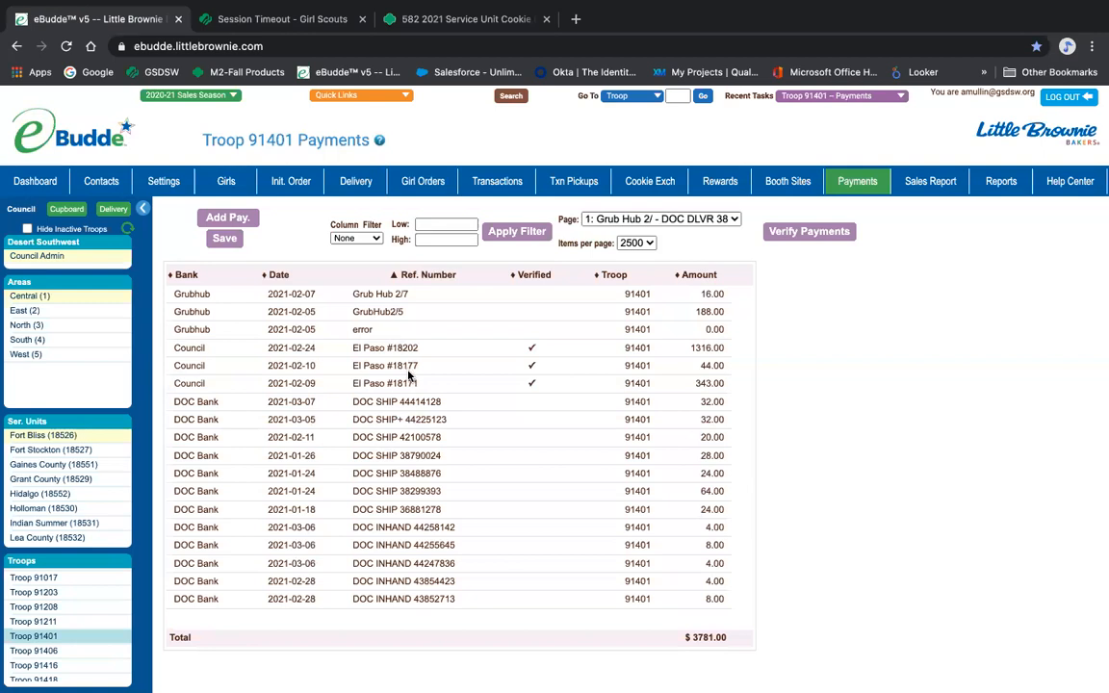
{"action": "mouse_move", "coordinate": [431, 383]}
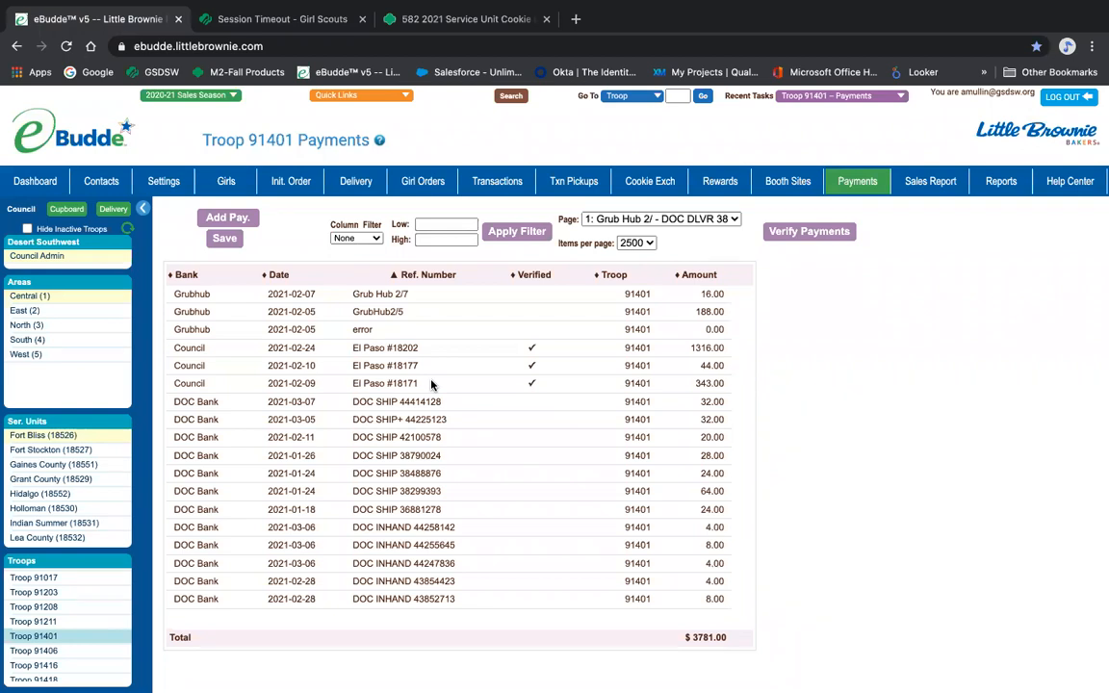
{"action": "mouse_move", "coordinate": [915, 184]}
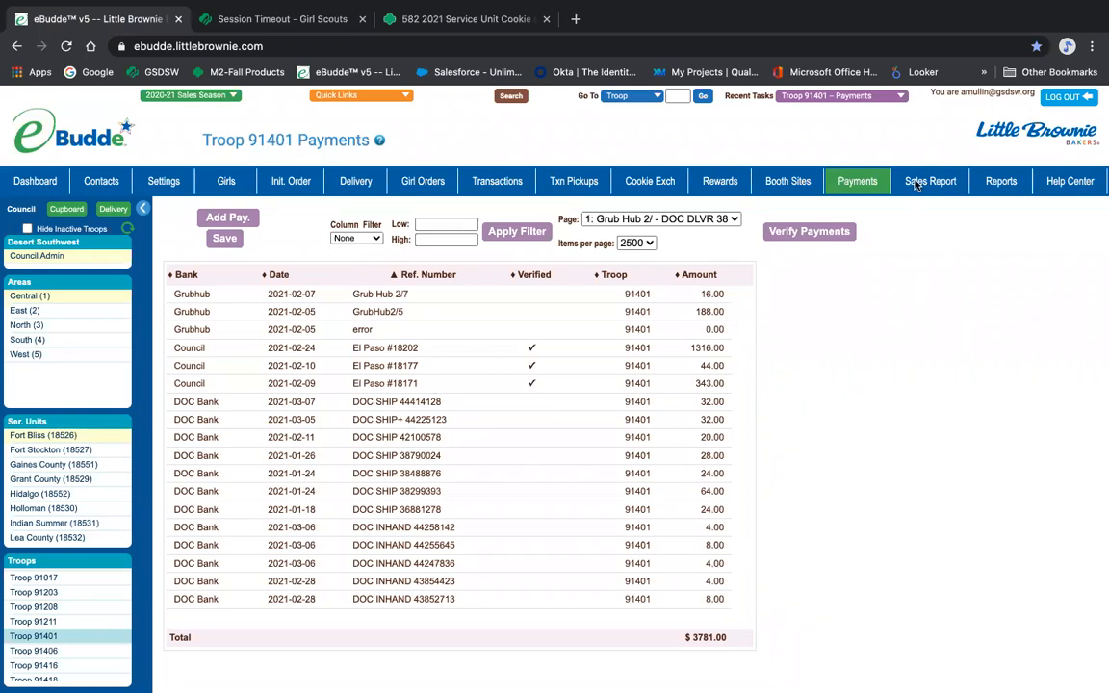
{"action": "left_click", "coordinate": [719, 181]}
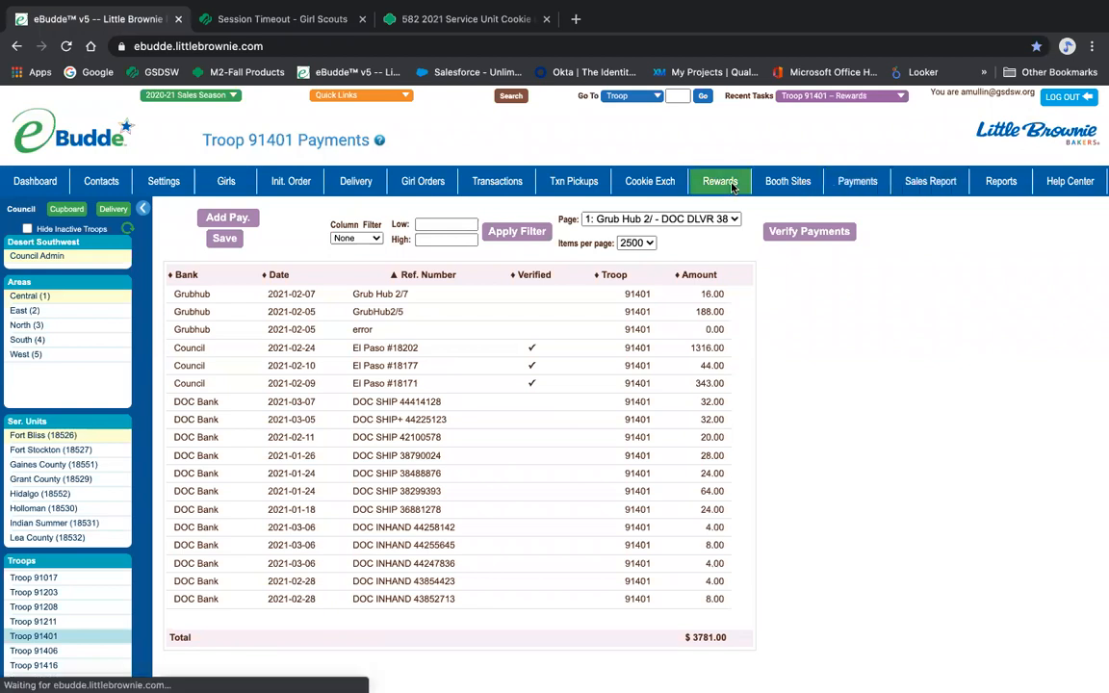
{"action": "left_click", "coordinate": [719, 181]}
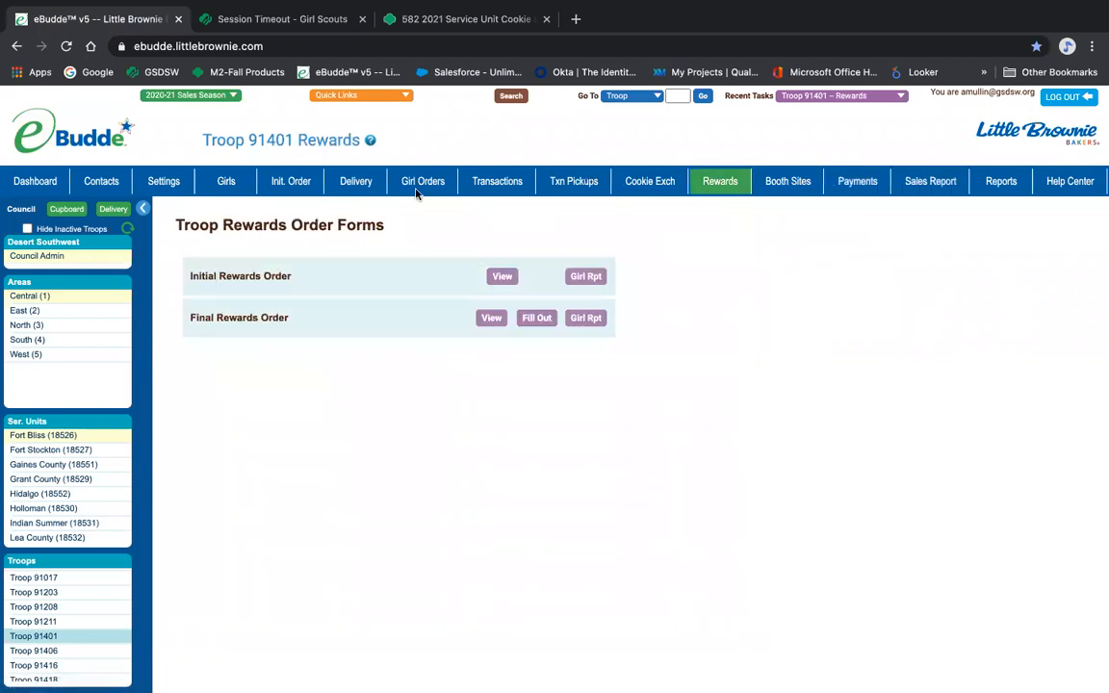
Show the Girl Sales summary with 795 girl packages against a 1282-package troop order
{"action": "left_click", "coordinate": [422, 181]}
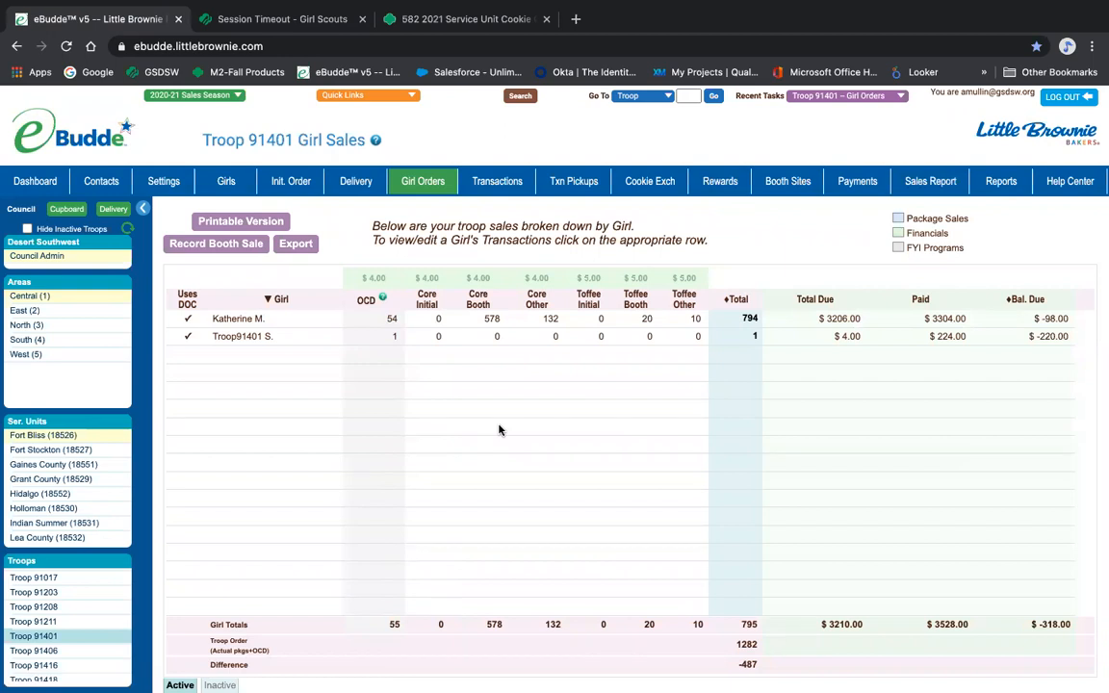
{"action": "mouse_move", "coordinate": [598, 384]}
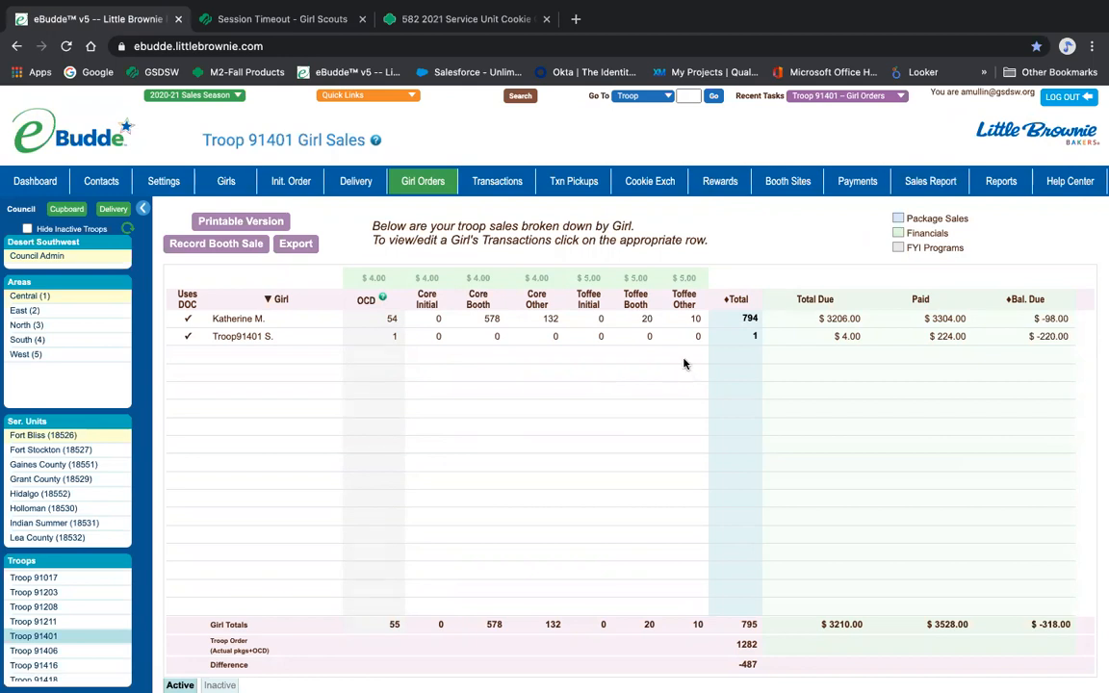
{"action": "mouse_move", "coordinate": [690, 597]}
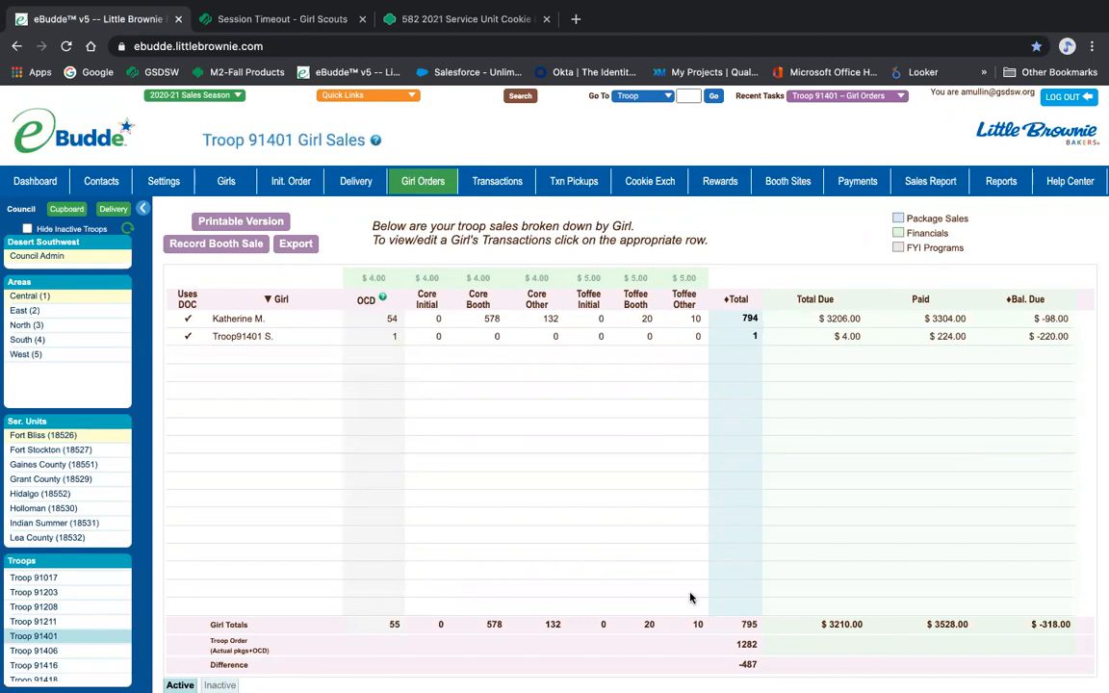
{"action": "mouse_move", "coordinate": [744, 323]}
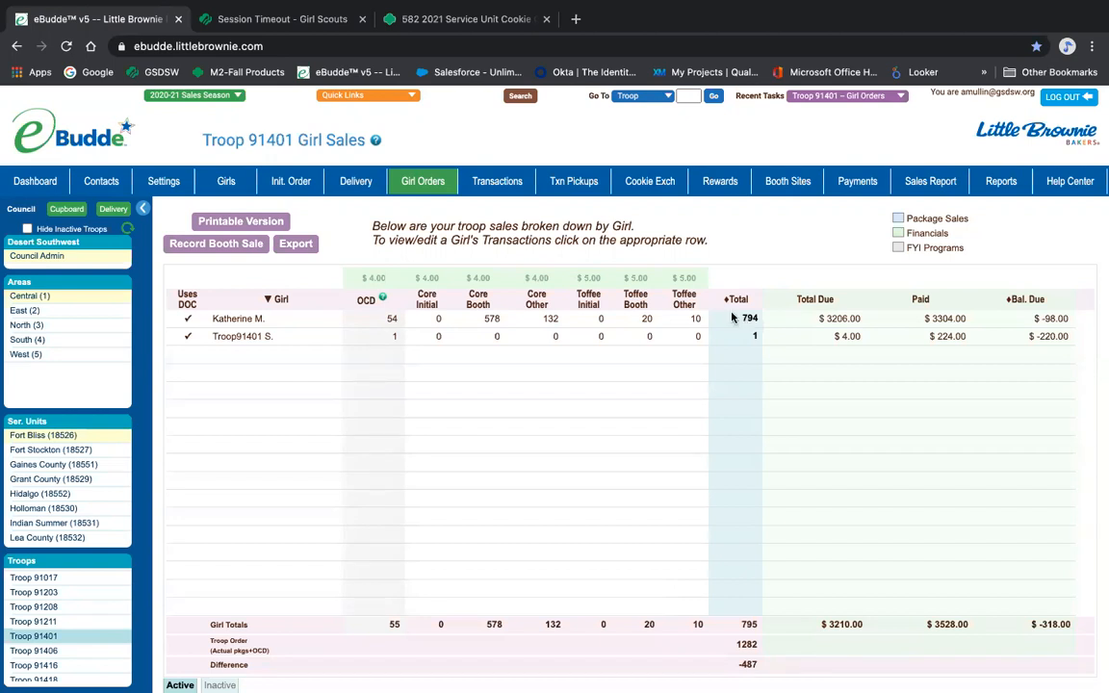
Return to the Rewards page listing the Initial and Final Rewards Order forms
{"action": "left_click", "coordinate": [719, 181]}
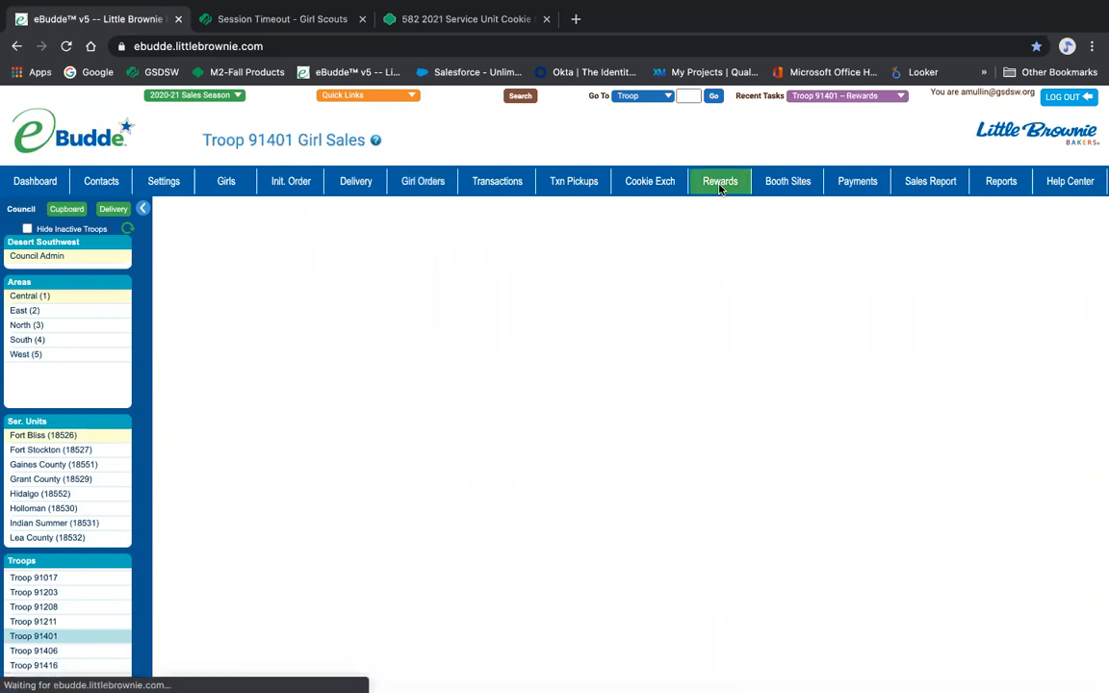
{"action": "left_click", "coordinate": [719, 181]}
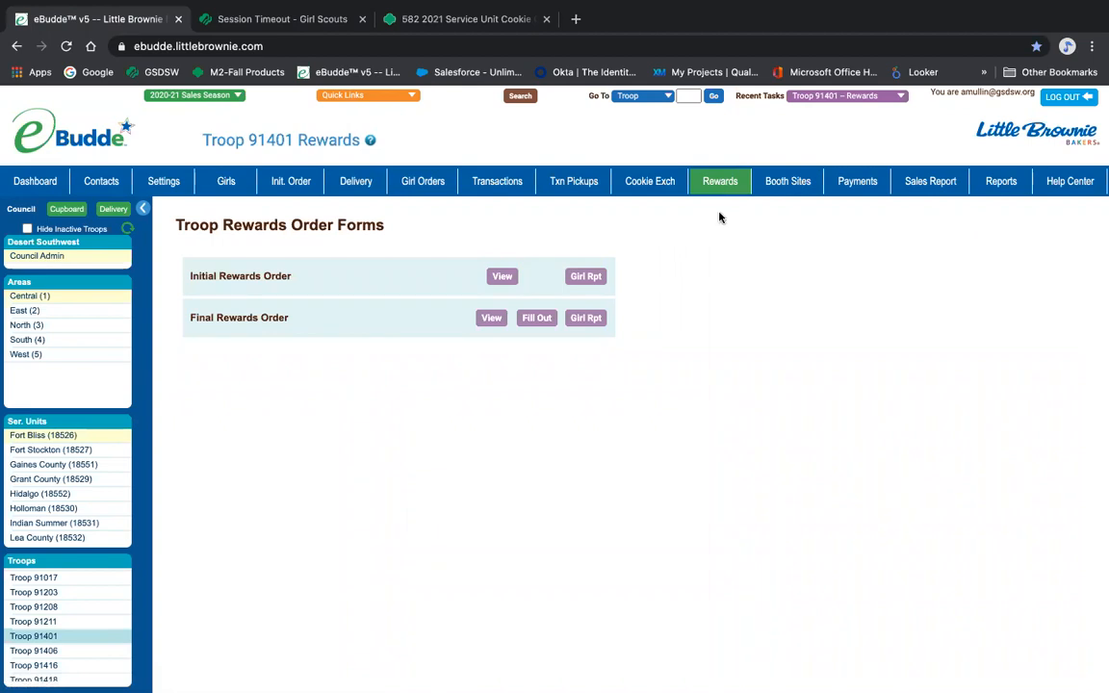
{"action": "mouse_move", "coordinate": [749, 246]}
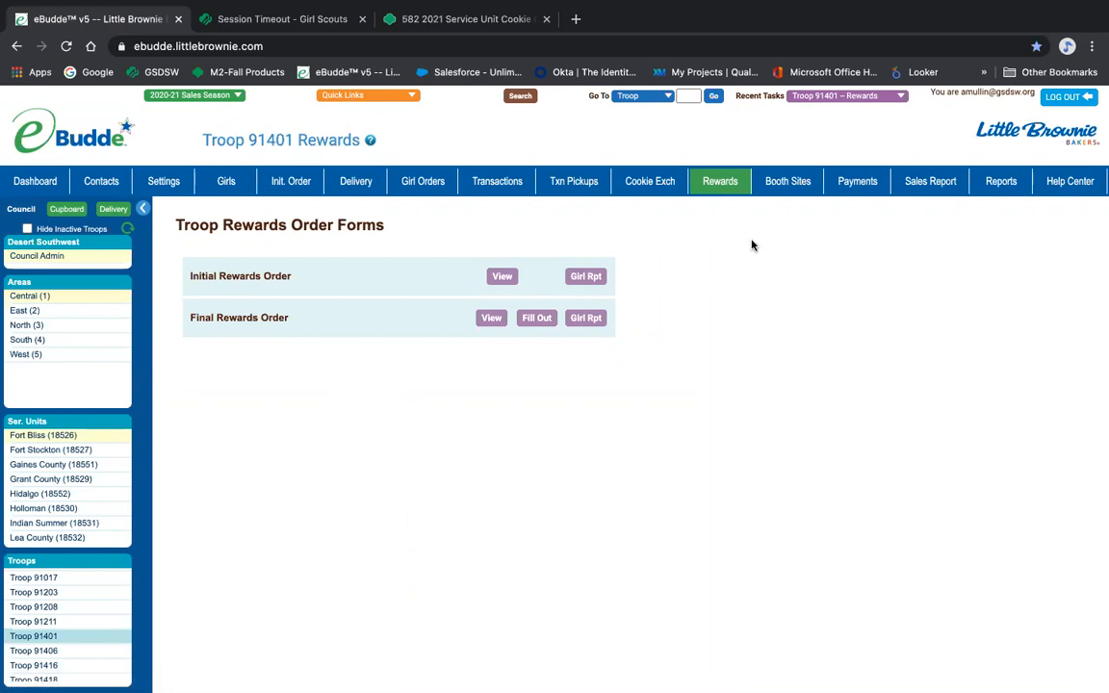
{"action": "mouse_move", "coordinate": [847, 226]}
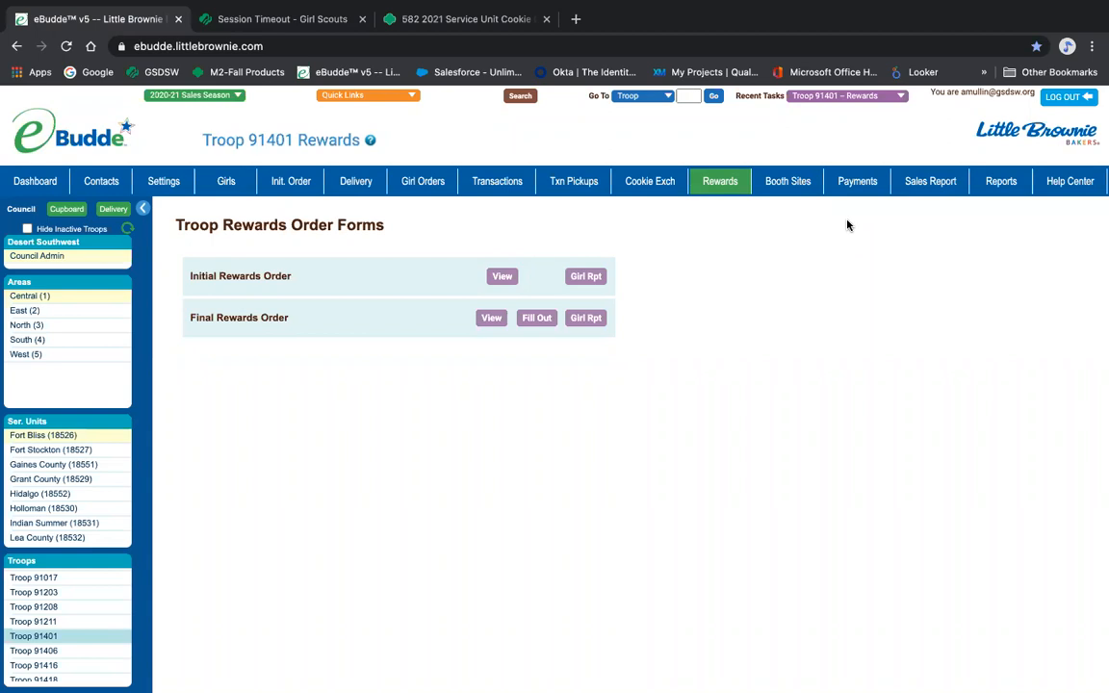
{"action": "mouse_move", "coordinate": [423, 181]}
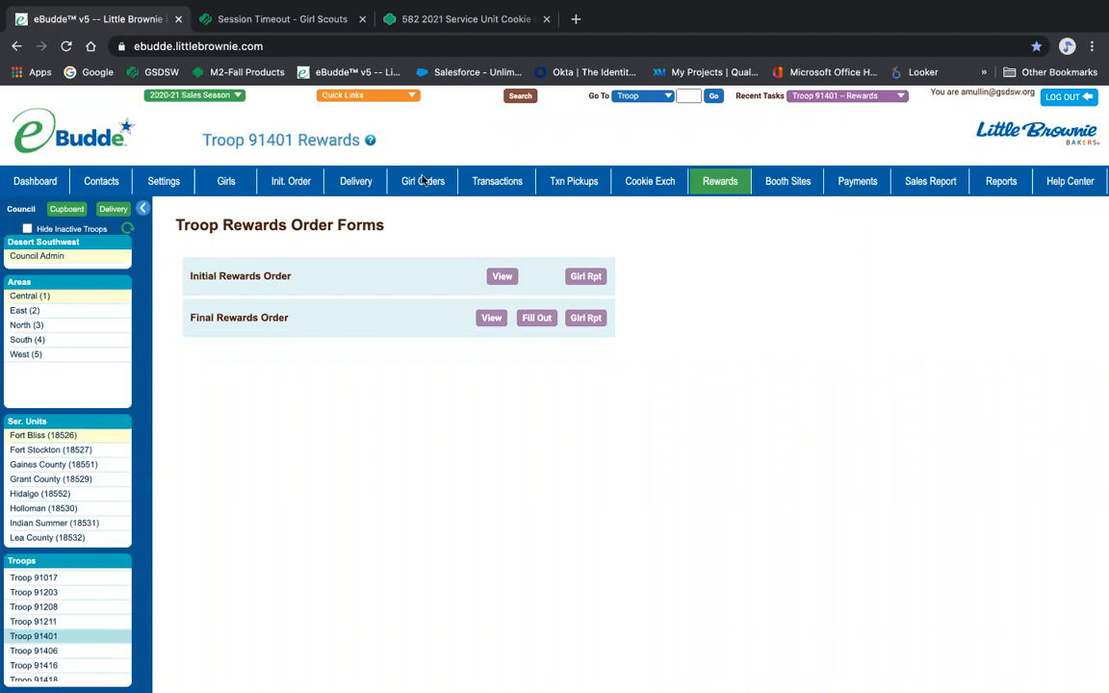
Reopen the Girl Sales summary, still 795 girl packages versus a 1282-package order
{"action": "left_click", "coordinate": [423, 181]}
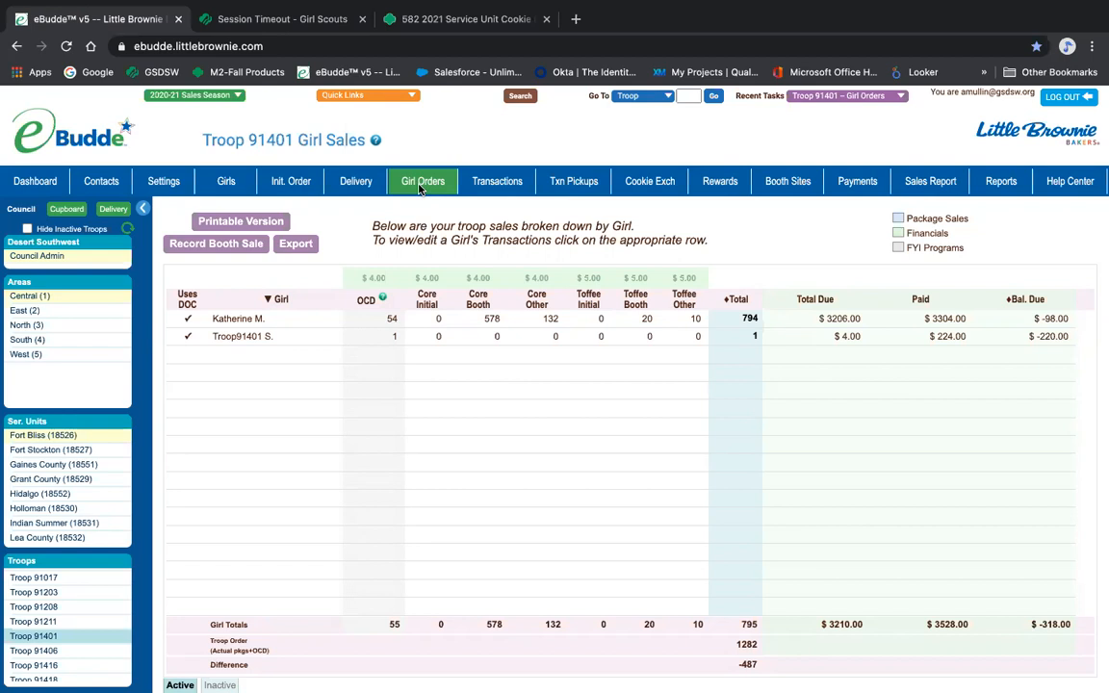
{"action": "mouse_move", "coordinate": [421, 326]}
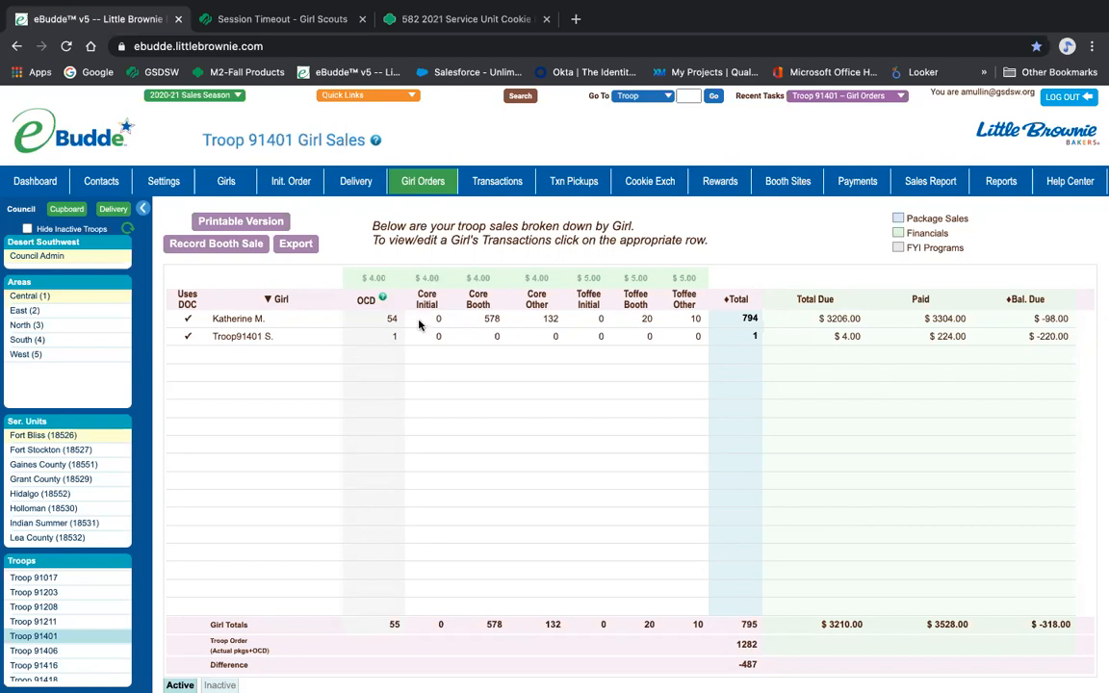
{"action": "left_click", "coordinate": [237, 318]}
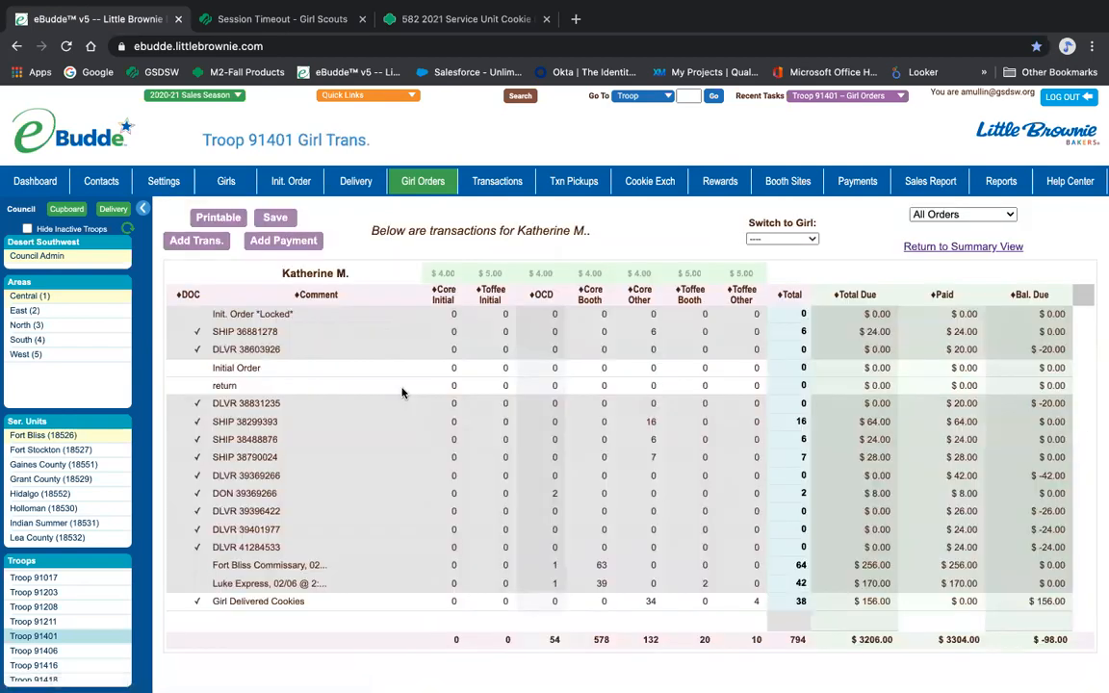
{"action": "mouse_move", "coordinate": [845, 671]}
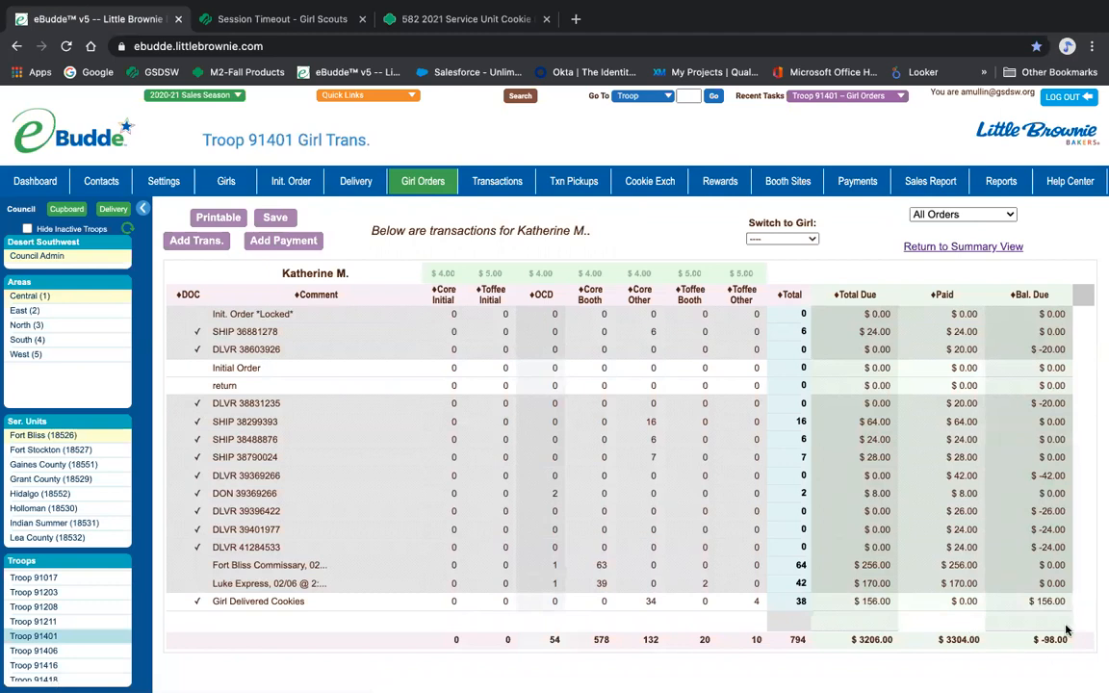
{"action": "mouse_move", "coordinate": [627, 475]}
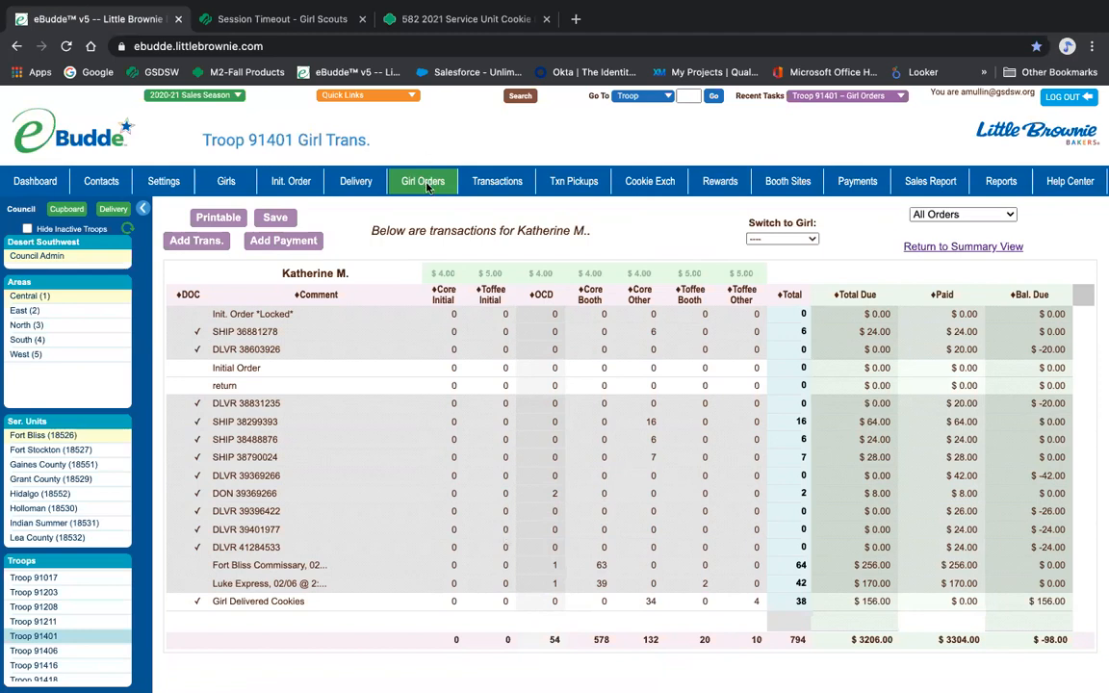
{"action": "left_click", "coordinate": [423, 181]}
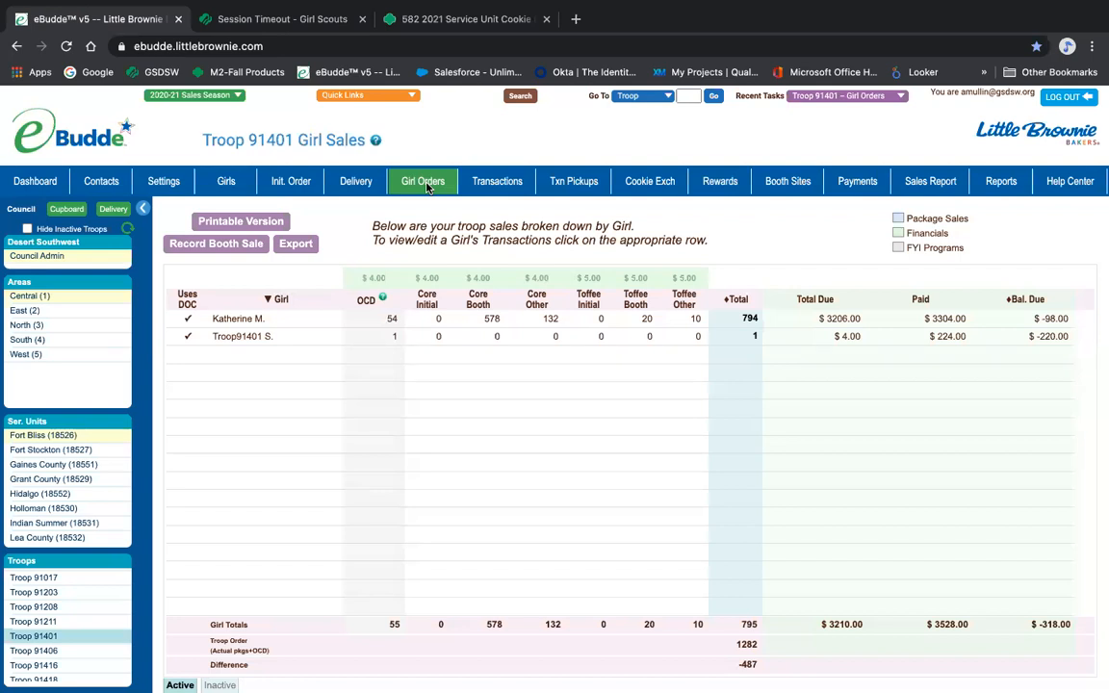
{"action": "mouse_move", "coordinate": [453, 281]}
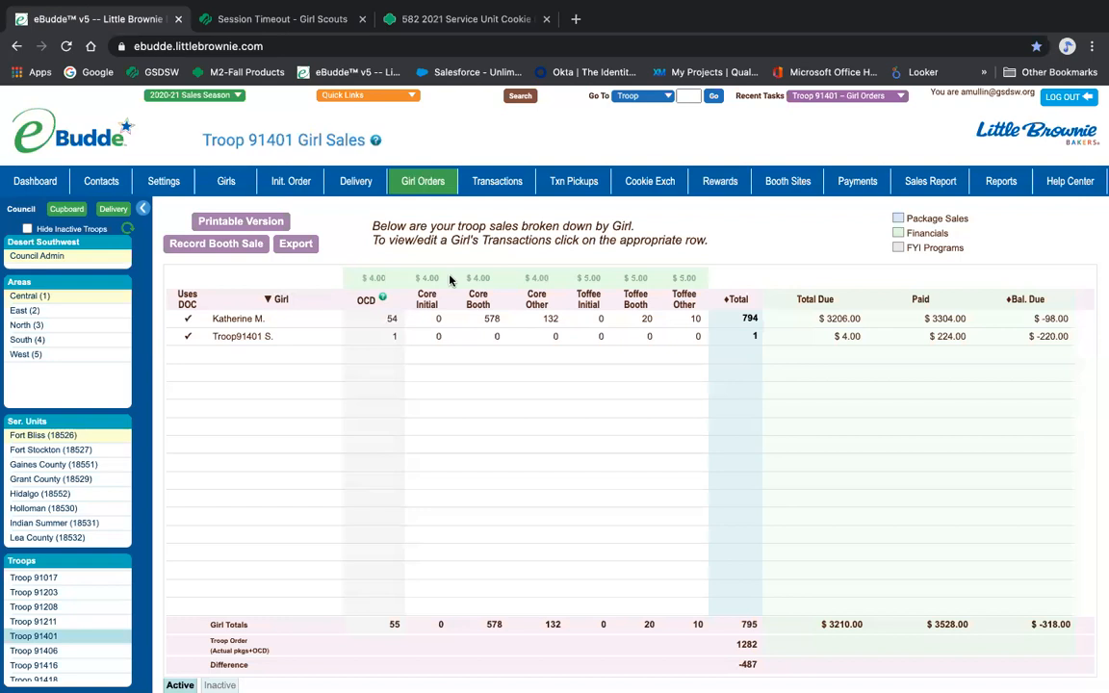
{"action": "mouse_move", "coordinate": [286, 260]}
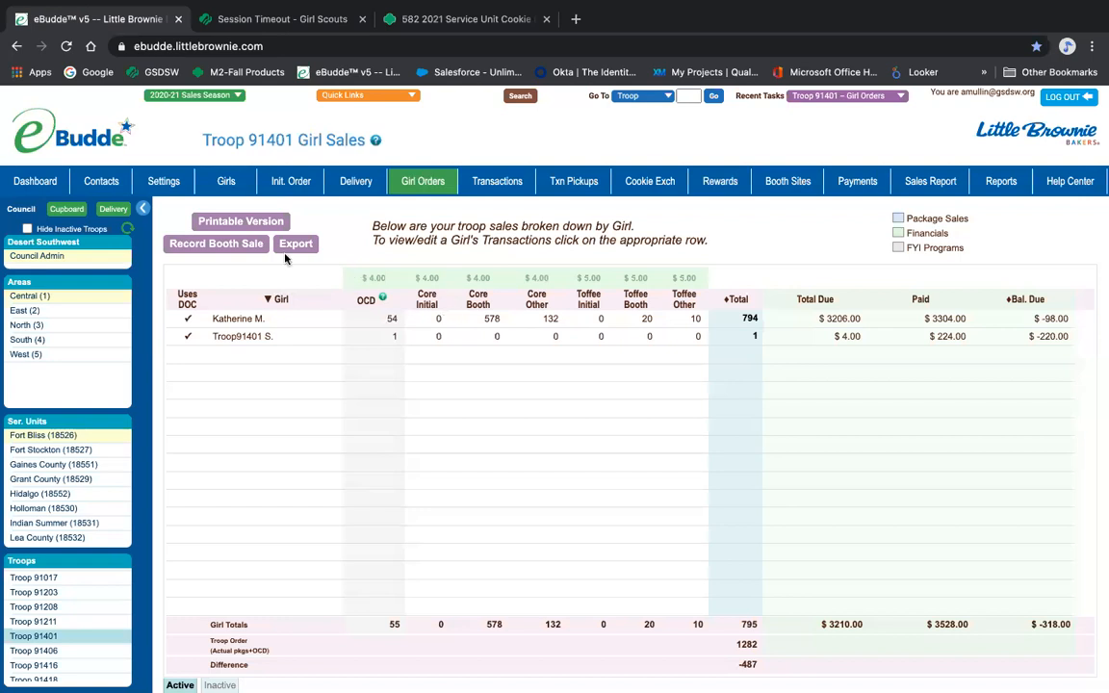
{"action": "left_click", "coordinate": [238, 318]}
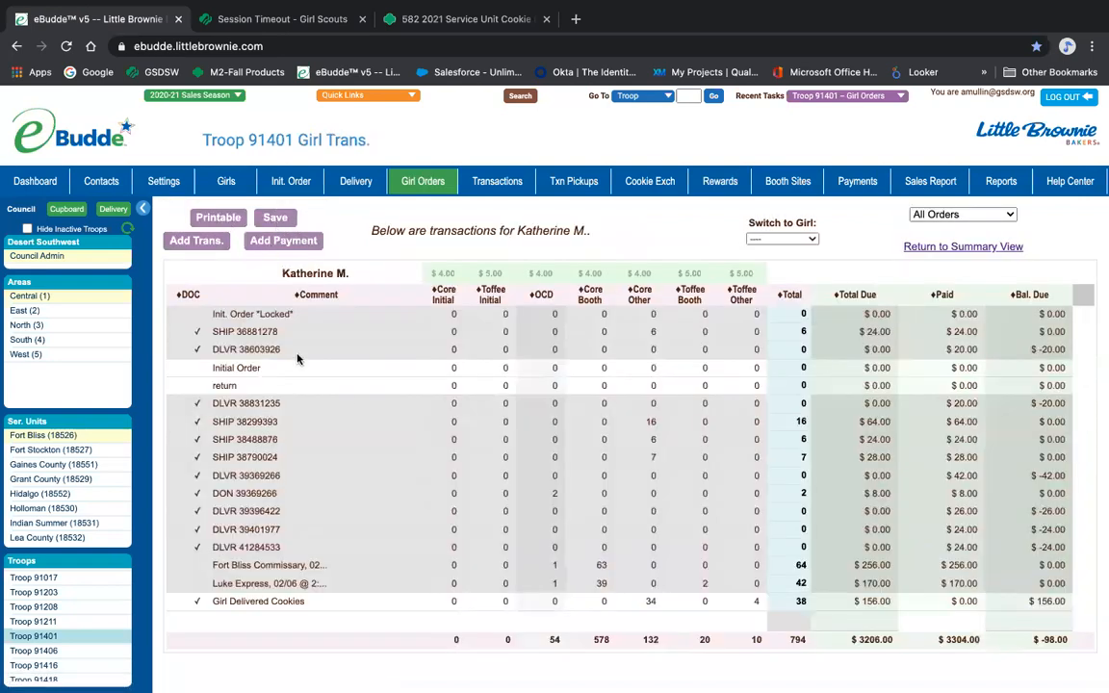
{"action": "mouse_move", "coordinate": [359, 392]}
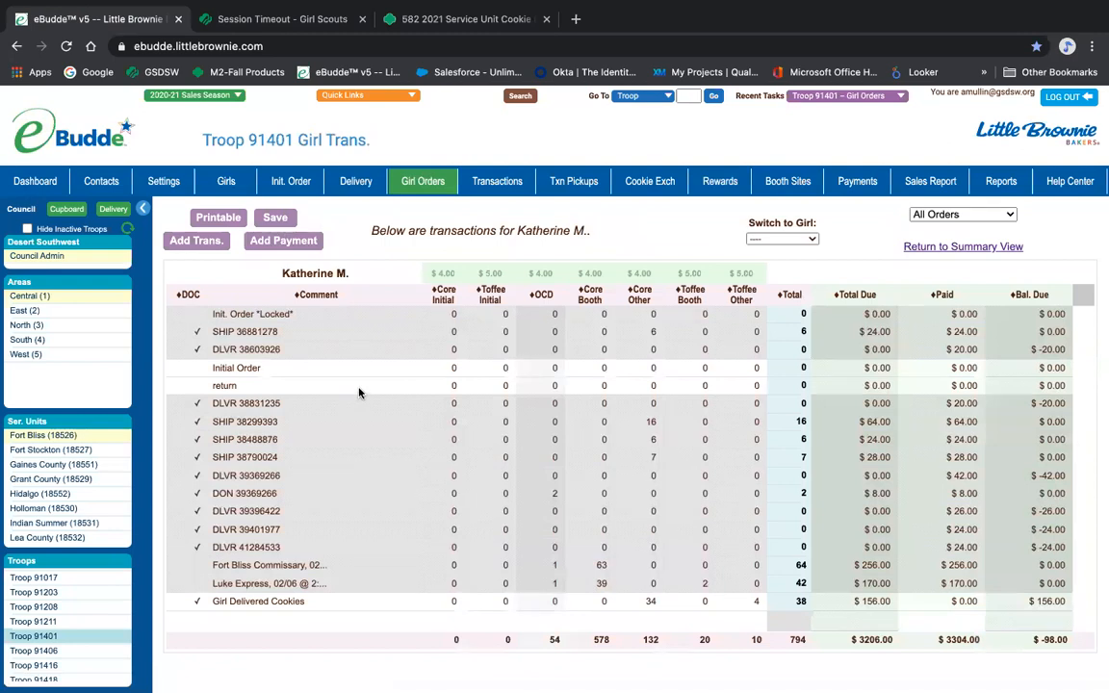
{"action": "mouse_move", "coordinate": [424, 373]}
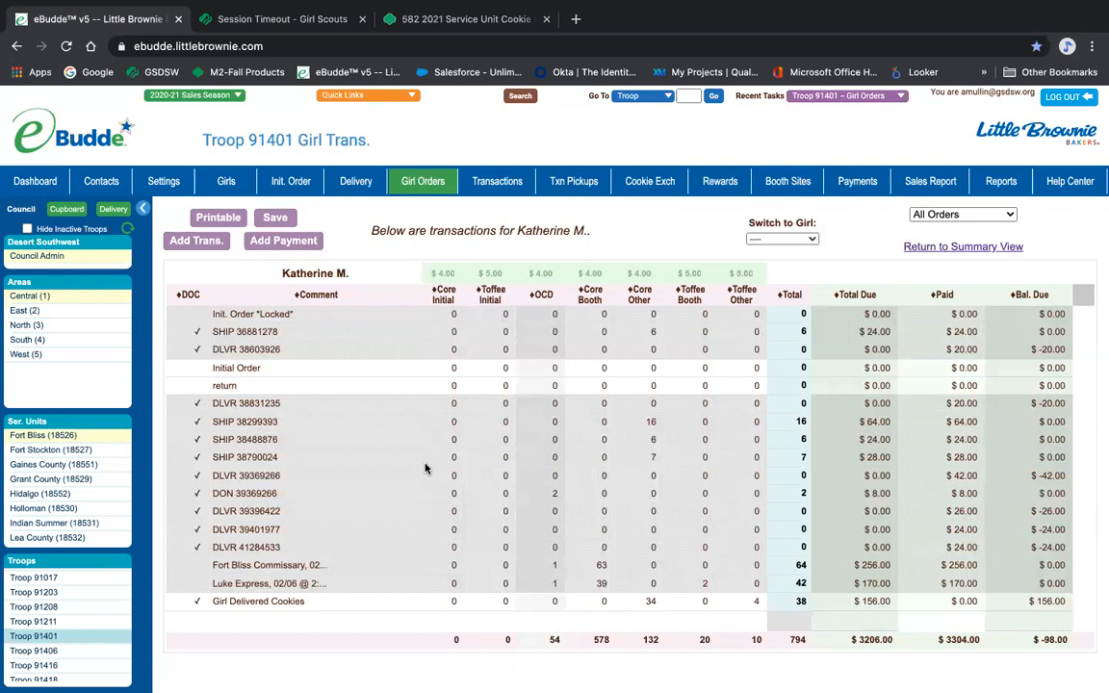
{"action": "mouse_move", "coordinate": [373, 216]}
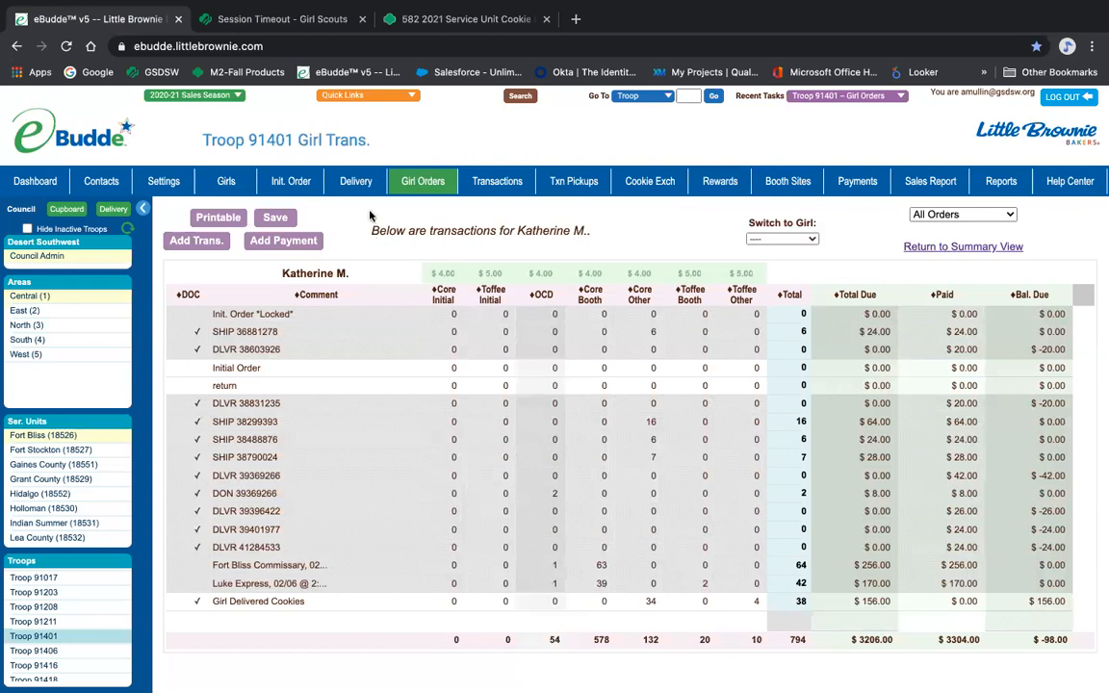
{"action": "left_click", "coordinate": [423, 180]}
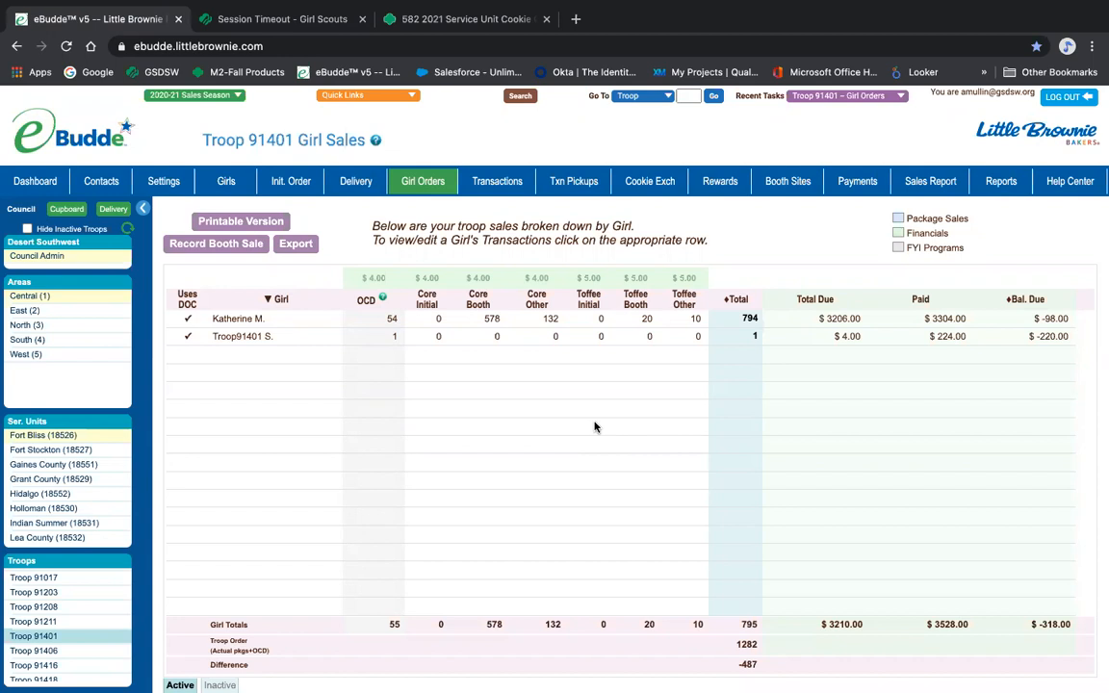
{"action": "mouse_move", "coordinate": [985, 528]}
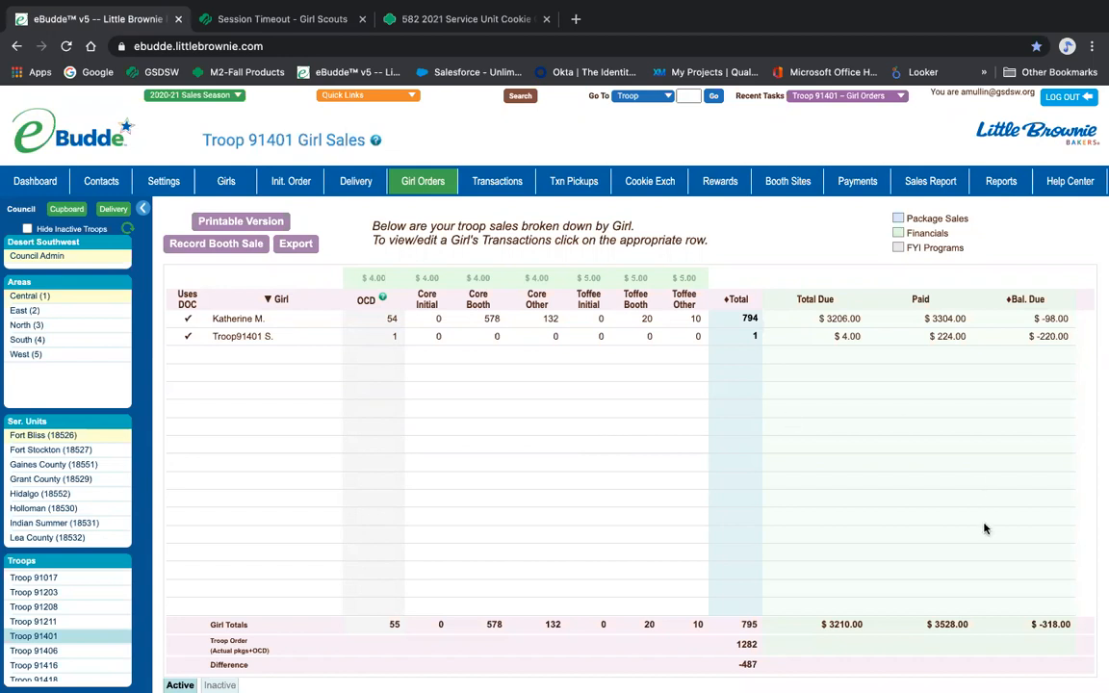
{"action": "mouse_move", "coordinate": [741, 245]}
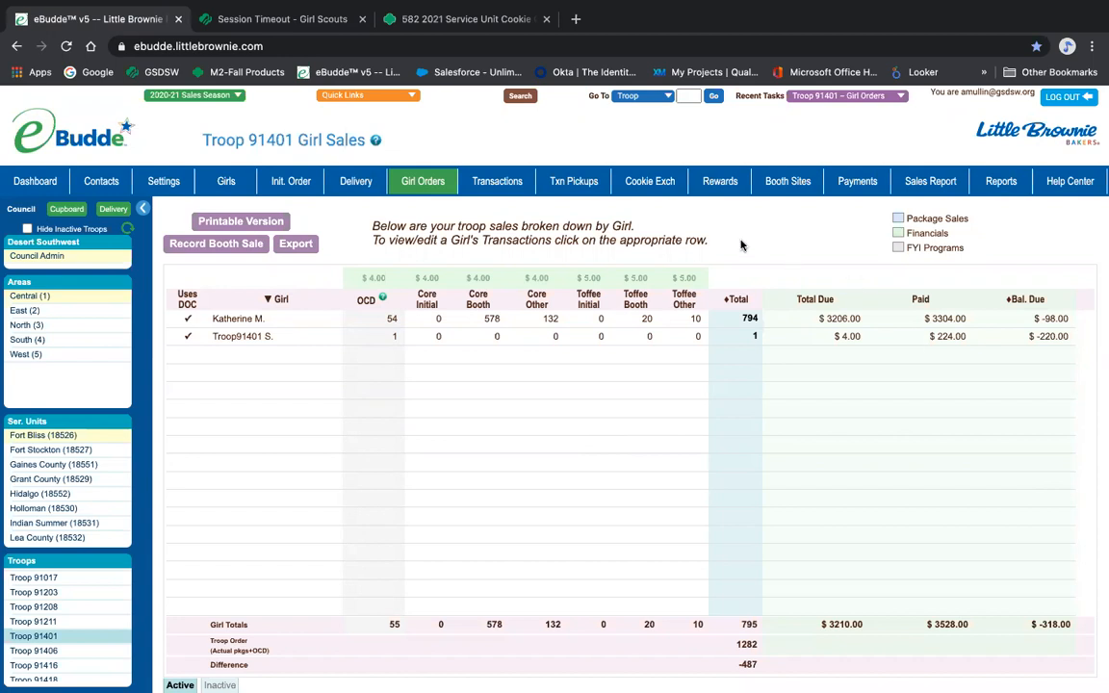
{"action": "mouse_move", "coordinate": [952, 186]}
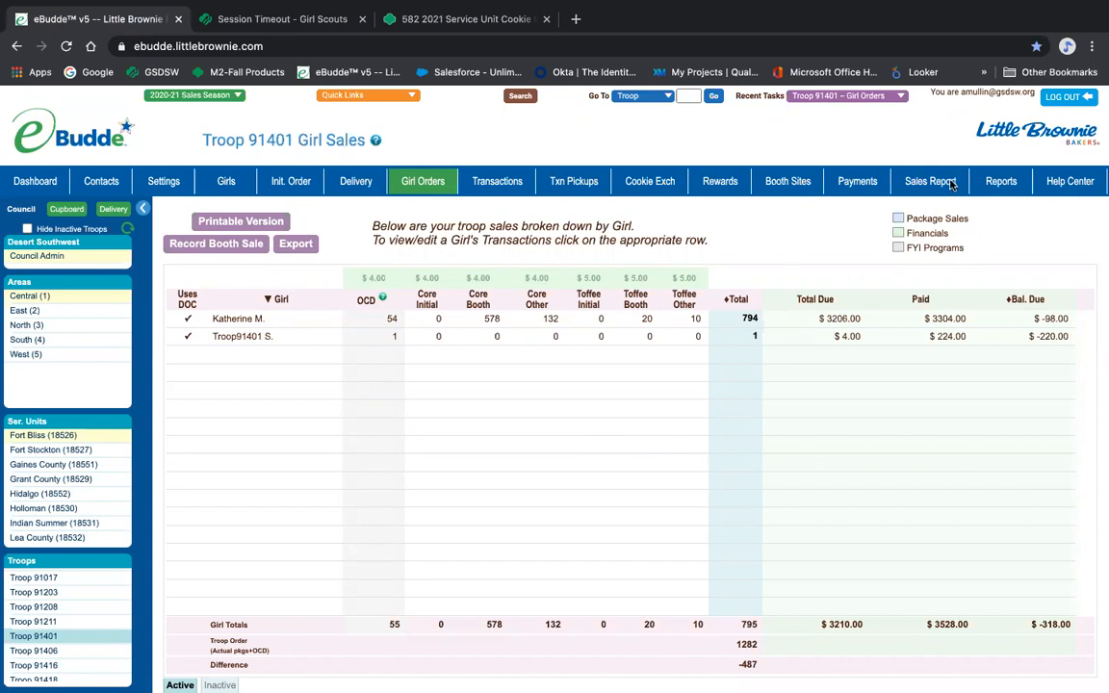
Switch from the Girl Sales figures to Troop 91401's Sales Report
{"action": "left_click", "coordinate": [930, 181]}
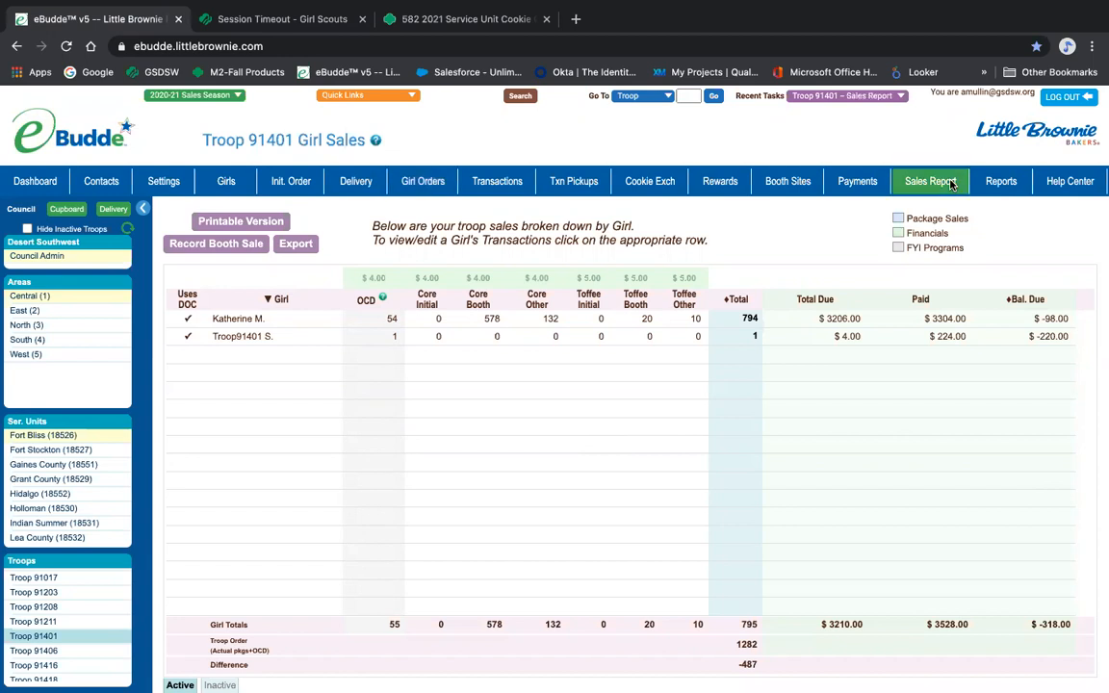
Load the Sales Report and review totals: $5,169 sales, $3,781 paid, $1,388 owed
{"action": "left_click", "coordinate": [930, 181]}
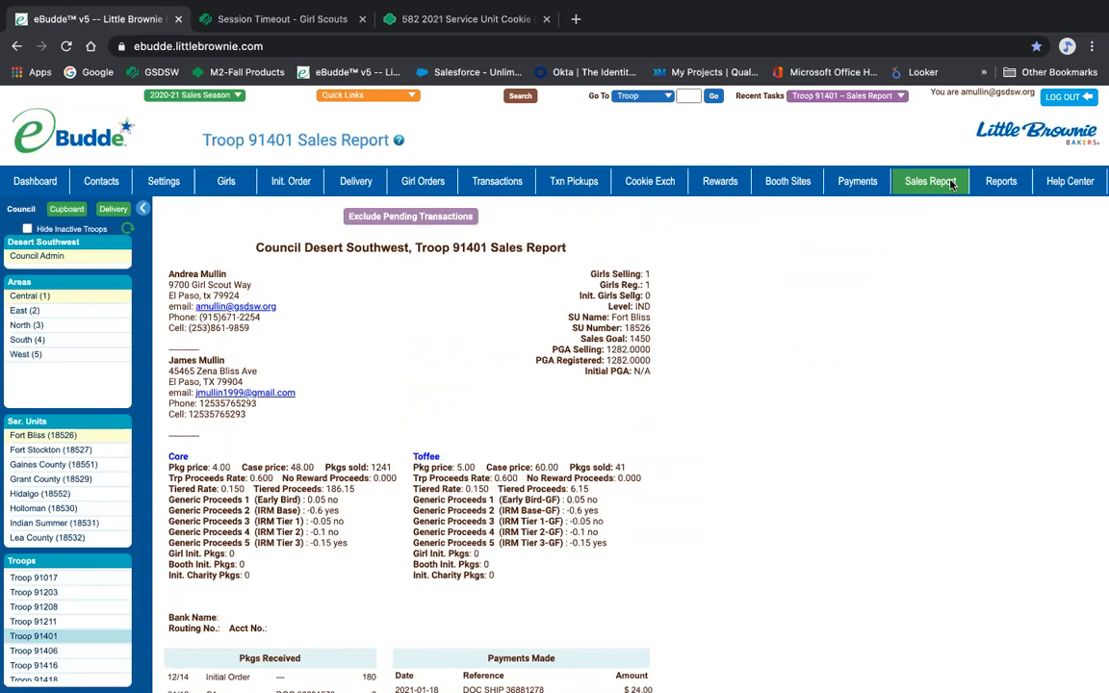
{"action": "scroll", "scroll_direction": "down", "scroll_amount": 3}
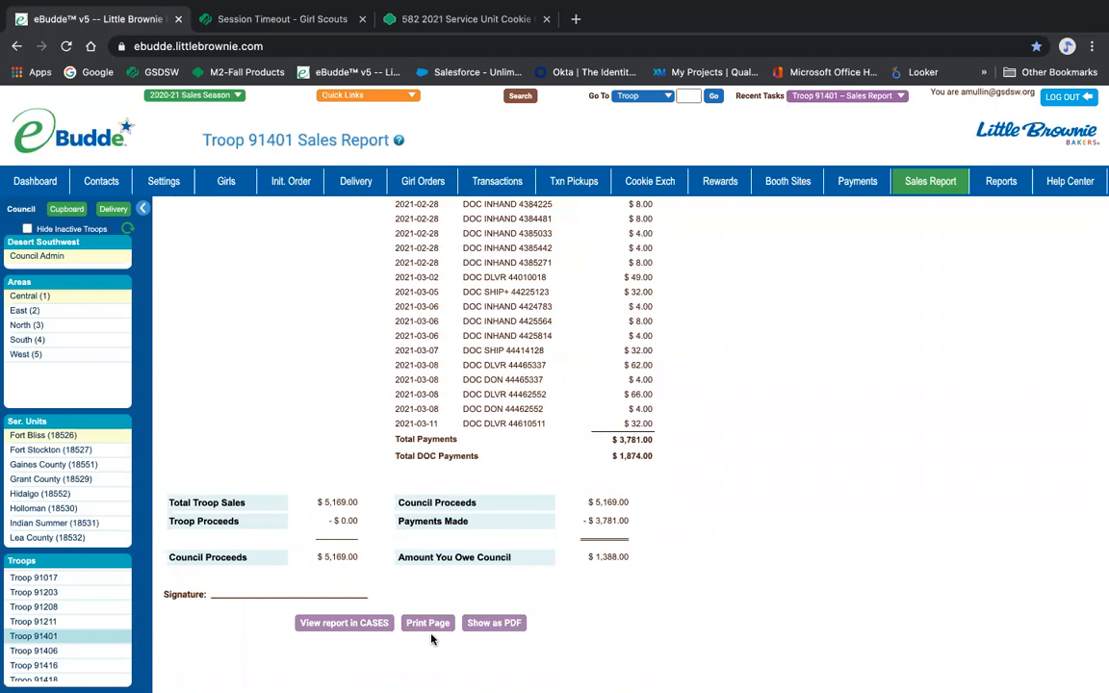
{"action": "mouse_move", "coordinate": [512, 646]}
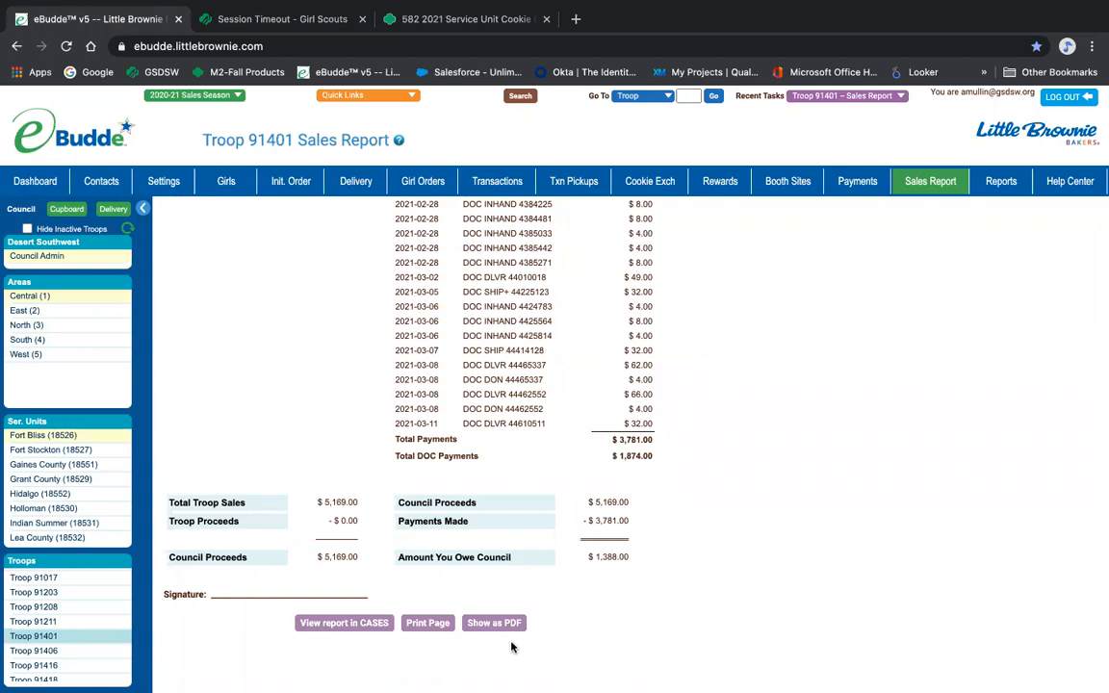
{"action": "mouse_move", "coordinate": [484, 517]}
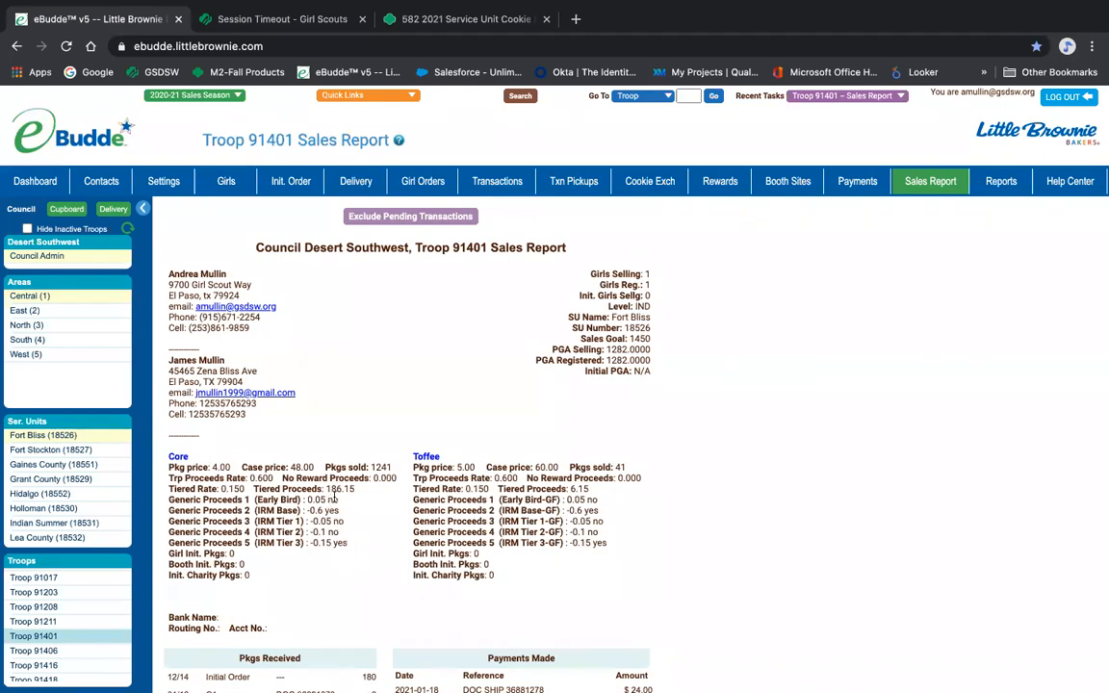
{"action": "mouse_move", "coordinate": [344, 552]}
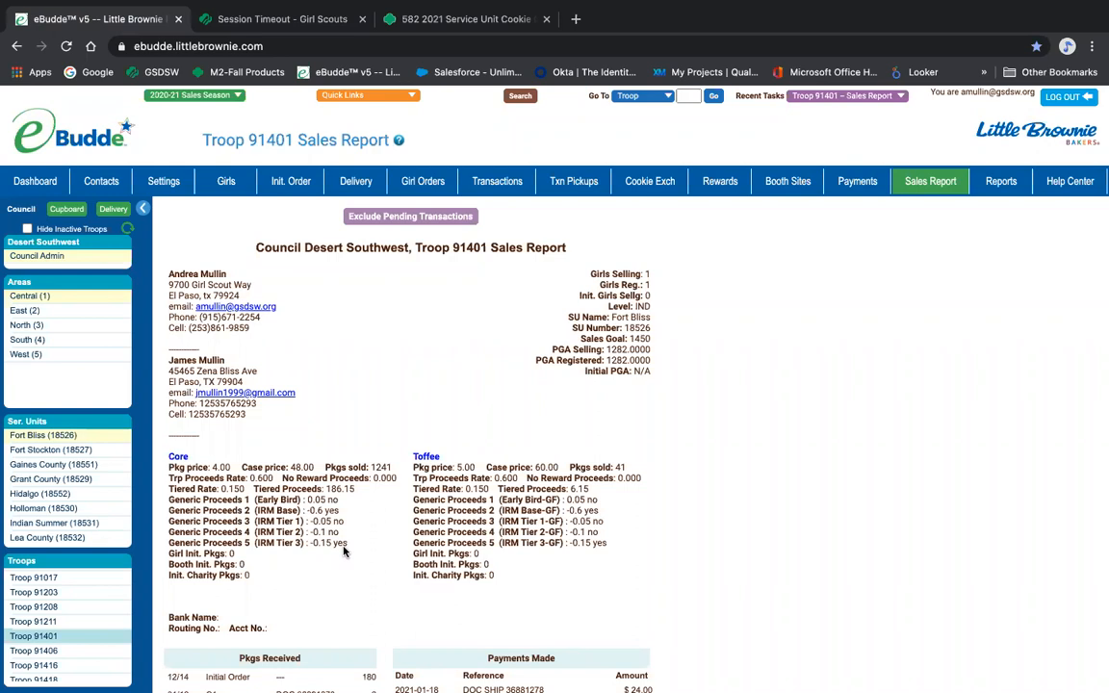
{"action": "scroll", "scroll_direction": "down", "scroll_amount": 3}
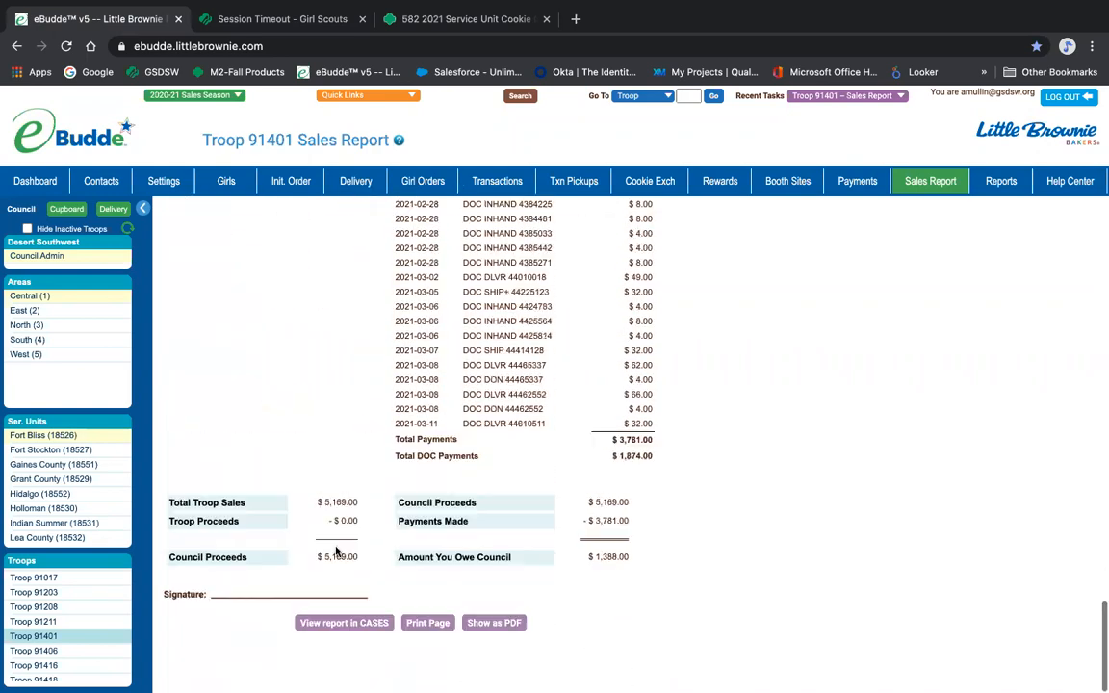
{"action": "mouse_move", "coordinate": [326, 531]}
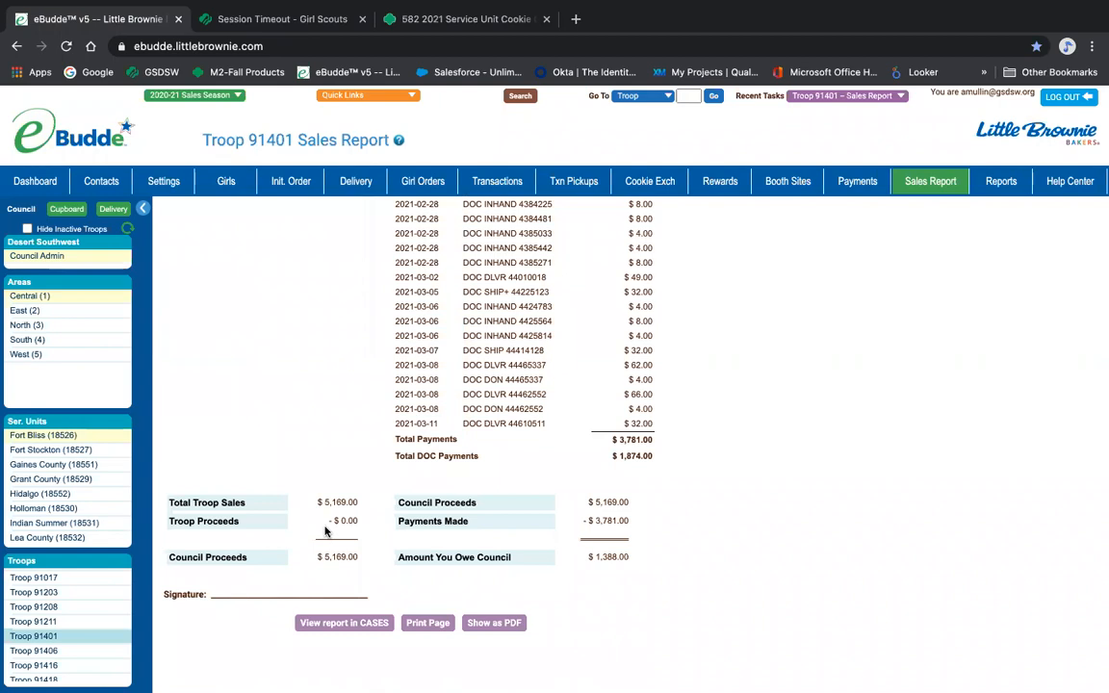
{"action": "mouse_move", "coordinate": [265, 523]}
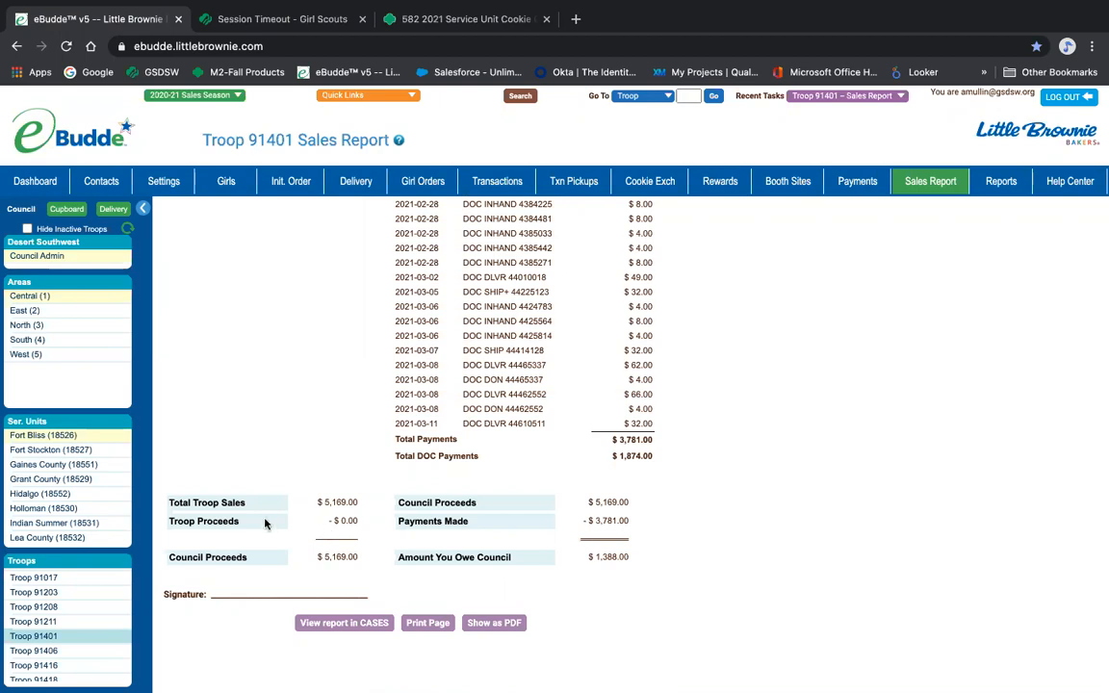
{"action": "mouse_move", "coordinate": [281, 523]}
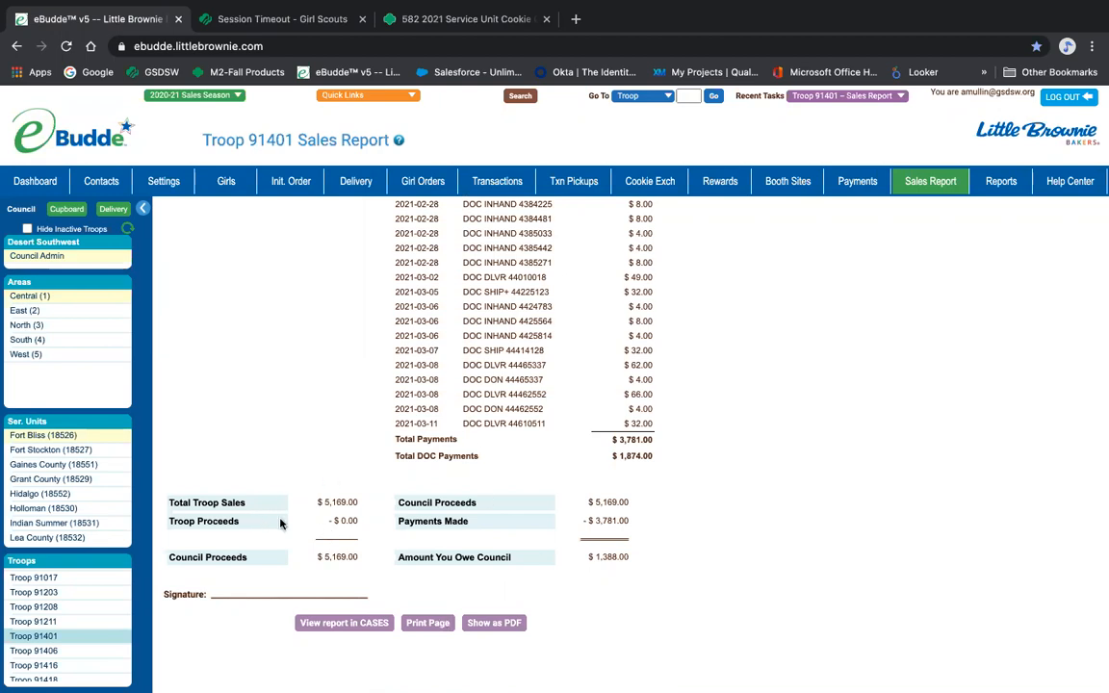
{"action": "mouse_move", "coordinate": [379, 501]}
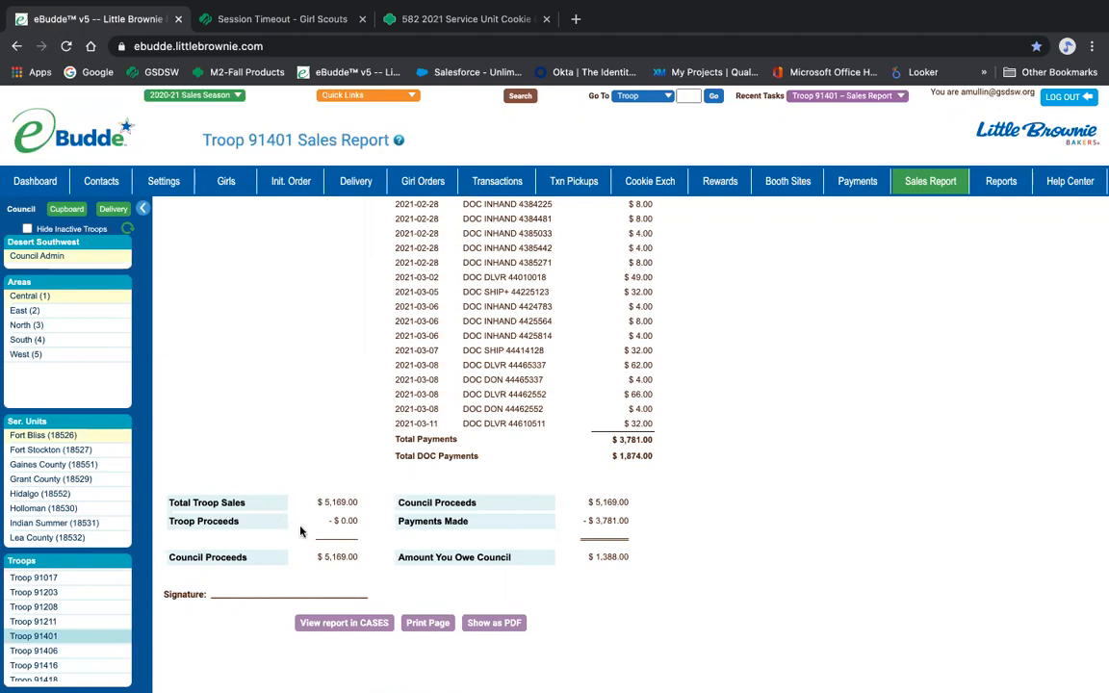
{"action": "mouse_move", "coordinate": [343, 569]}
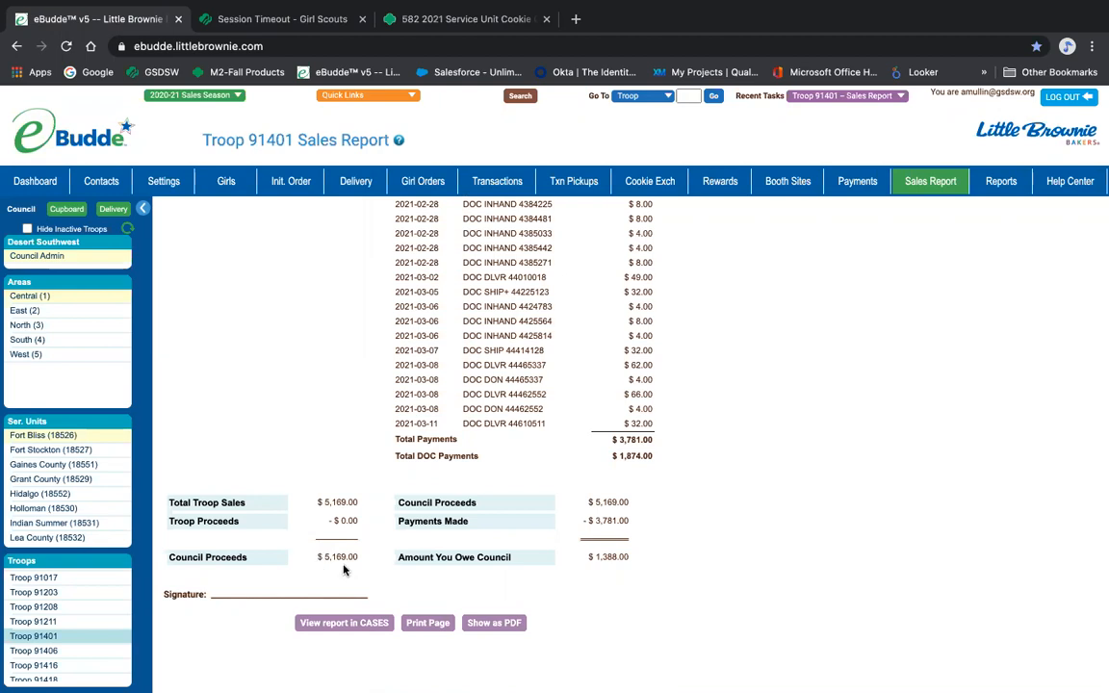
{"action": "mouse_move", "coordinate": [364, 569]}
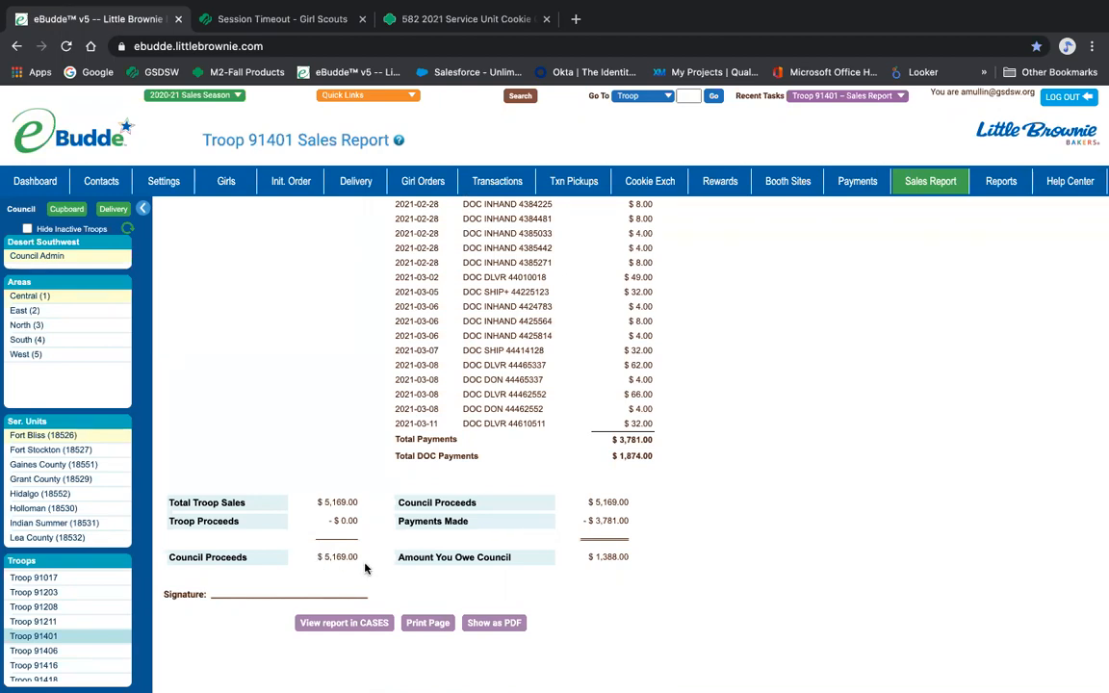
{"action": "mouse_move", "coordinate": [412, 571]}
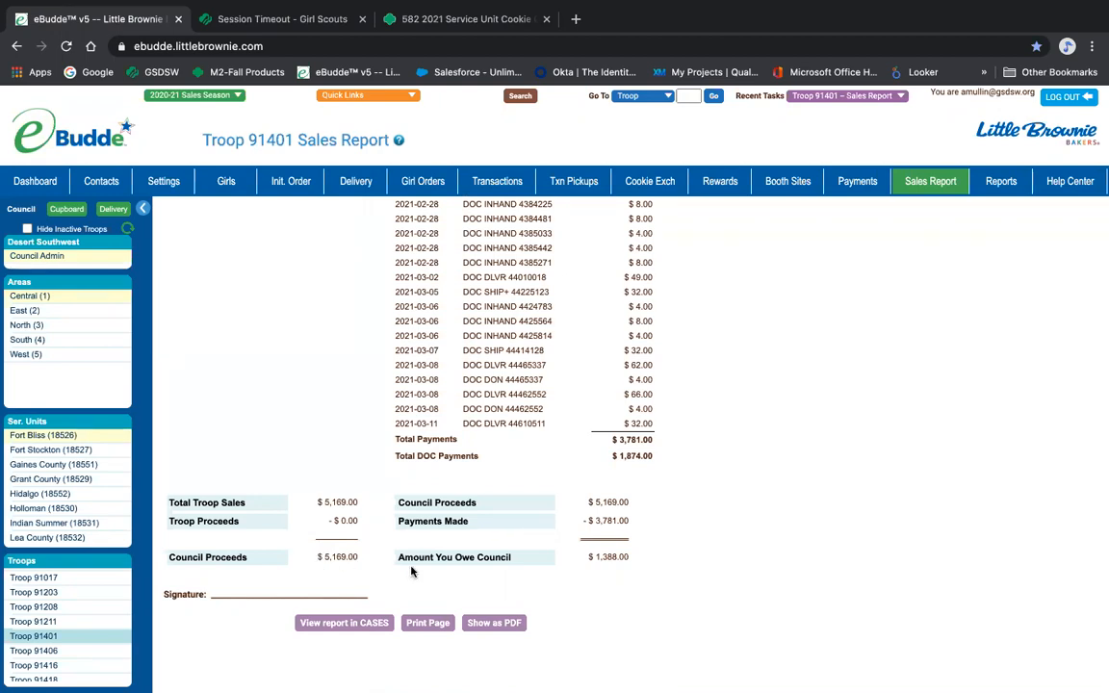
{"action": "mouse_move", "coordinate": [579, 507]}
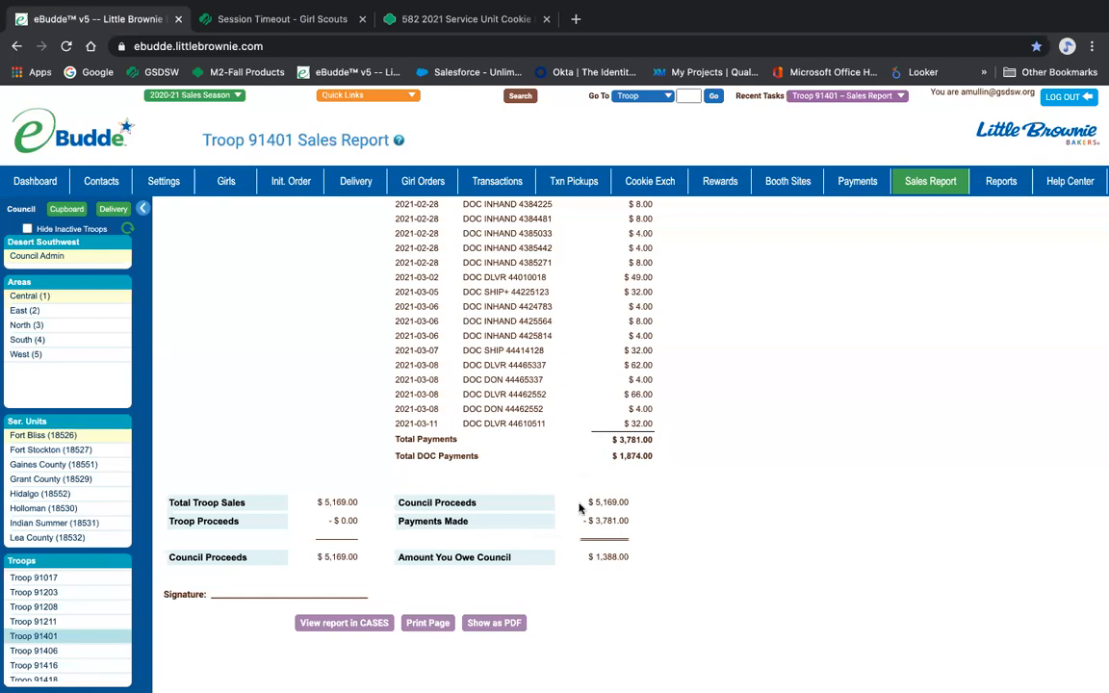
{"action": "mouse_move", "coordinate": [633, 511]}
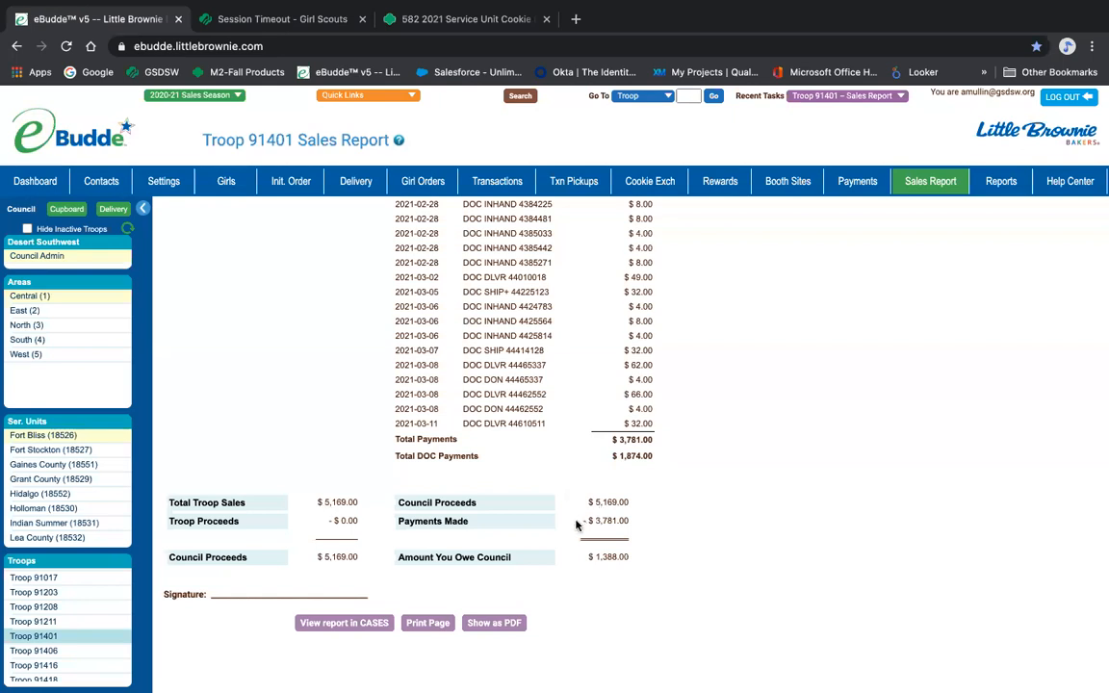
{"action": "mouse_move", "coordinate": [630, 526]}
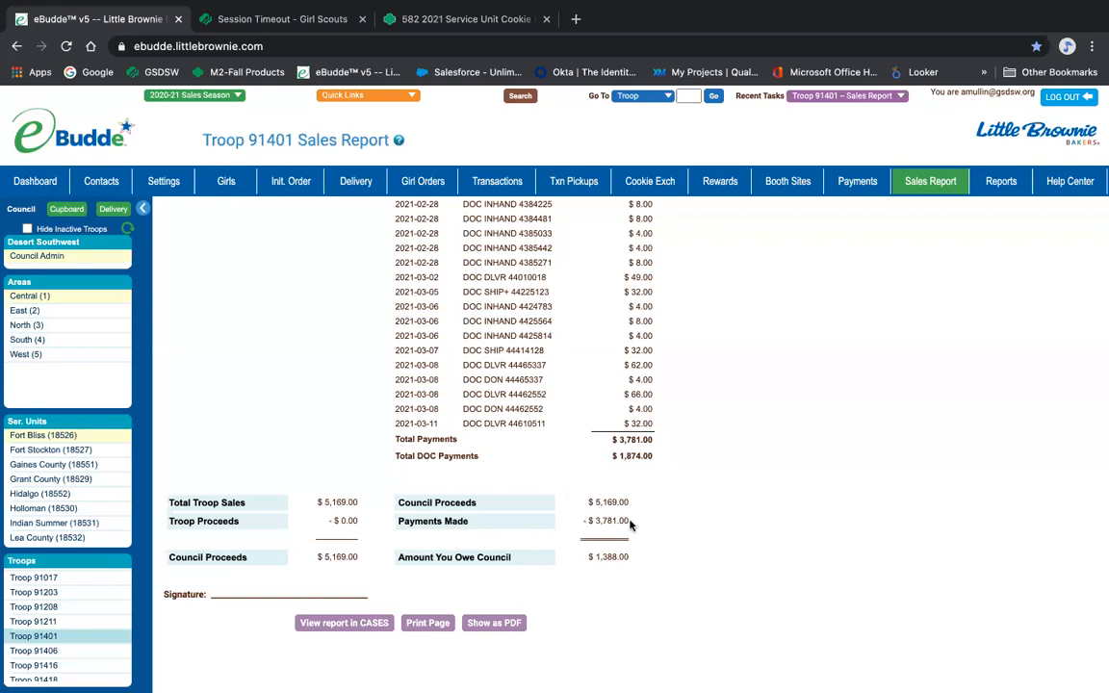
{"action": "scroll", "scroll_direction": "up", "scroll_amount": 3}
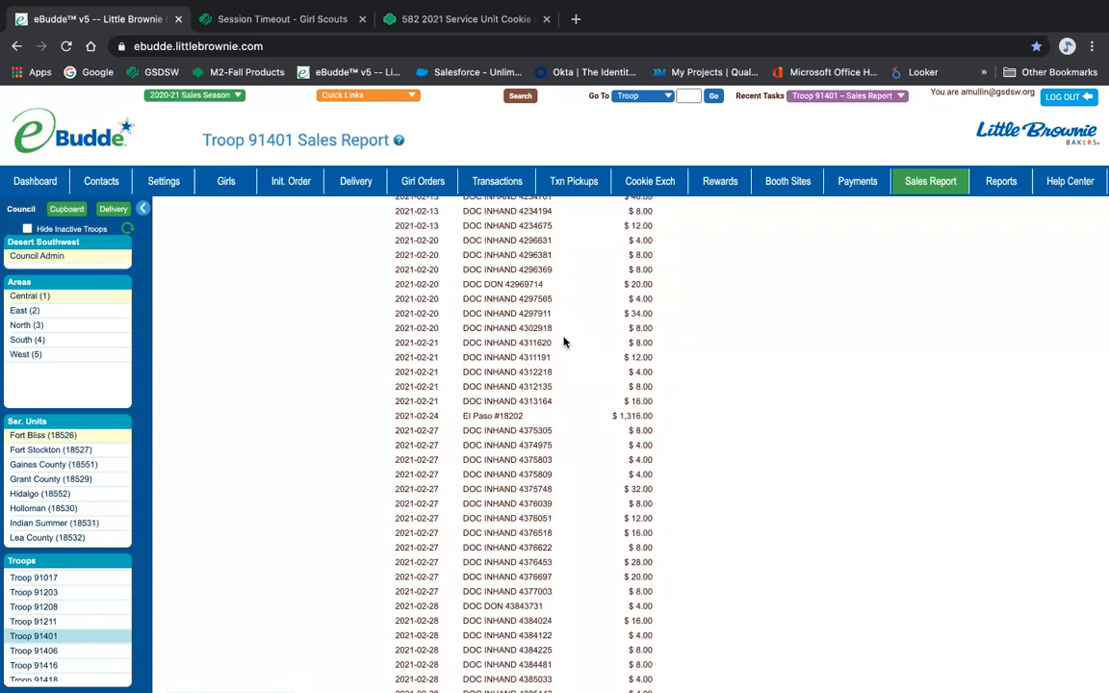
{"action": "mouse_move", "coordinate": [476, 415]}
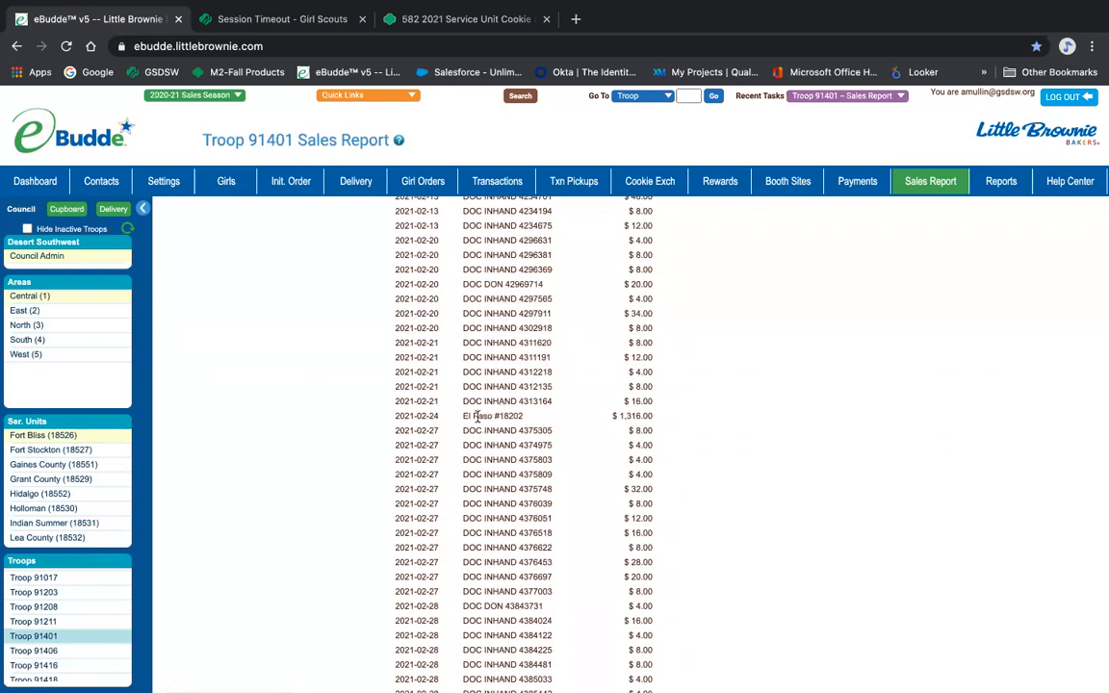
{"action": "mouse_move", "coordinate": [558, 421]}
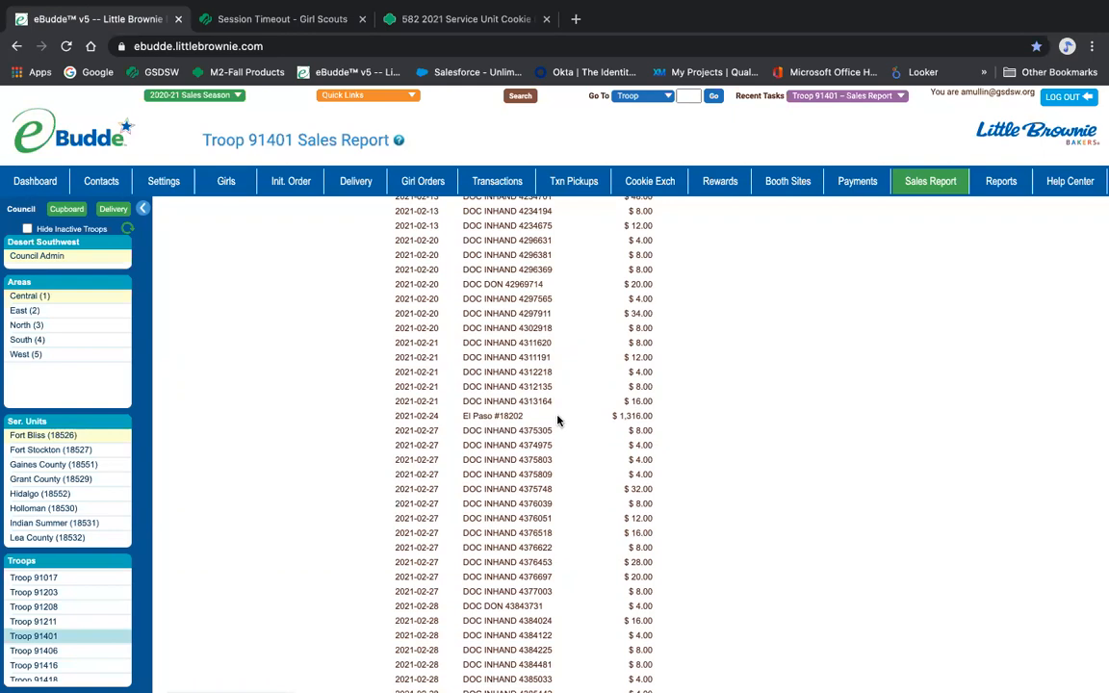
{"action": "scroll", "scroll_direction": "down", "scroll_amount": 3}
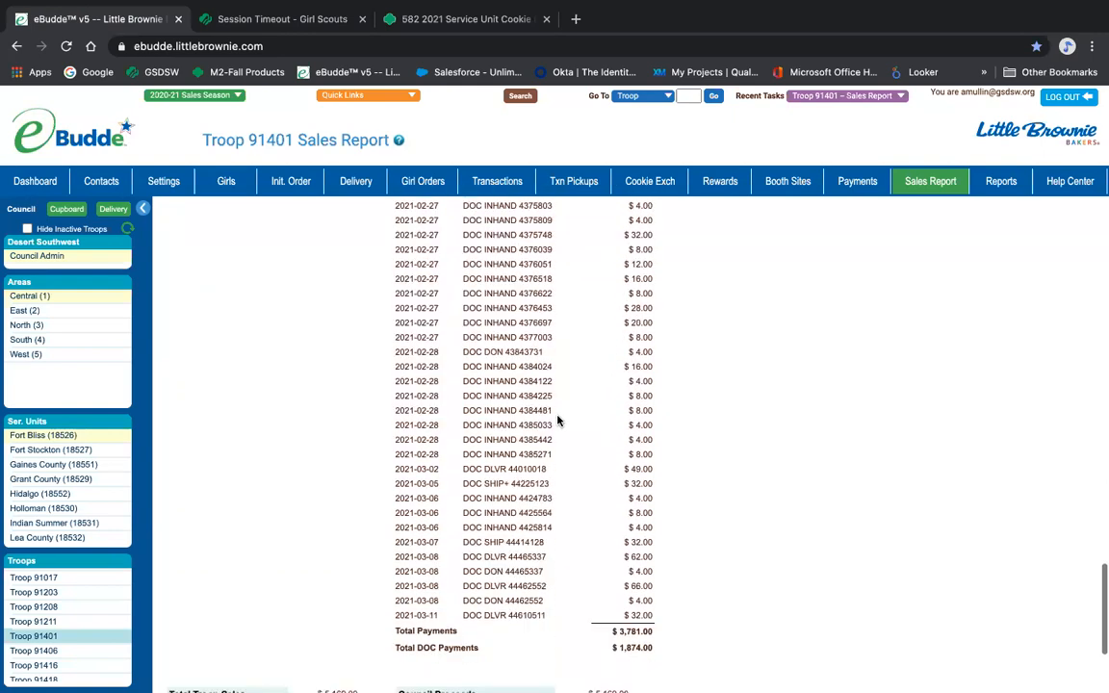
{"action": "scroll", "scroll_direction": "down", "scroll_amount": 3}
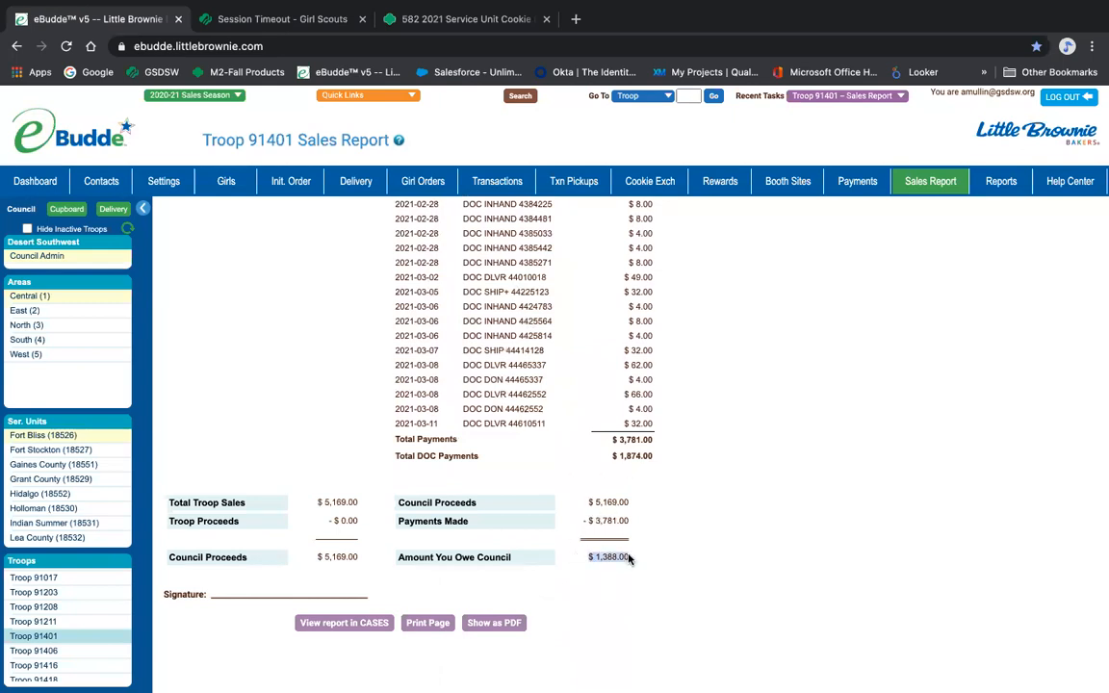
{"action": "mouse_move", "coordinate": [638, 559]}
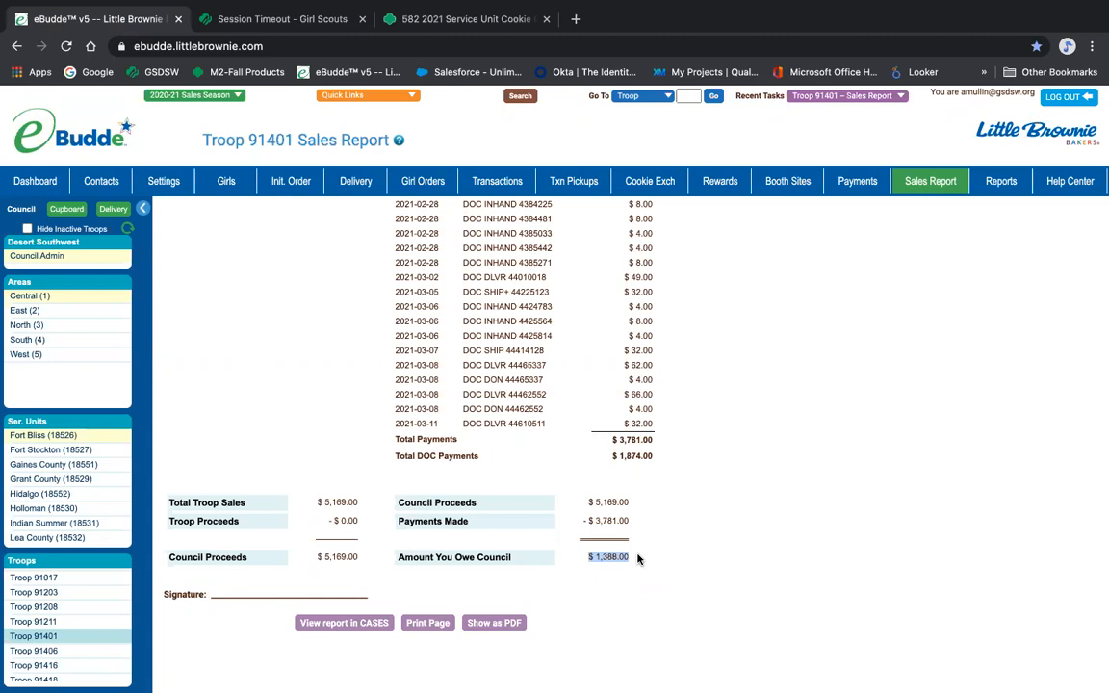
{"action": "mouse_move", "coordinate": [630, 566]}
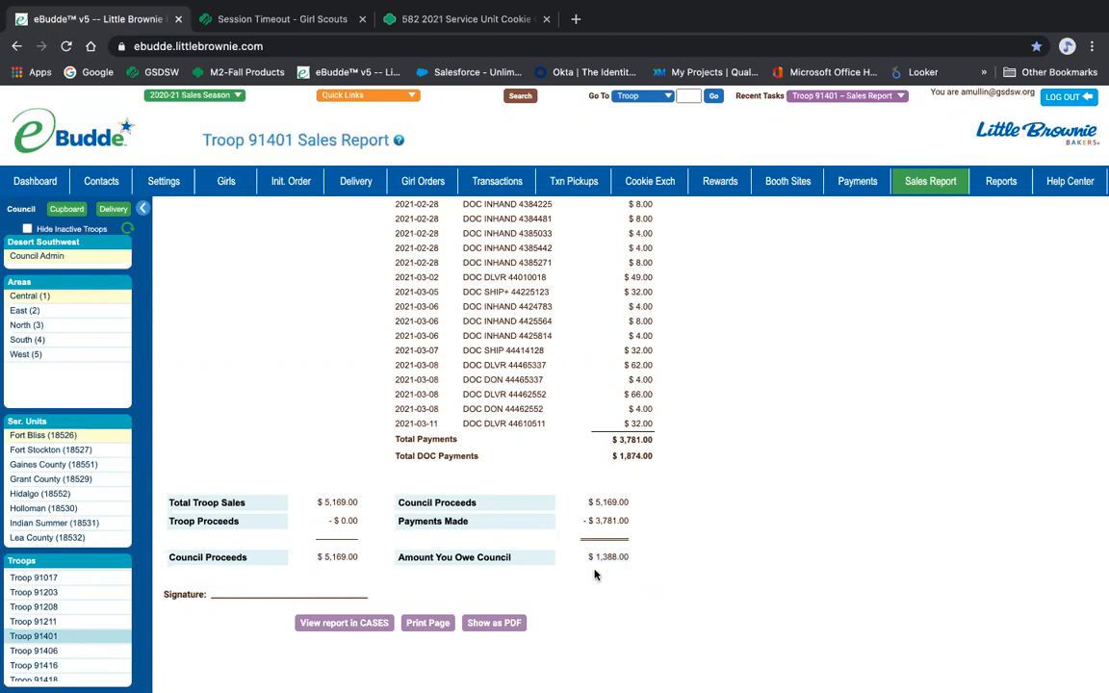
{"action": "scroll", "scroll_direction": "up", "scroll_amount": 3}
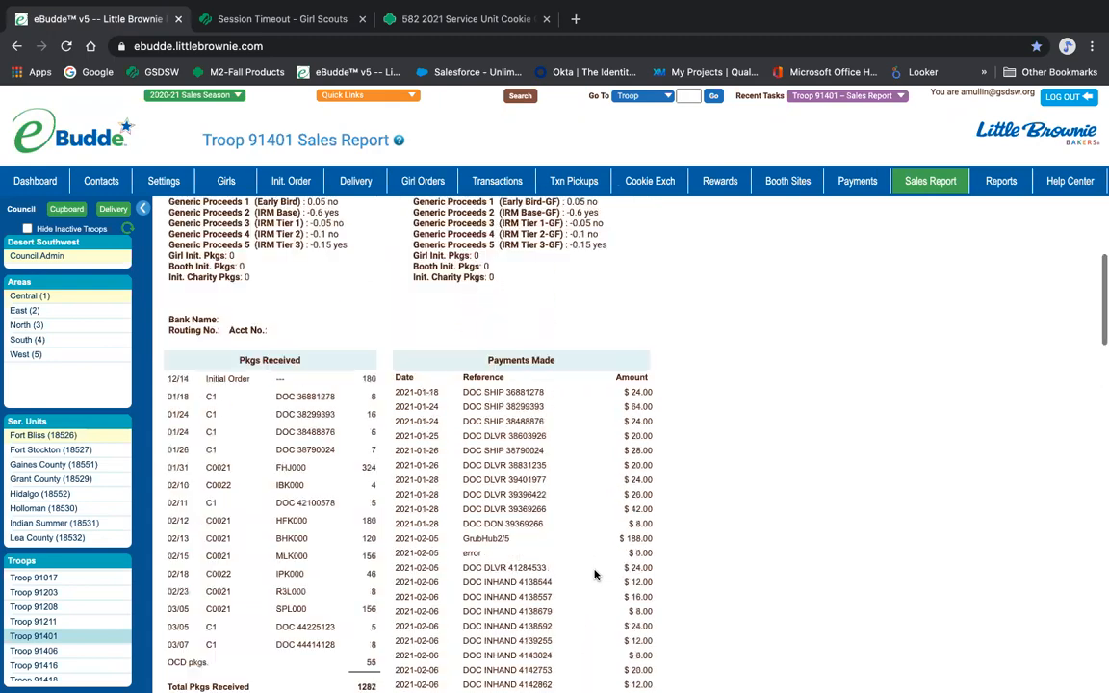
Move to the Reports page listing cookie order, cupboard, delivery station, booth and reward reports
{"action": "scroll", "scroll_direction": "up", "scroll_amount": 3}
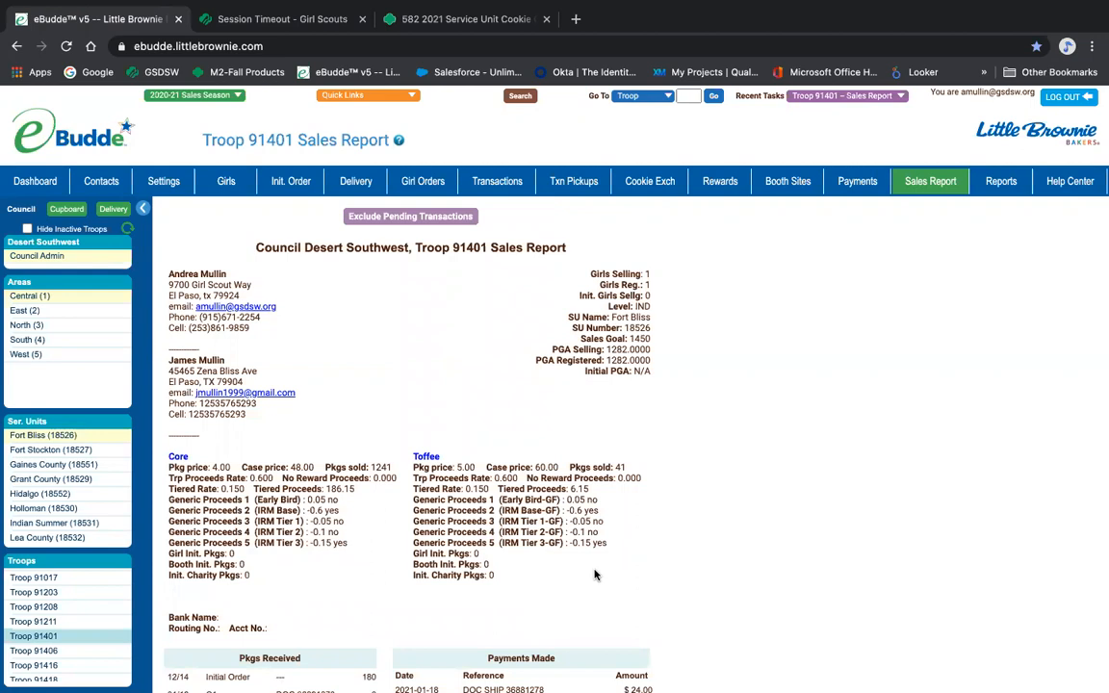
{"action": "mouse_move", "coordinate": [1012, 181]}
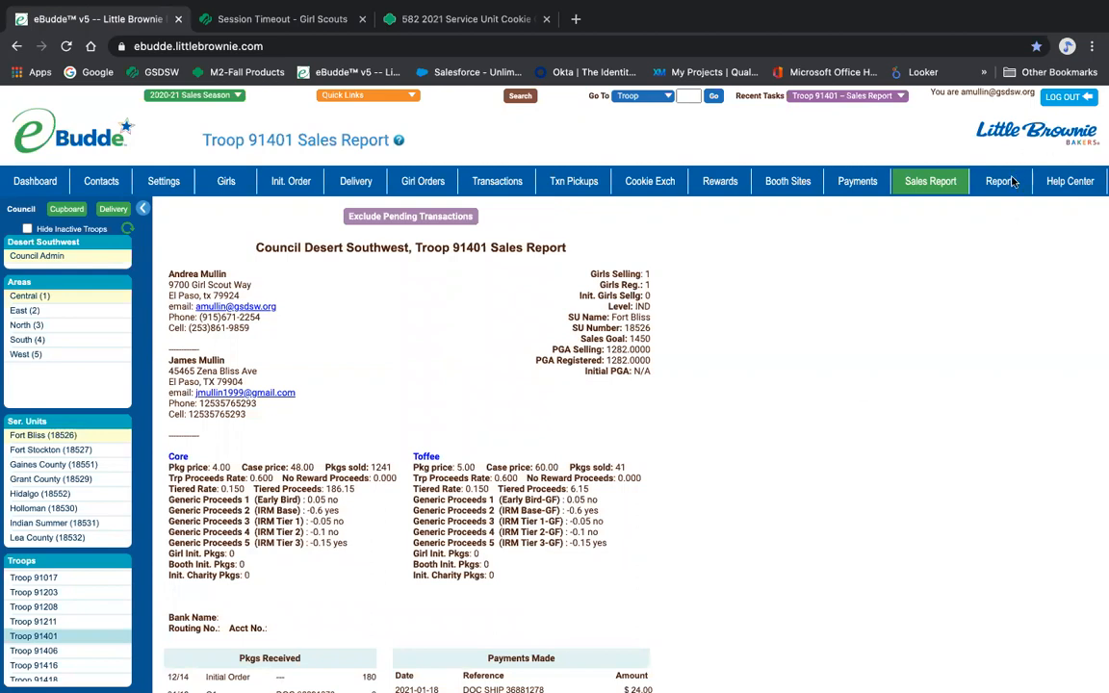
{"action": "left_click", "coordinate": [1000, 181]}
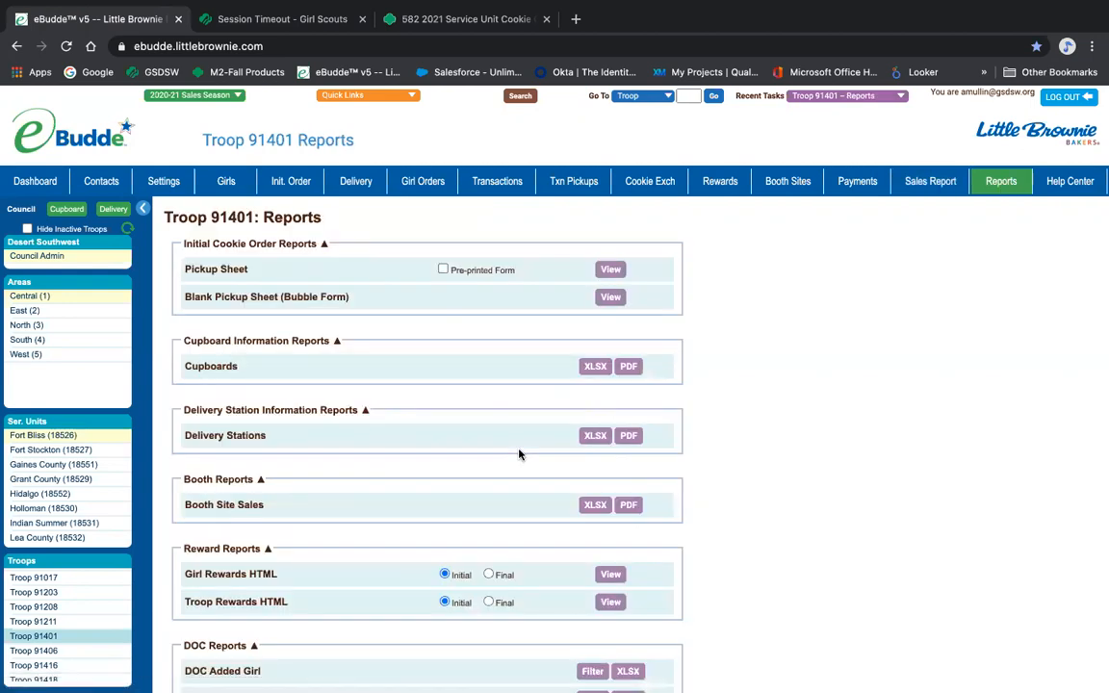
Scroll through the troop's Reports page, then return to the Troop 91401 dashboard
{"action": "scroll", "scroll_direction": "down", "scroll_amount": 3}
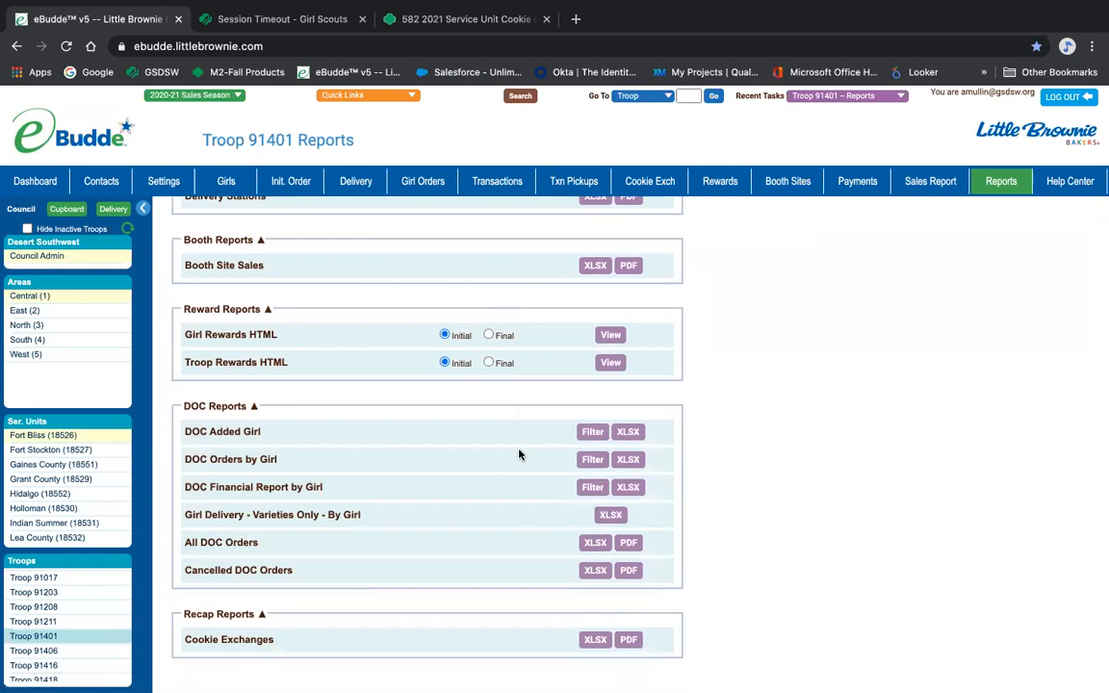
{"action": "mouse_move", "coordinate": [709, 190]}
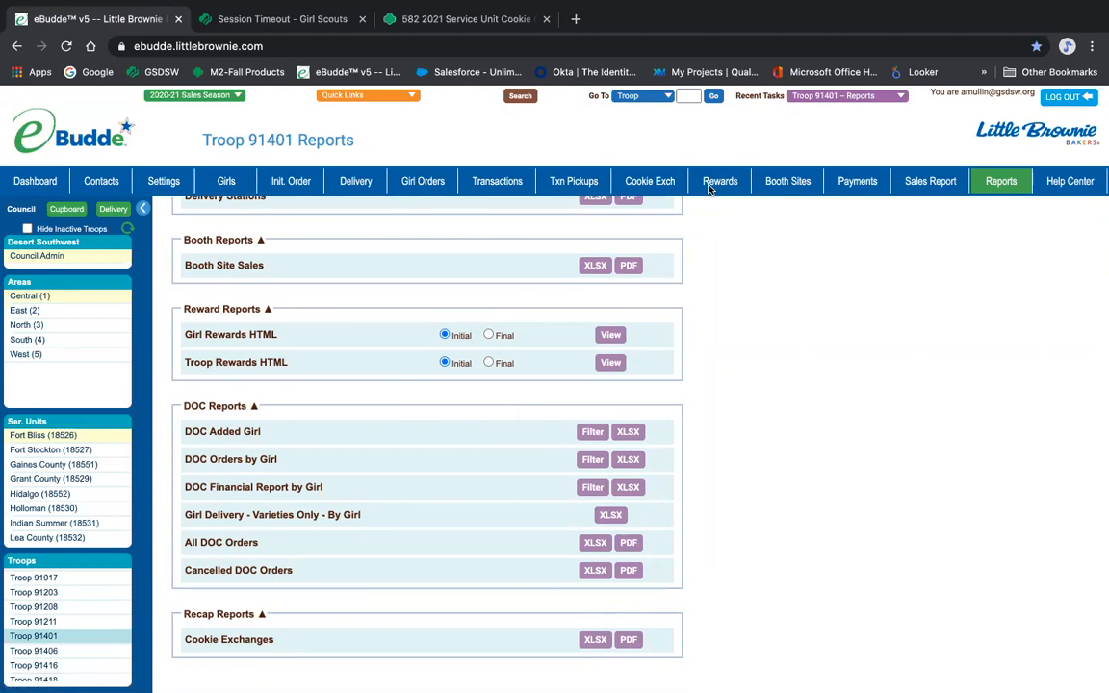
{"action": "left_click", "coordinate": [35, 181]}
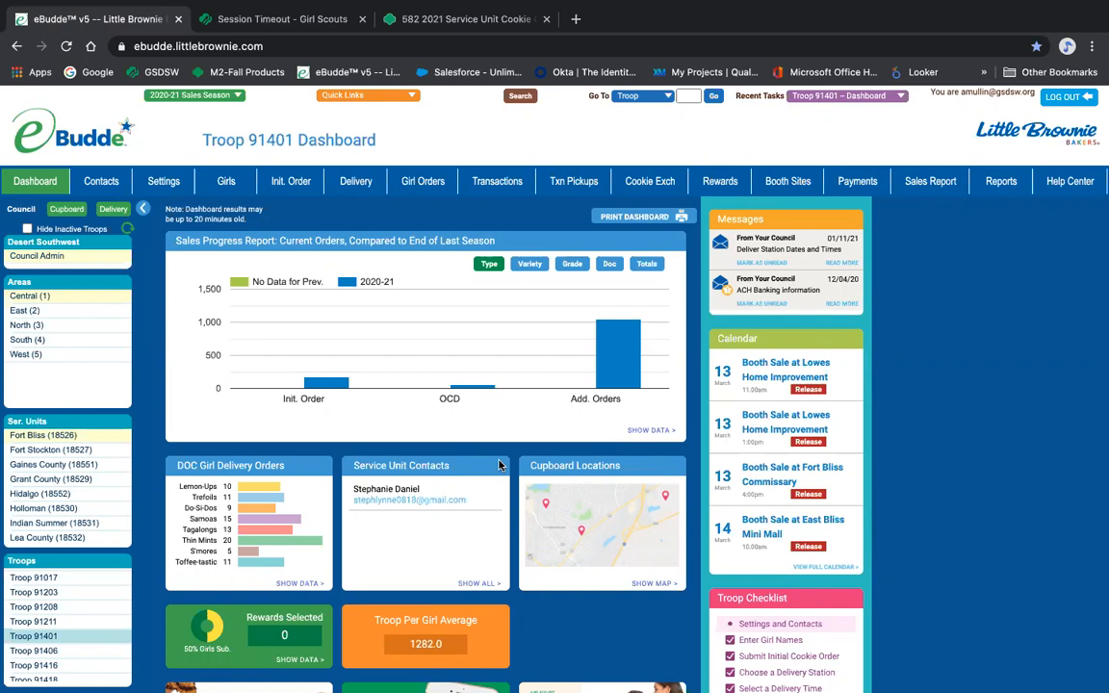
{"action": "left_click", "coordinate": [930, 181]}
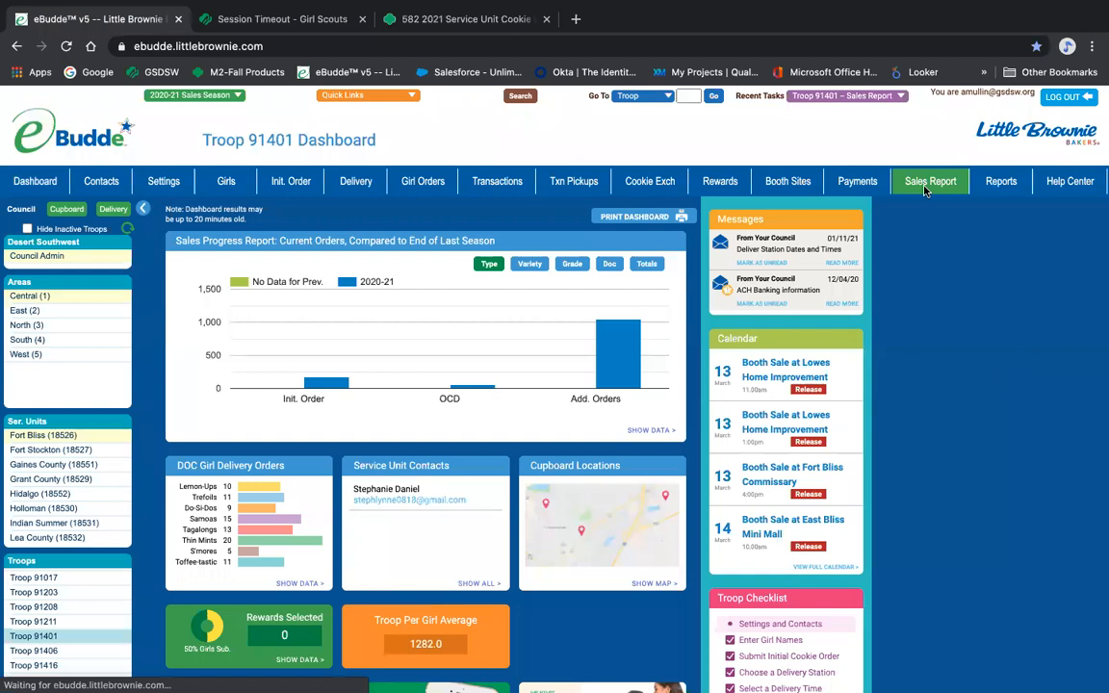
Reopen Troop 91401's Sales Report to review Core and Toffee pricing and proceeds
{"action": "left_click", "coordinate": [930, 181]}
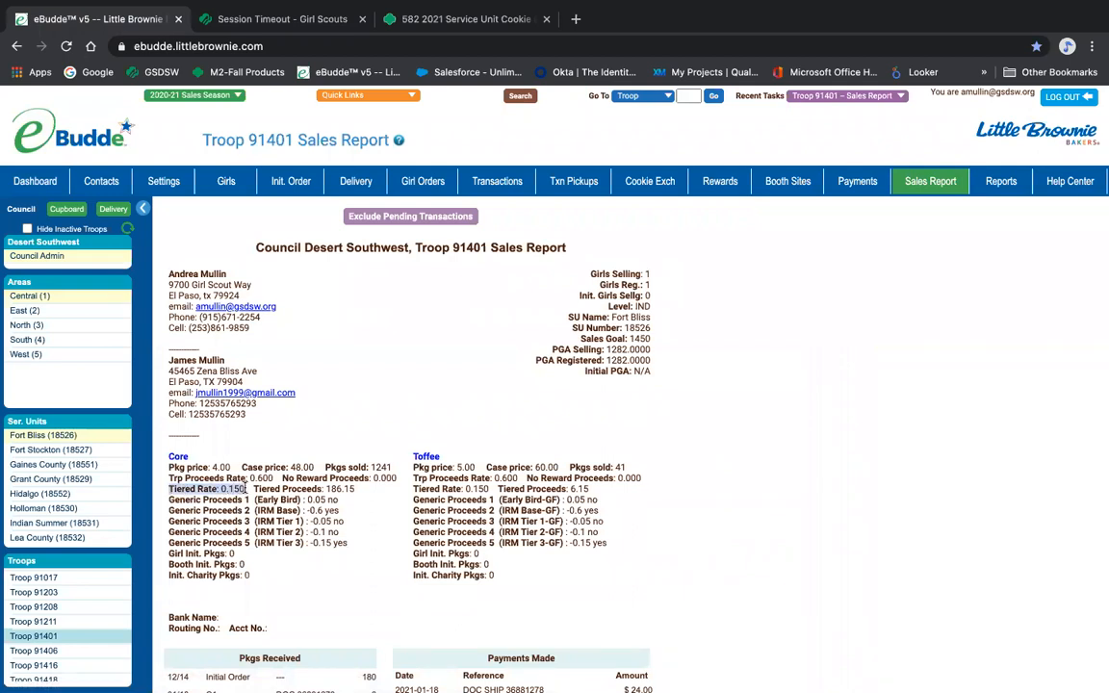
{"action": "mouse_move", "coordinate": [423, 491]}
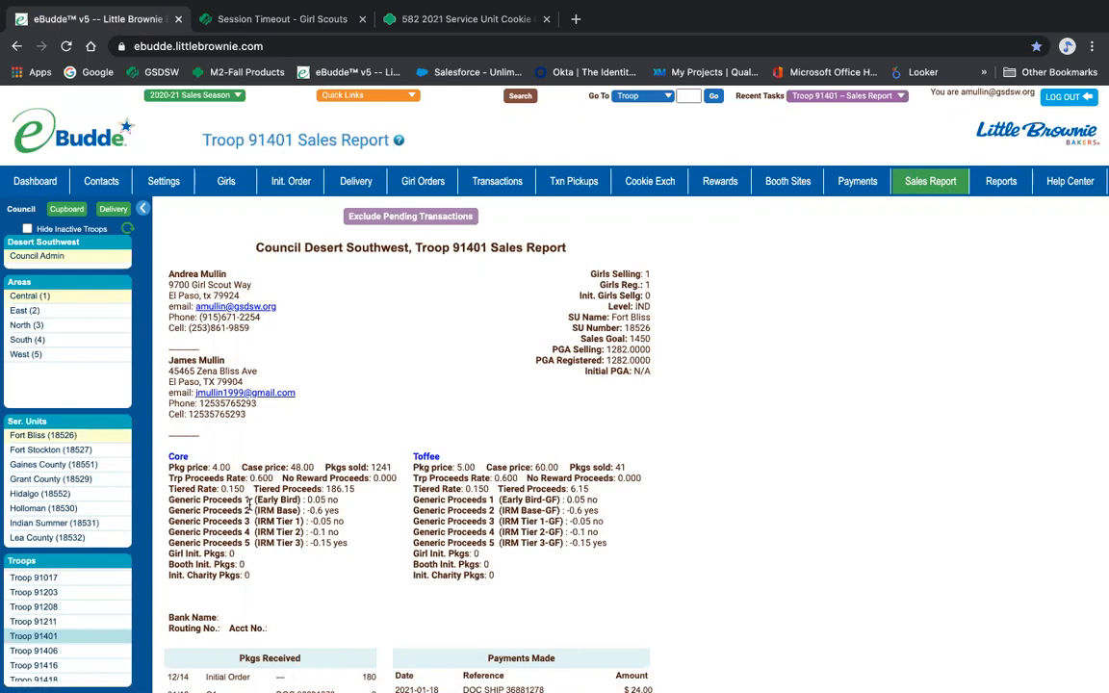
{"action": "mouse_move", "coordinate": [448, 169]}
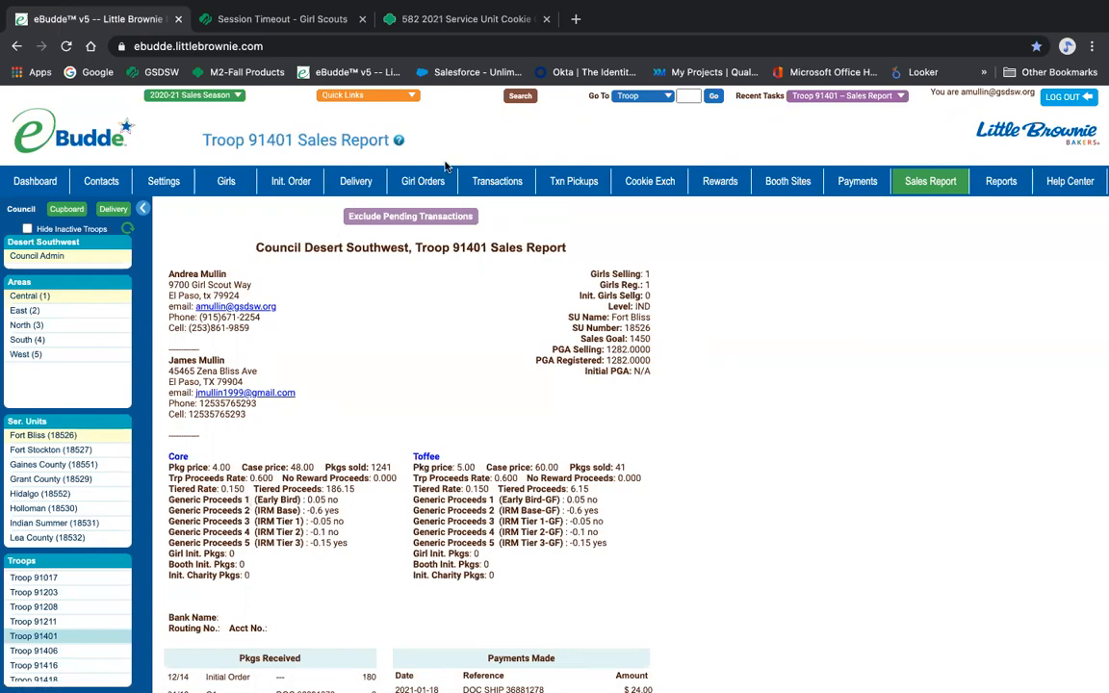
{"action": "left_click", "coordinate": [422, 181]}
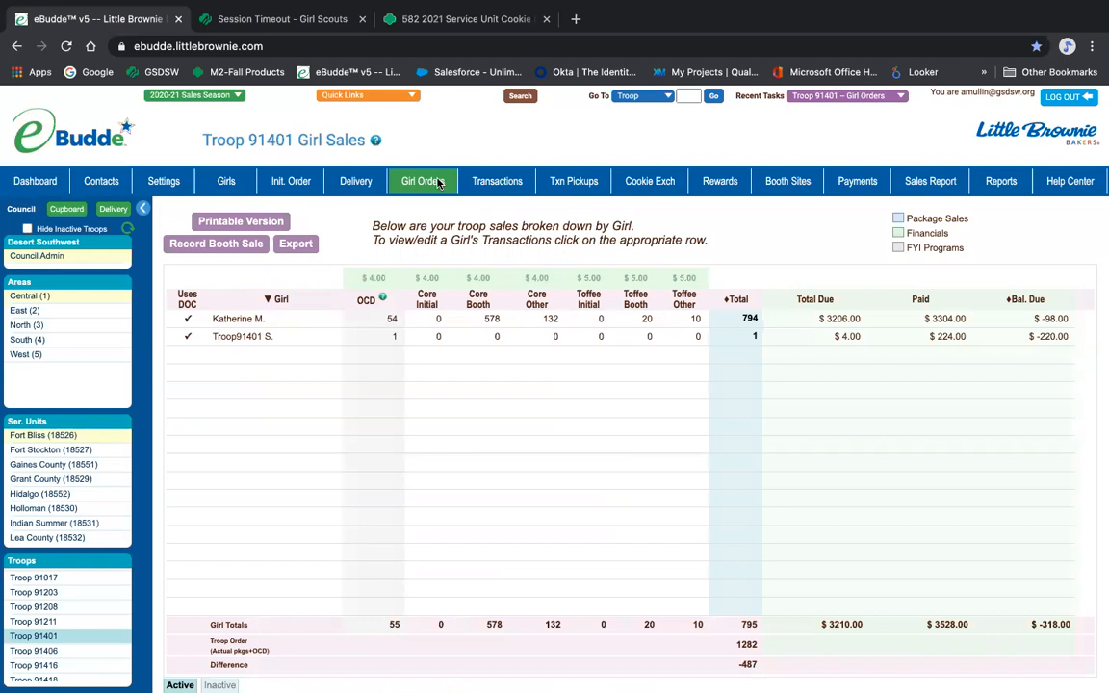
{"action": "mouse_move", "coordinate": [223, 335]}
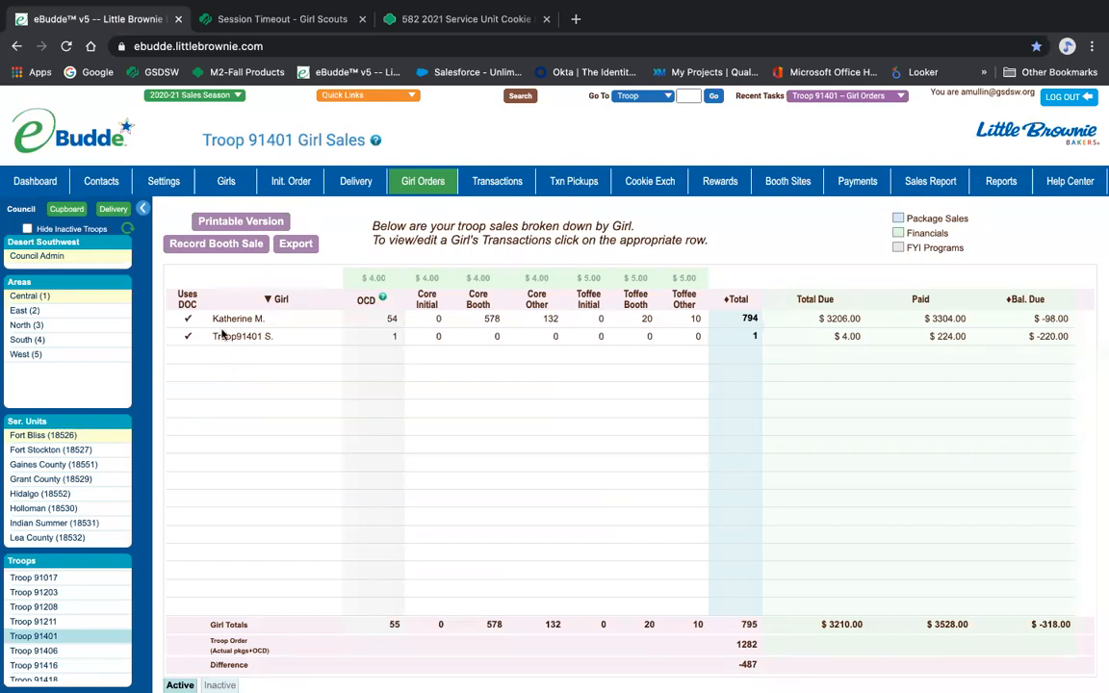
{"action": "mouse_move", "coordinate": [520, 353]}
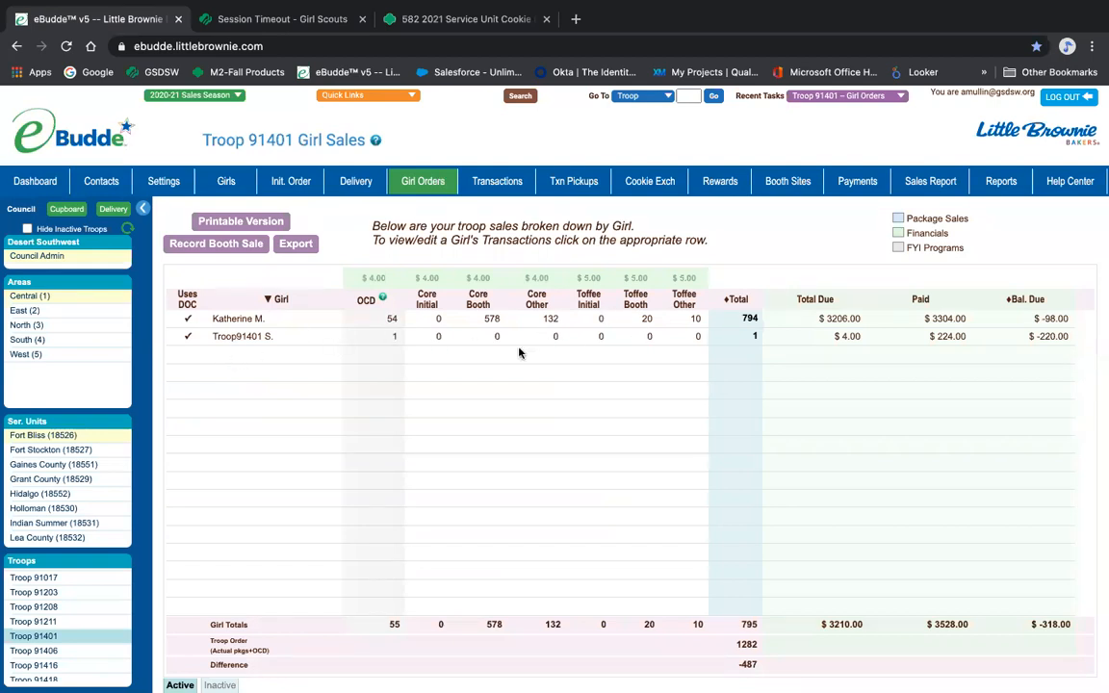
{"action": "mouse_move", "coordinate": [673, 237]}
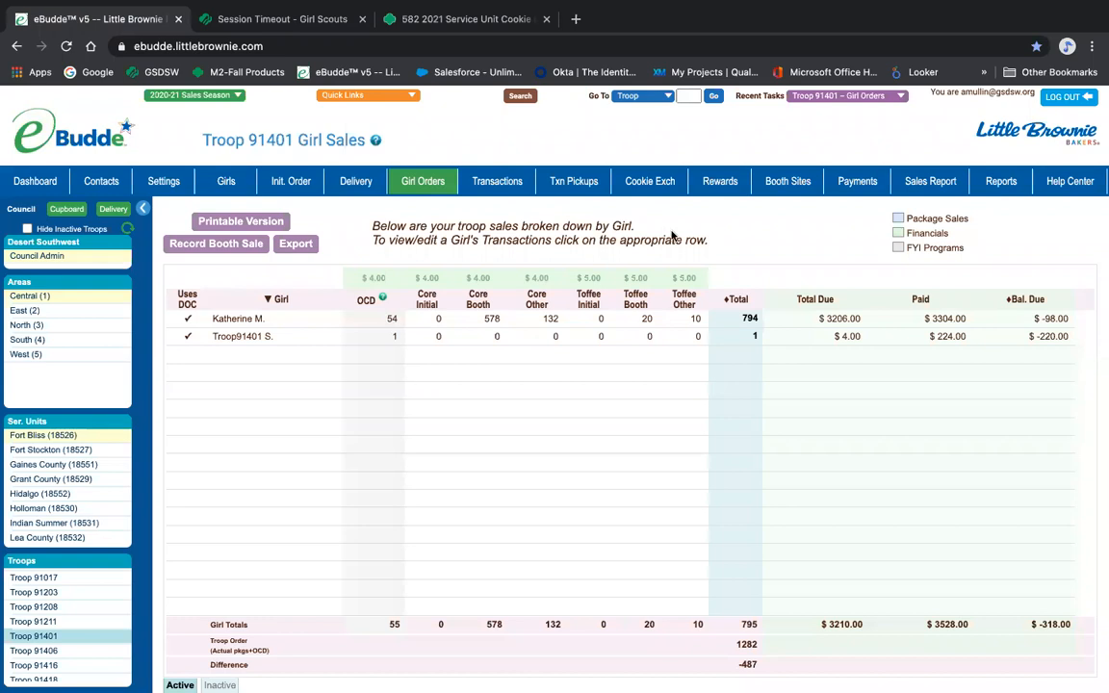
{"action": "mouse_move", "coordinate": [560, 343]}
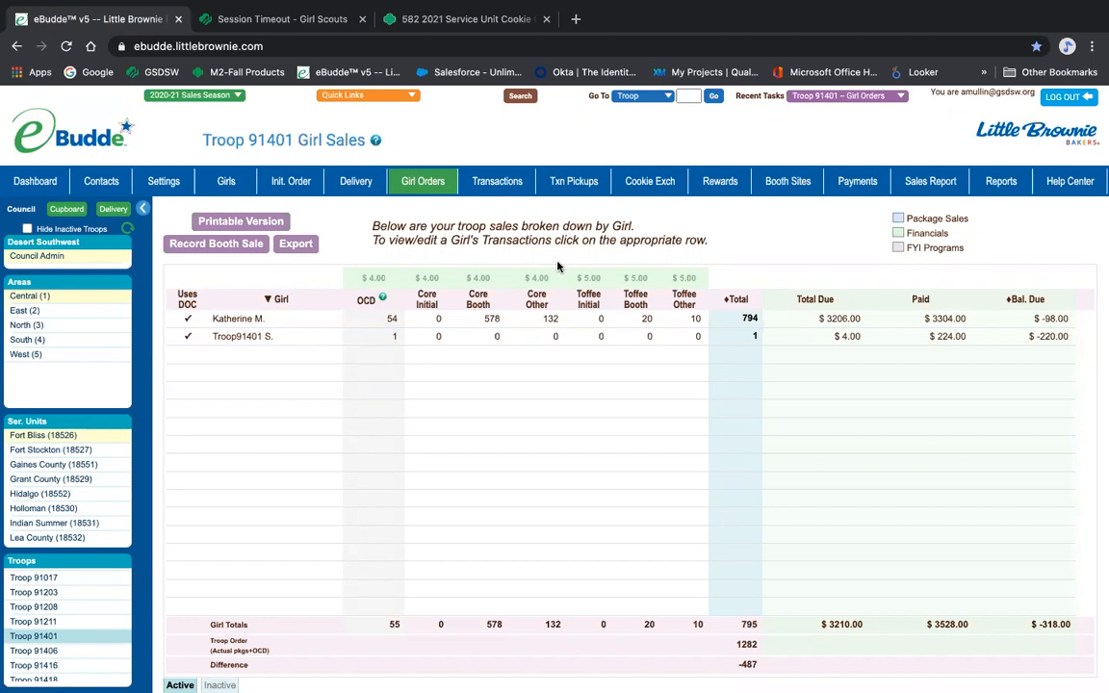
{"action": "mouse_move", "coordinate": [735, 673]}
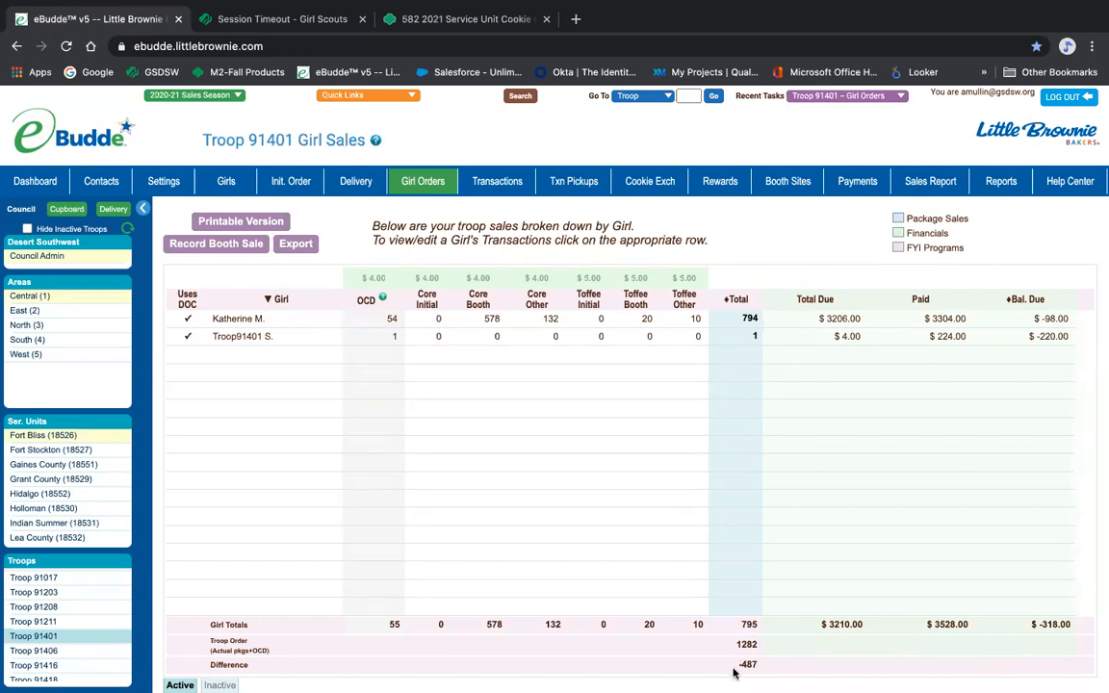
{"action": "mouse_move", "coordinate": [972, 615]}
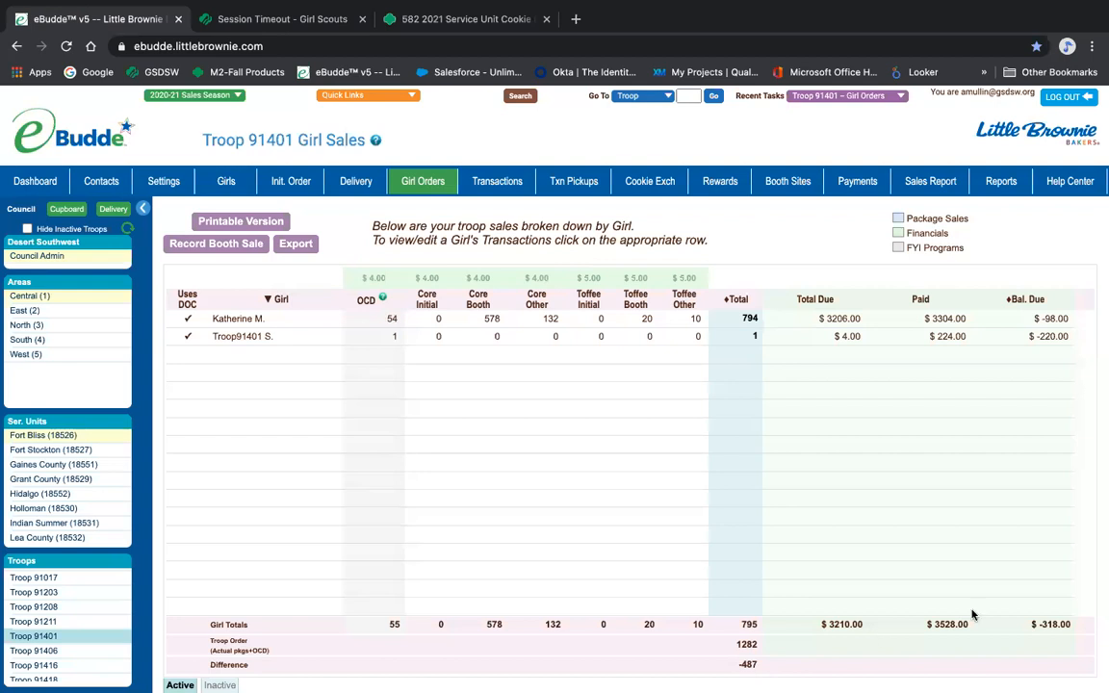
{"action": "mouse_move", "coordinate": [1068, 623]}
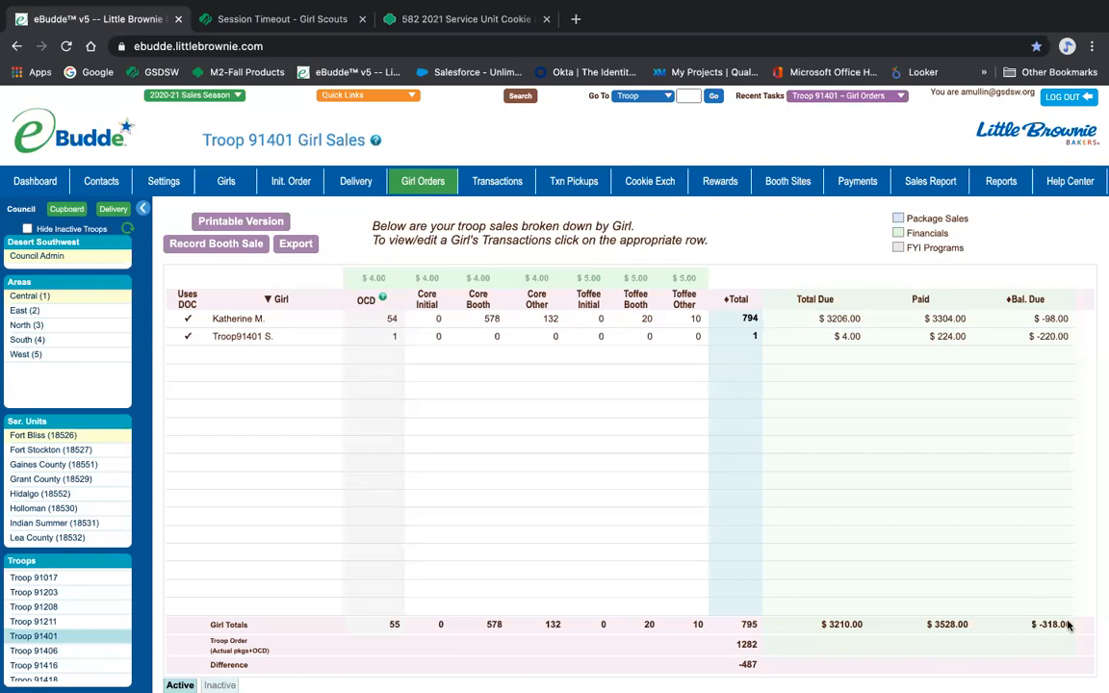
{"action": "left_click", "coordinate": [238, 319]}
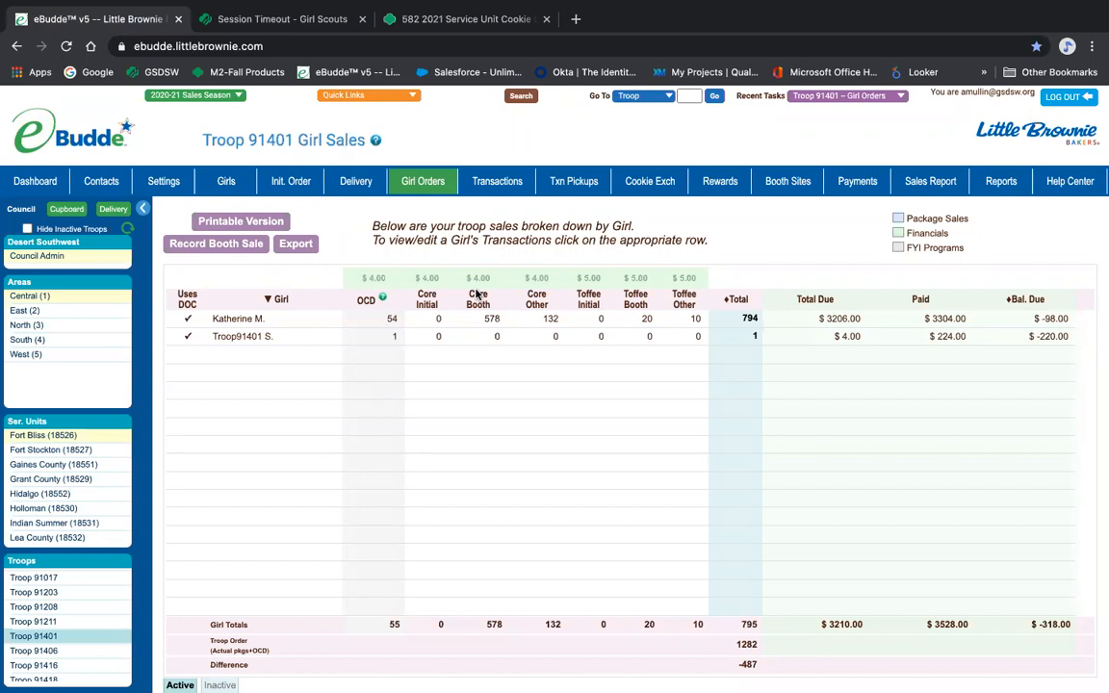
{"action": "mouse_move", "coordinate": [577, 224]}
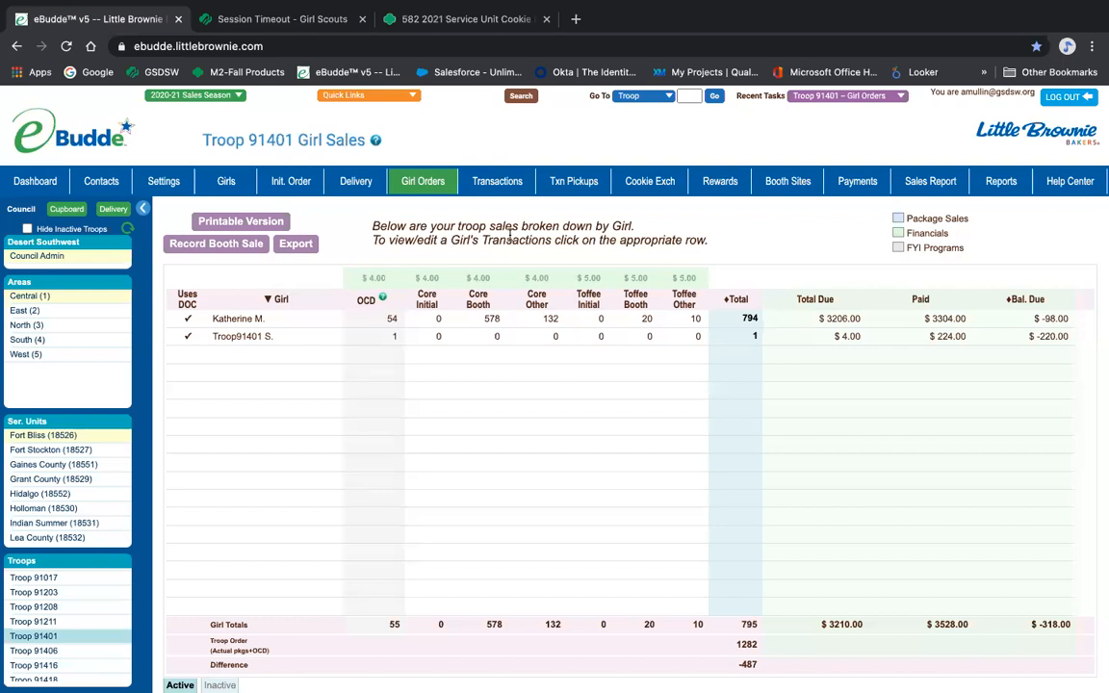
{"action": "mouse_move", "coordinate": [664, 658]}
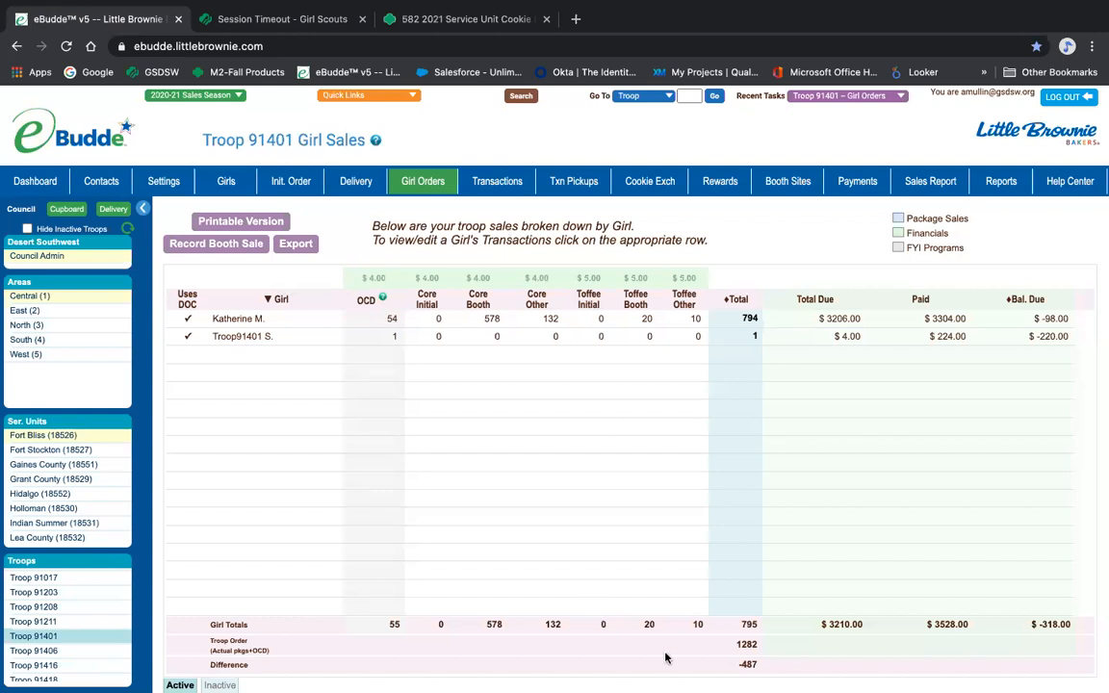
{"action": "mouse_move", "coordinate": [763, 669]}
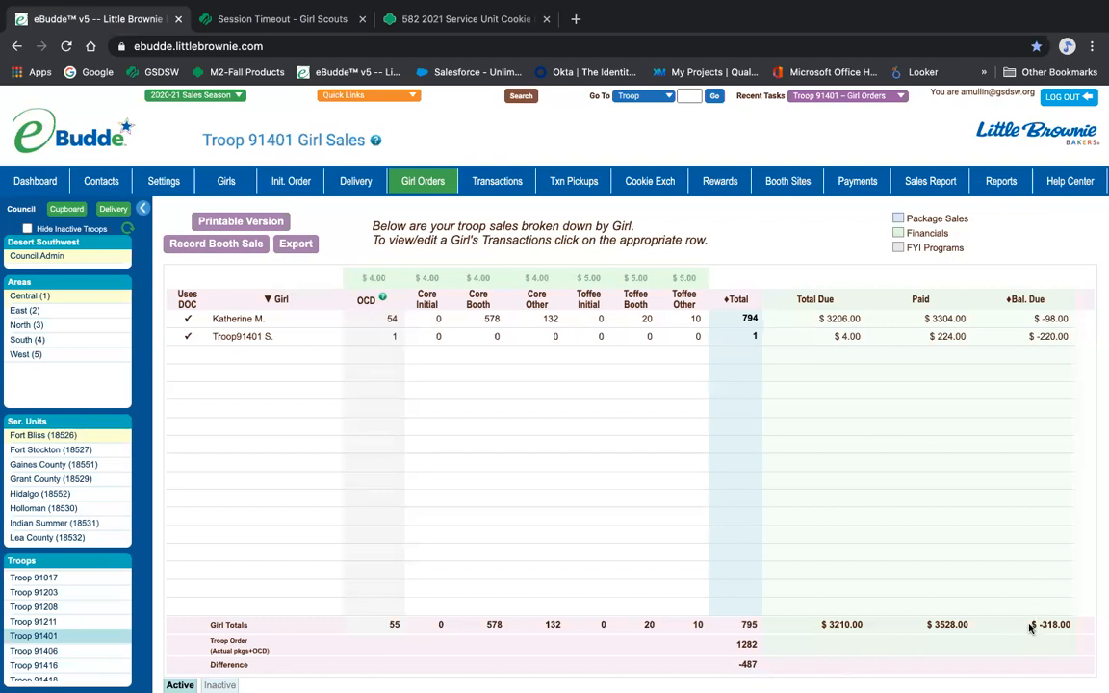
{"action": "mouse_move", "coordinate": [1013, 303]}
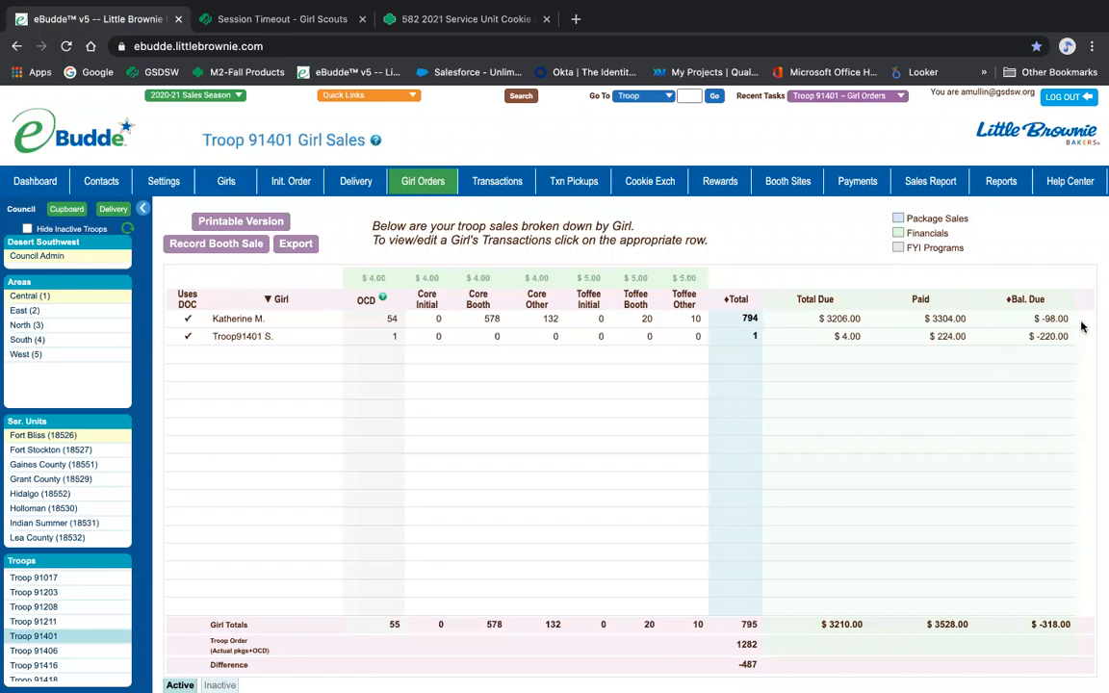
{"action": "mouse_move", "coordinate": [1054, 349]}
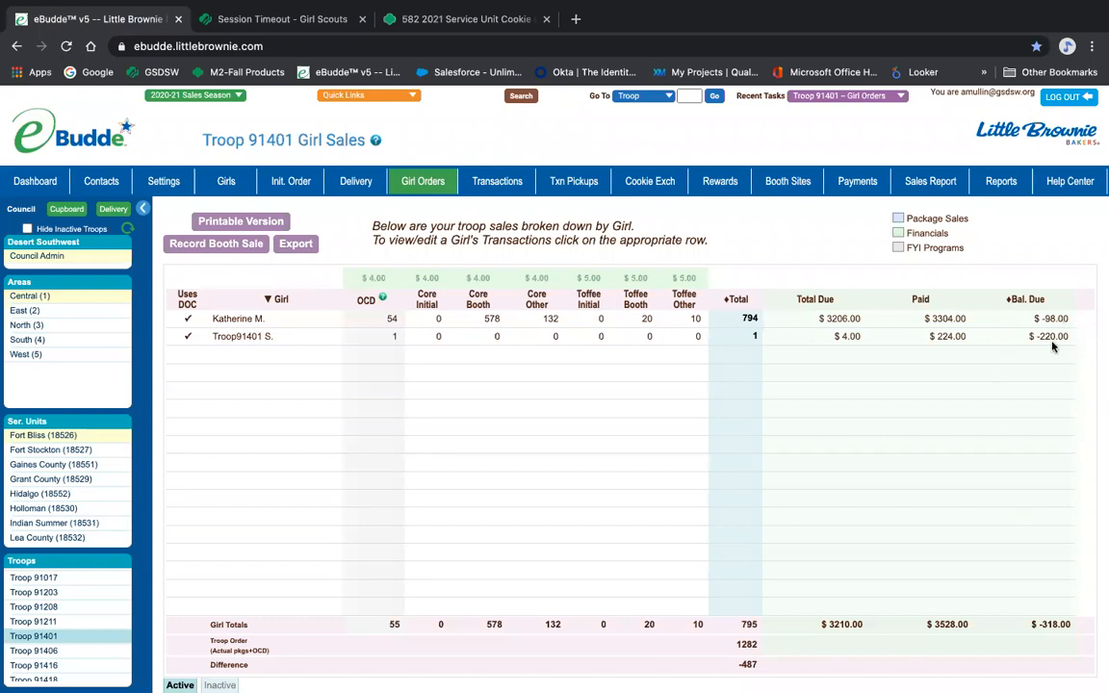
{"action": "mouse_move", "coordinate": [1063, 623]}
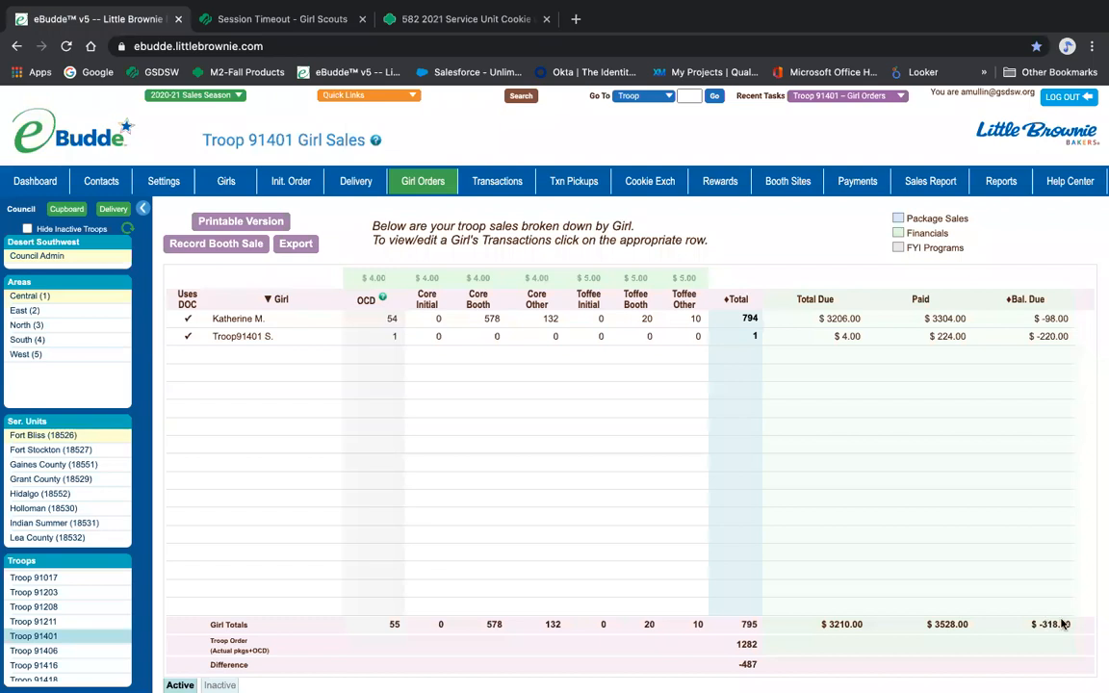
{"action": "mouse_move", "coordinate": [739, 590]}
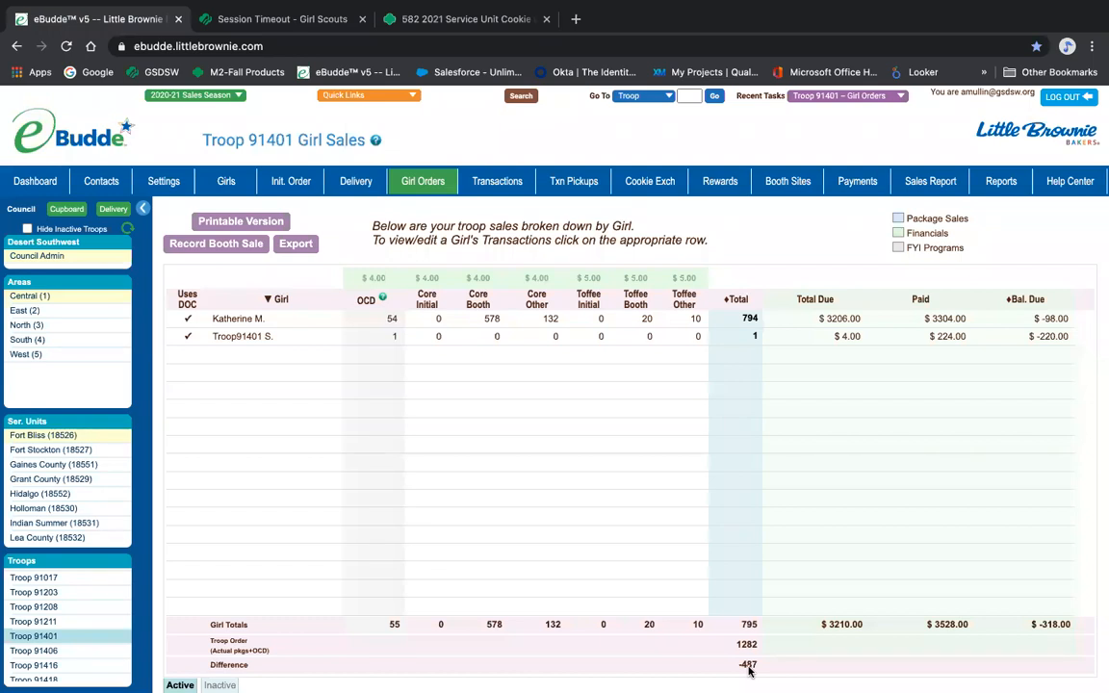
{"action": "mouse_move", "coordinate": [741, 669]}
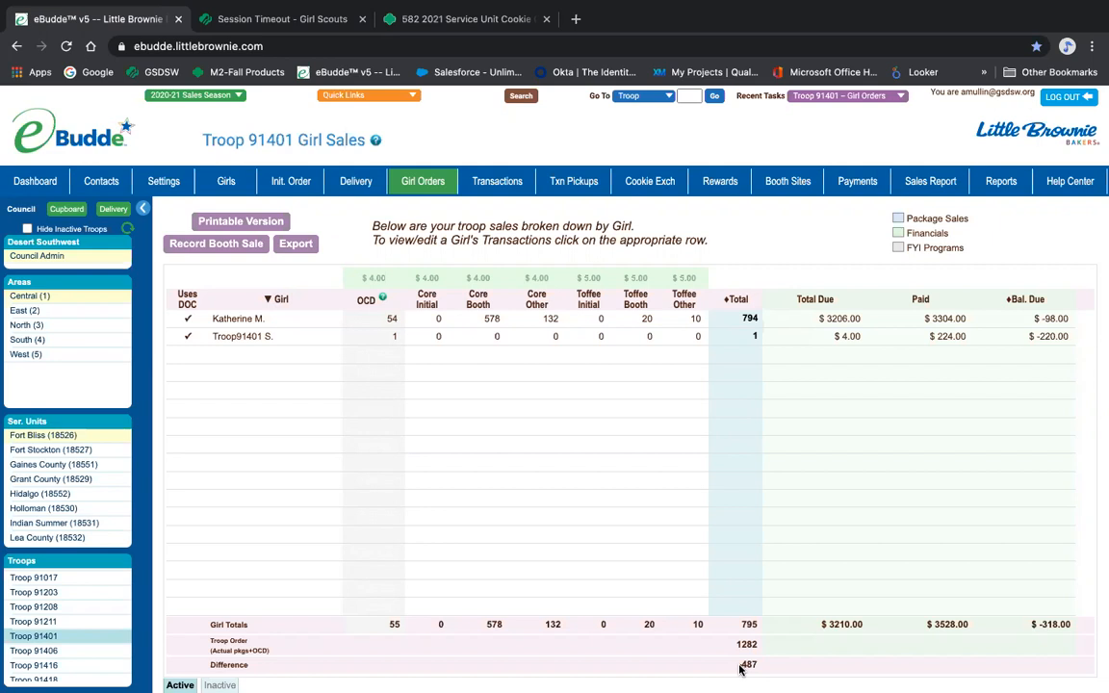
{"action": "mouse_move", "coordinate": [457, 387]}
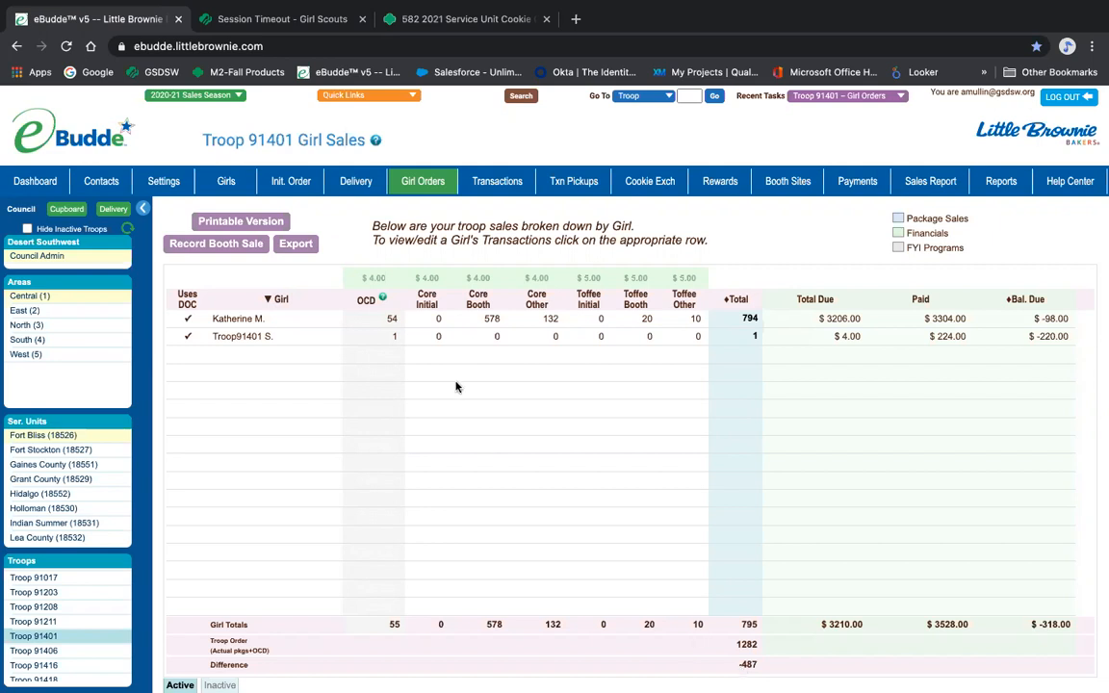
{"action": "left_click", "coordinate": [238, 318]}
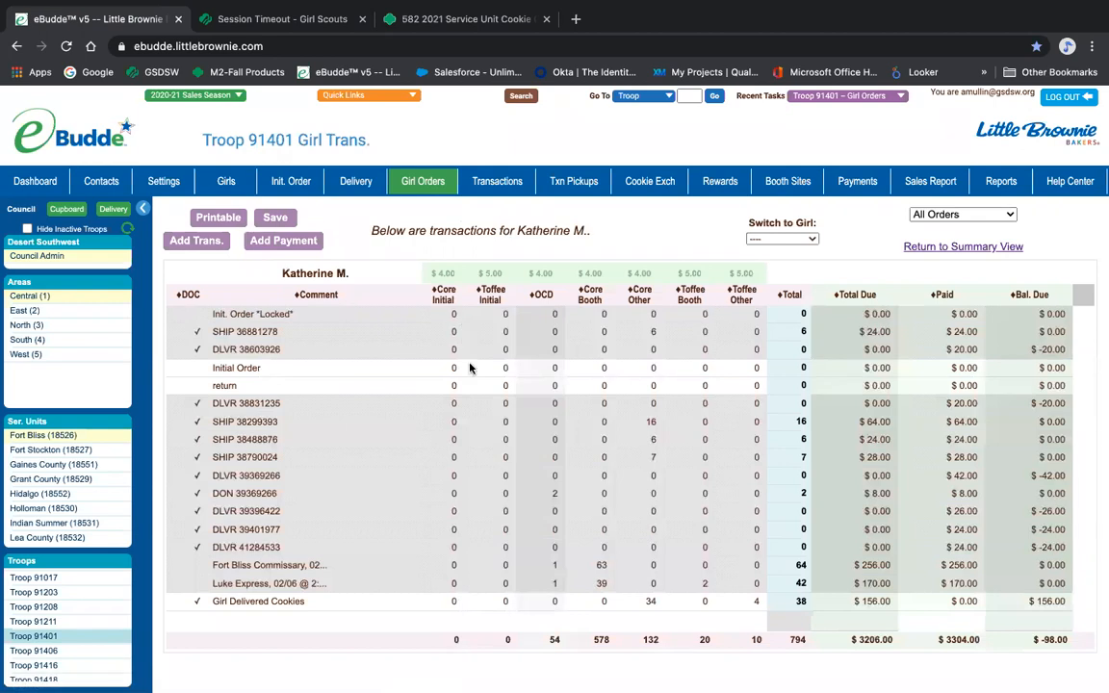
{"action": "mouse_move", "coordinate": [488, 399]}
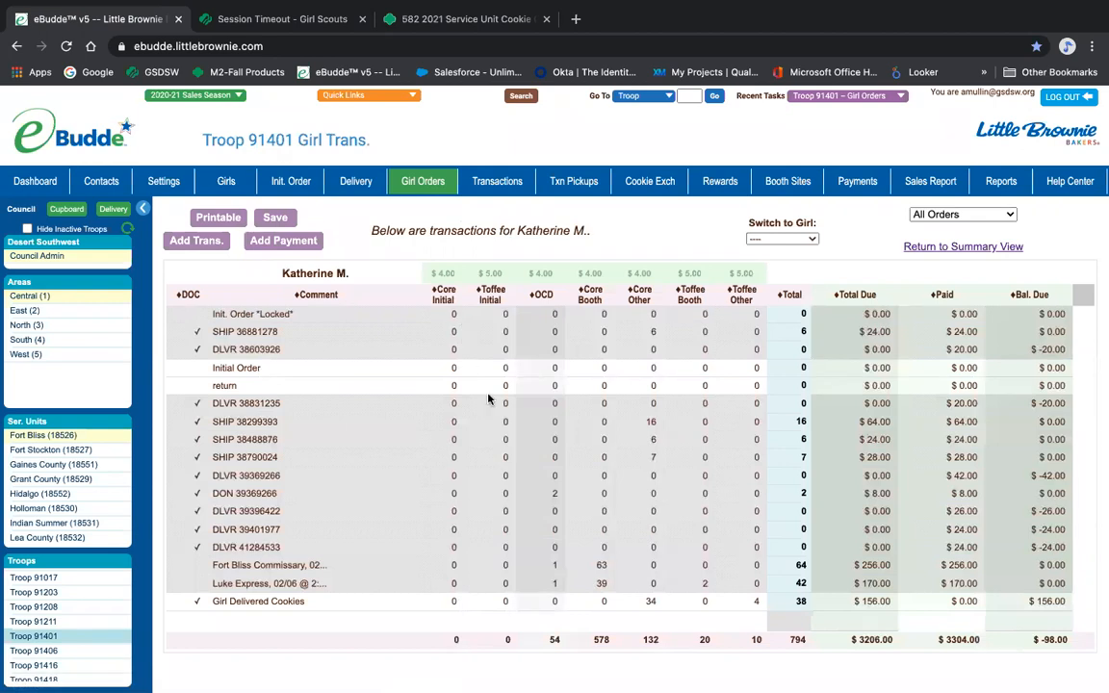
{"action": "mouse_move", "coordinate": [521, 494]}
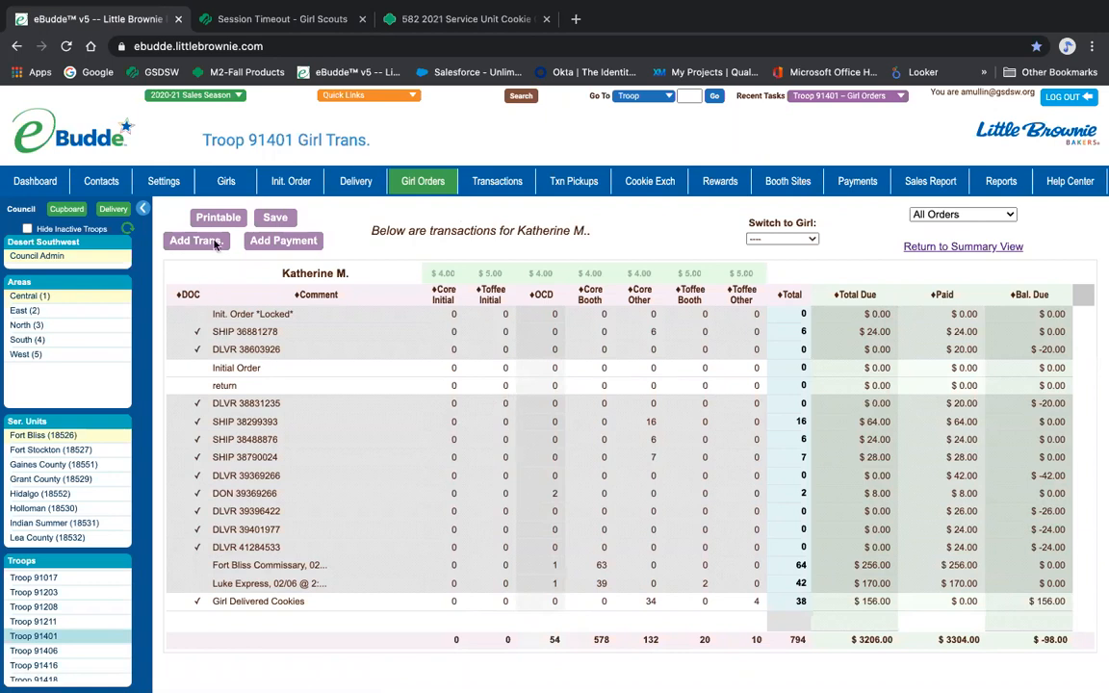
{"action": "left_click", "coordinate": [196, 240]}
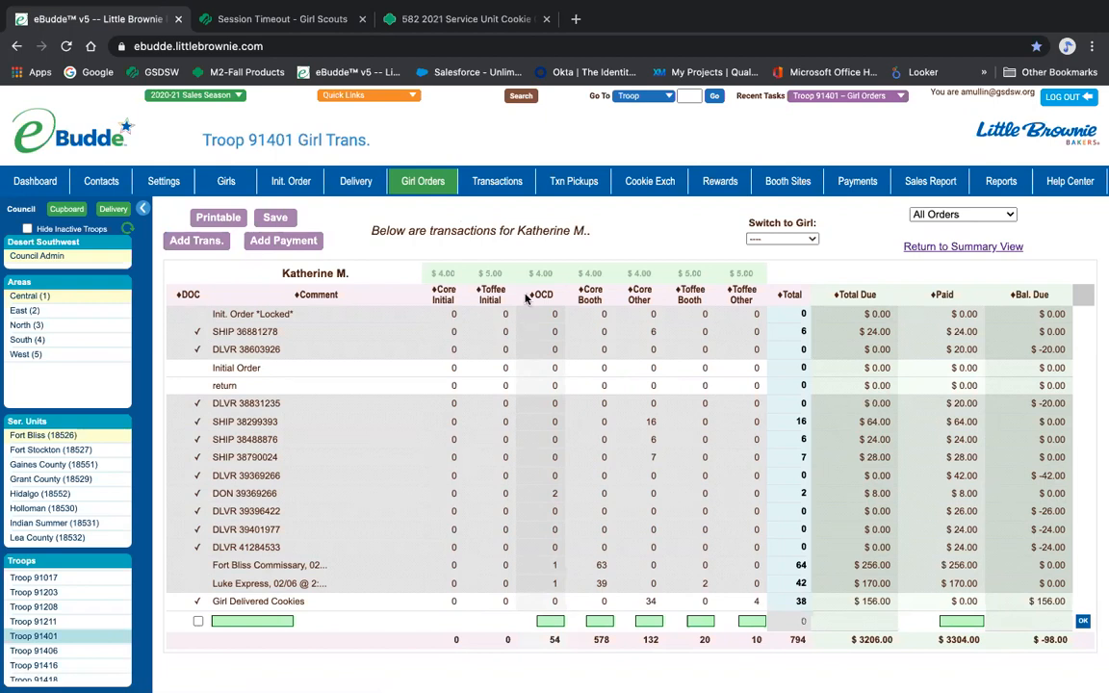
{"action": "mouse_move", "coordinate": [443, 511]}
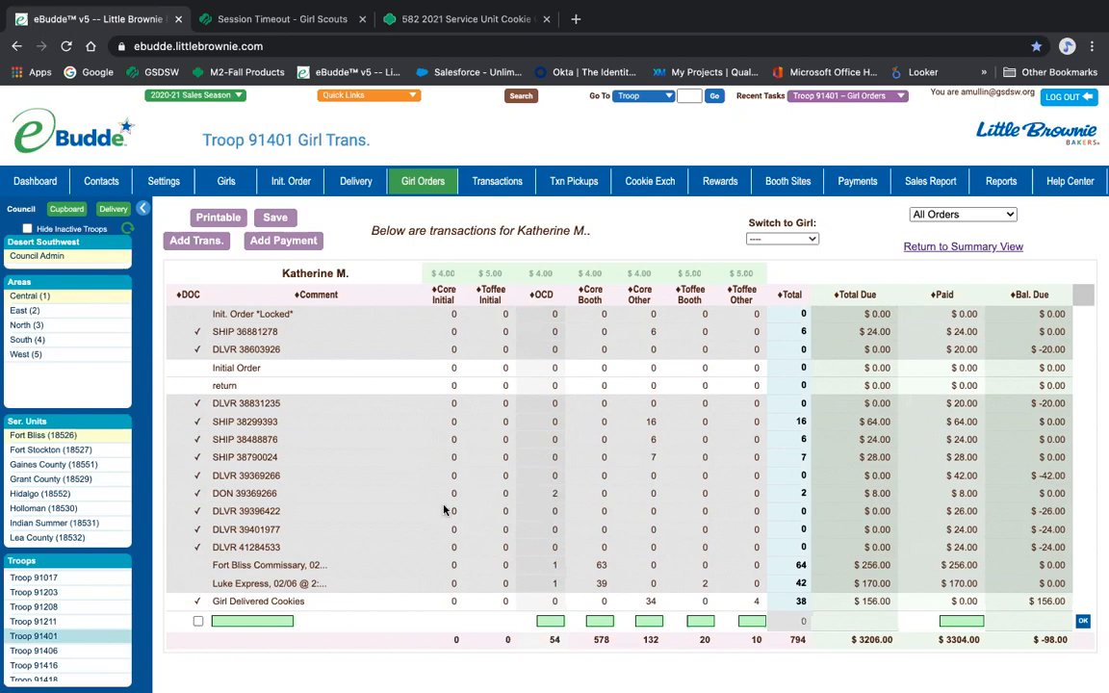
{"action": "mouse_move", "coordinate": [566, 496]}
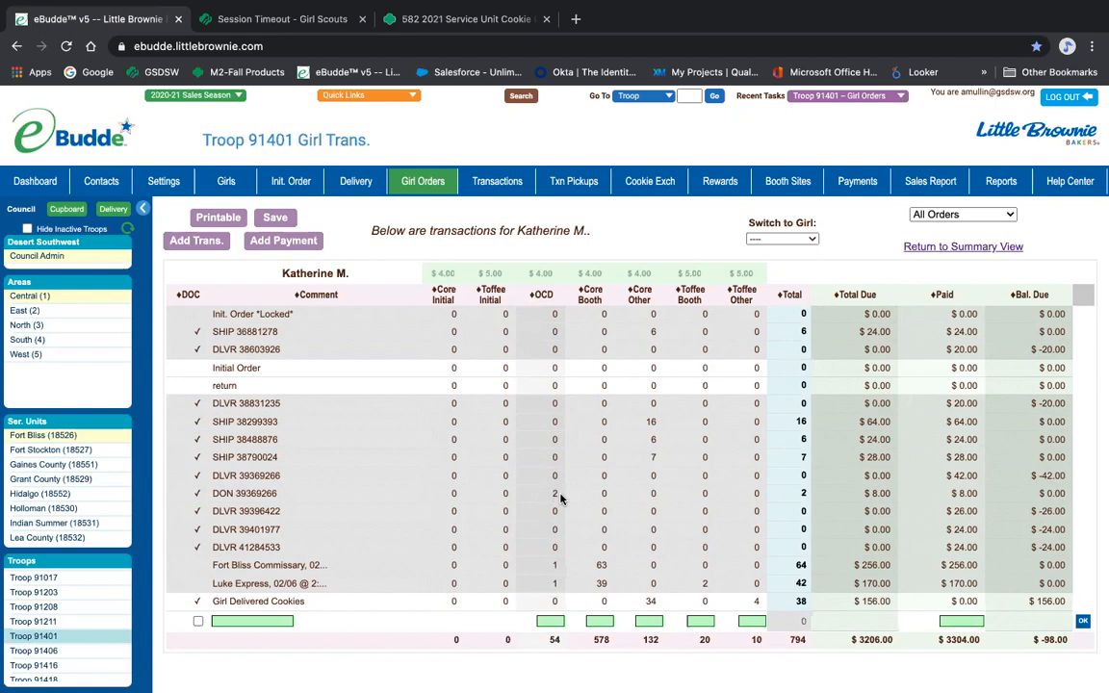
{"action": "mouse_move", "coordinate": [933, 324]}
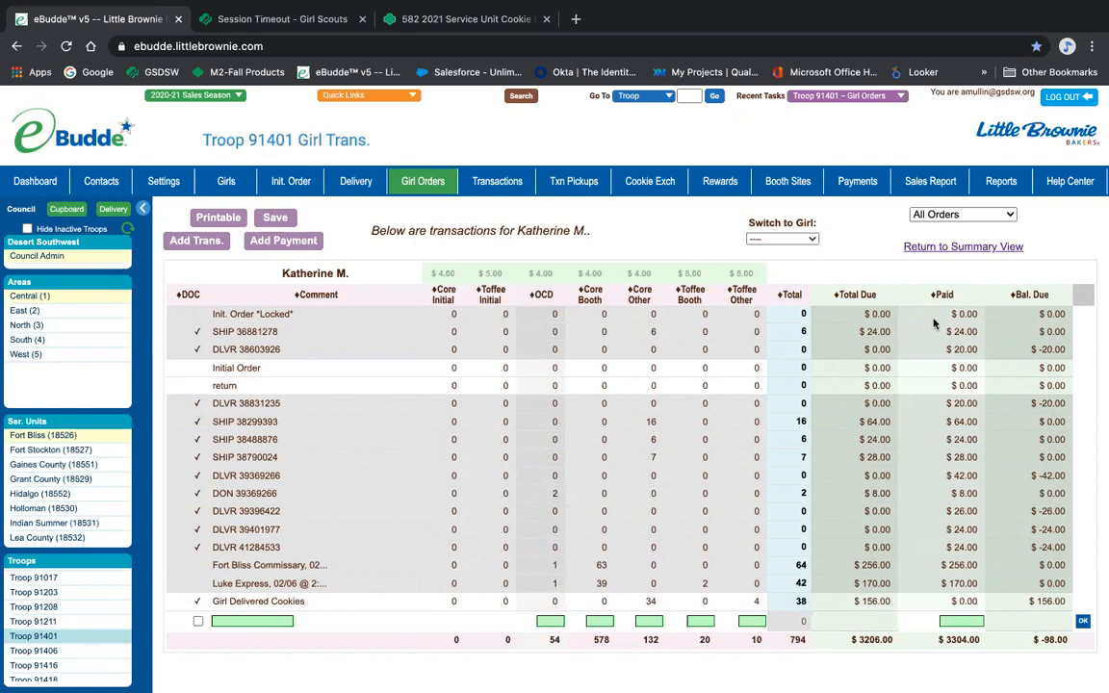
{"action": "left_click", "coordinate": [930, 181]}
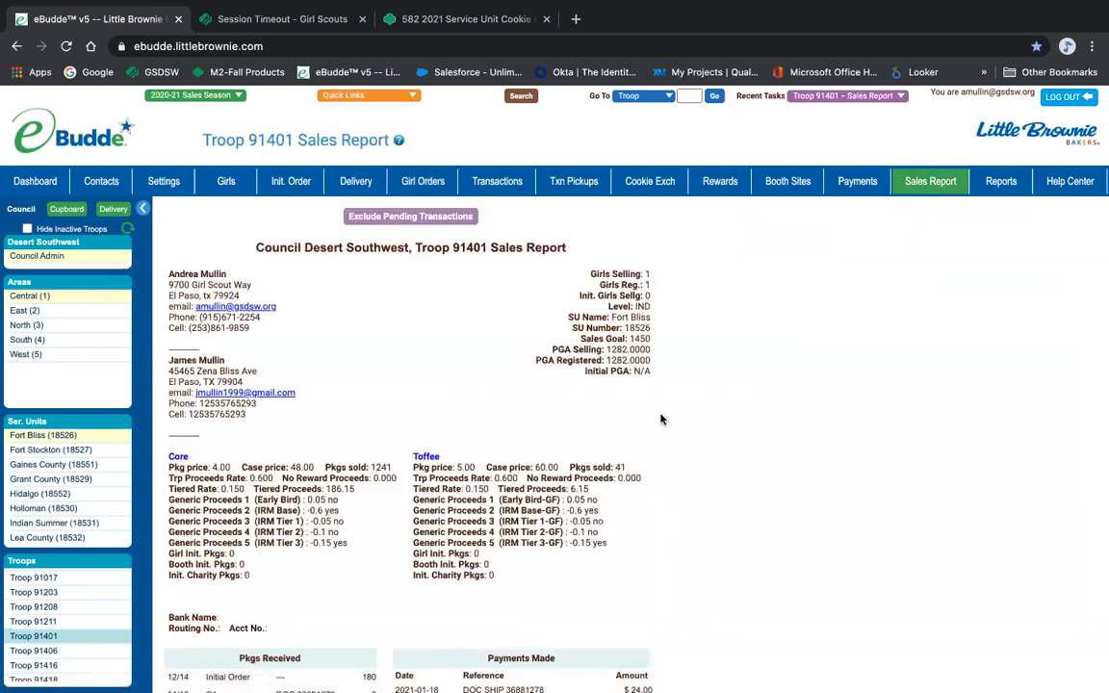
Scroll the Sales Report down to totals: $5,169 sales, $3,781 paid, $1,388 owed
{"action": "scroll", "scroll_direction": "down", "scroll_amount": 3}
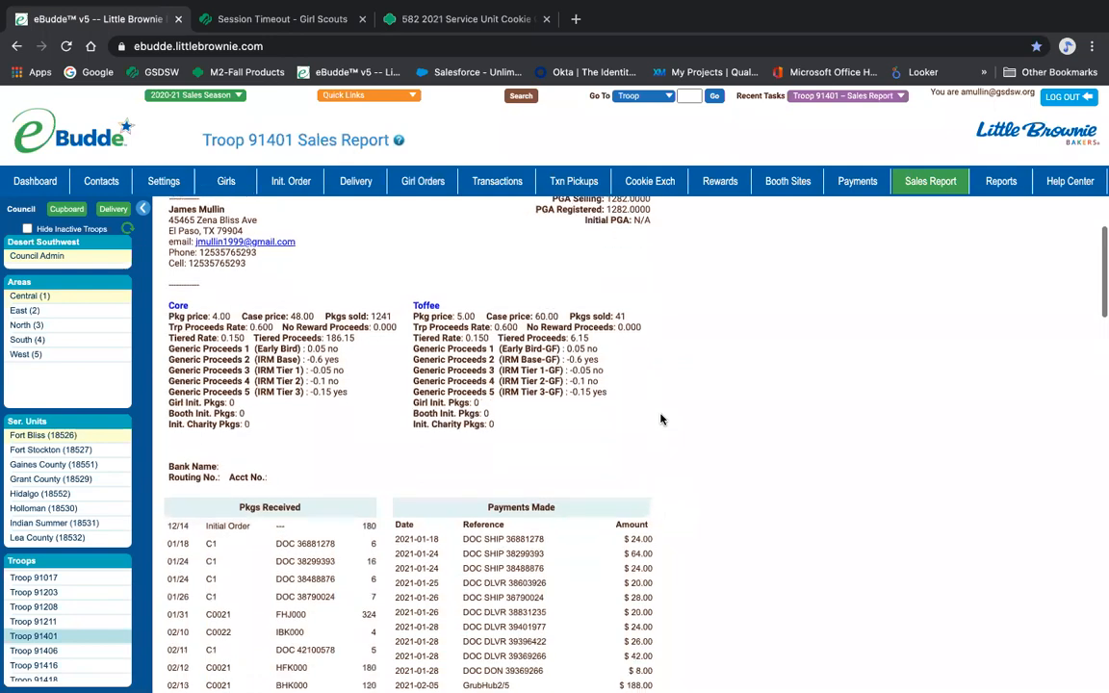
{"action": "scroll", "scroll_direction": "down", "scroll_amount": 3}
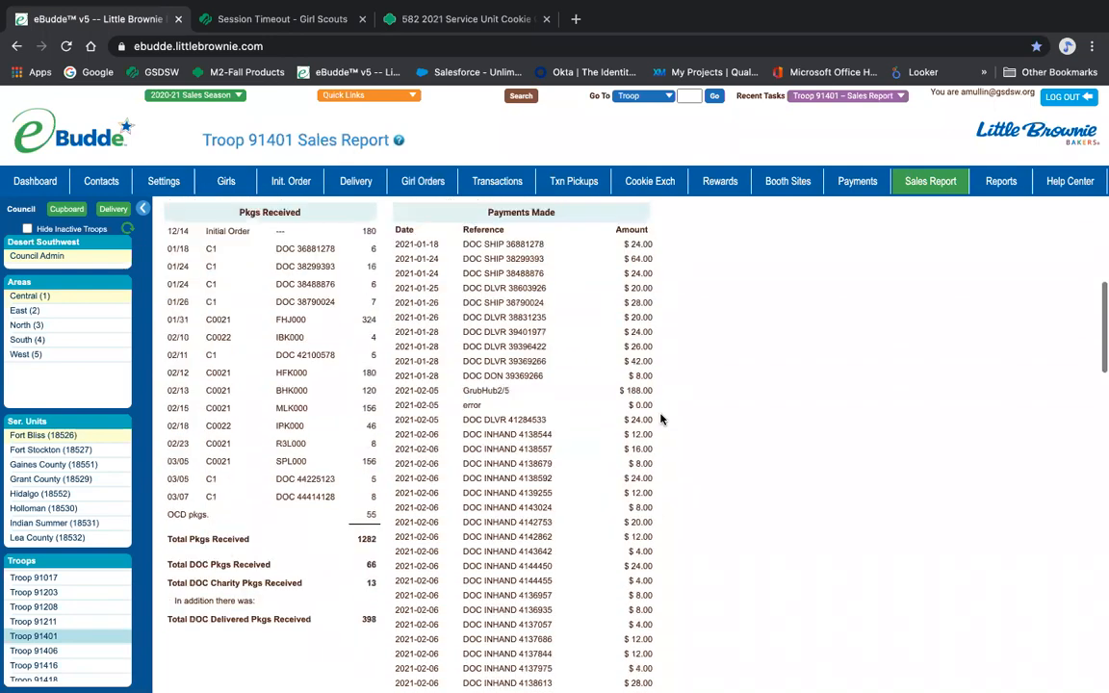
{"action": "scroll", "scroll_direction": "down", "scroll_amount": 3}
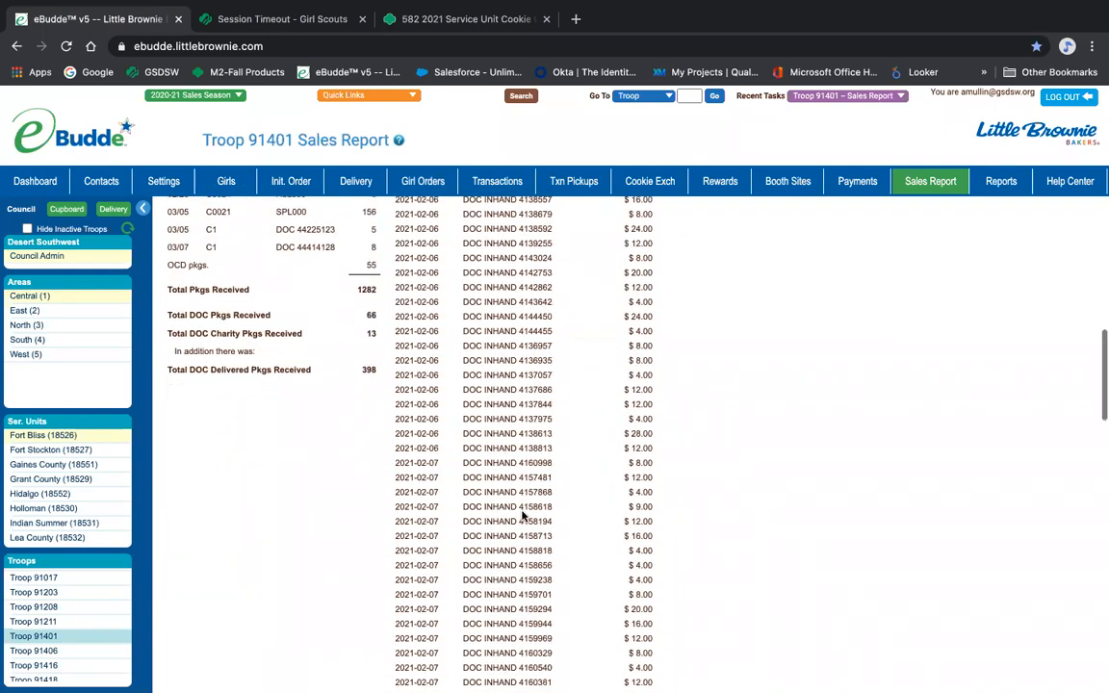
{"action": "scroll", "scroll_direction": "down", "scroll_amount": 3}
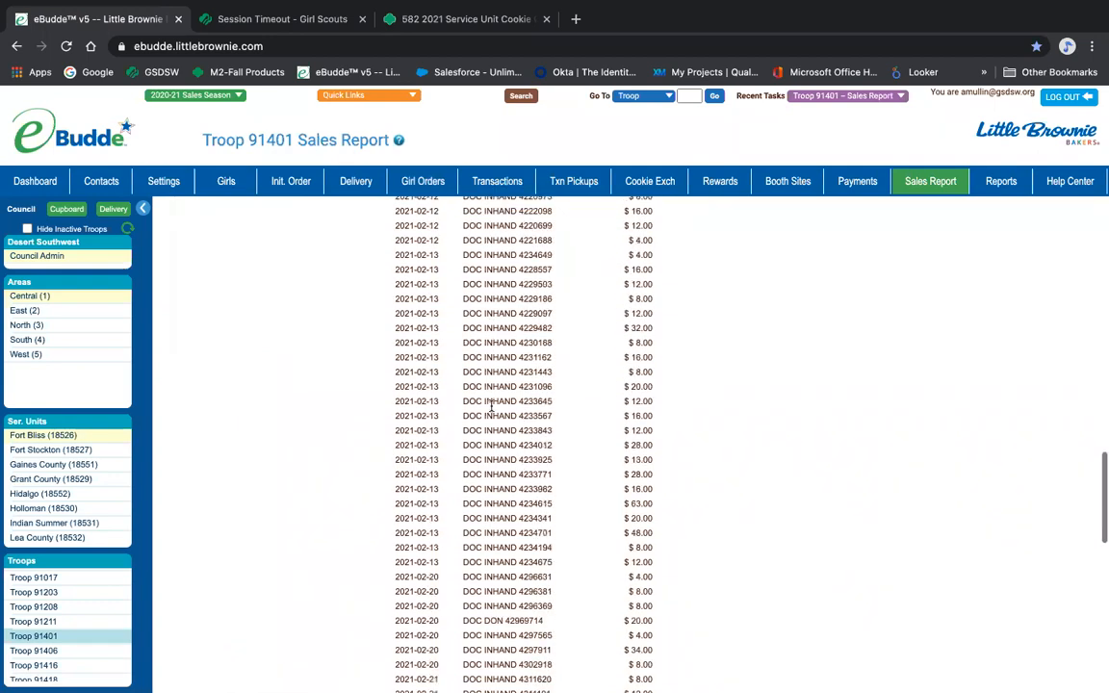
{"action": "scroll", "scroll_direction": "down", "scroll_amount": 3}
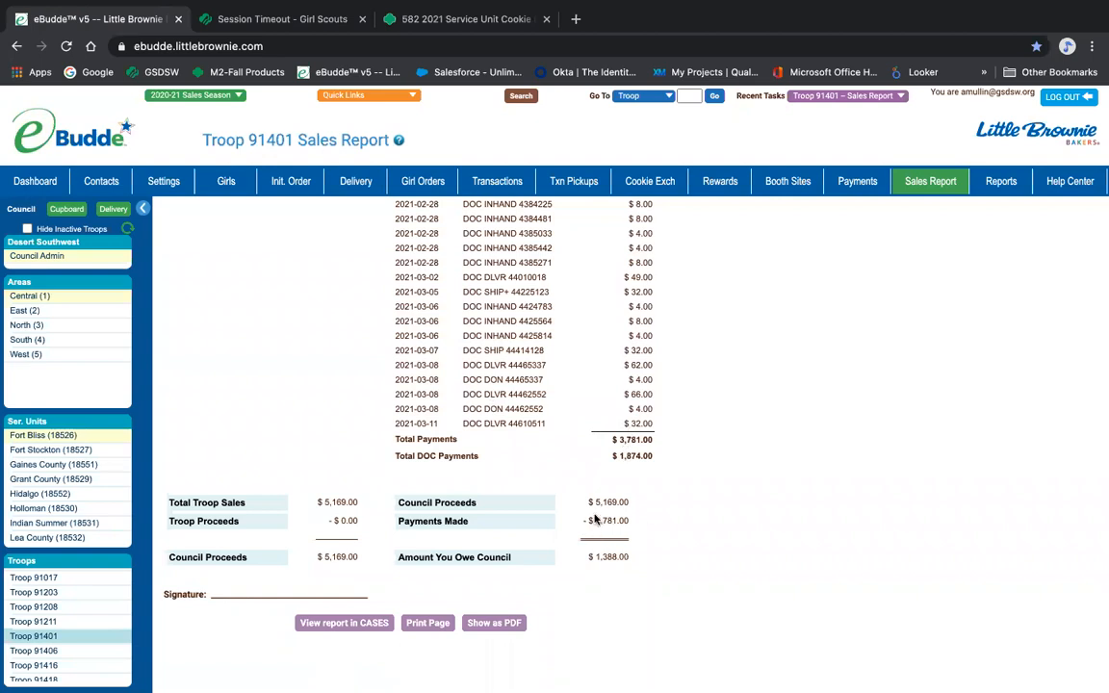
{"action": "mouse_move", "coordinate": [602, 529]}
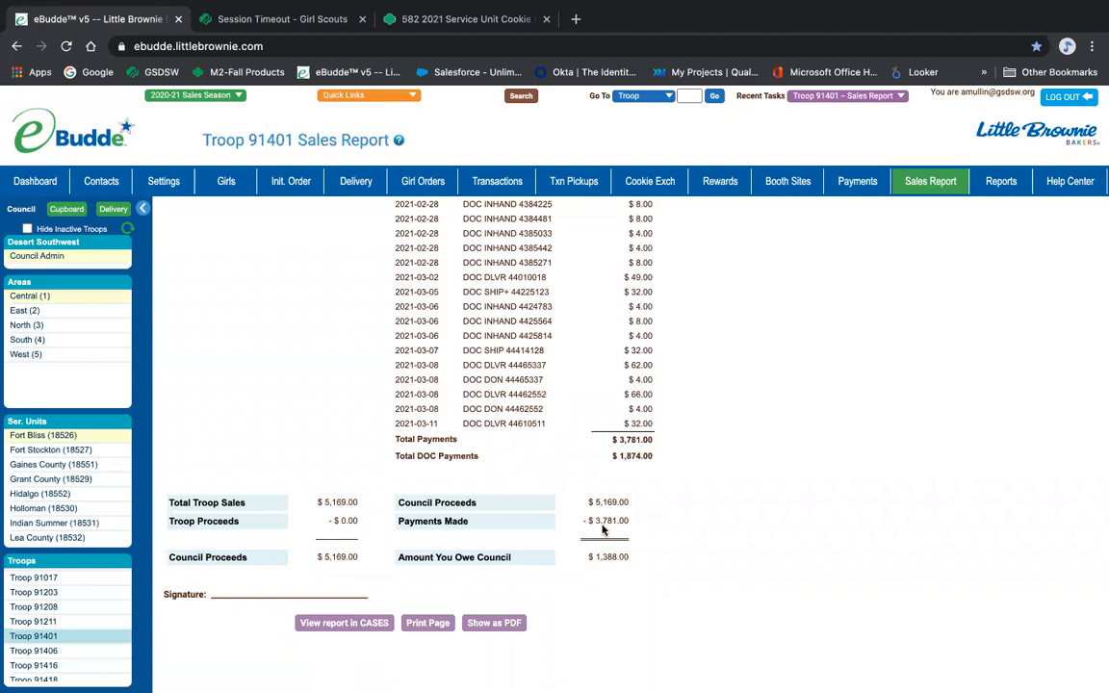
{"action": "mouse_move", "coordinate": [638, 565]}
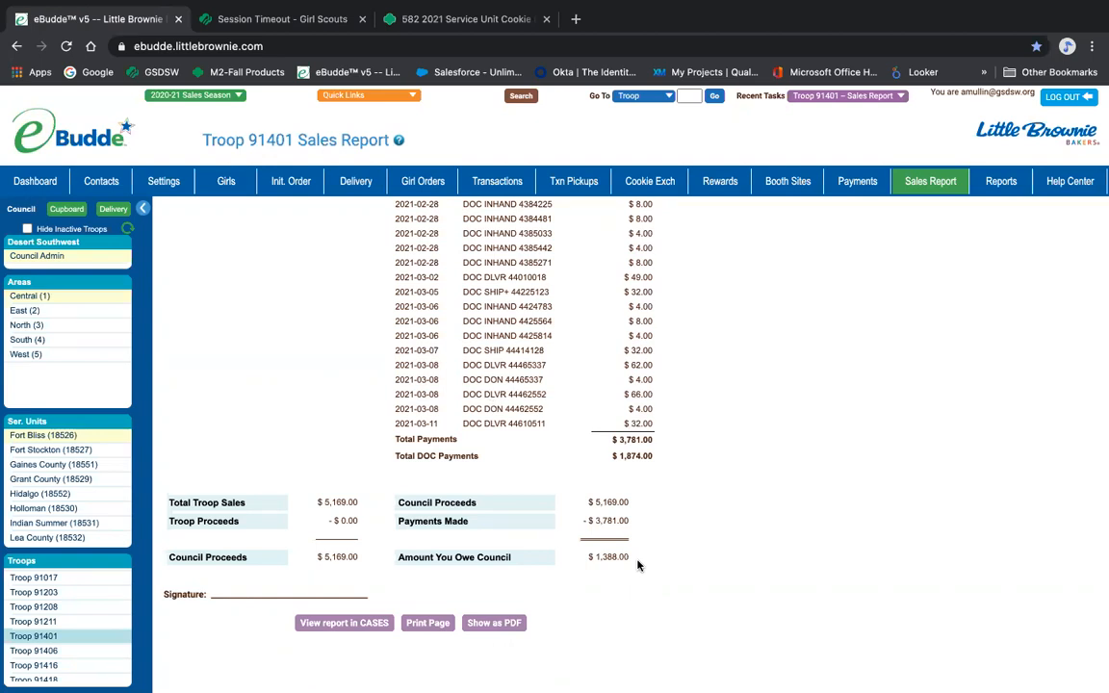
{"action": "mouse_move", "coordinate": [42, 194]}
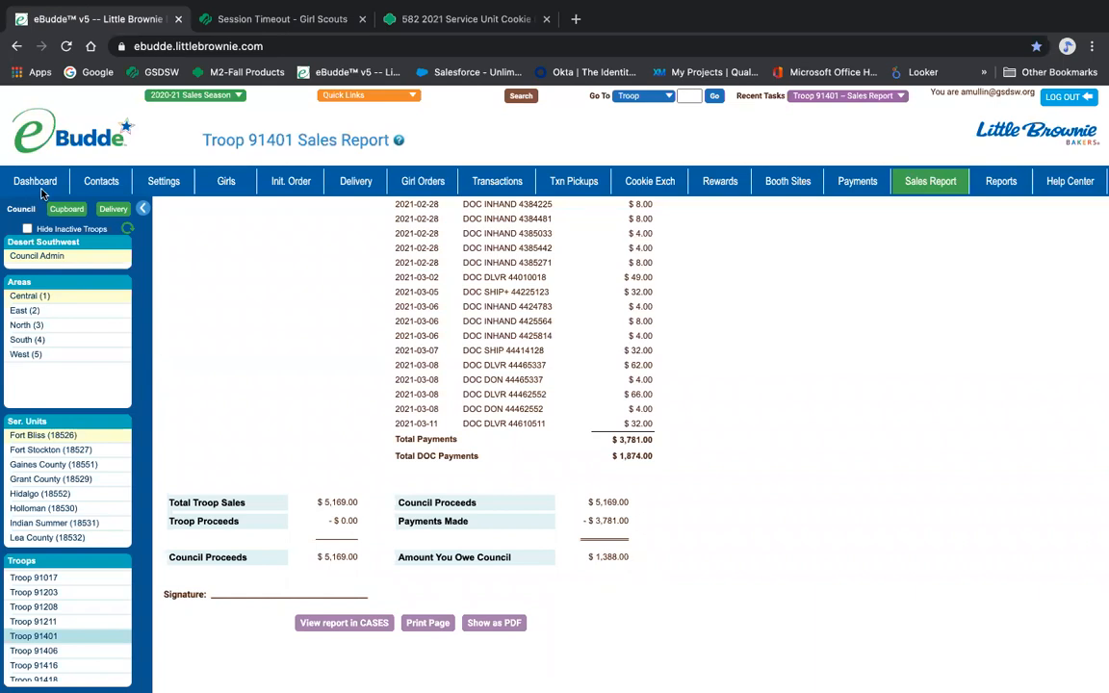
Go to Troop 91401's dashboard with sales progress chart and delivery orders
{"action": "left_click", "coordinate": [35, 181]}
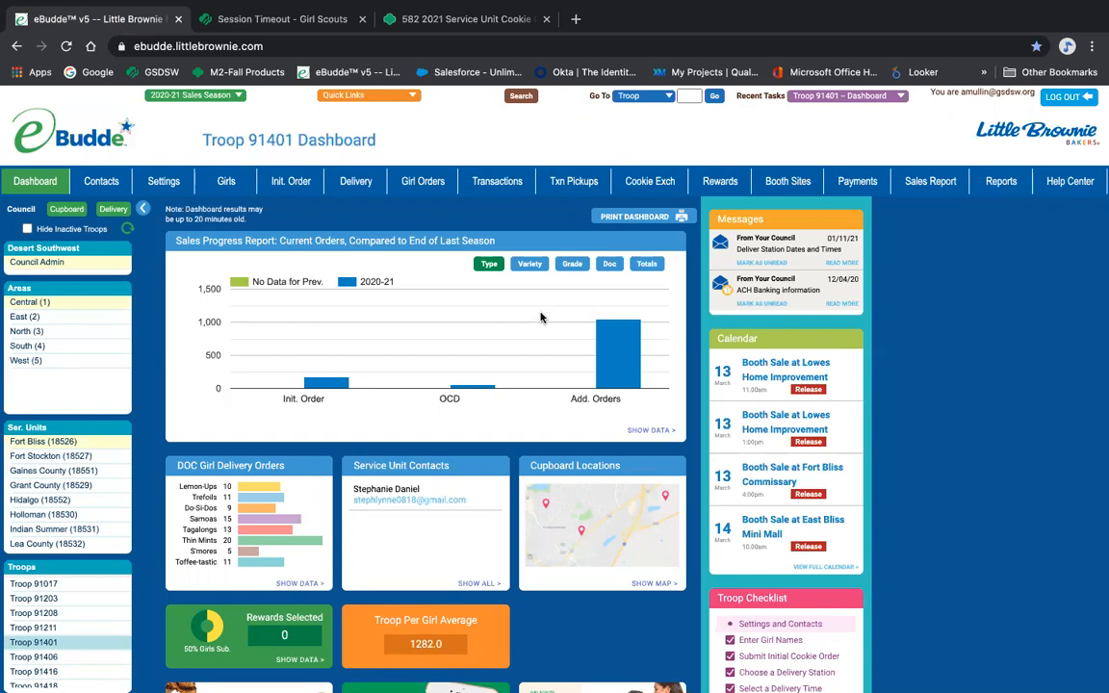
{"action": "mouse_move", "coordinate": [591, 107]}
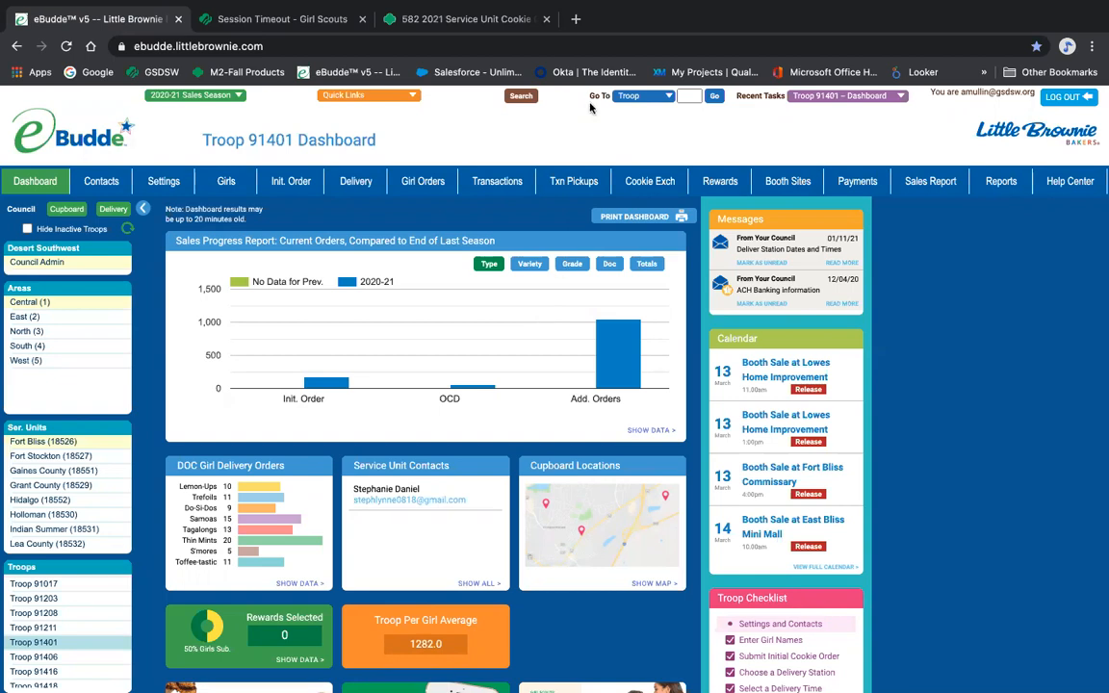